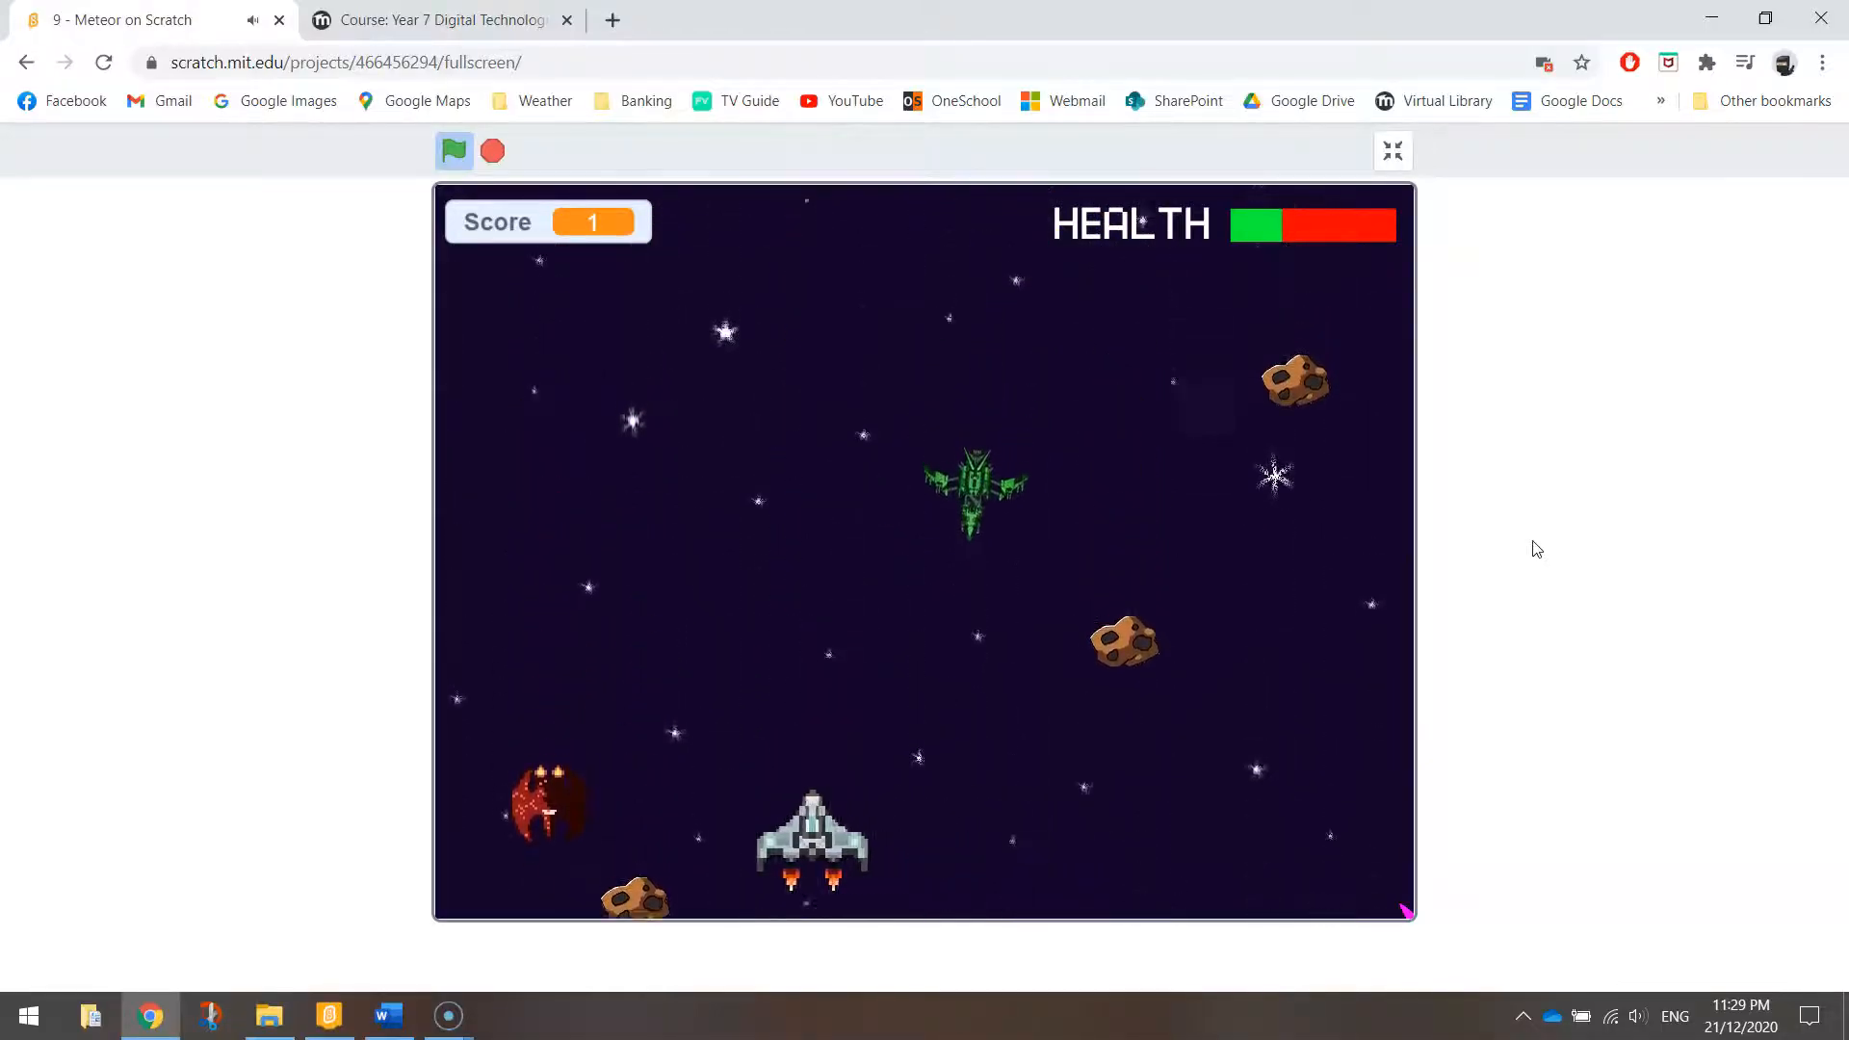
# Step: Stop the running fullscreen game demo with the stop sign
pyautogui.click(493, 150)
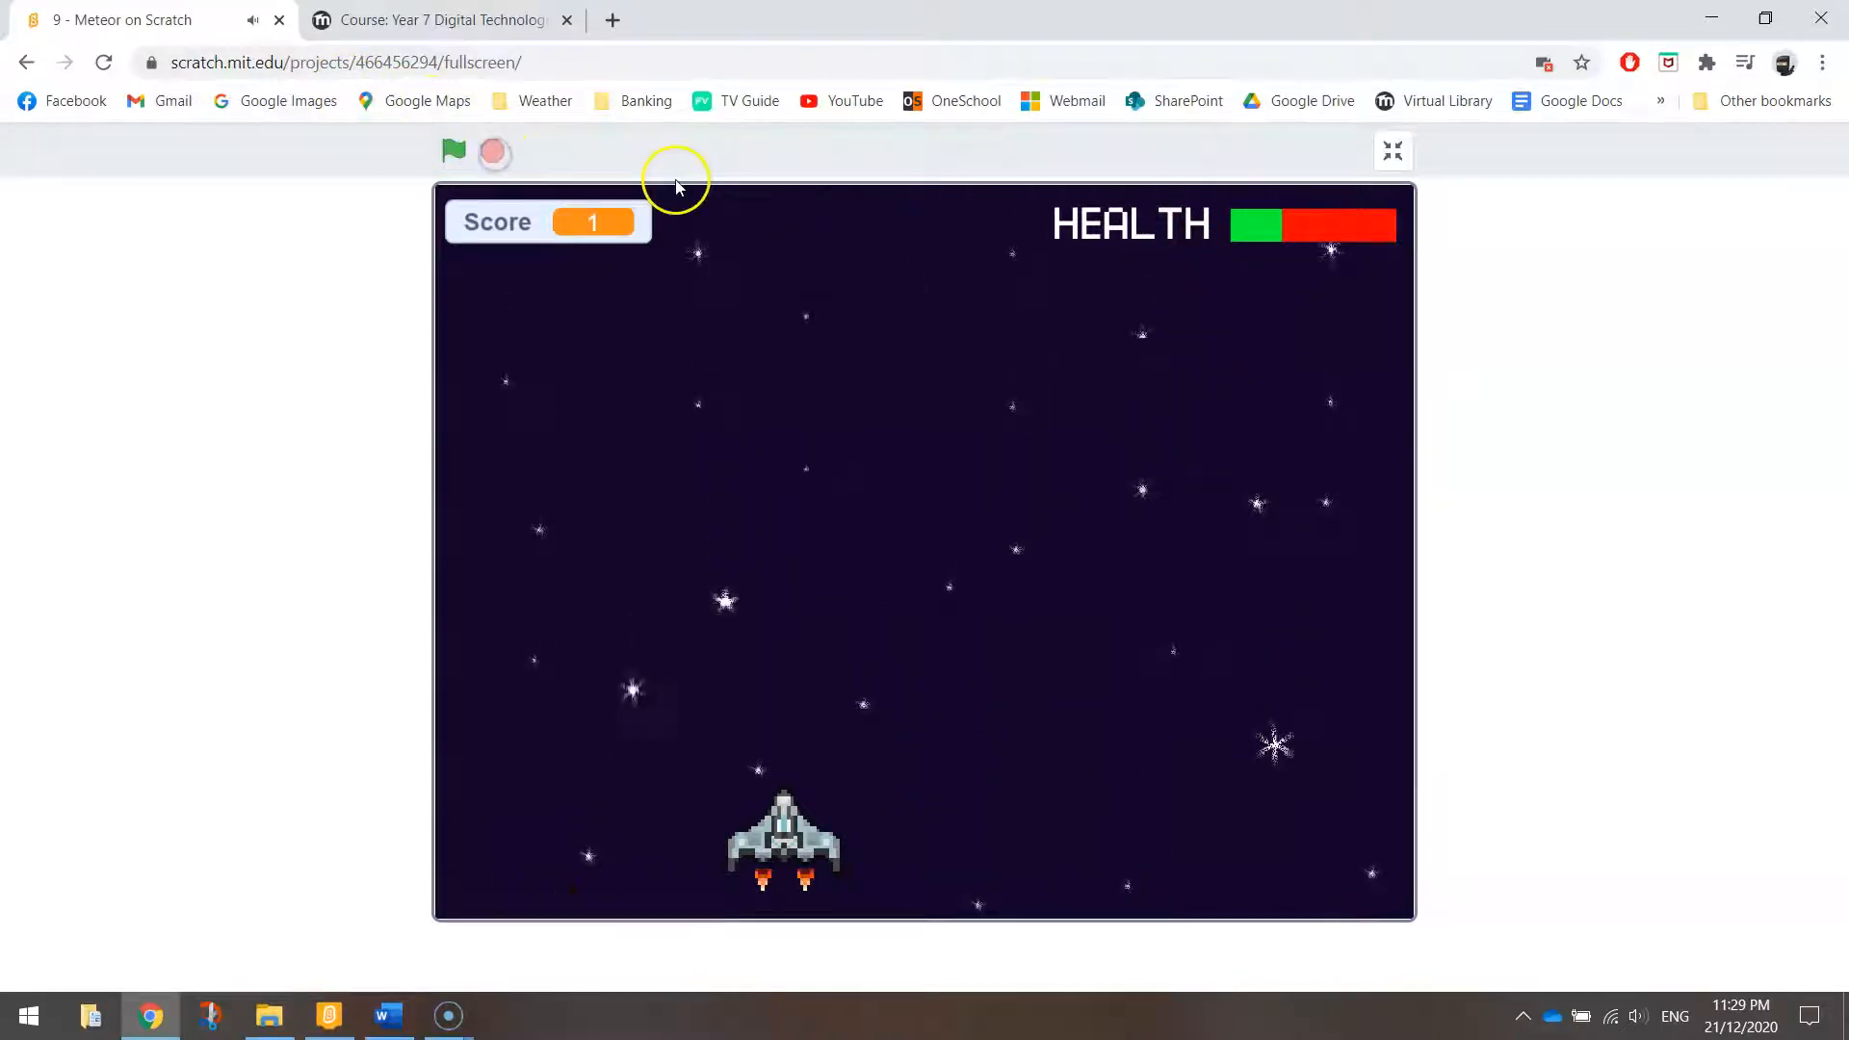
pyautogui.moveTo(697, 202)
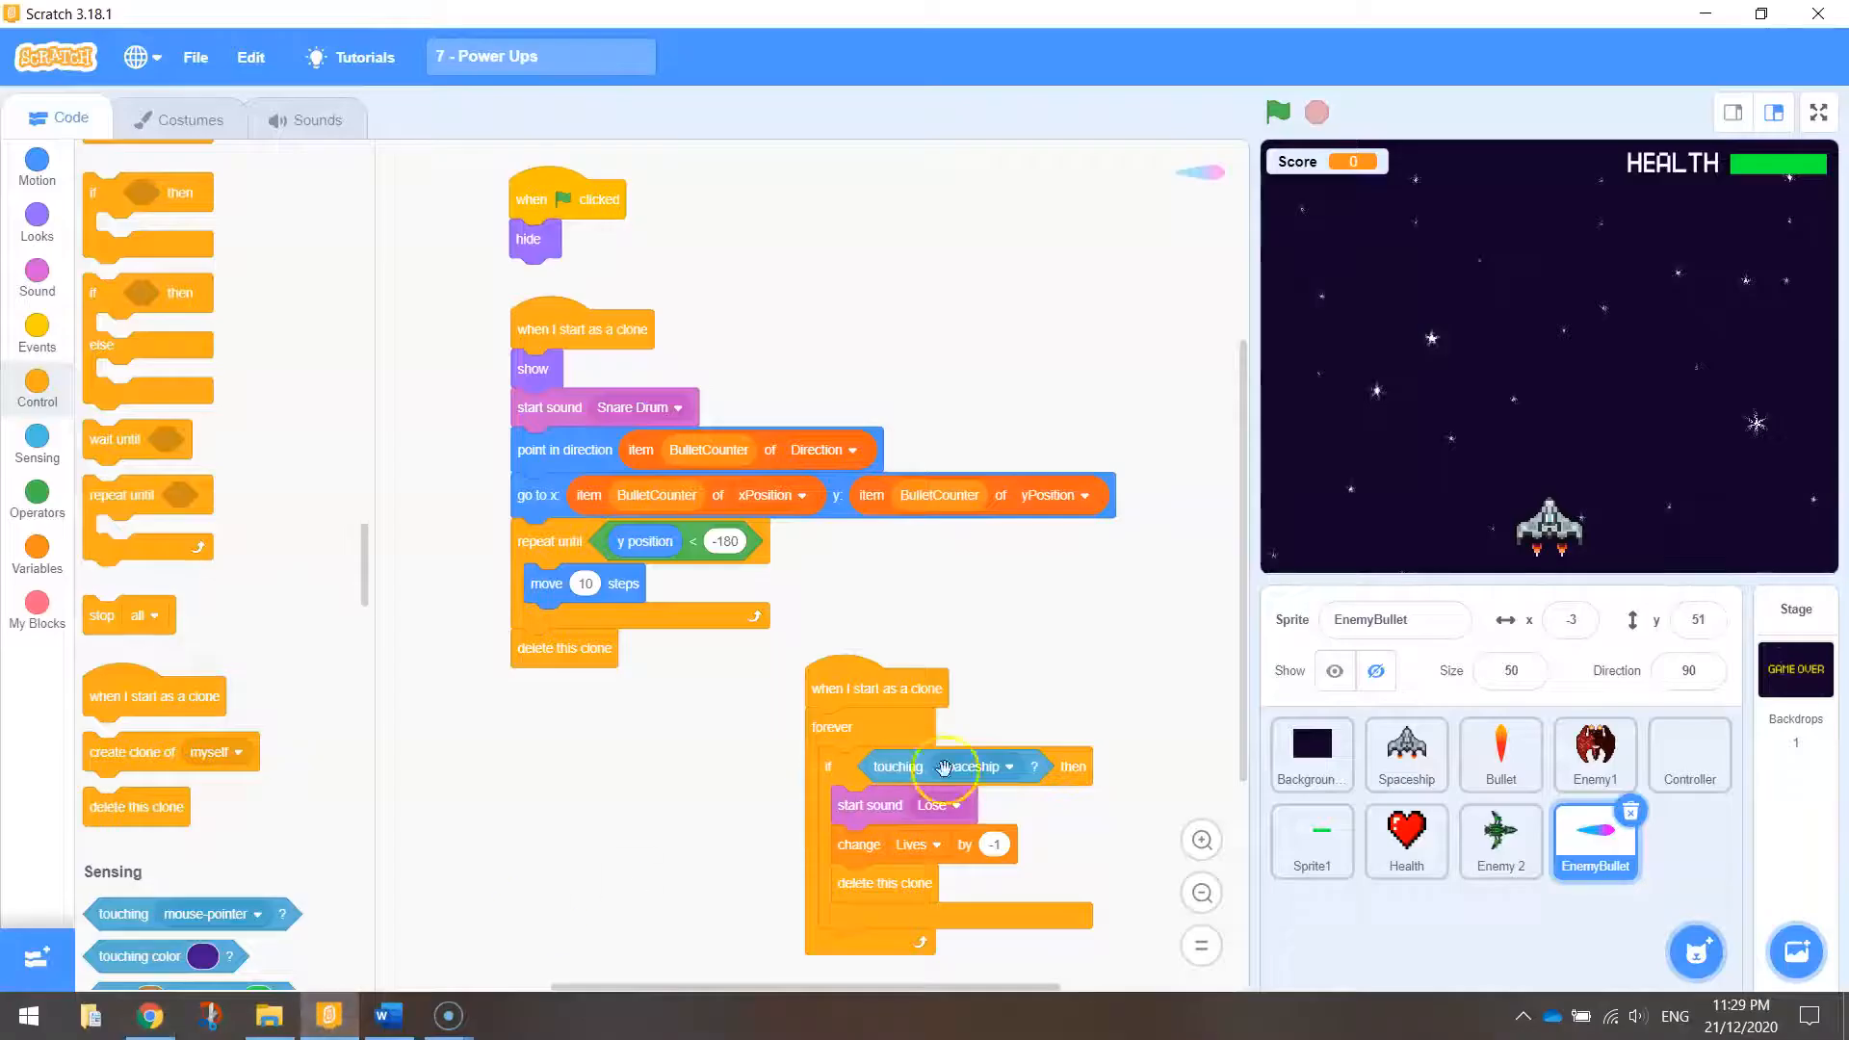
pyautogui.moveTo(1000, 745)
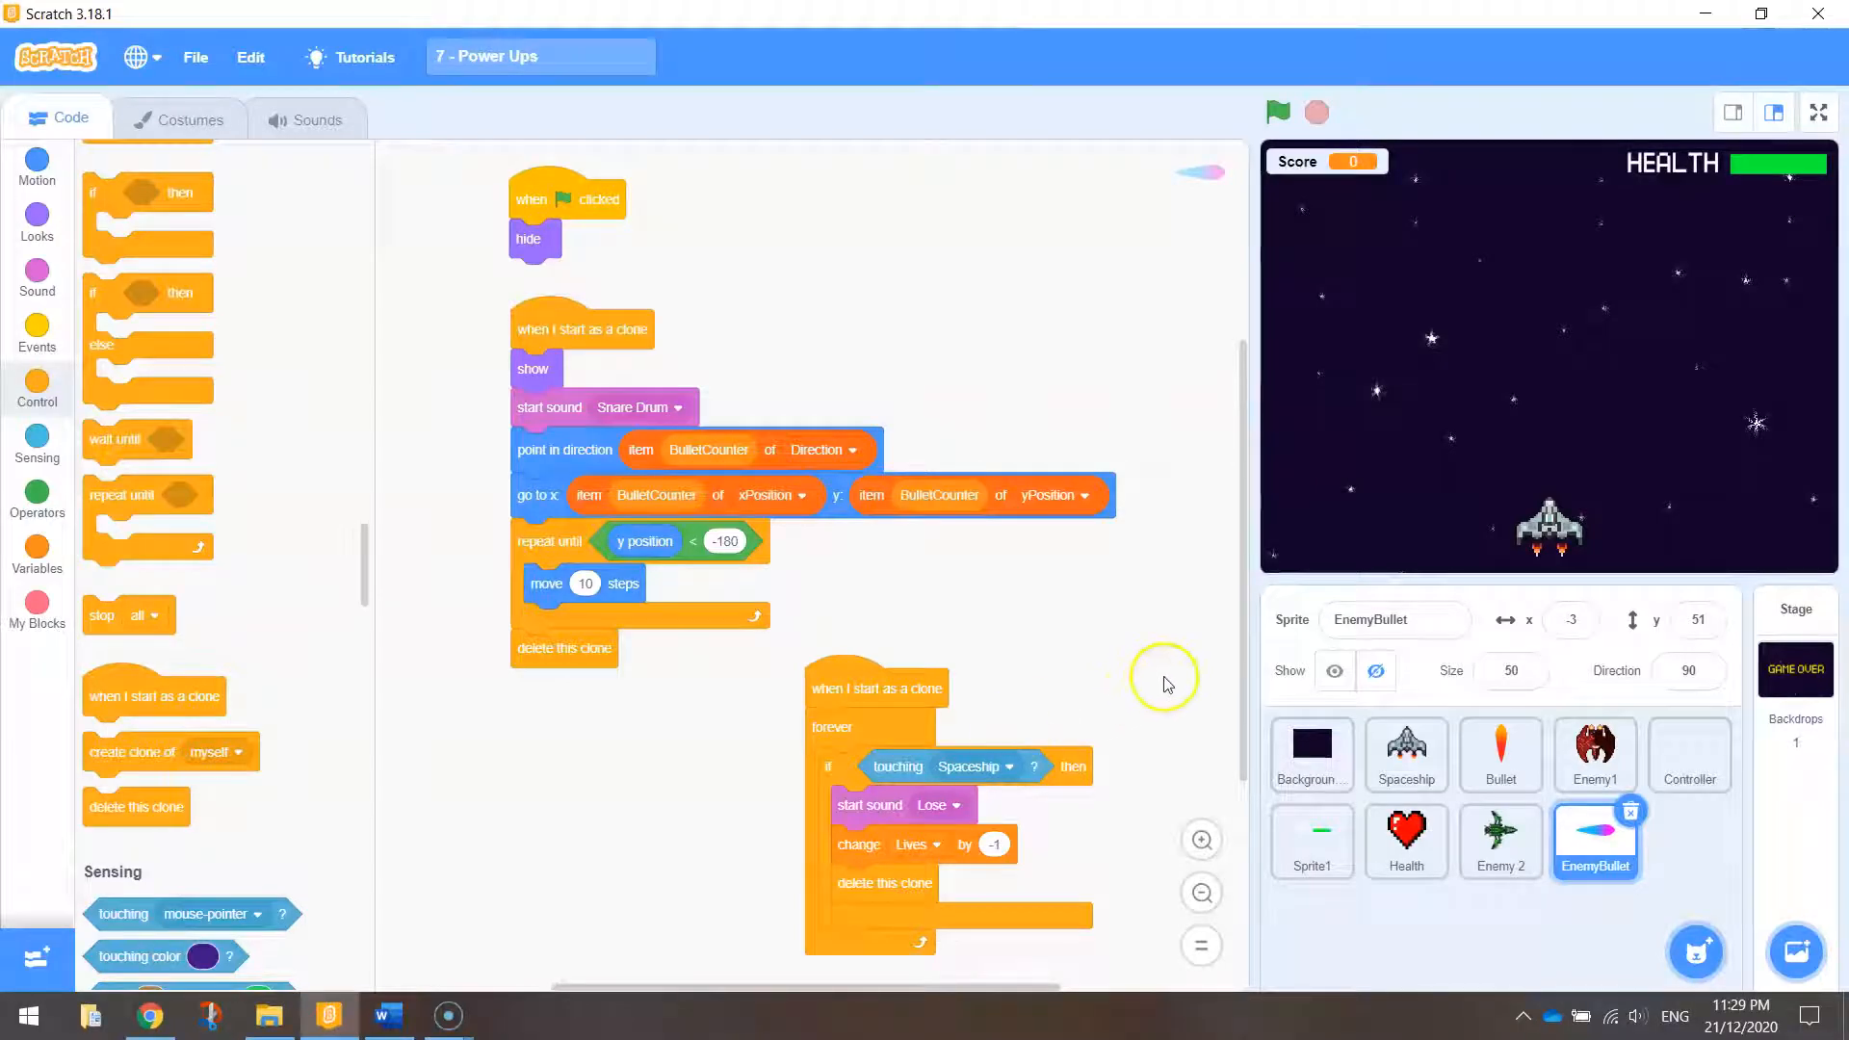
pyautogui.moveTo(1182, 696)
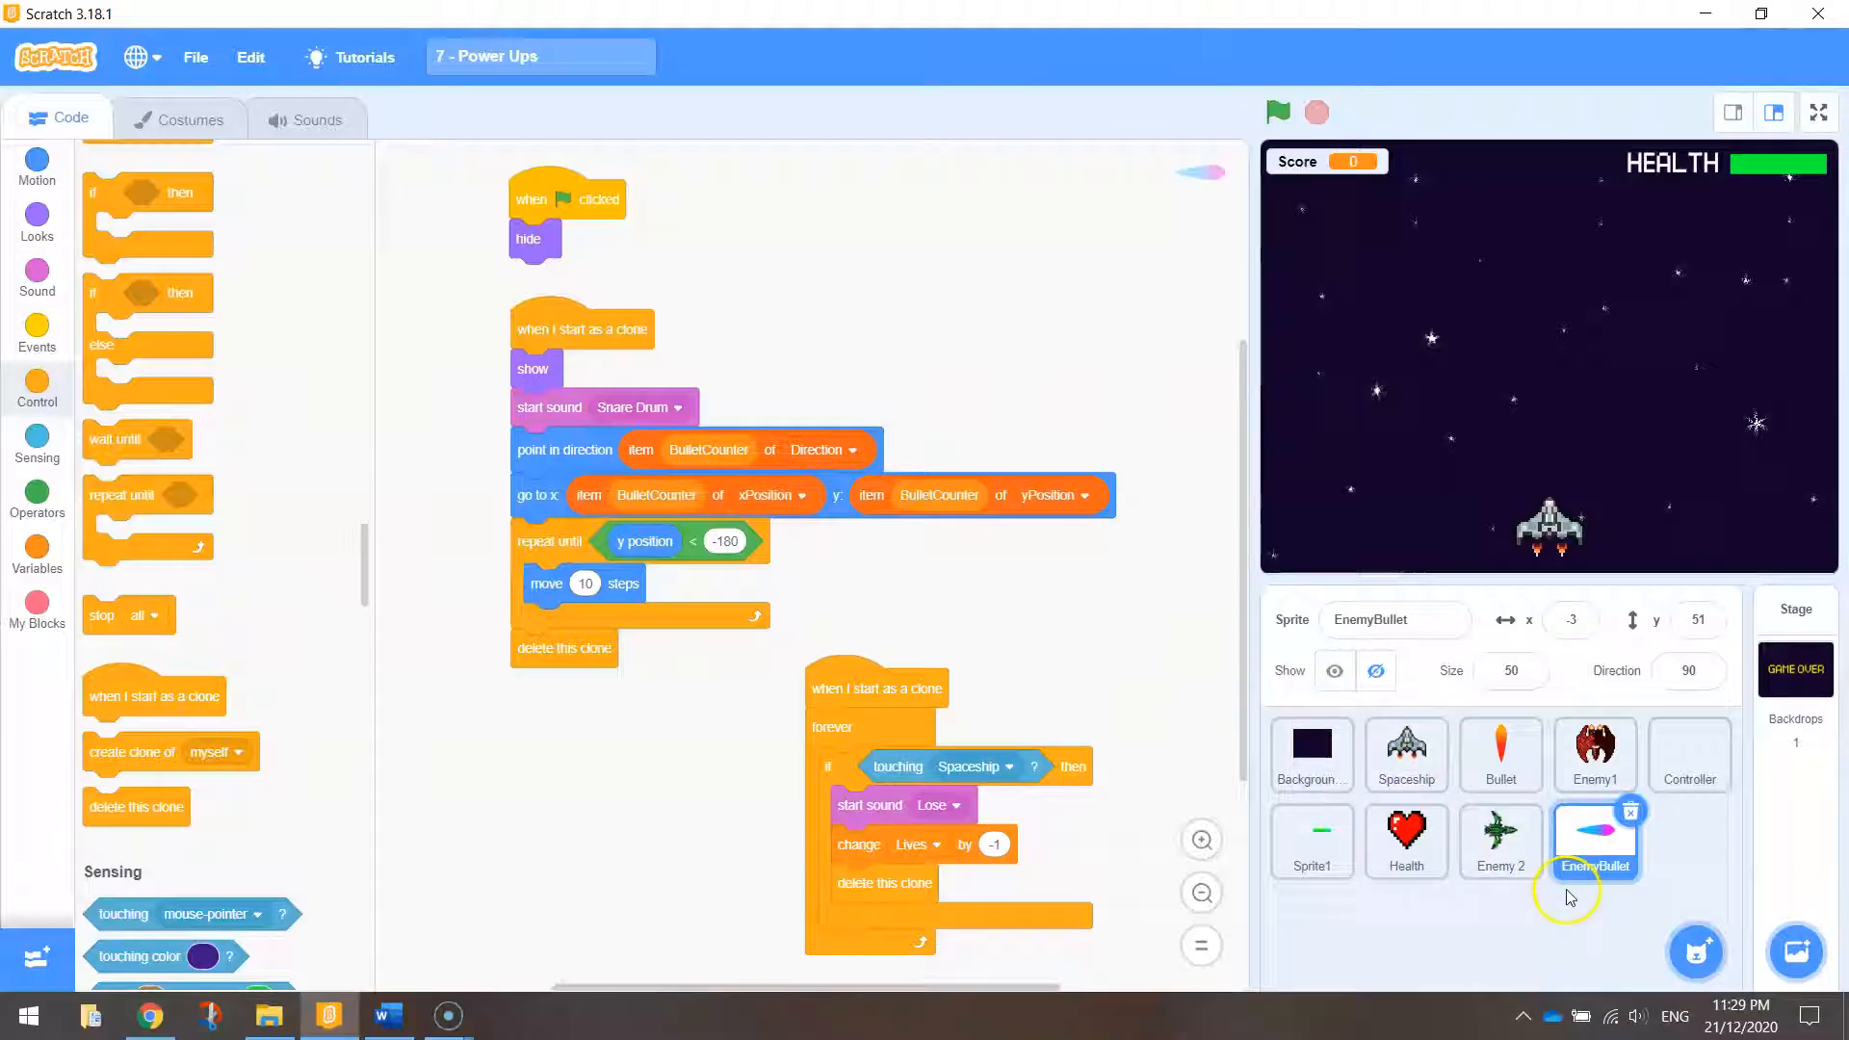
pyautogui.moveTo(1566, 900)
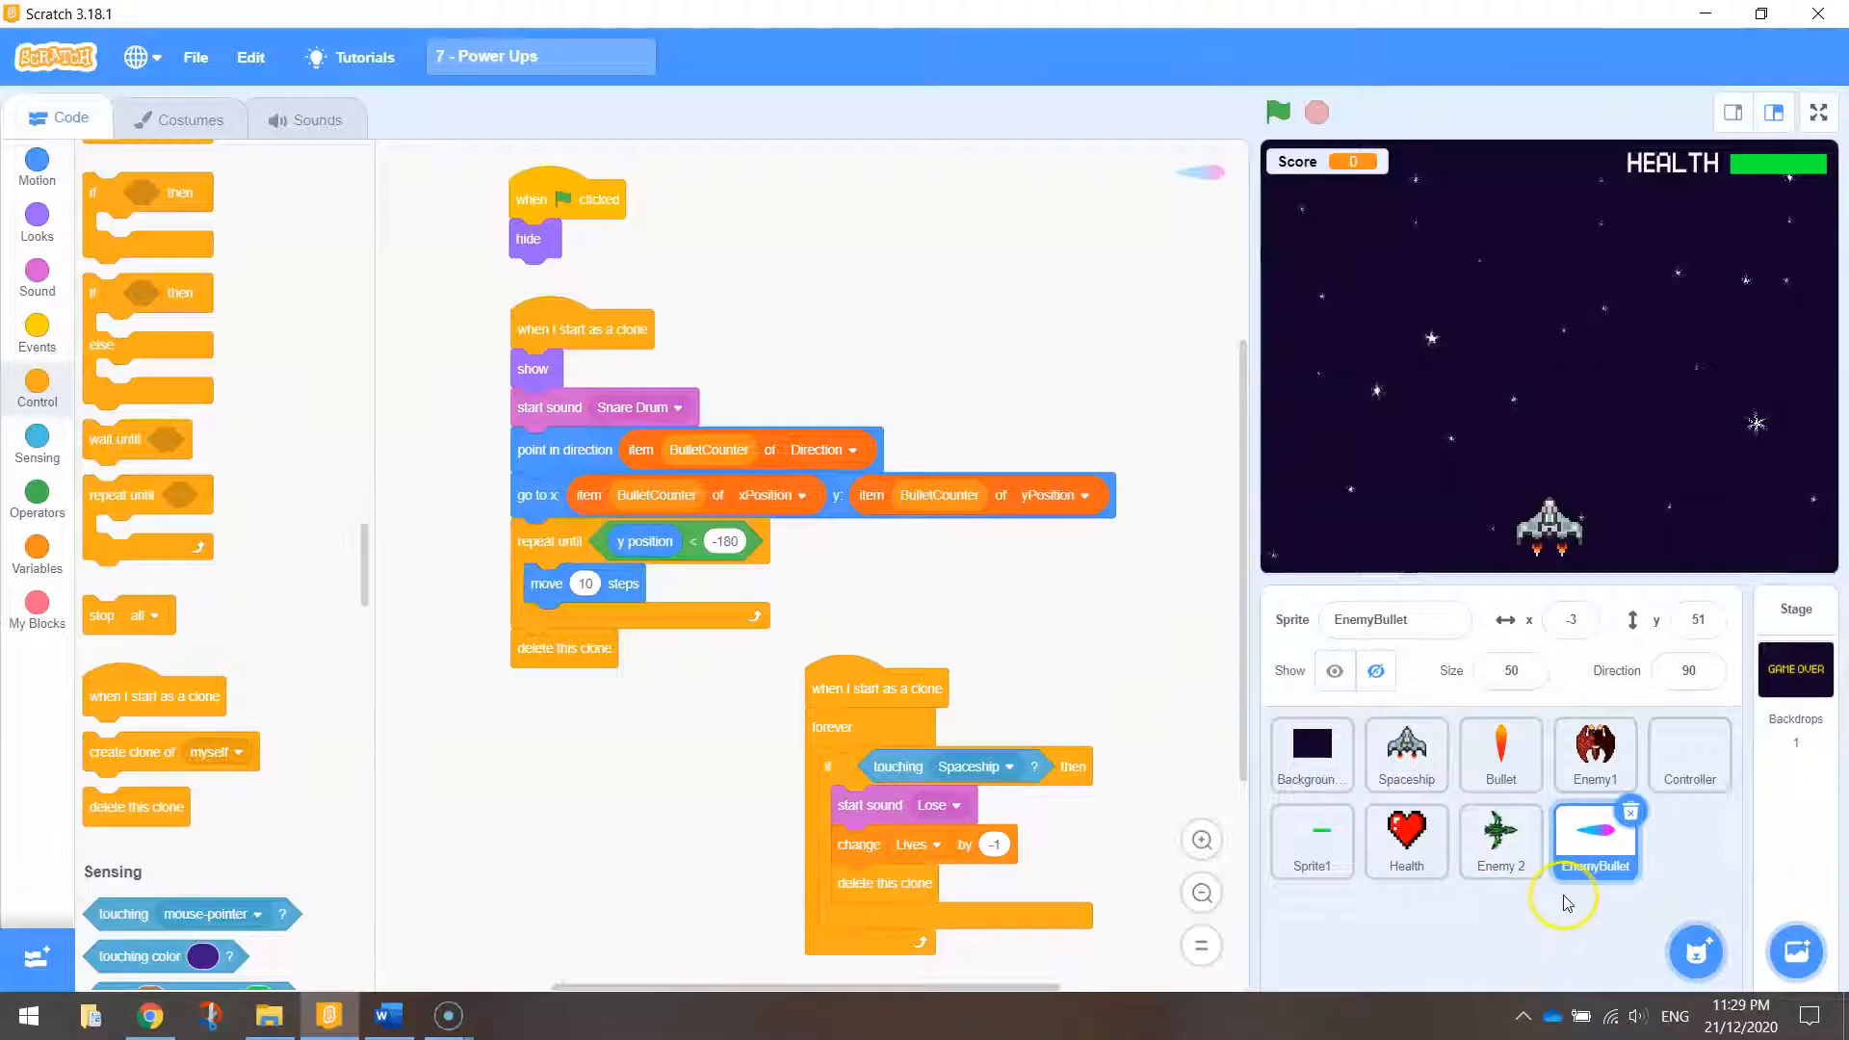
pyautogui.moveTo(1589, 938)
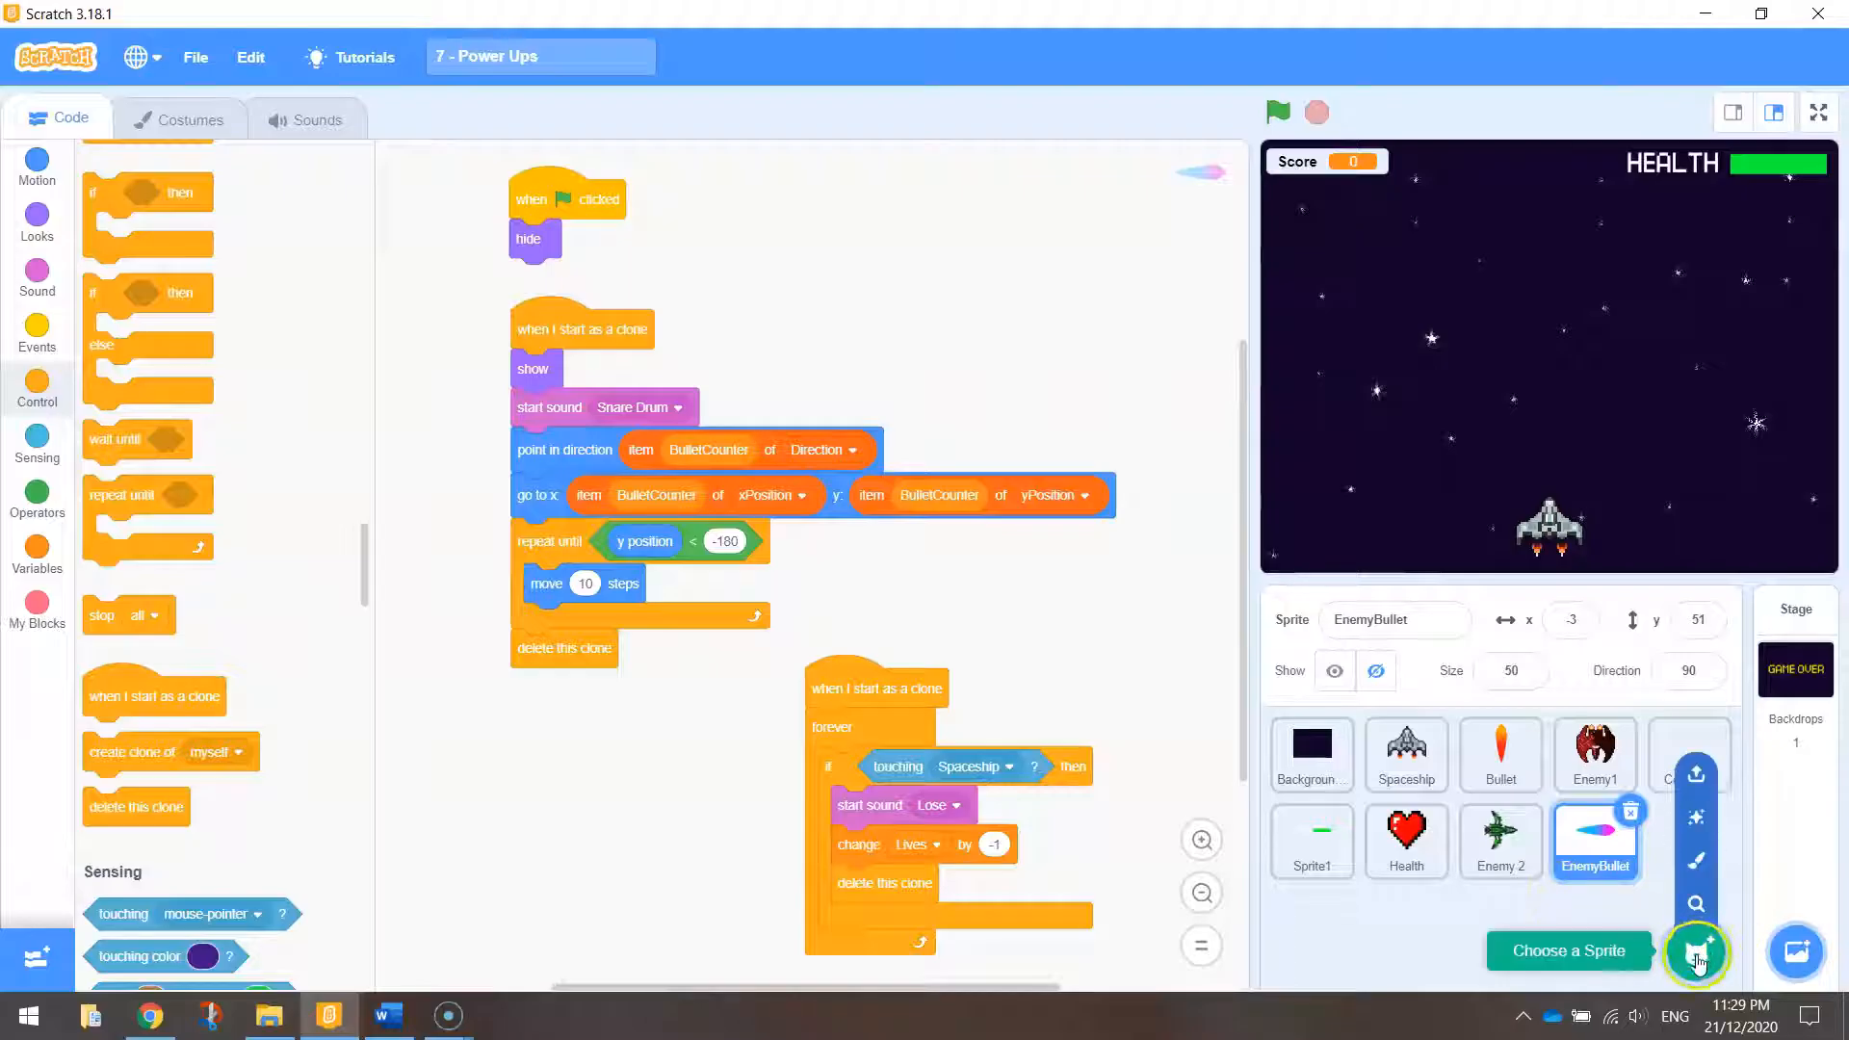
pyautogui.moveTo(1695, 895)
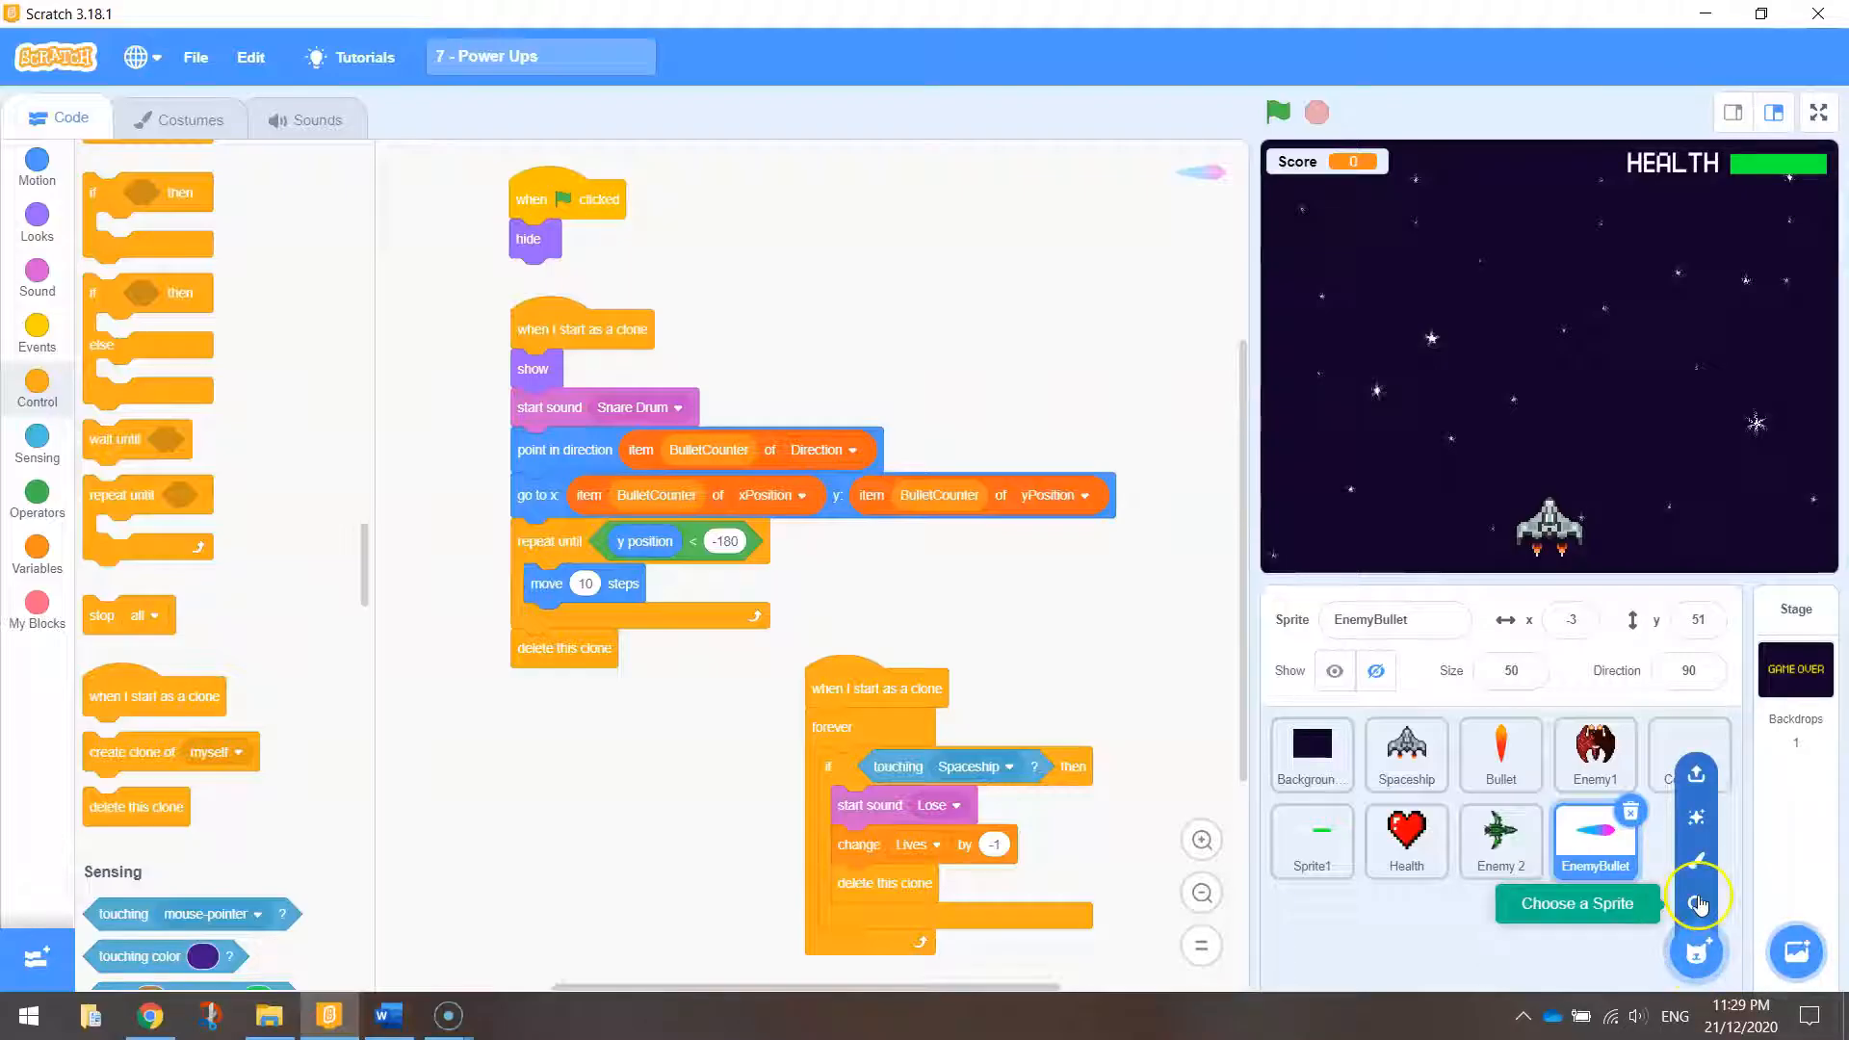
pyautogui.moveTo(1696, 772)
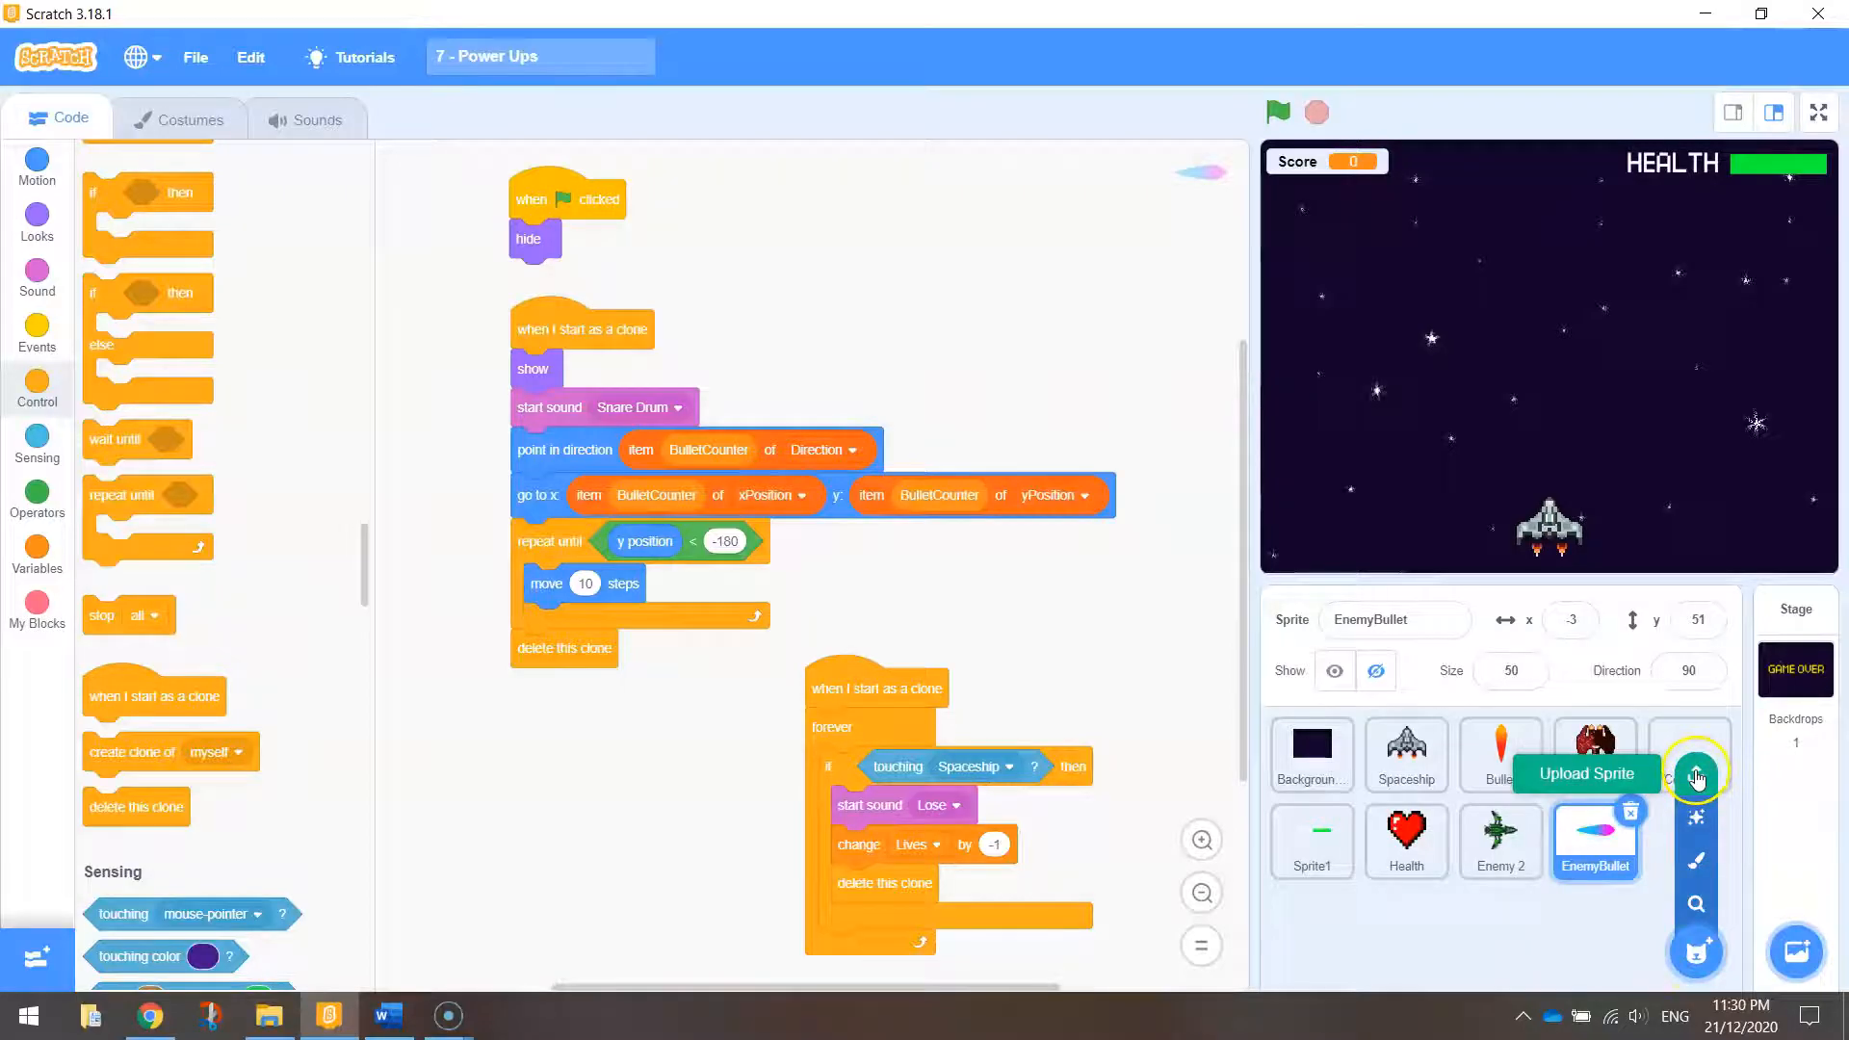
# Step: Upload the meteor image as a new Meteor sprite and set its size to 10
pyautogui.click(1695, 775)
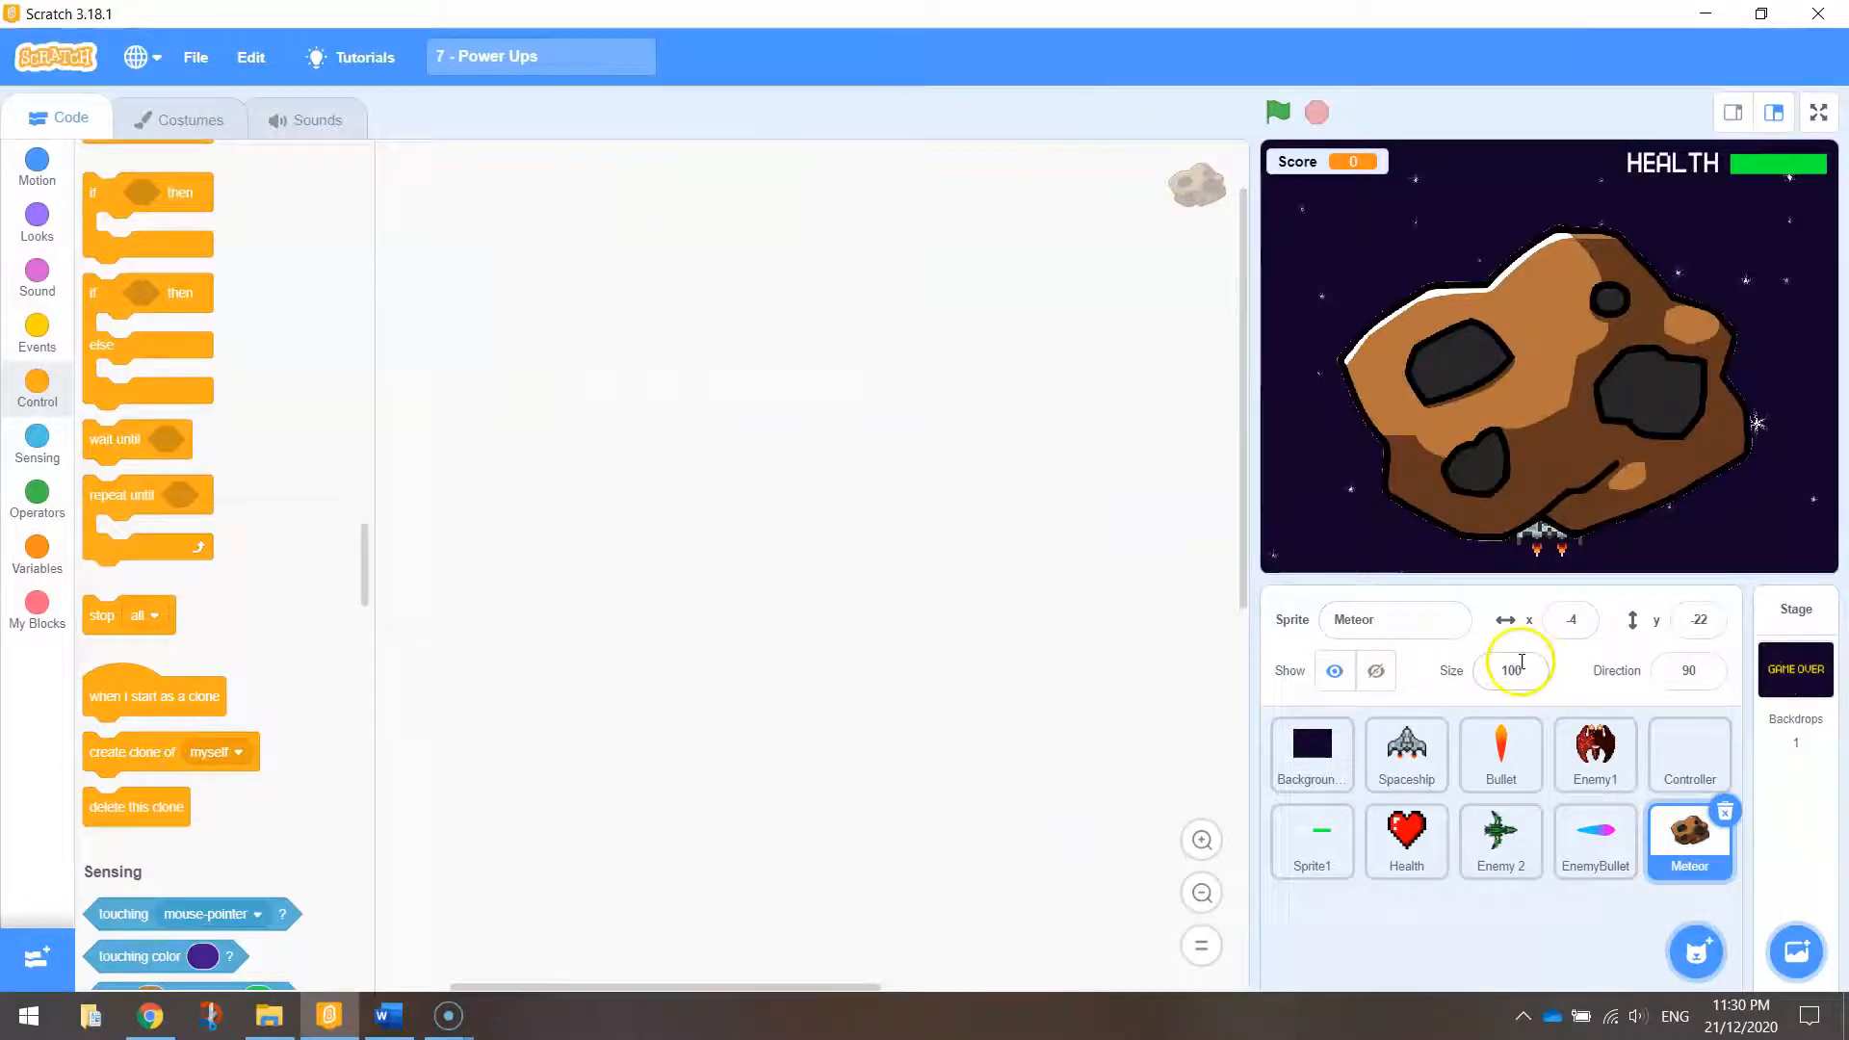
pyautogui.tripleClick(1510, 671)
pyautogui.write('10')
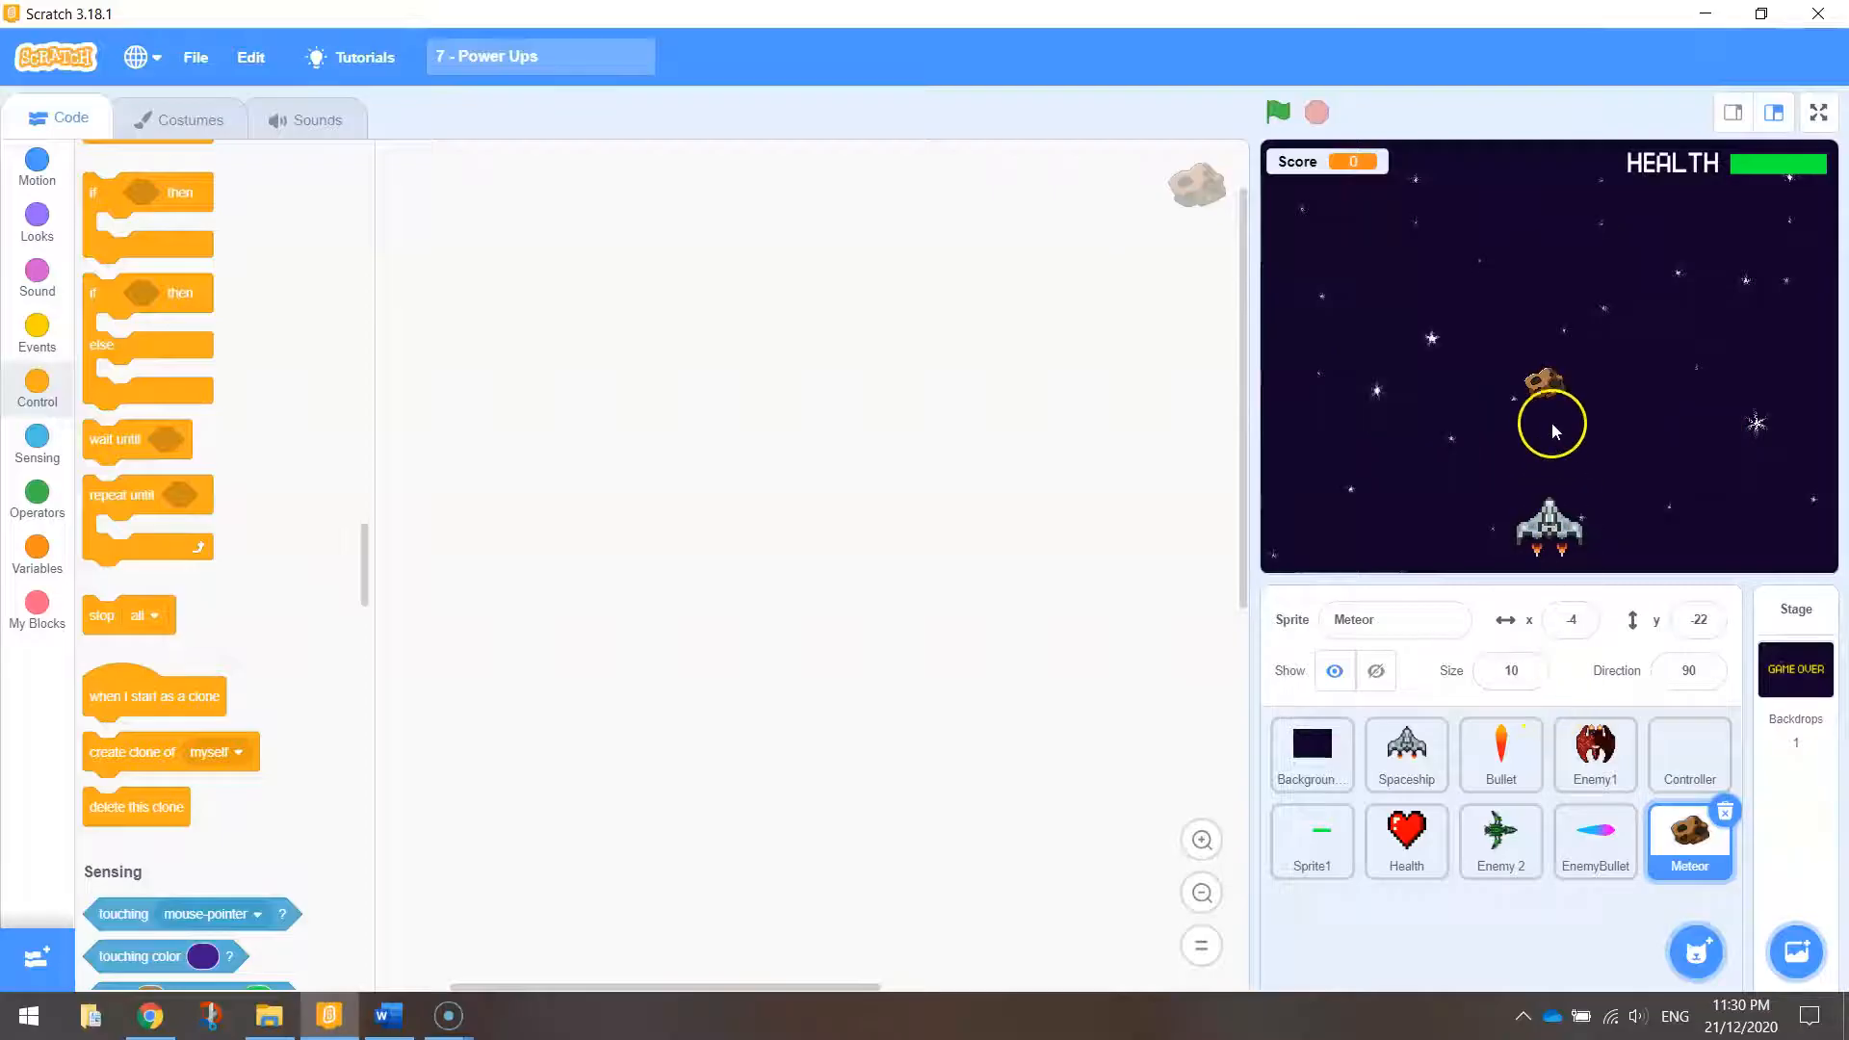
pyautogui.moveTo(1547, 399)
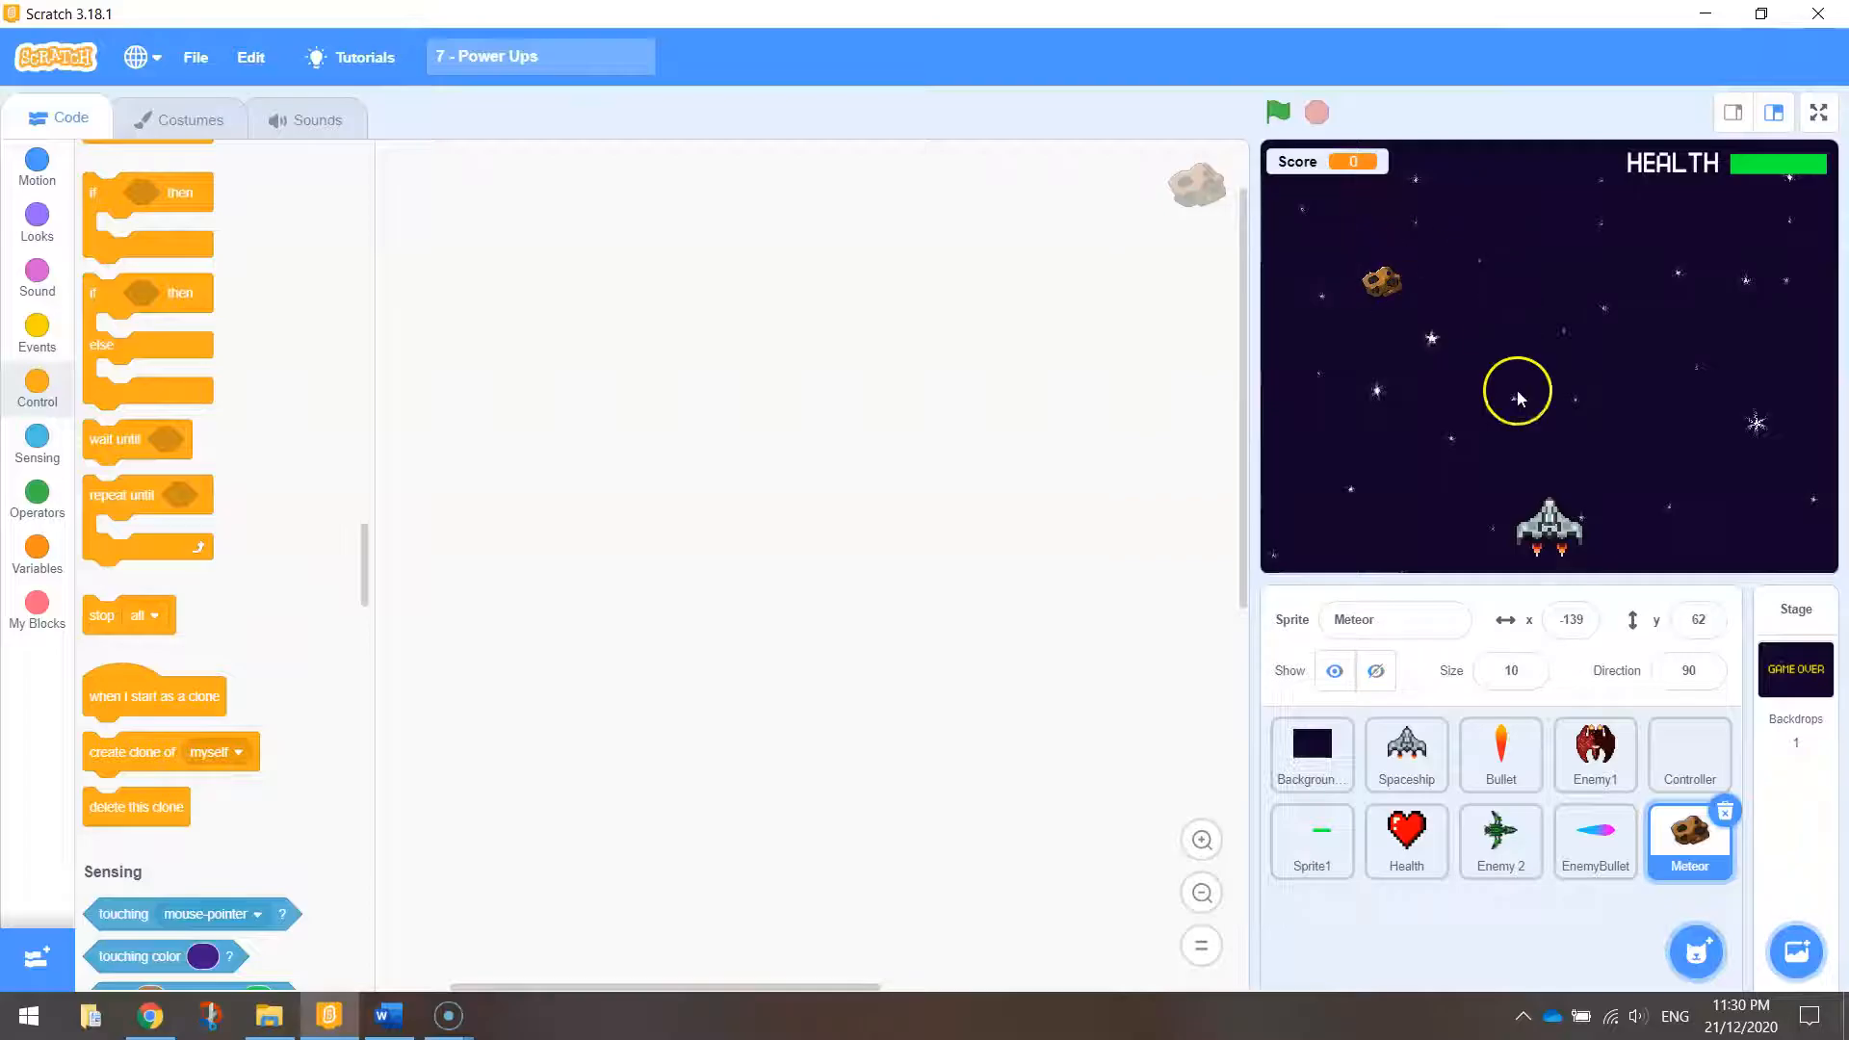
pyautogui.moveTo(791, 634)
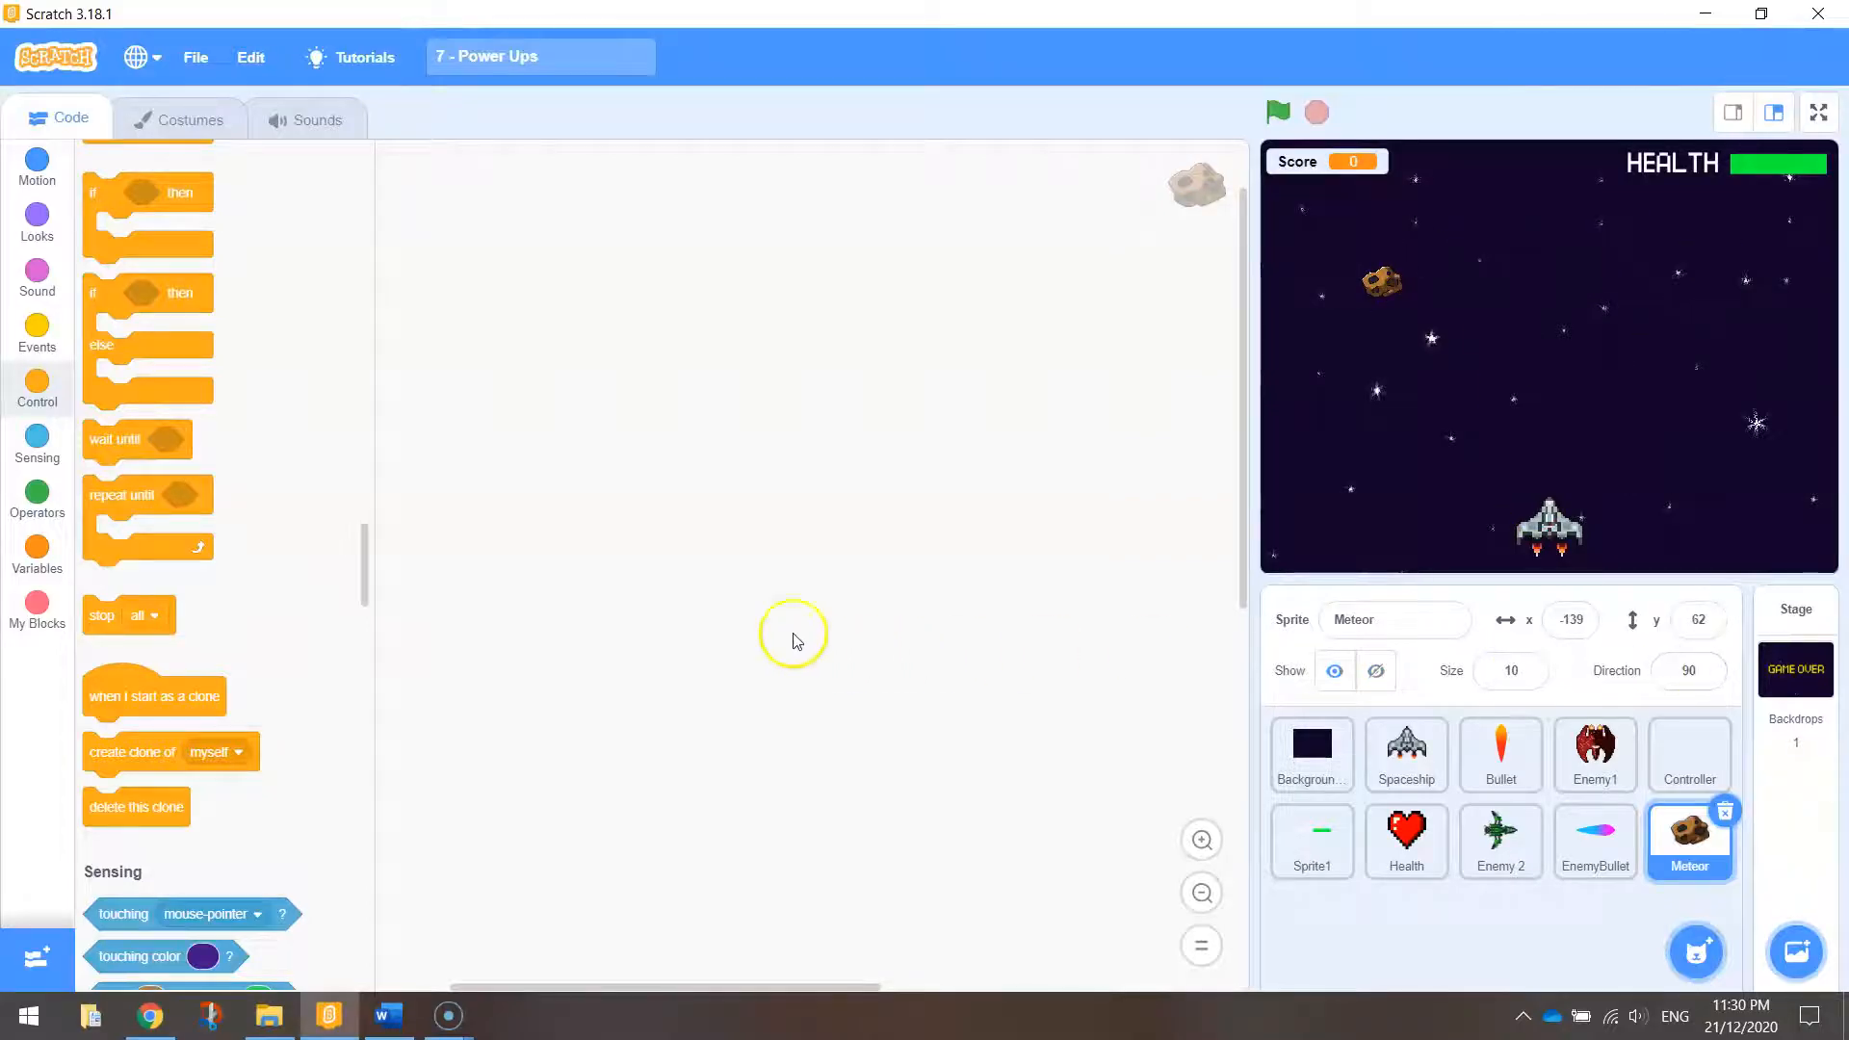
# Step: Give the Meteor a green-flag script that hides it and creates a clone of itself
pyautogui.click(36, 166)
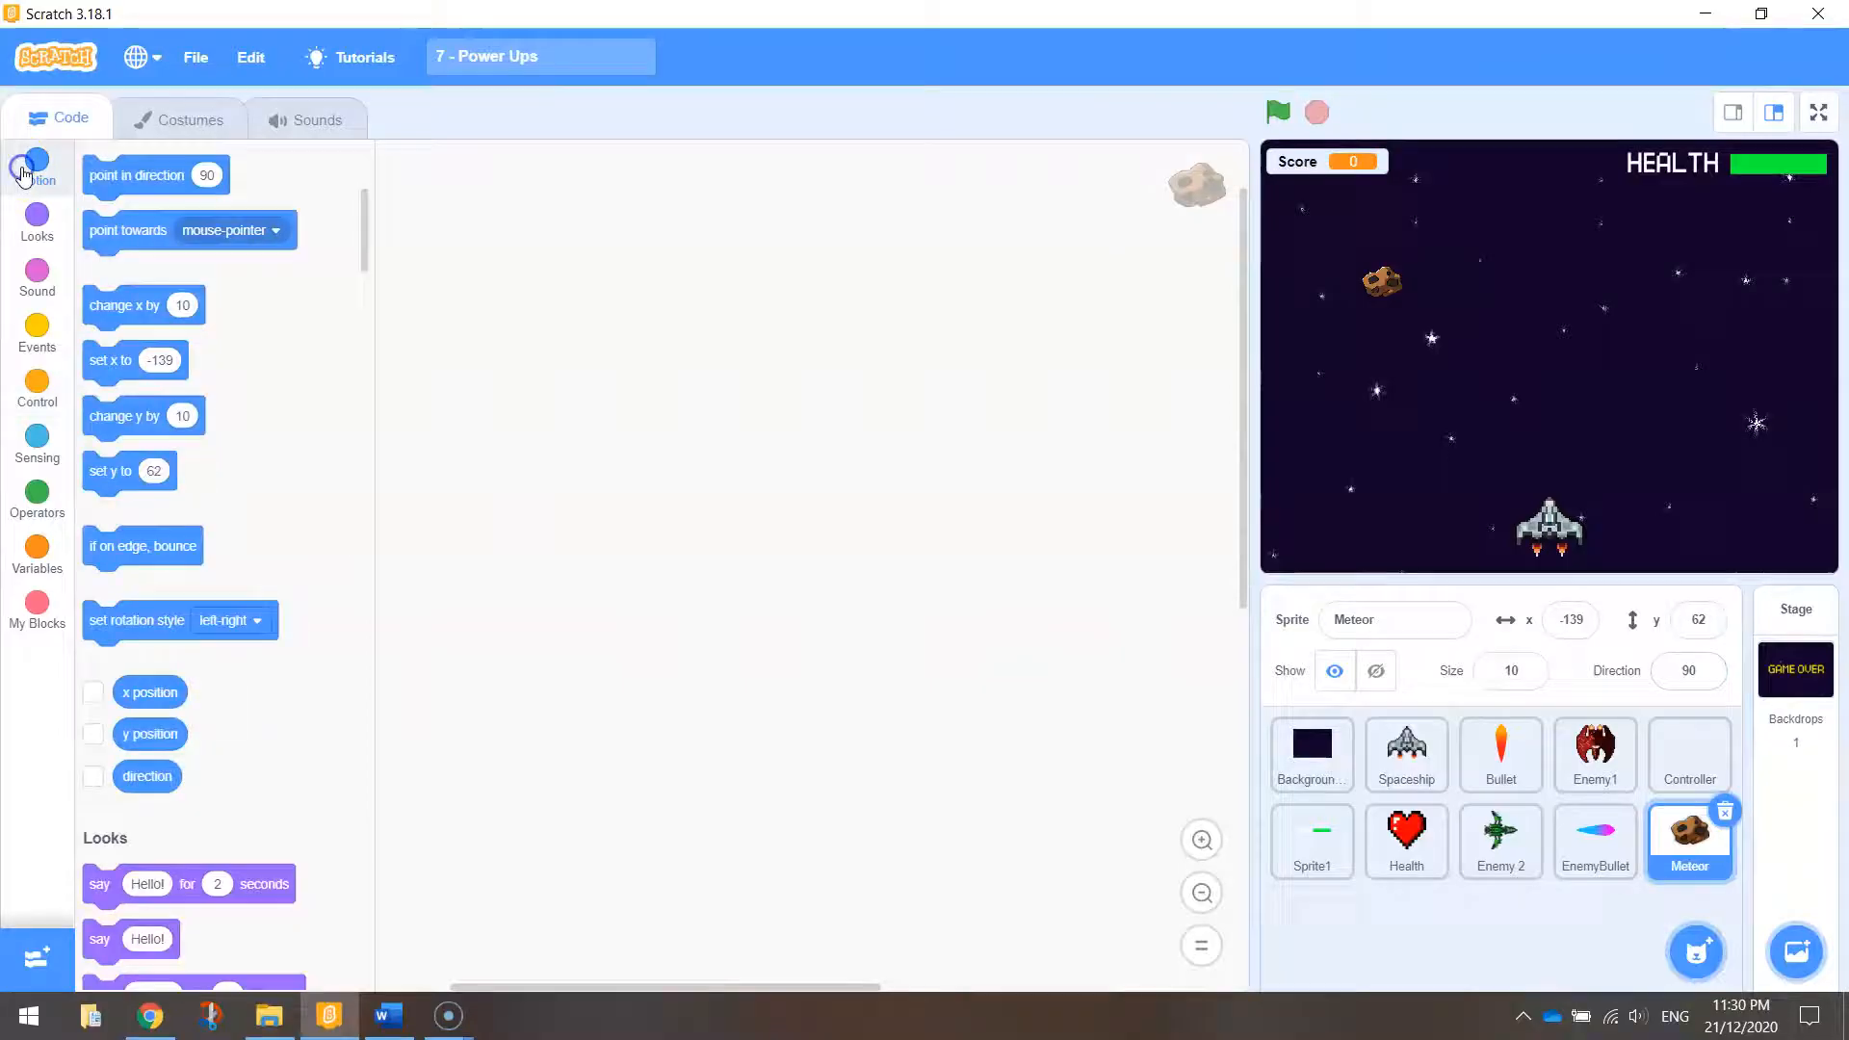
pyautogui.click(37, 335)
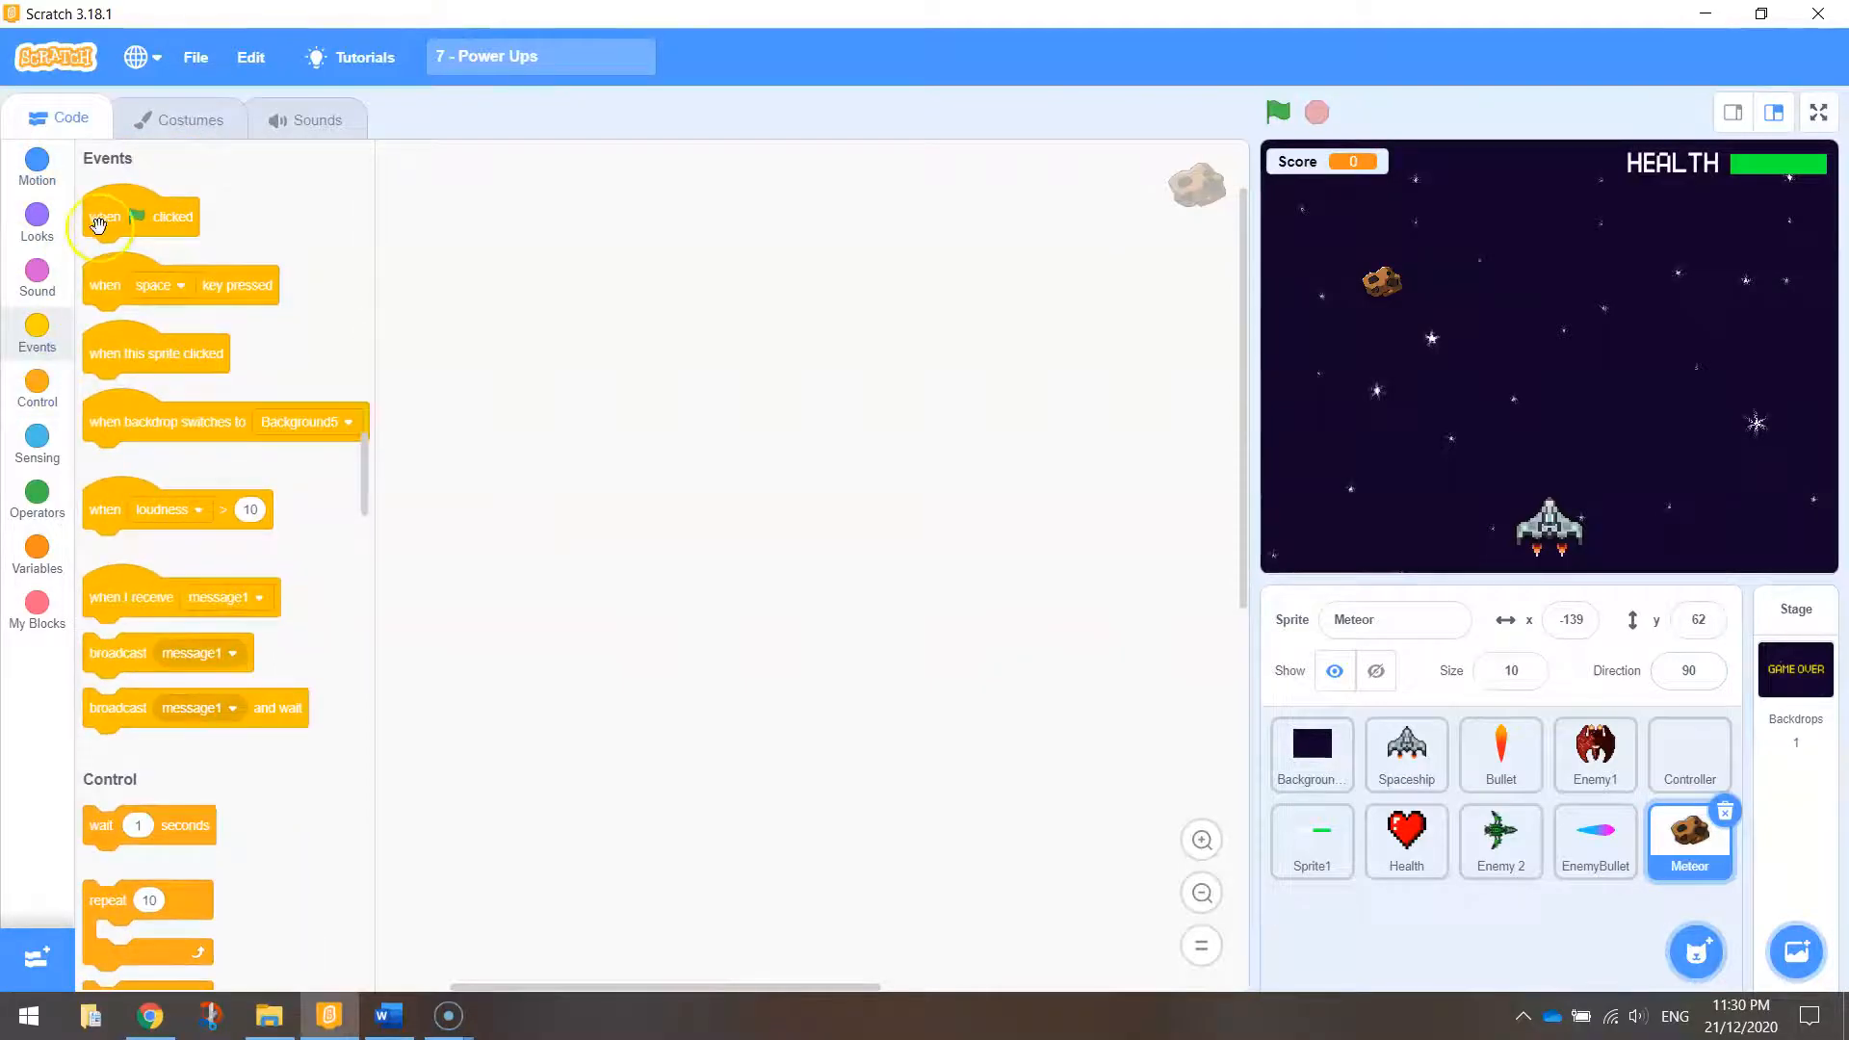
pyautogui.moveTo(100, 215); pyautogui.dragTo(543, 167)
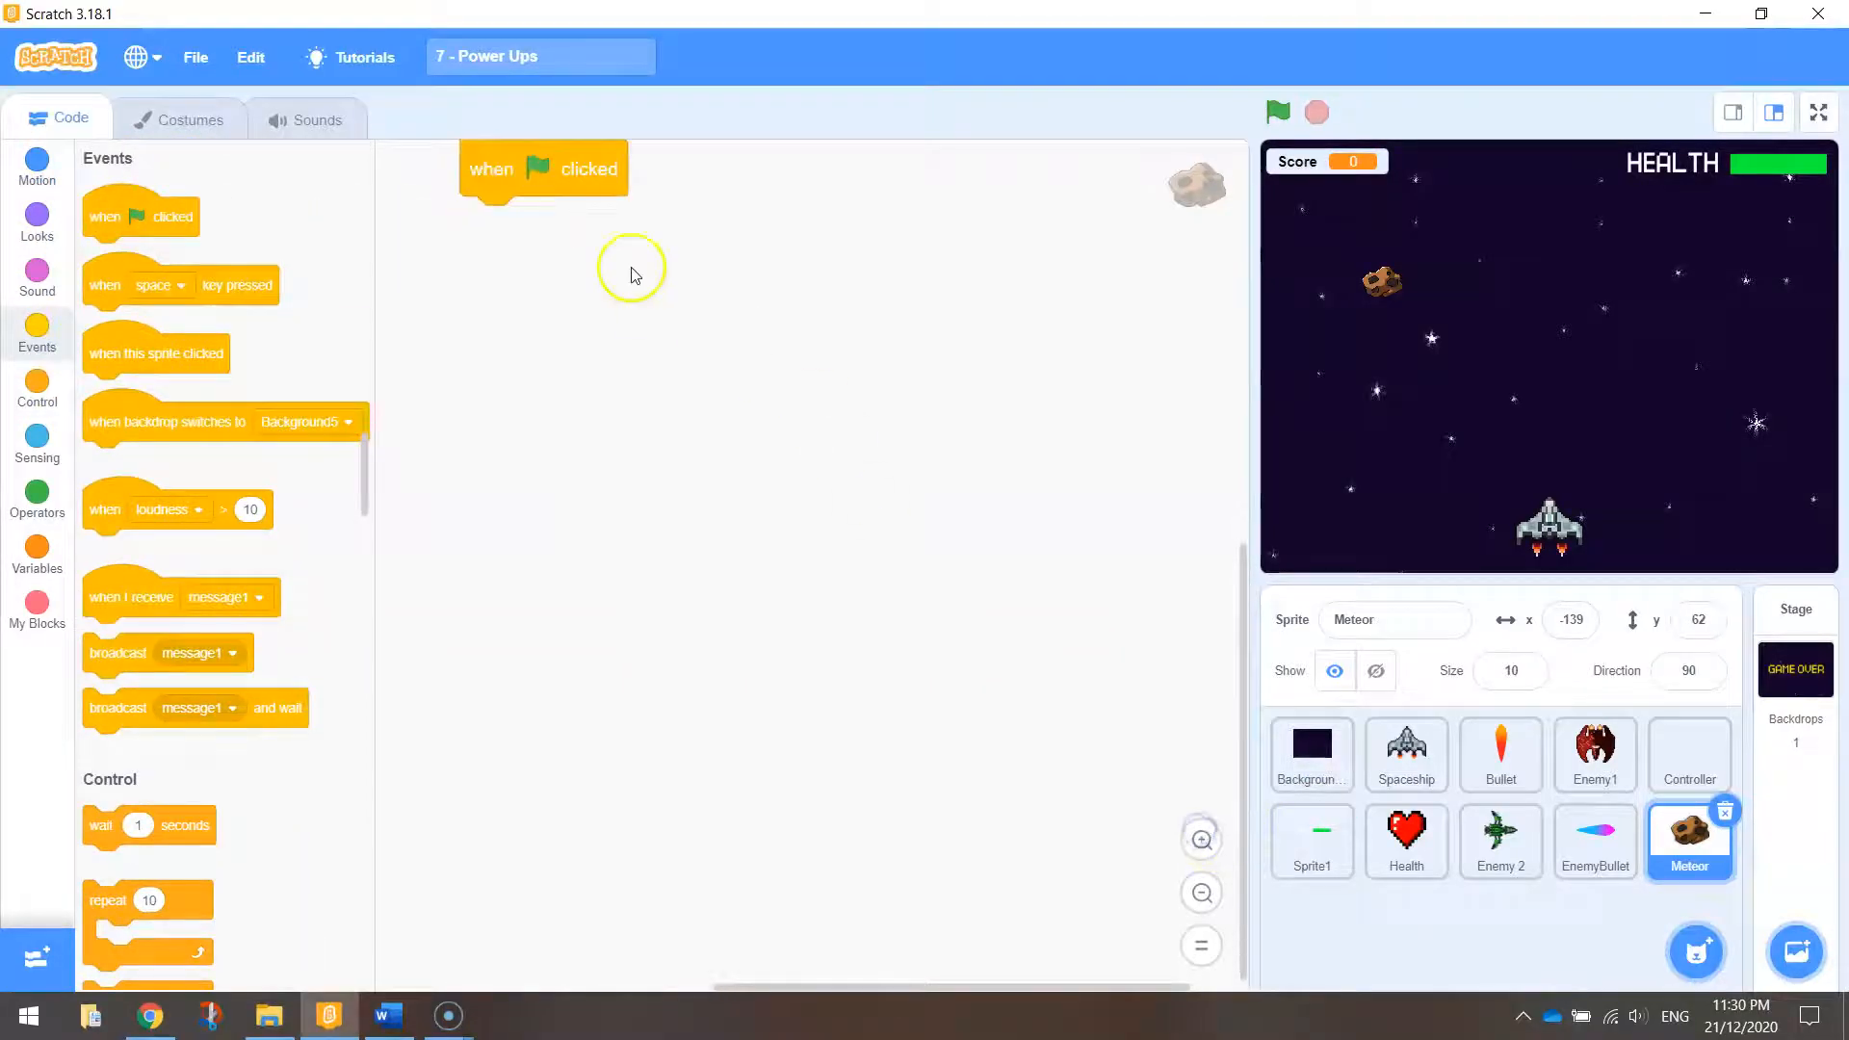
pyautogui.click(37, 224)
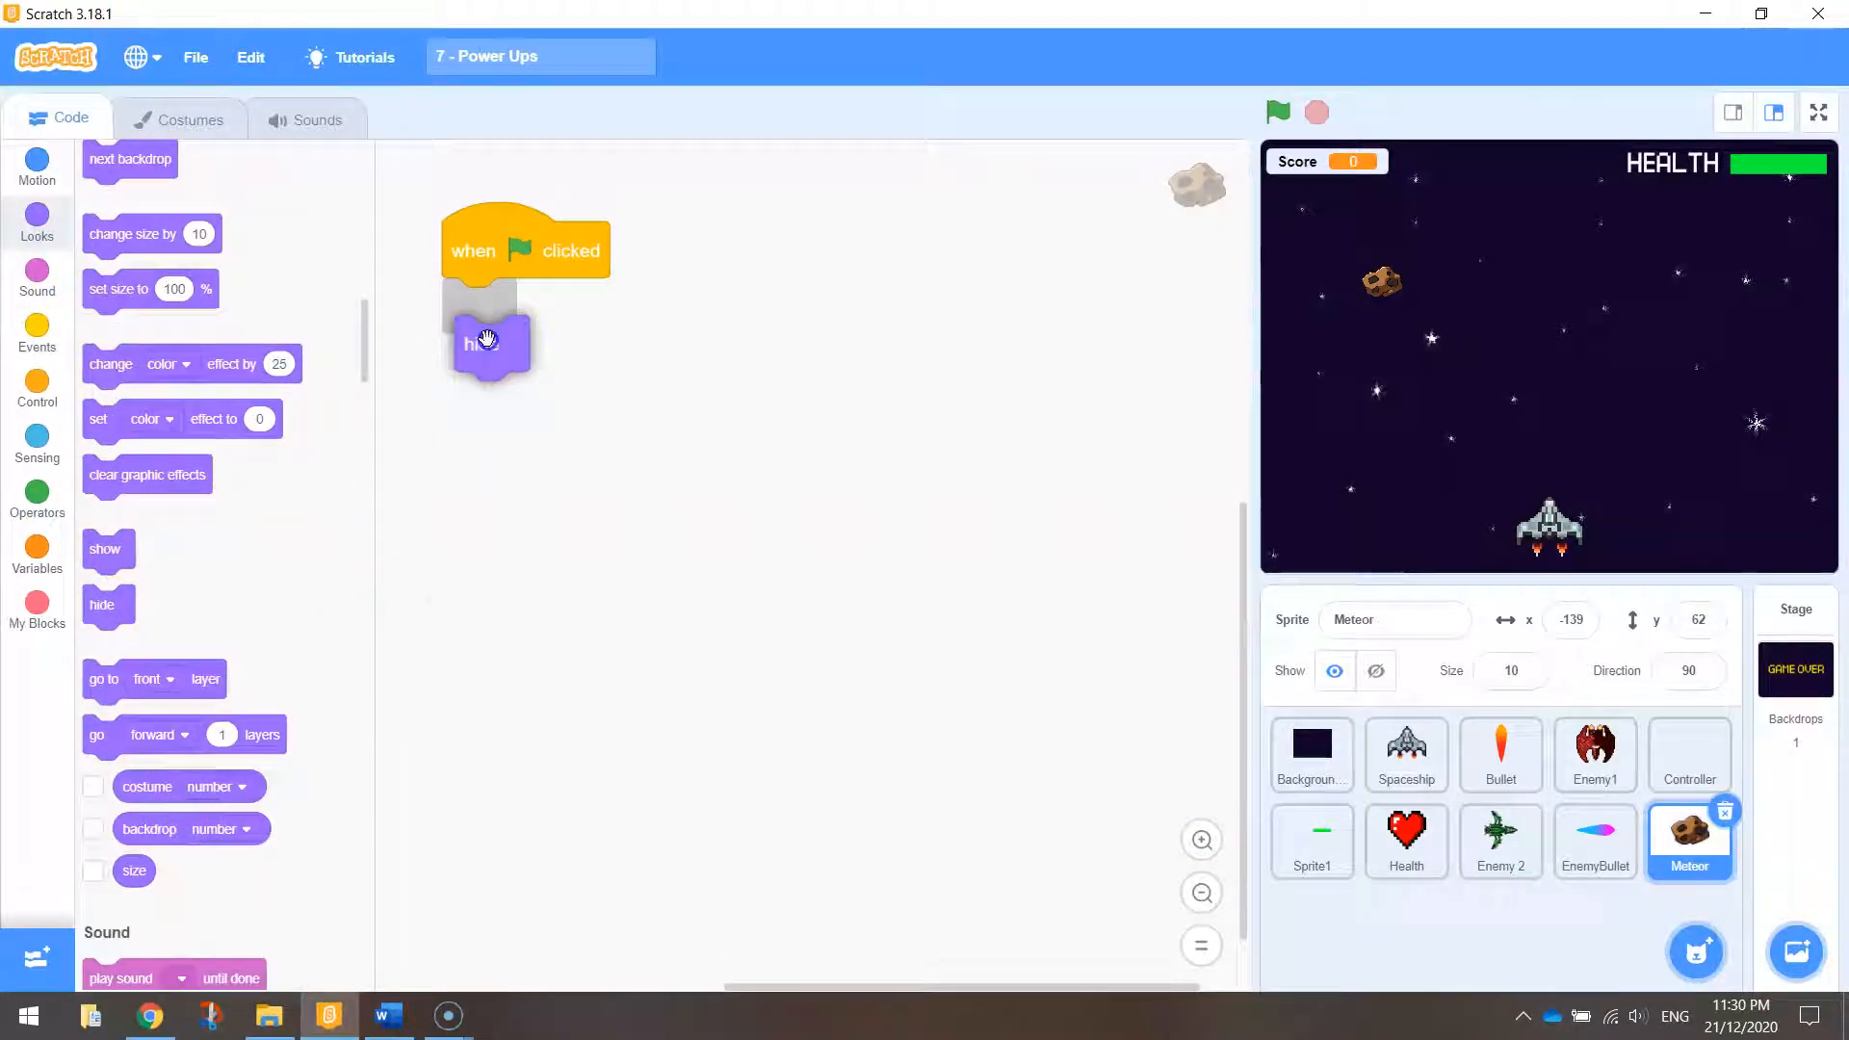
pyautogui.moveTo(485, 343); pyautogui.dragTo(468, 307)
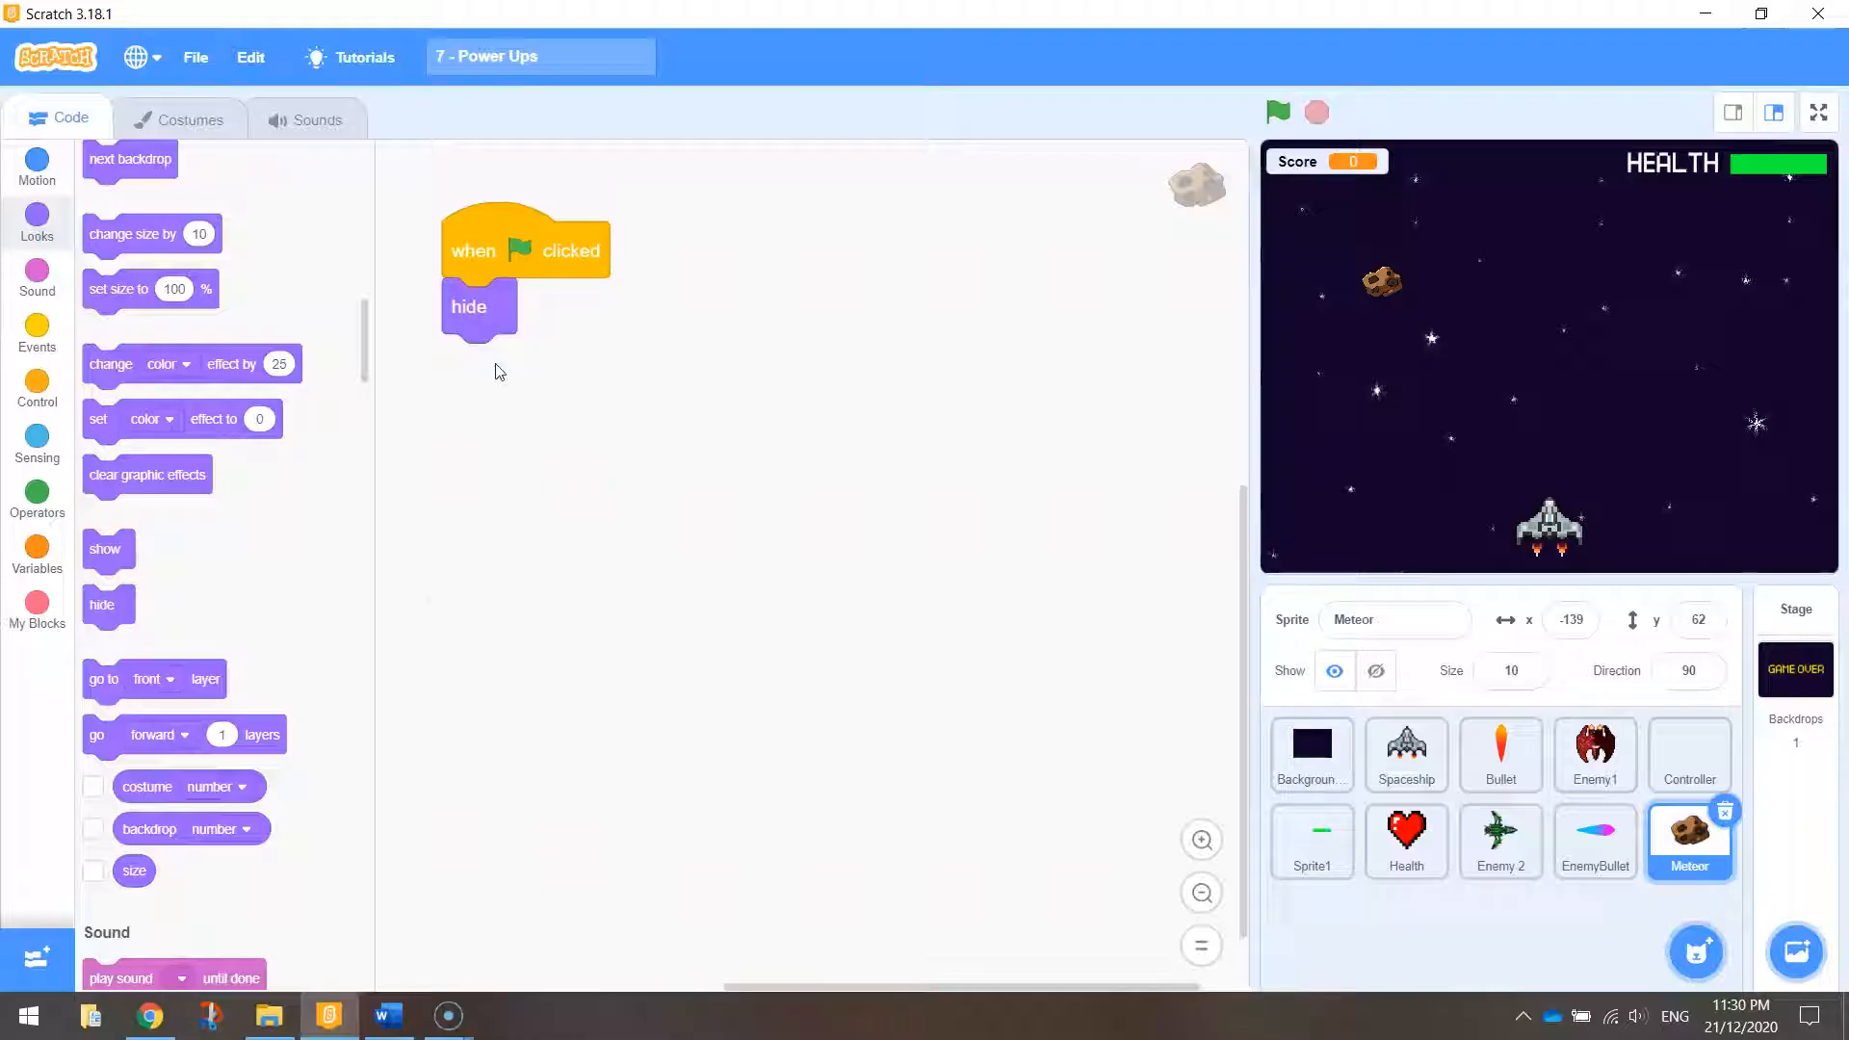
pyautogui.moveTo(524, 271); pyautogui.dragTo(501, 245)
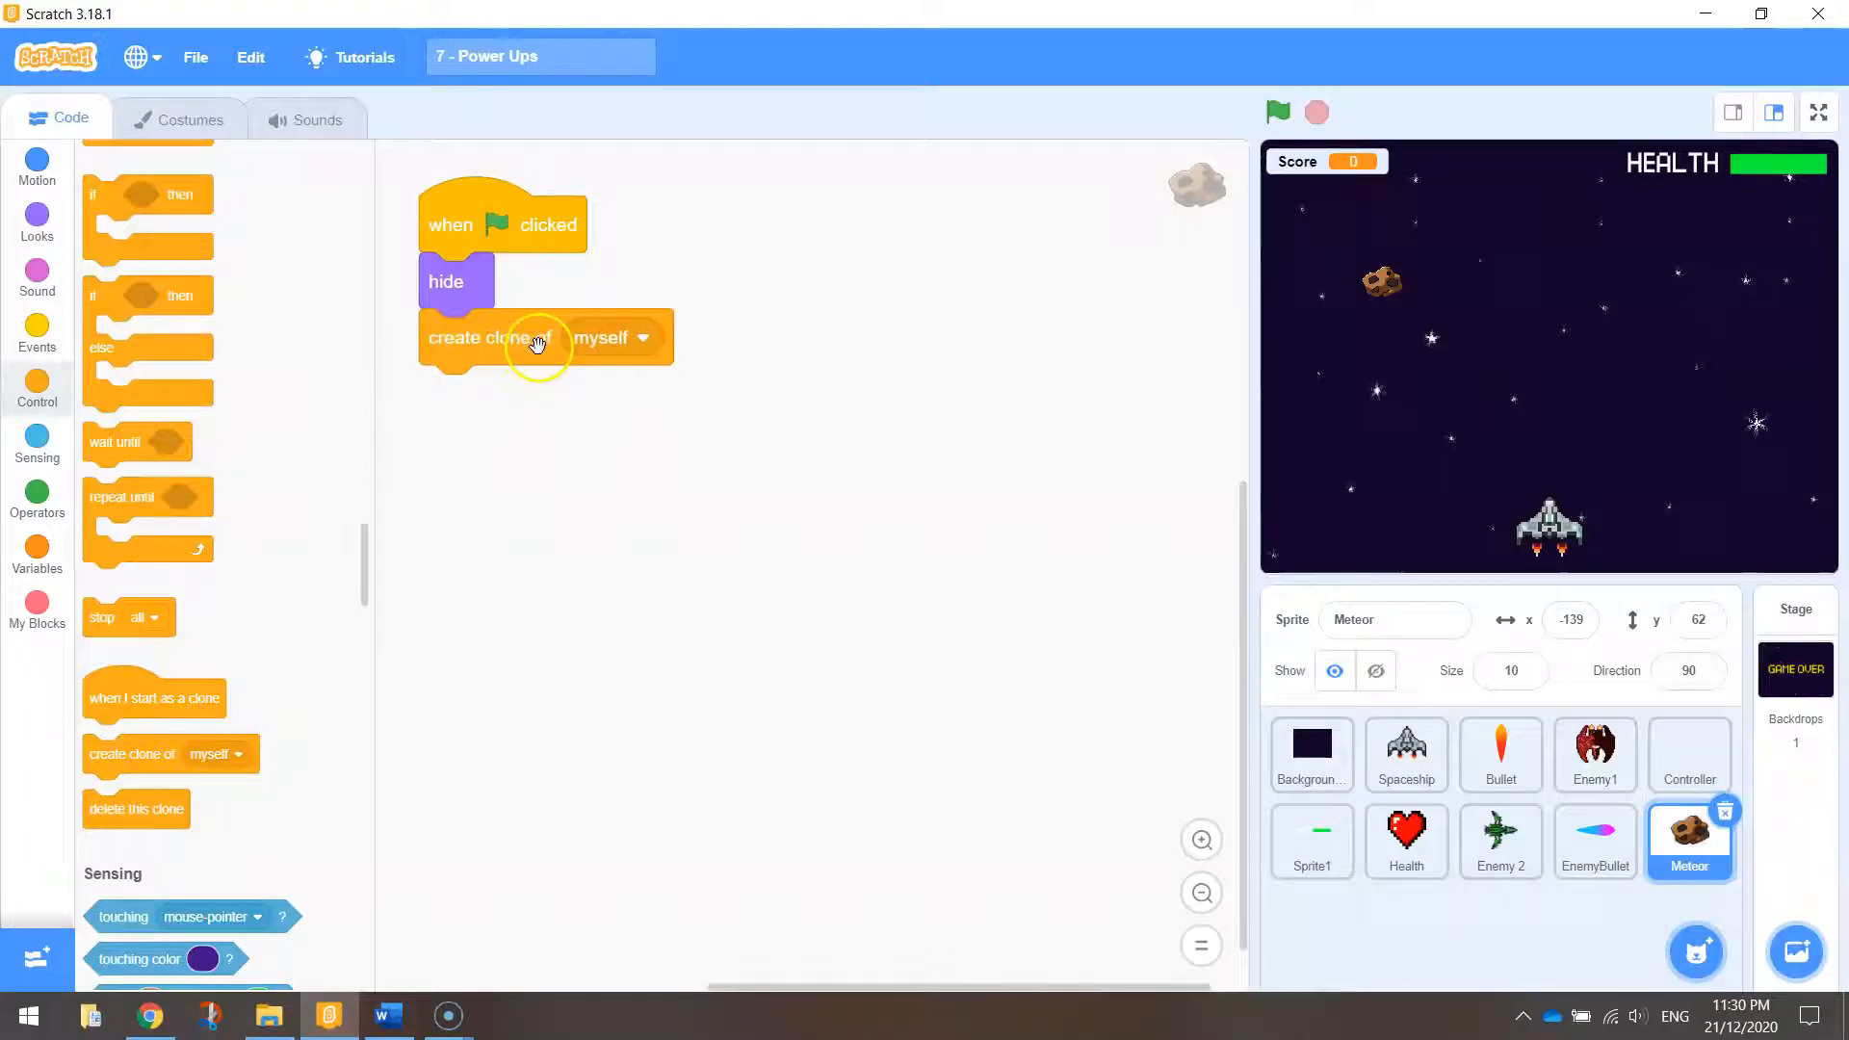
pyautogui.moveTo(624, 356)
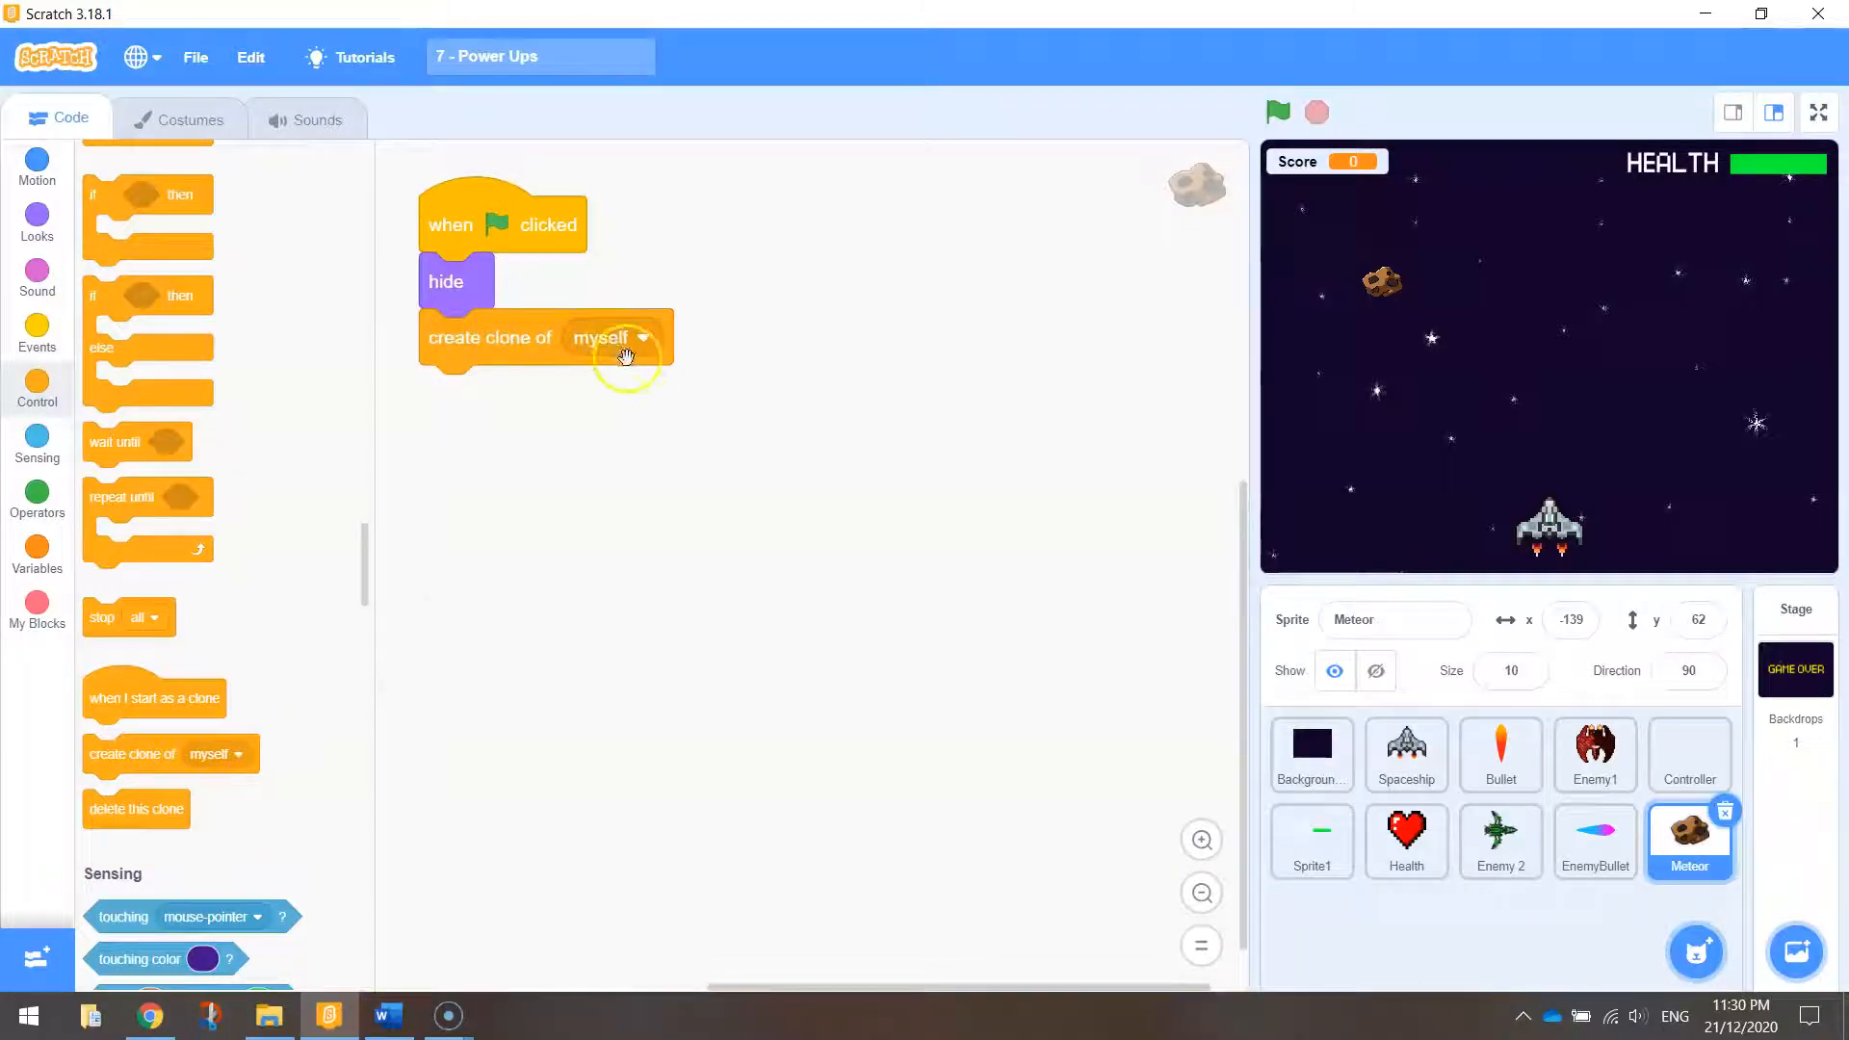
pyautogui.moveTo(1375, 443)
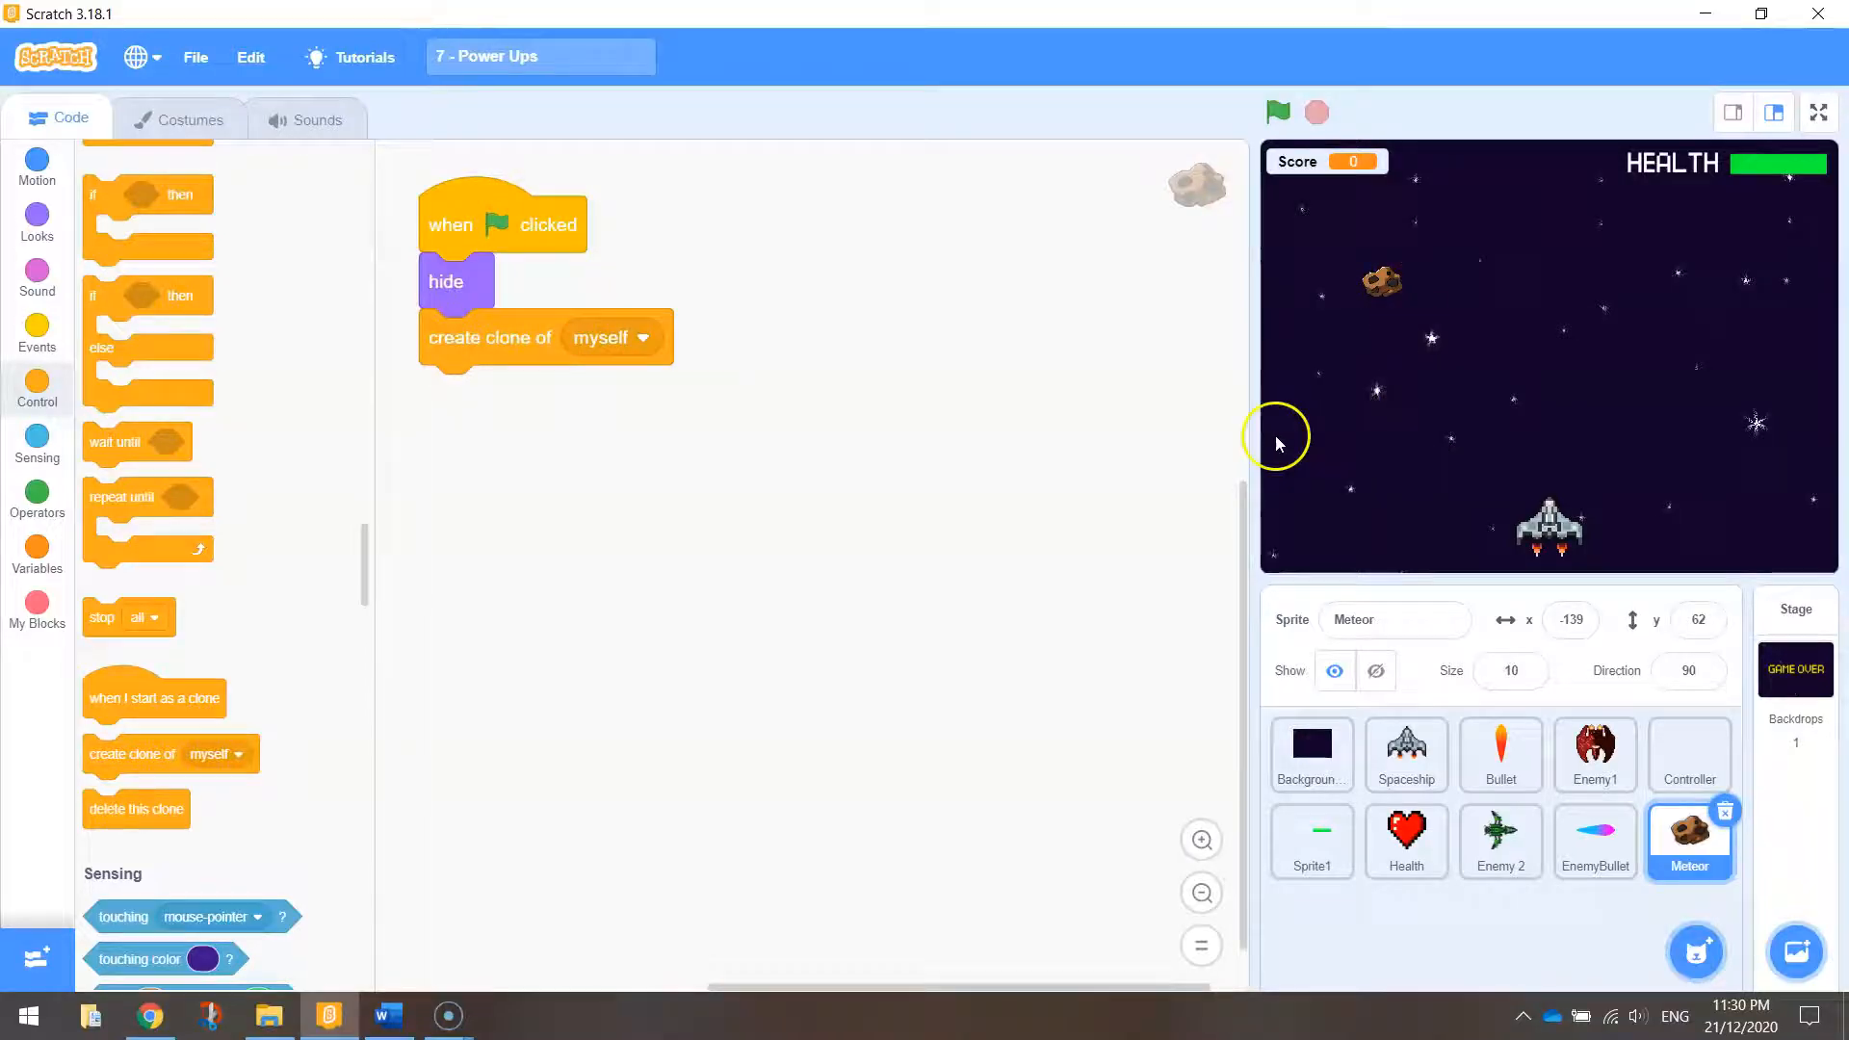
# Step: Wait a random 2 to 4 seconds before the Meteor creates its clone
pyautogui.scroll(3)
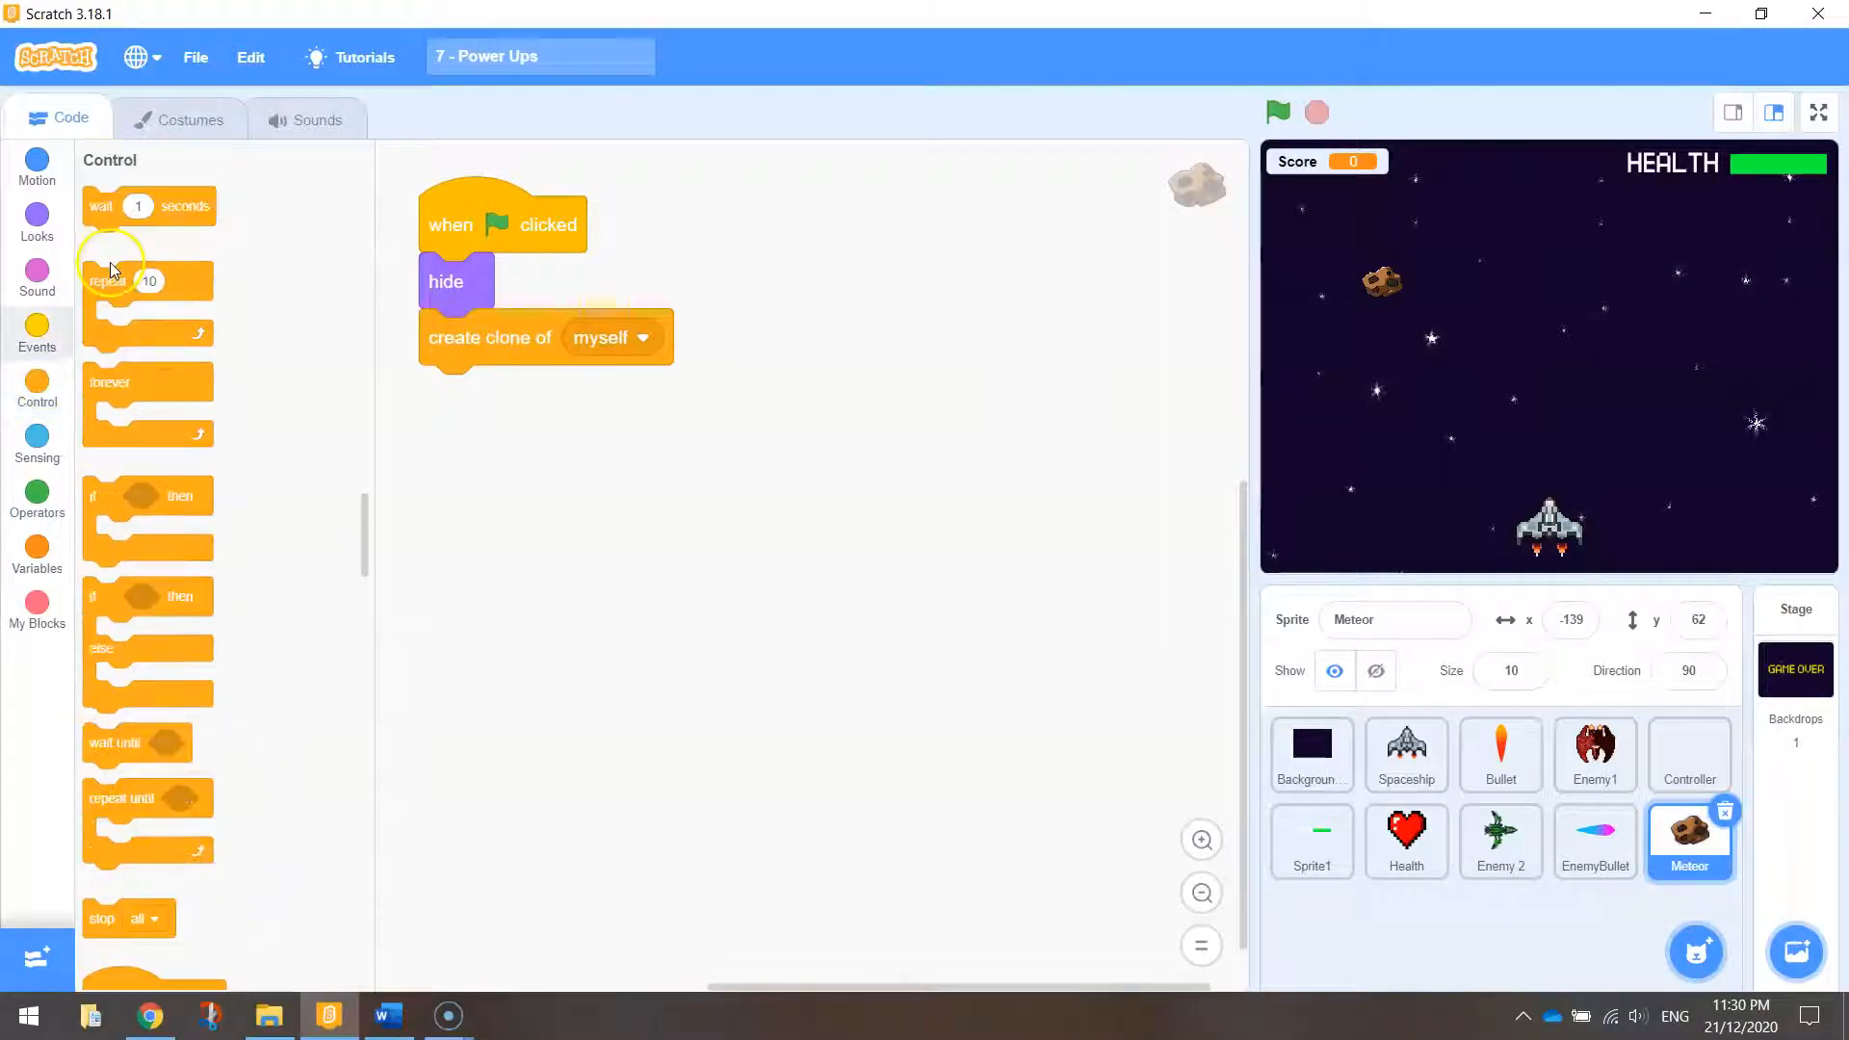
pyautogui.moveTo(149, 206); pyautogui.dragTo(499, 335)
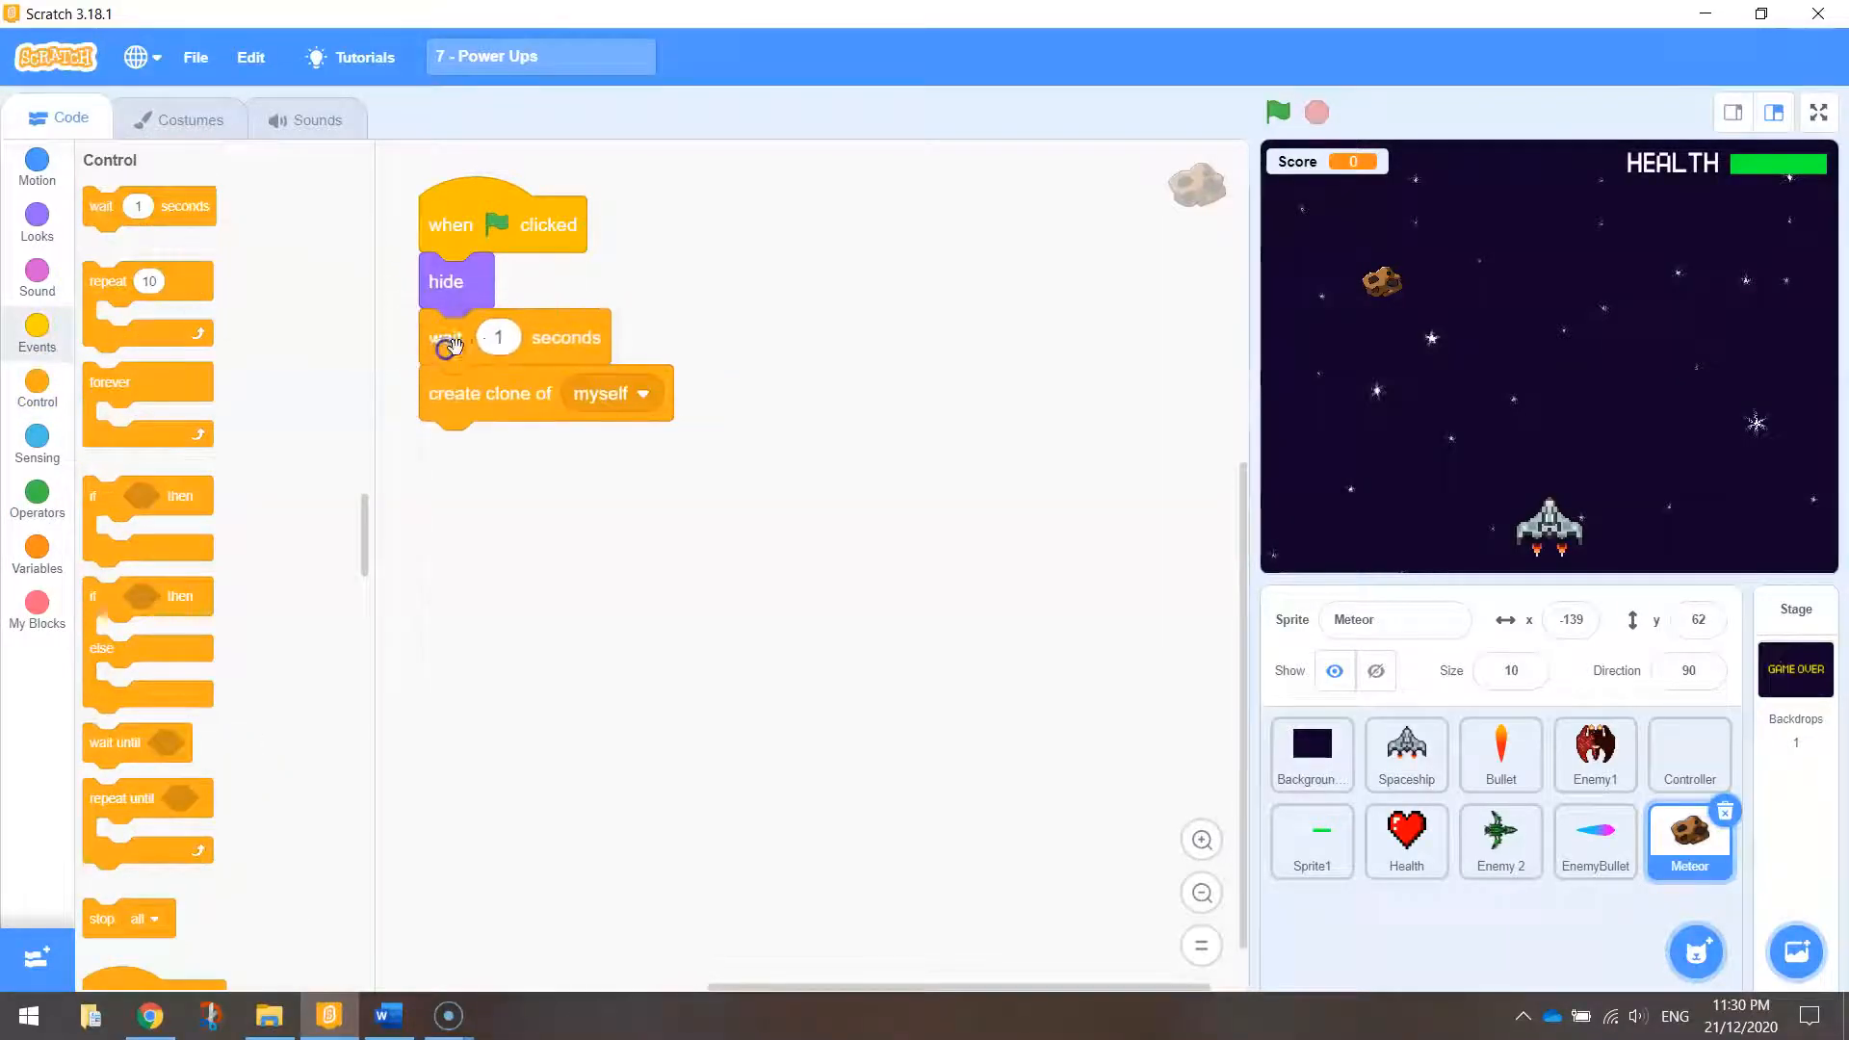
pyautogui.click(36, 501)
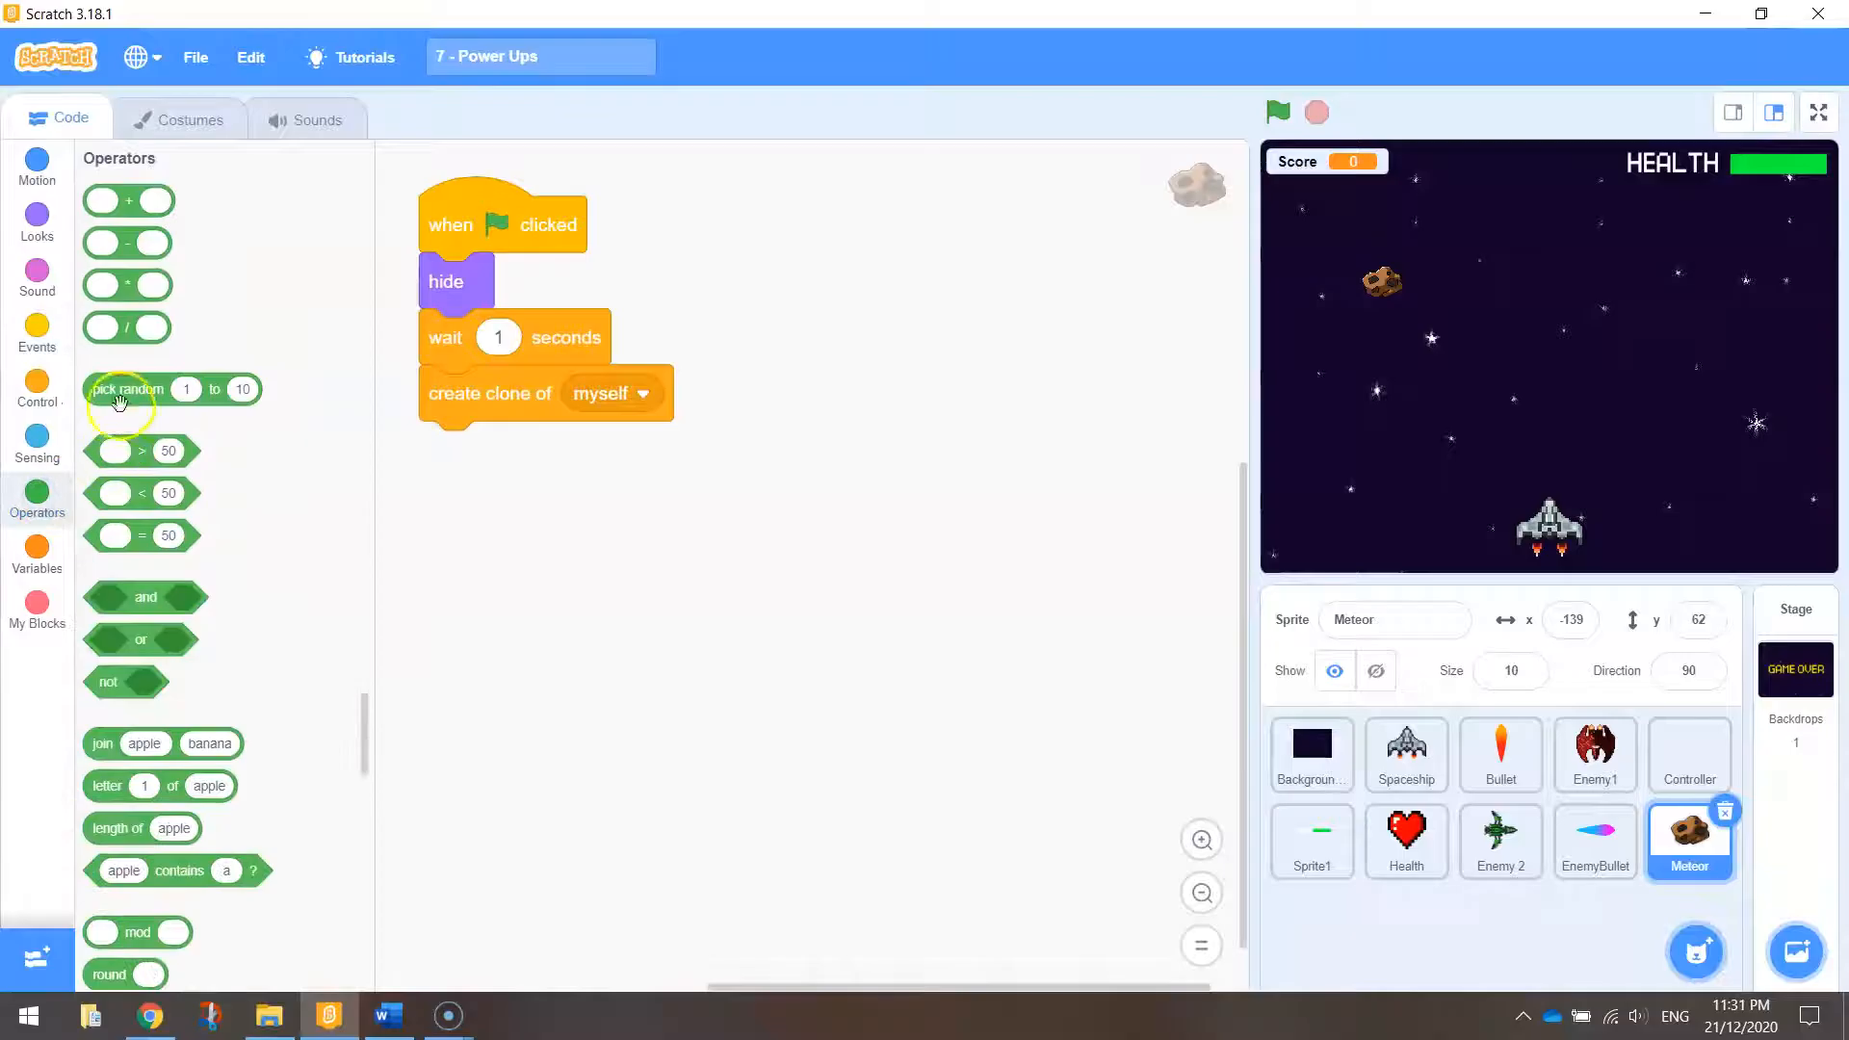
pyautogui.moveTo(128, 389); pyautogui.dragTo(564, 337)
pyautogui.write('4')
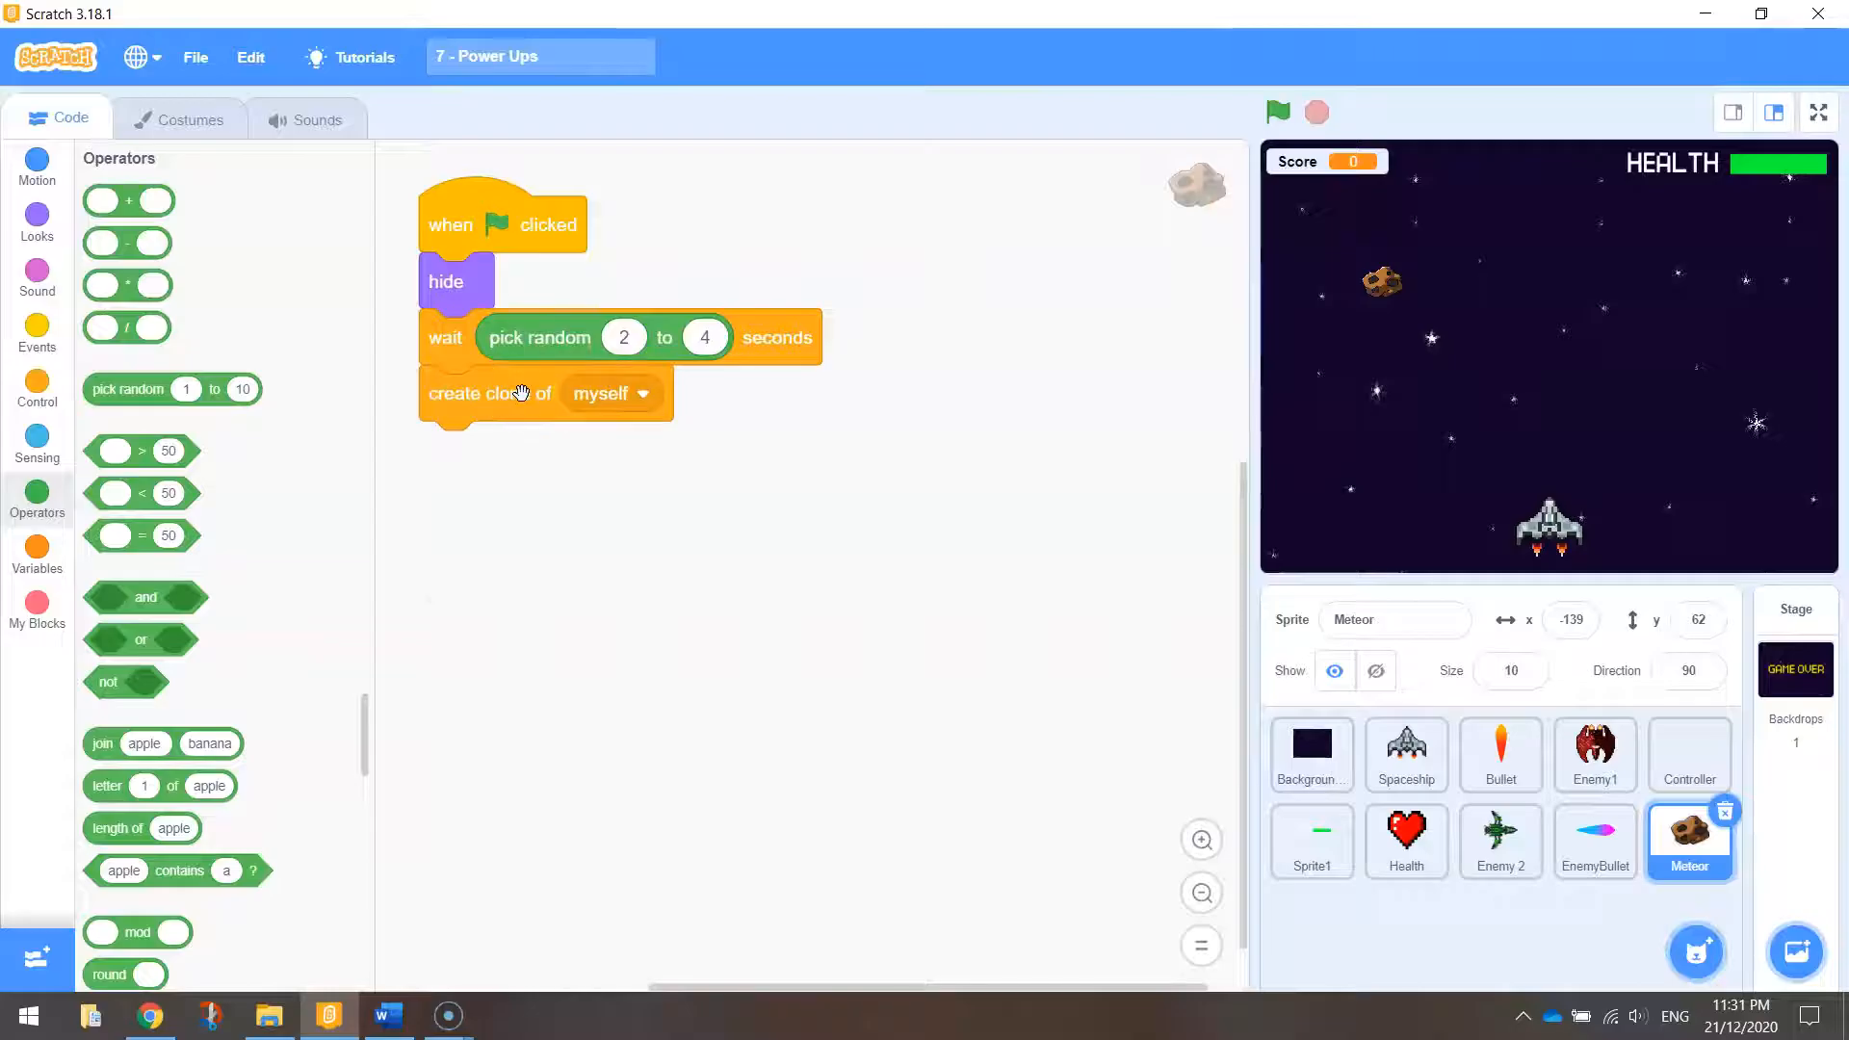
pyautogui.moveTo(501, 454)
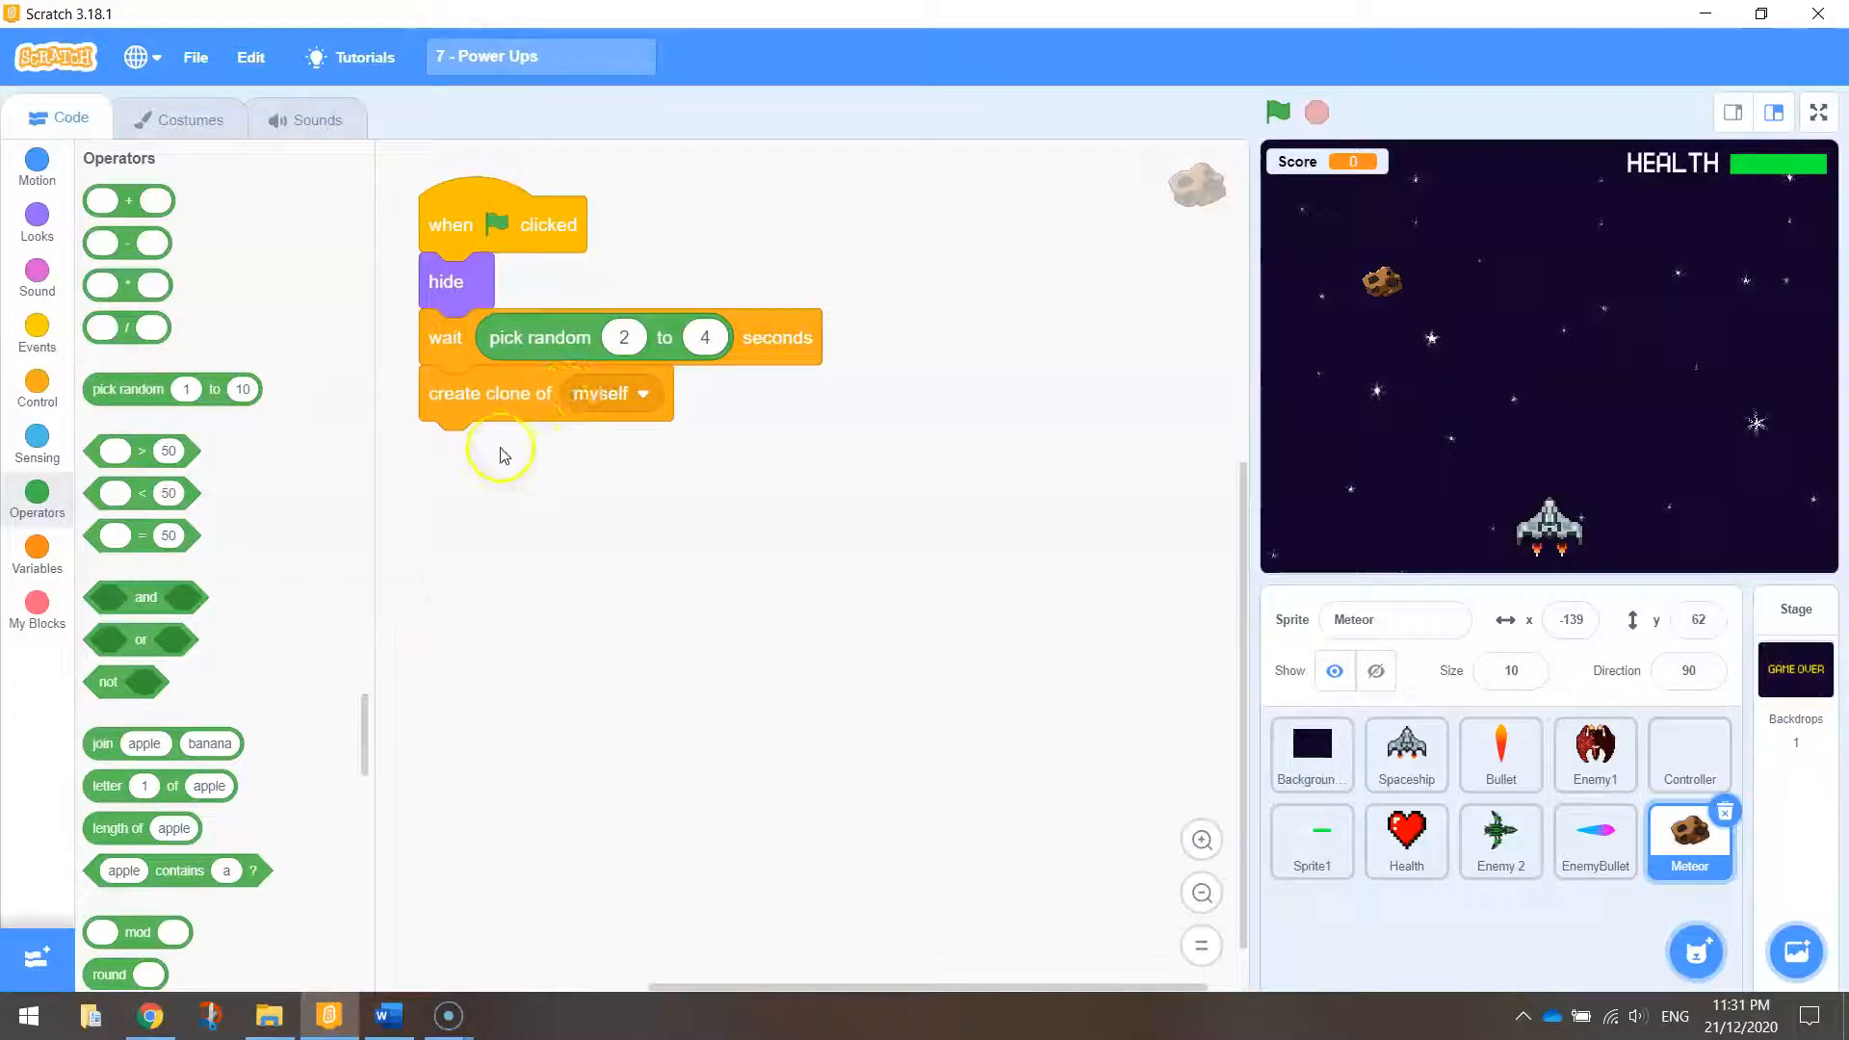
pyautogui.moveTo(501, 338)
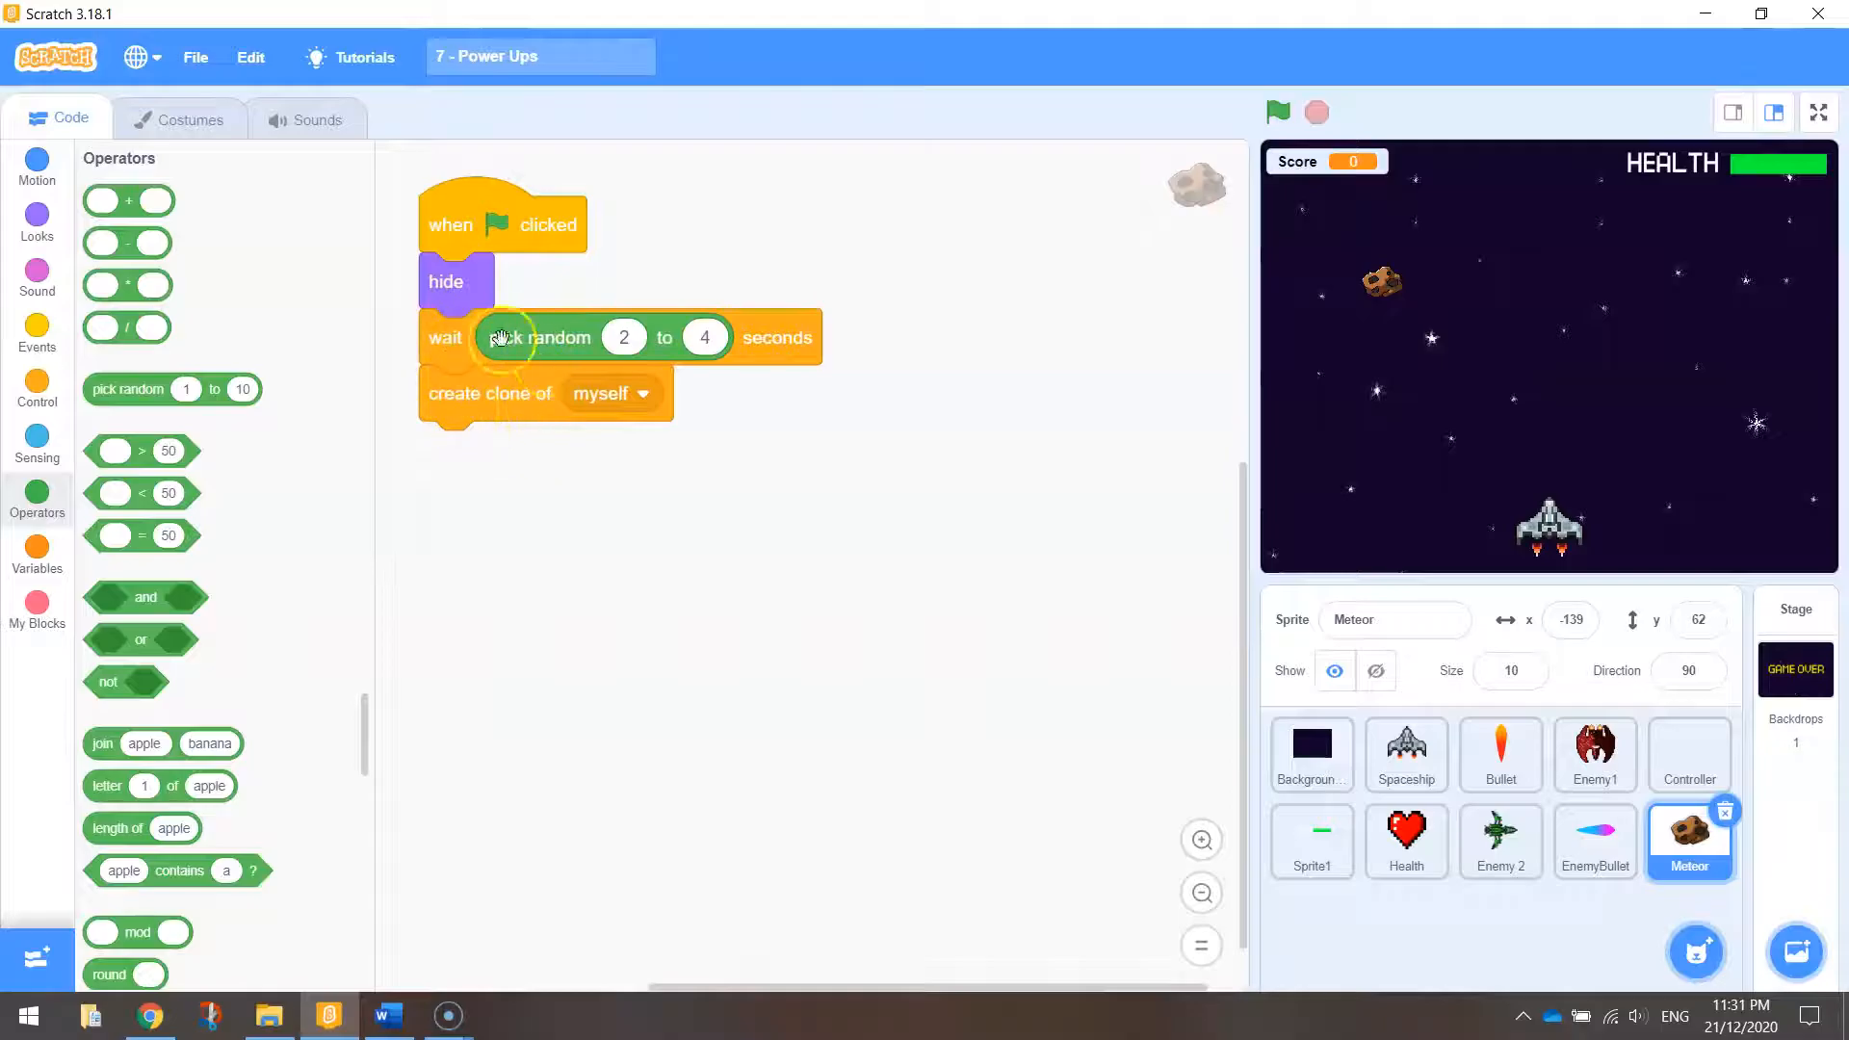
pyautogui.moveTo(628, 474)
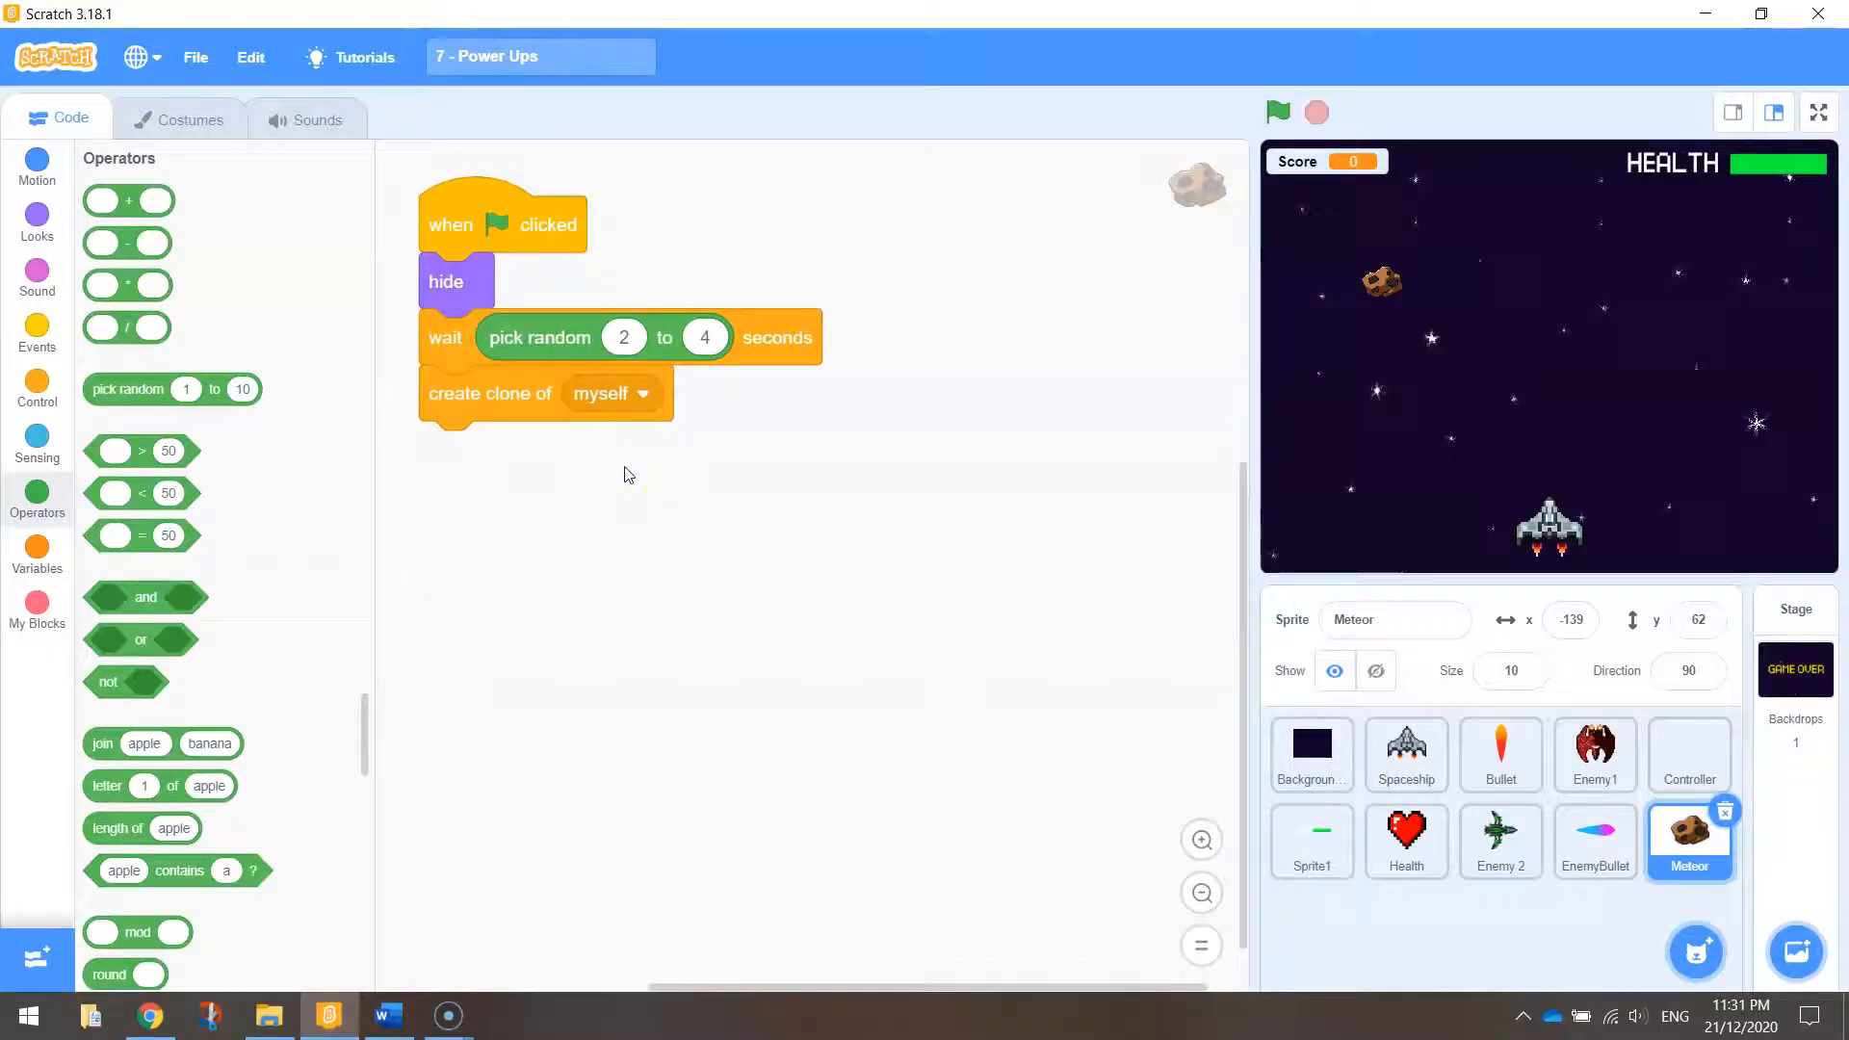
# Step: Wrap the random wait and clone creation in a forever loop so meteors keep spawning
pyautogui.click(36, 387)
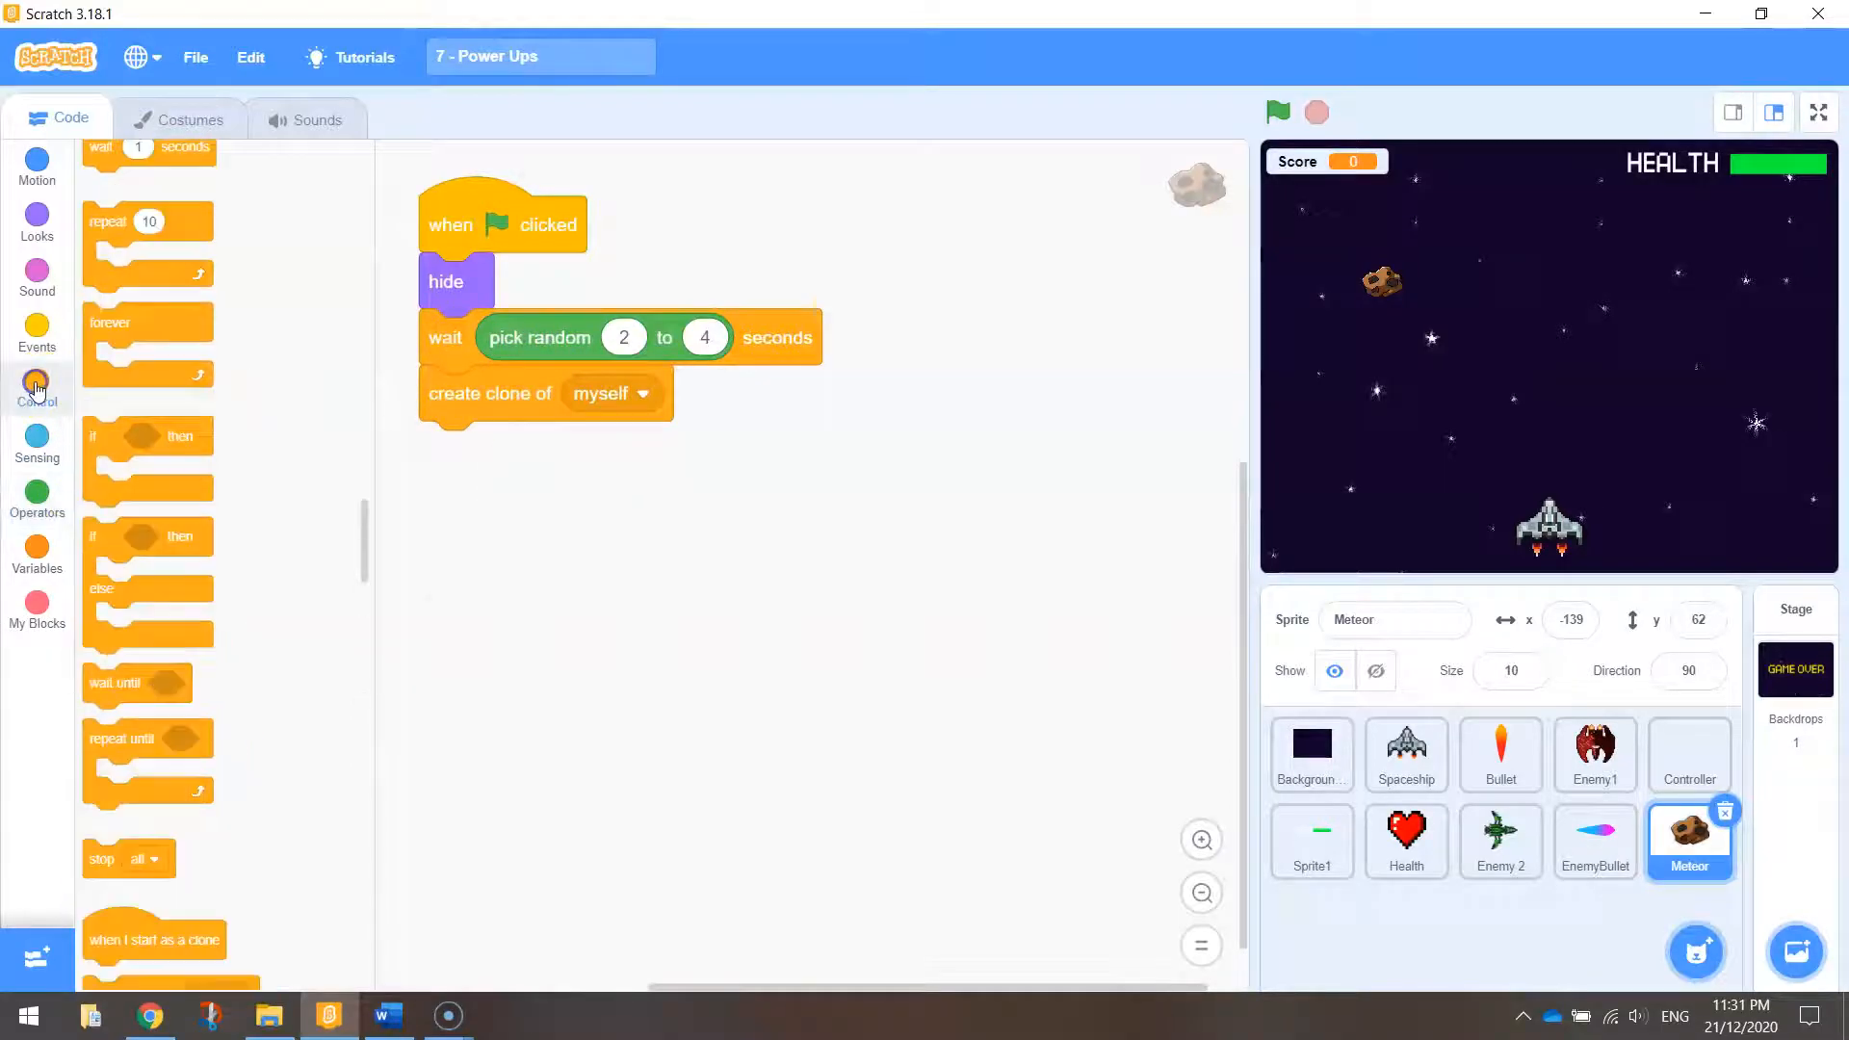
pyautogui.moveTo(148, 322); pyautogui.dragTo(349, 321)
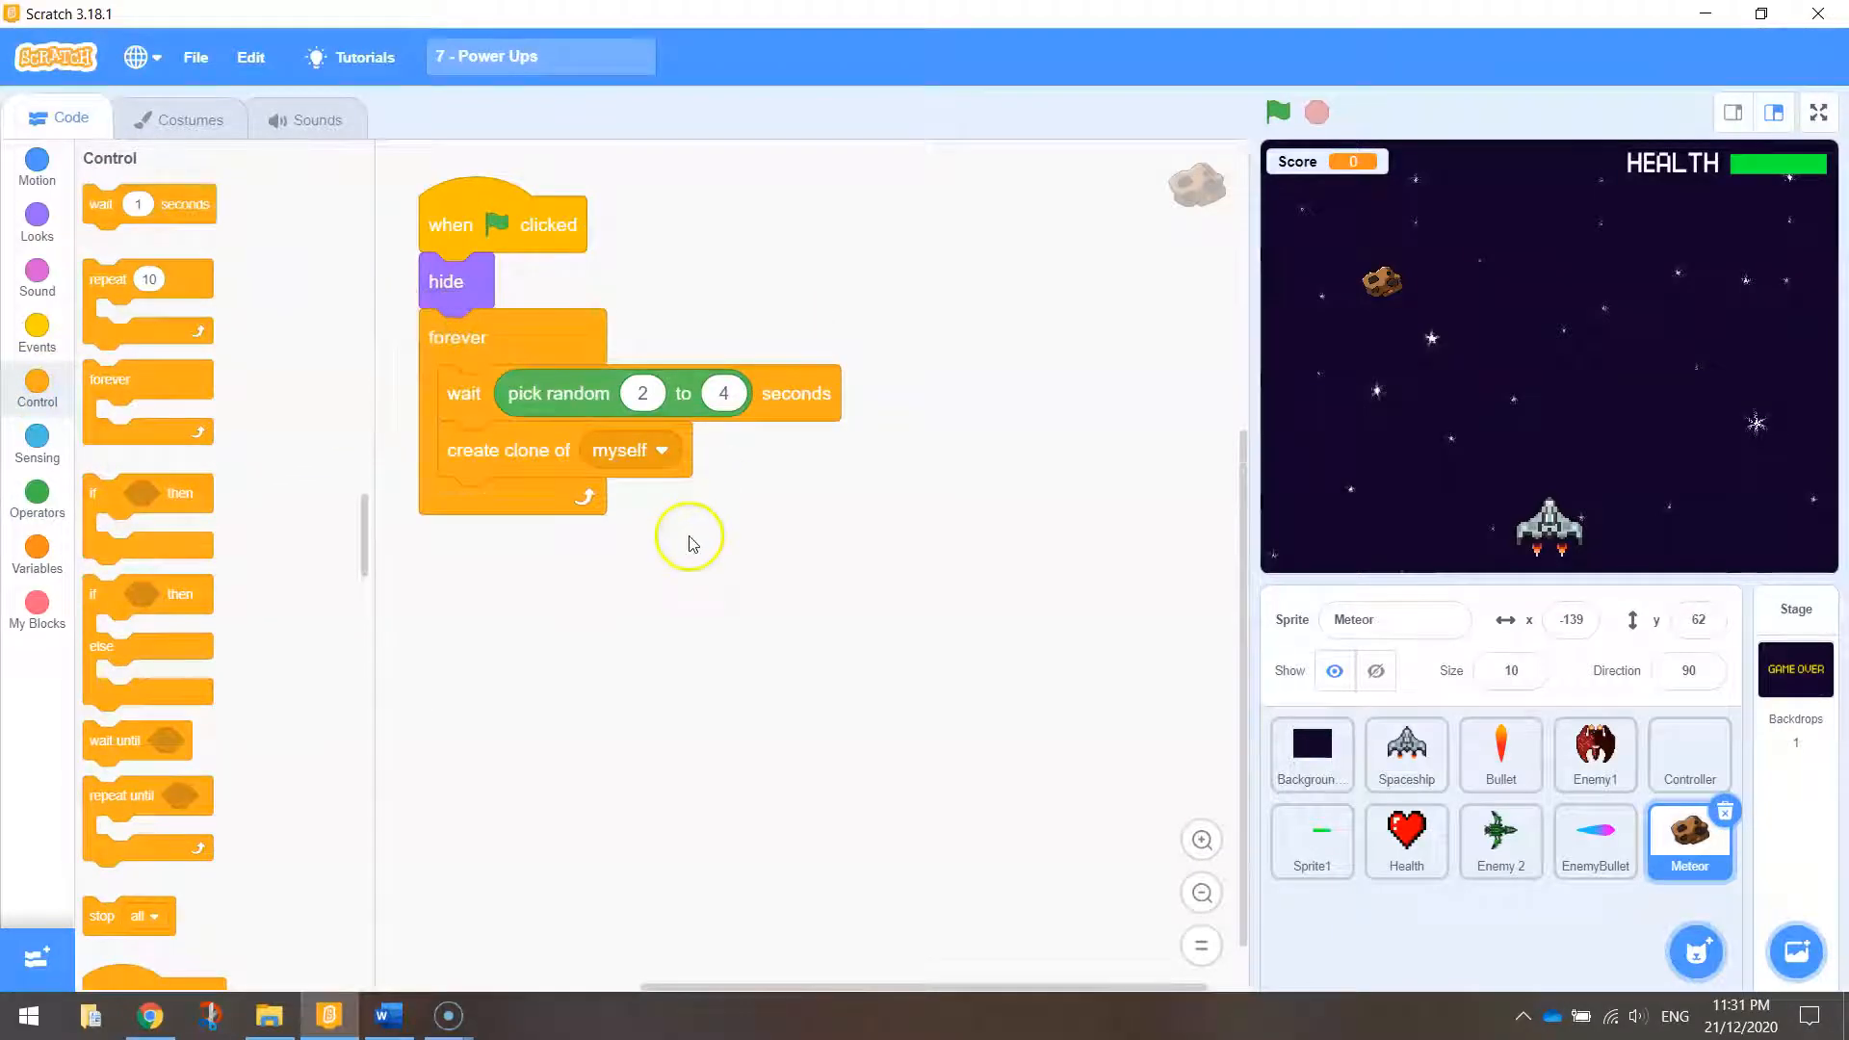
pyautogui.moveTo(522, 385)
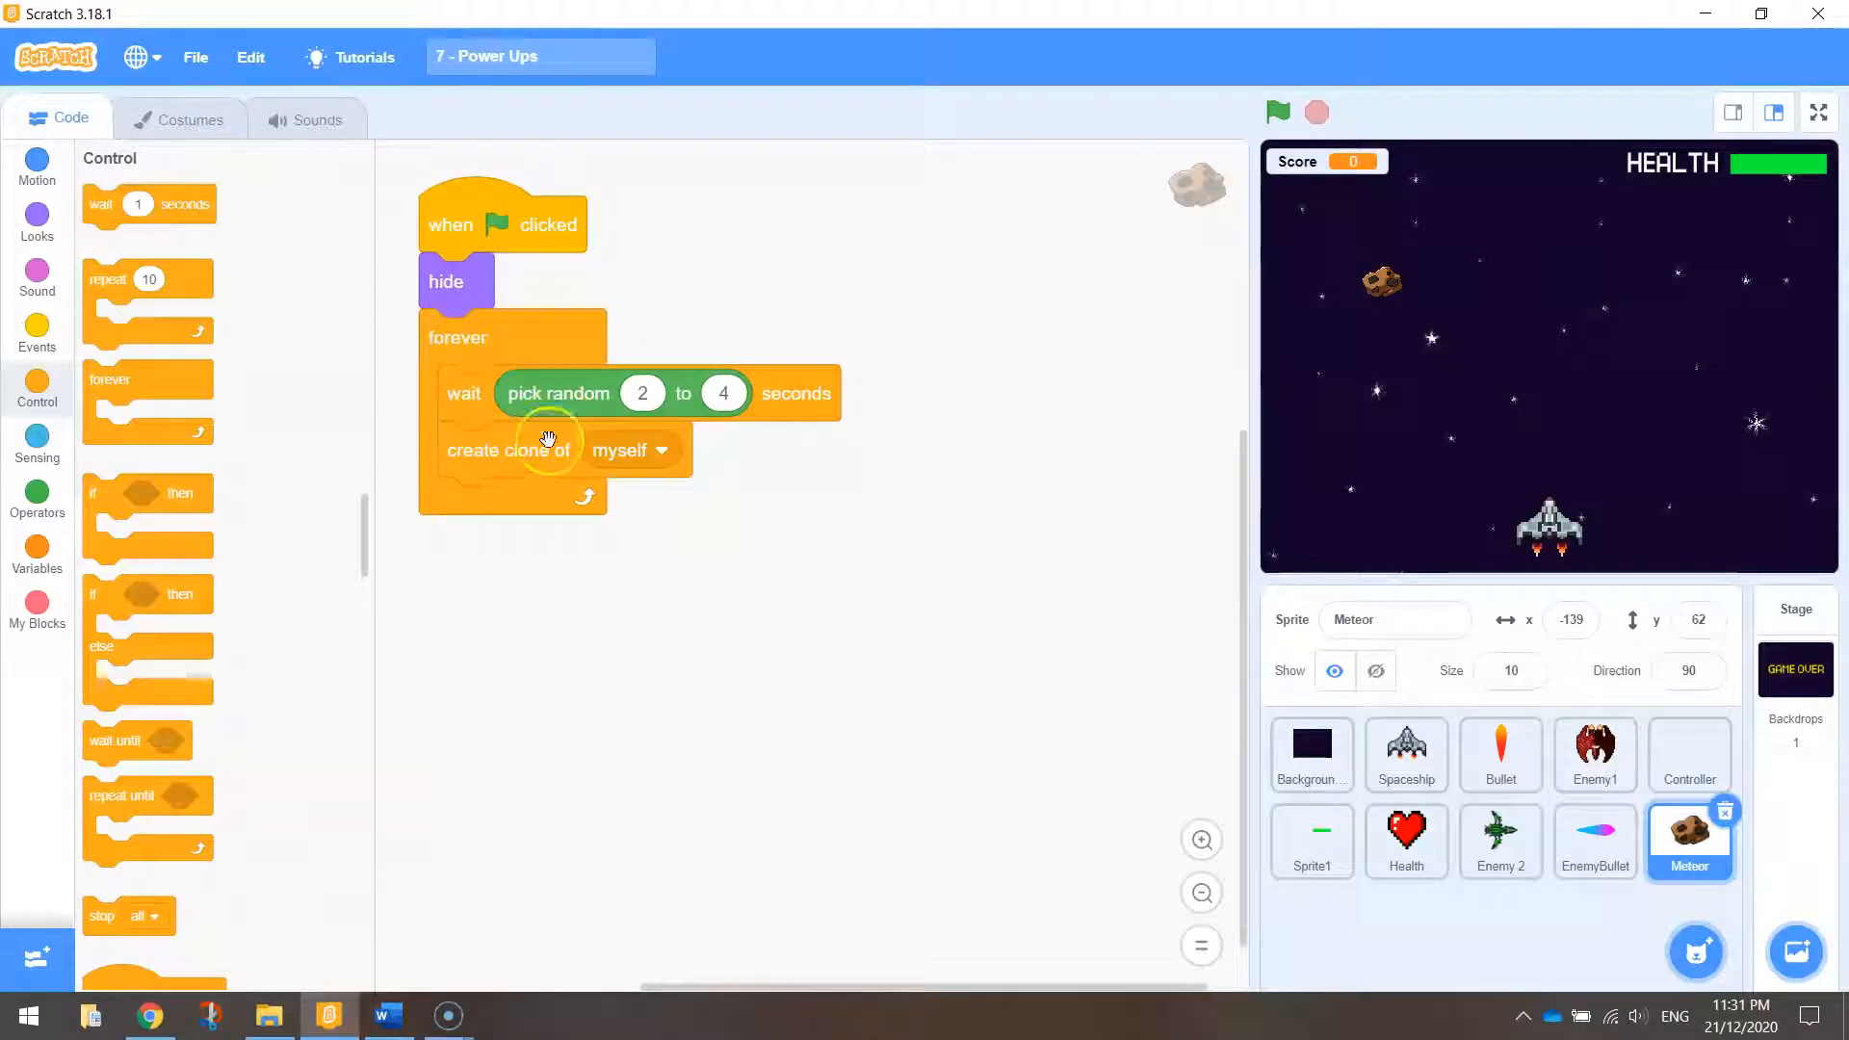
pyautogui.moveTo(740, 649)
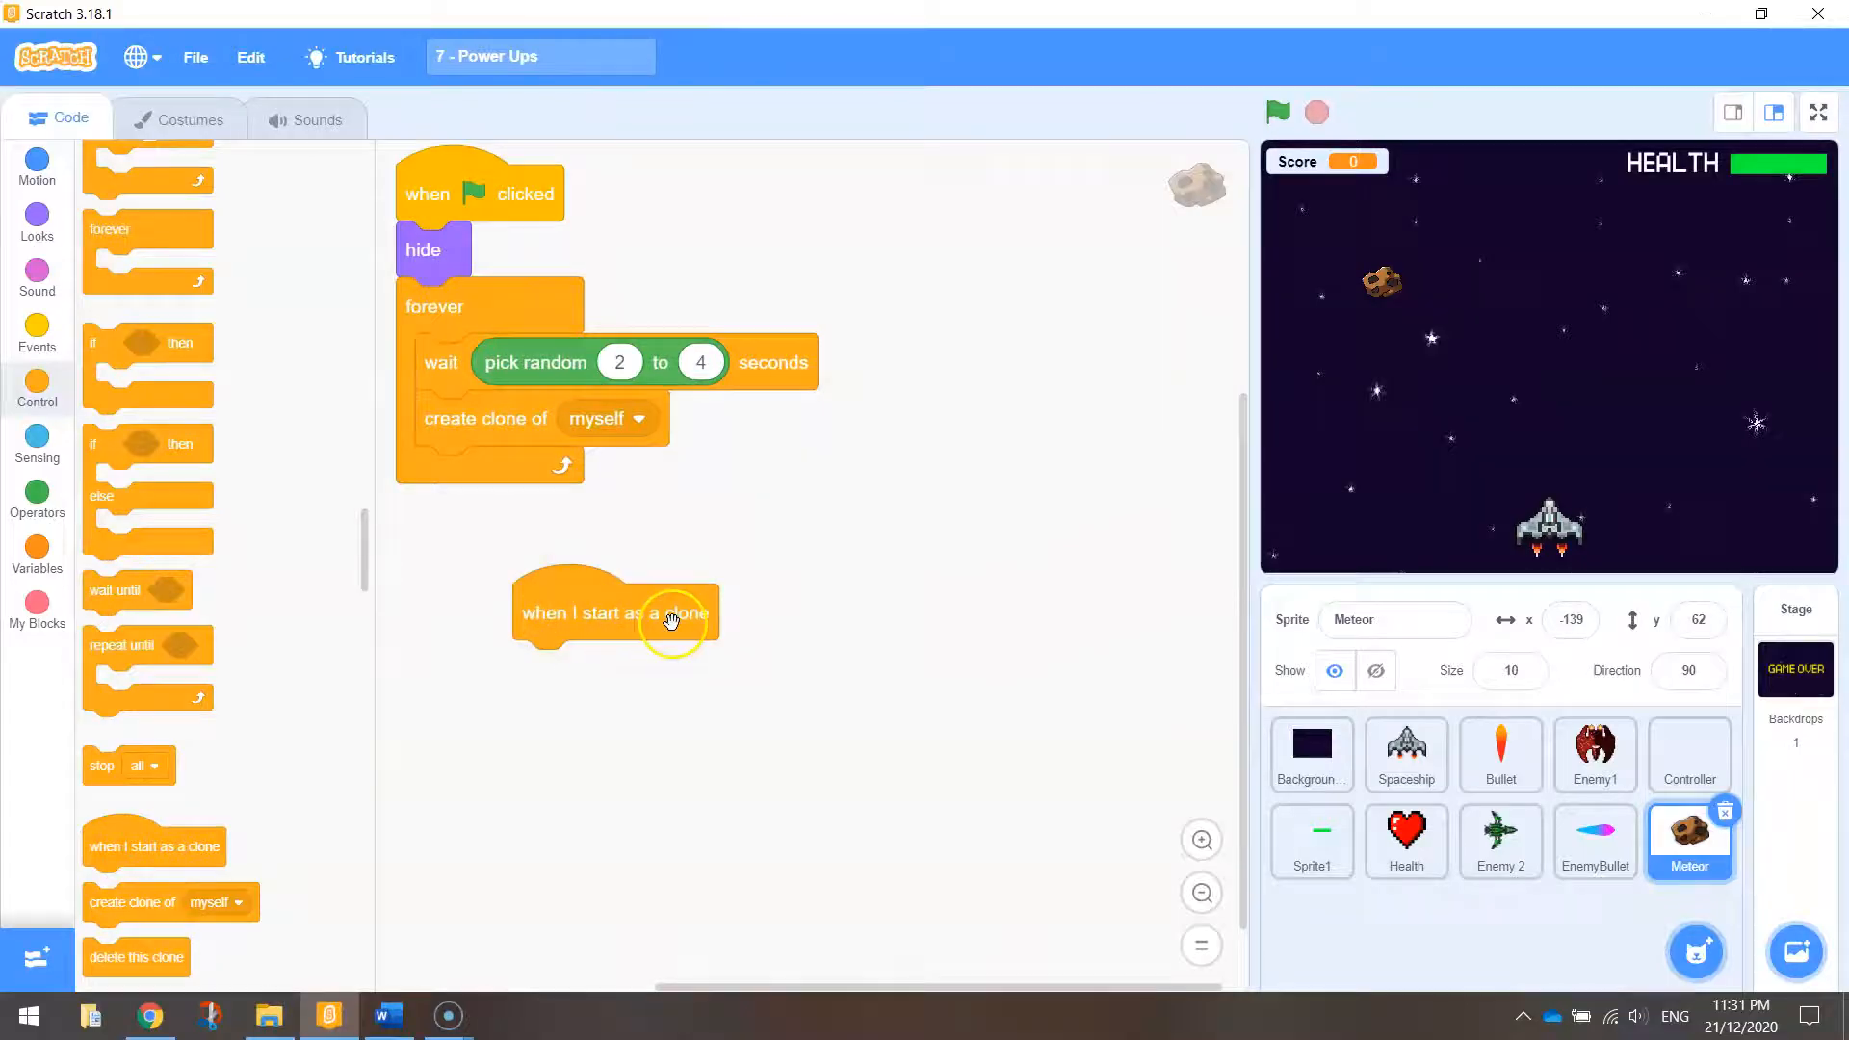
pyautogui.moveTo(746, 659)
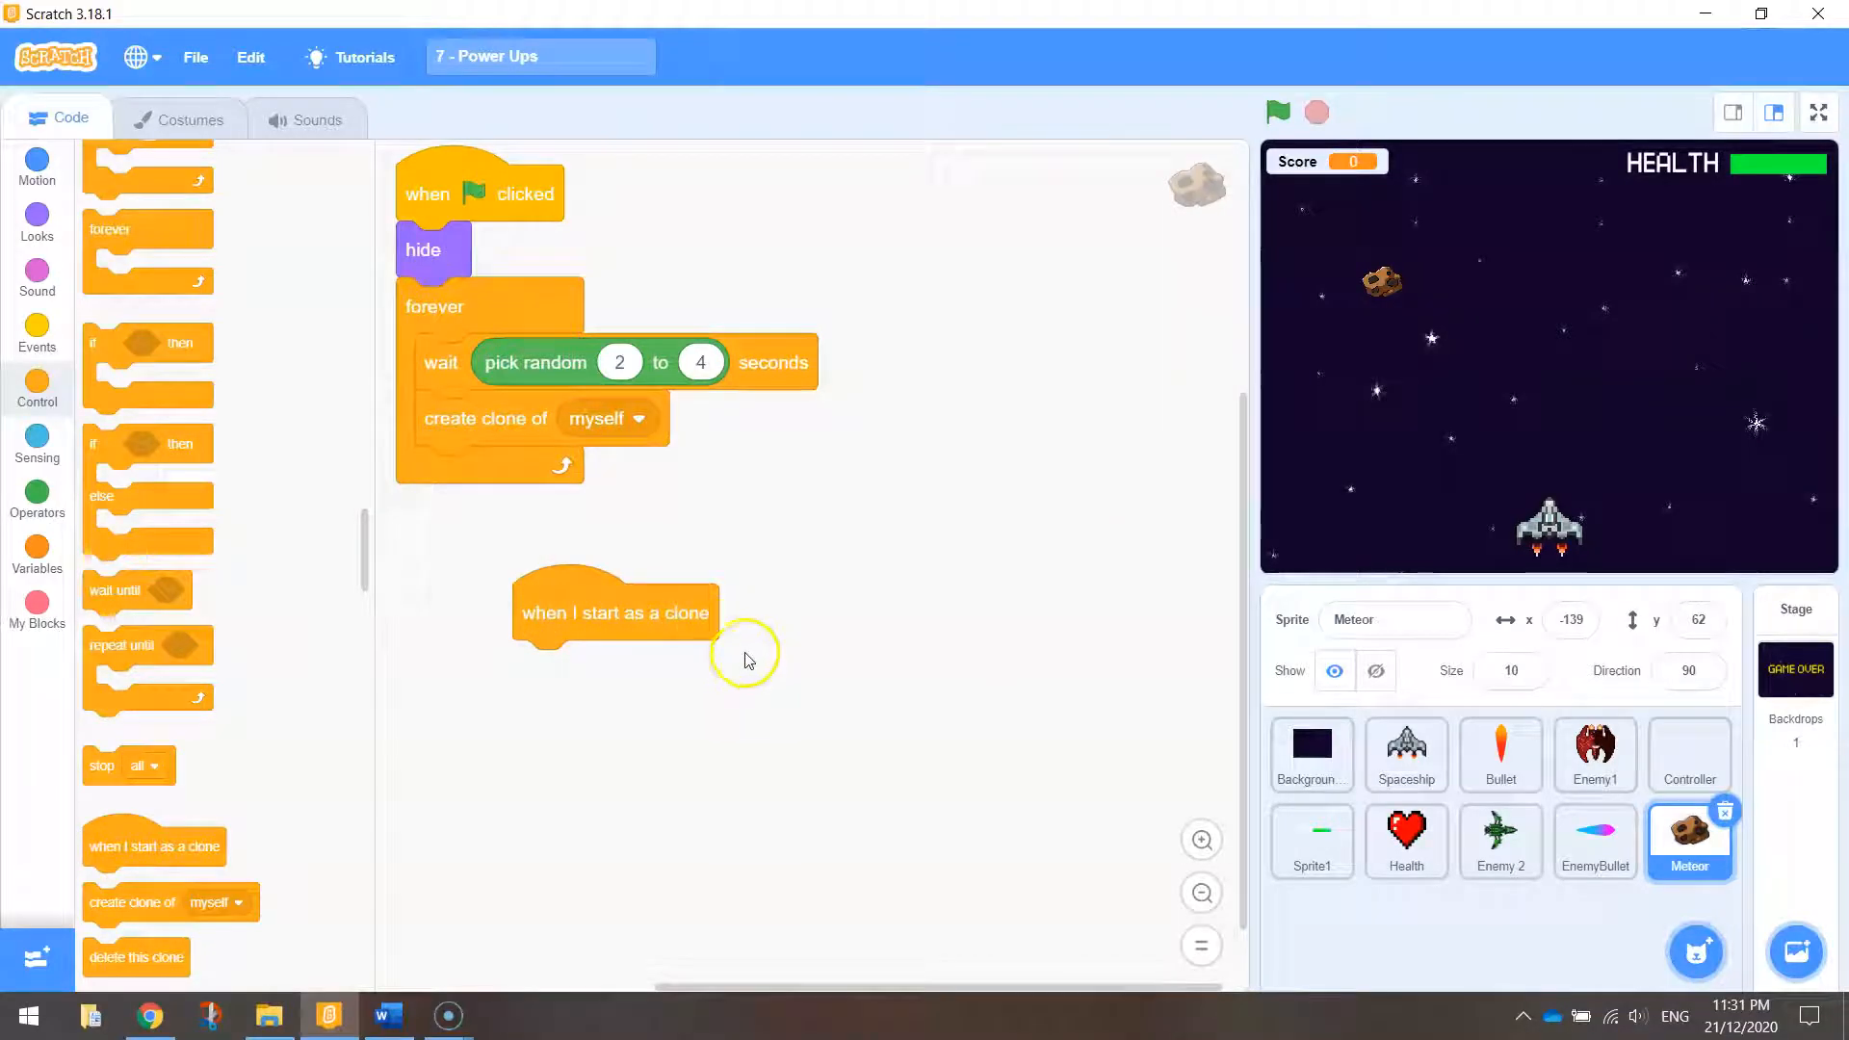
pyautogui.moveTo(59, 270)
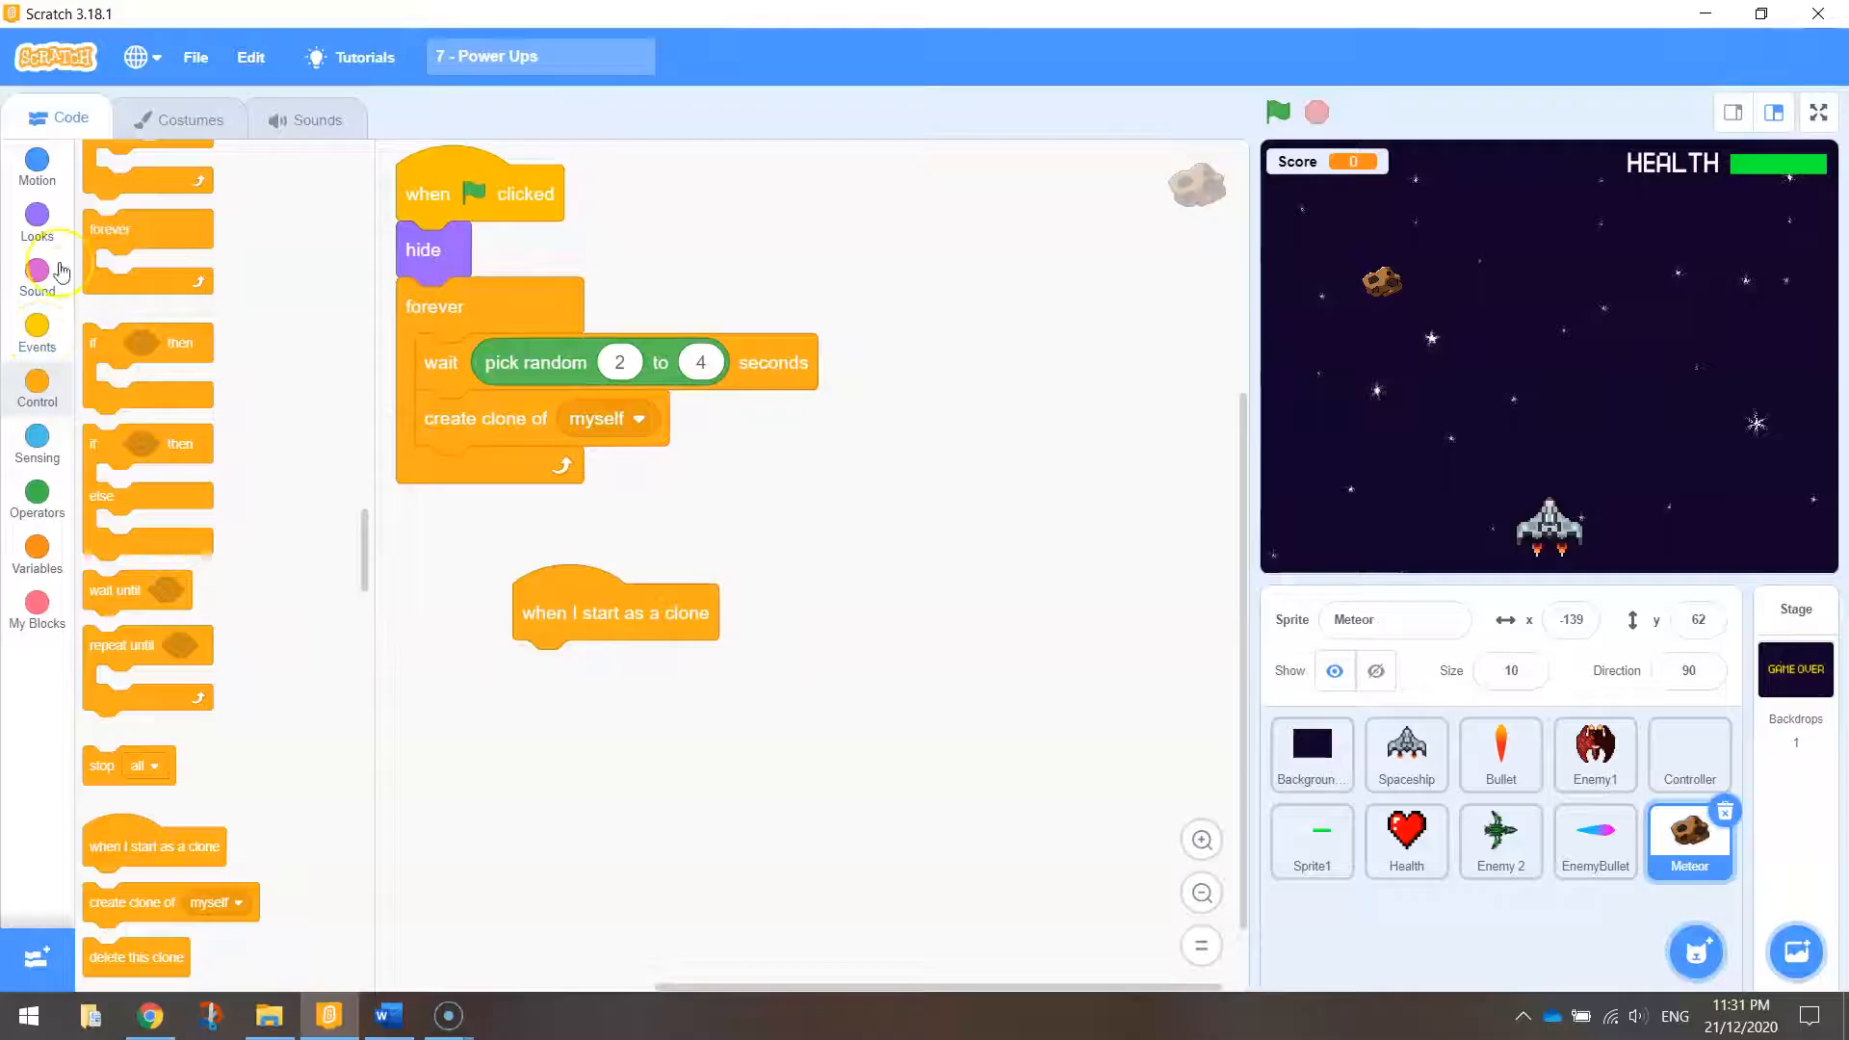
# Step: Start each Meteor clone at a random x from -200 to 200 at y 200 and show it
pyautogui.click(37, 165)
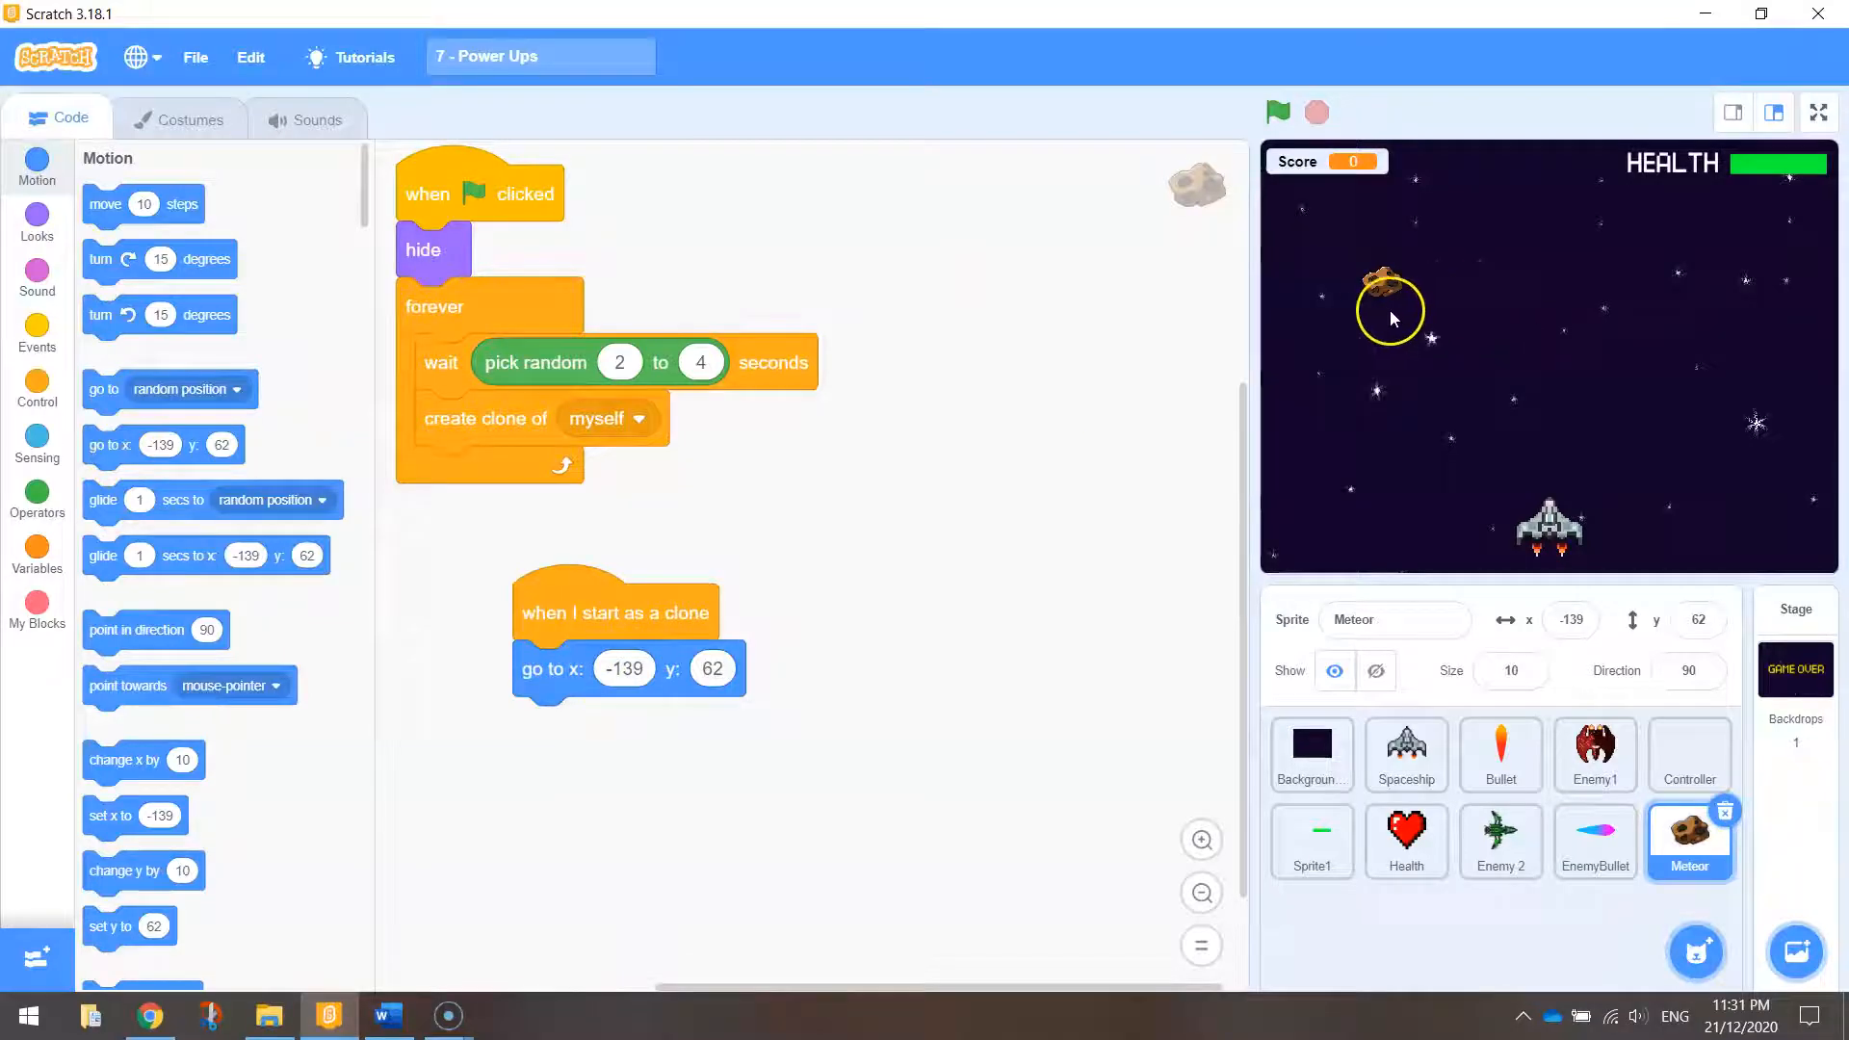
pyautogui.moveTo(1826, 291)
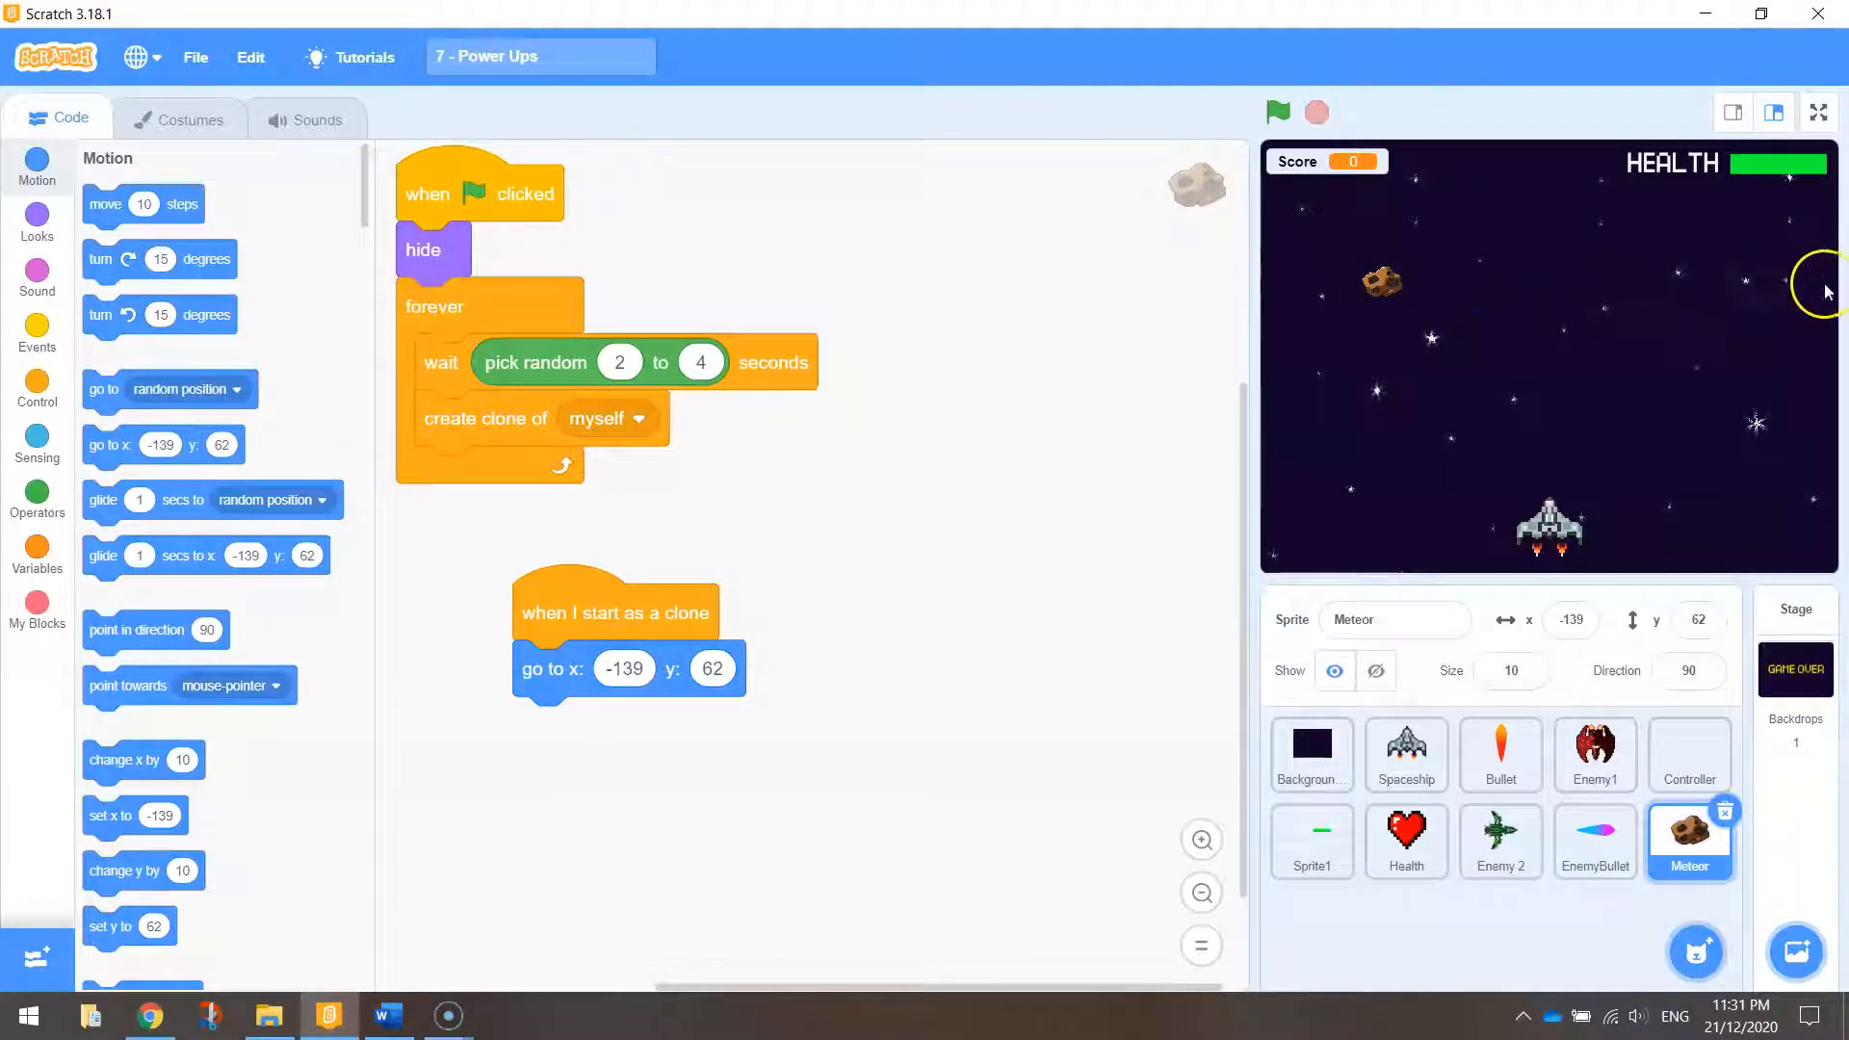
pyautogui.moveTo(37, 495)
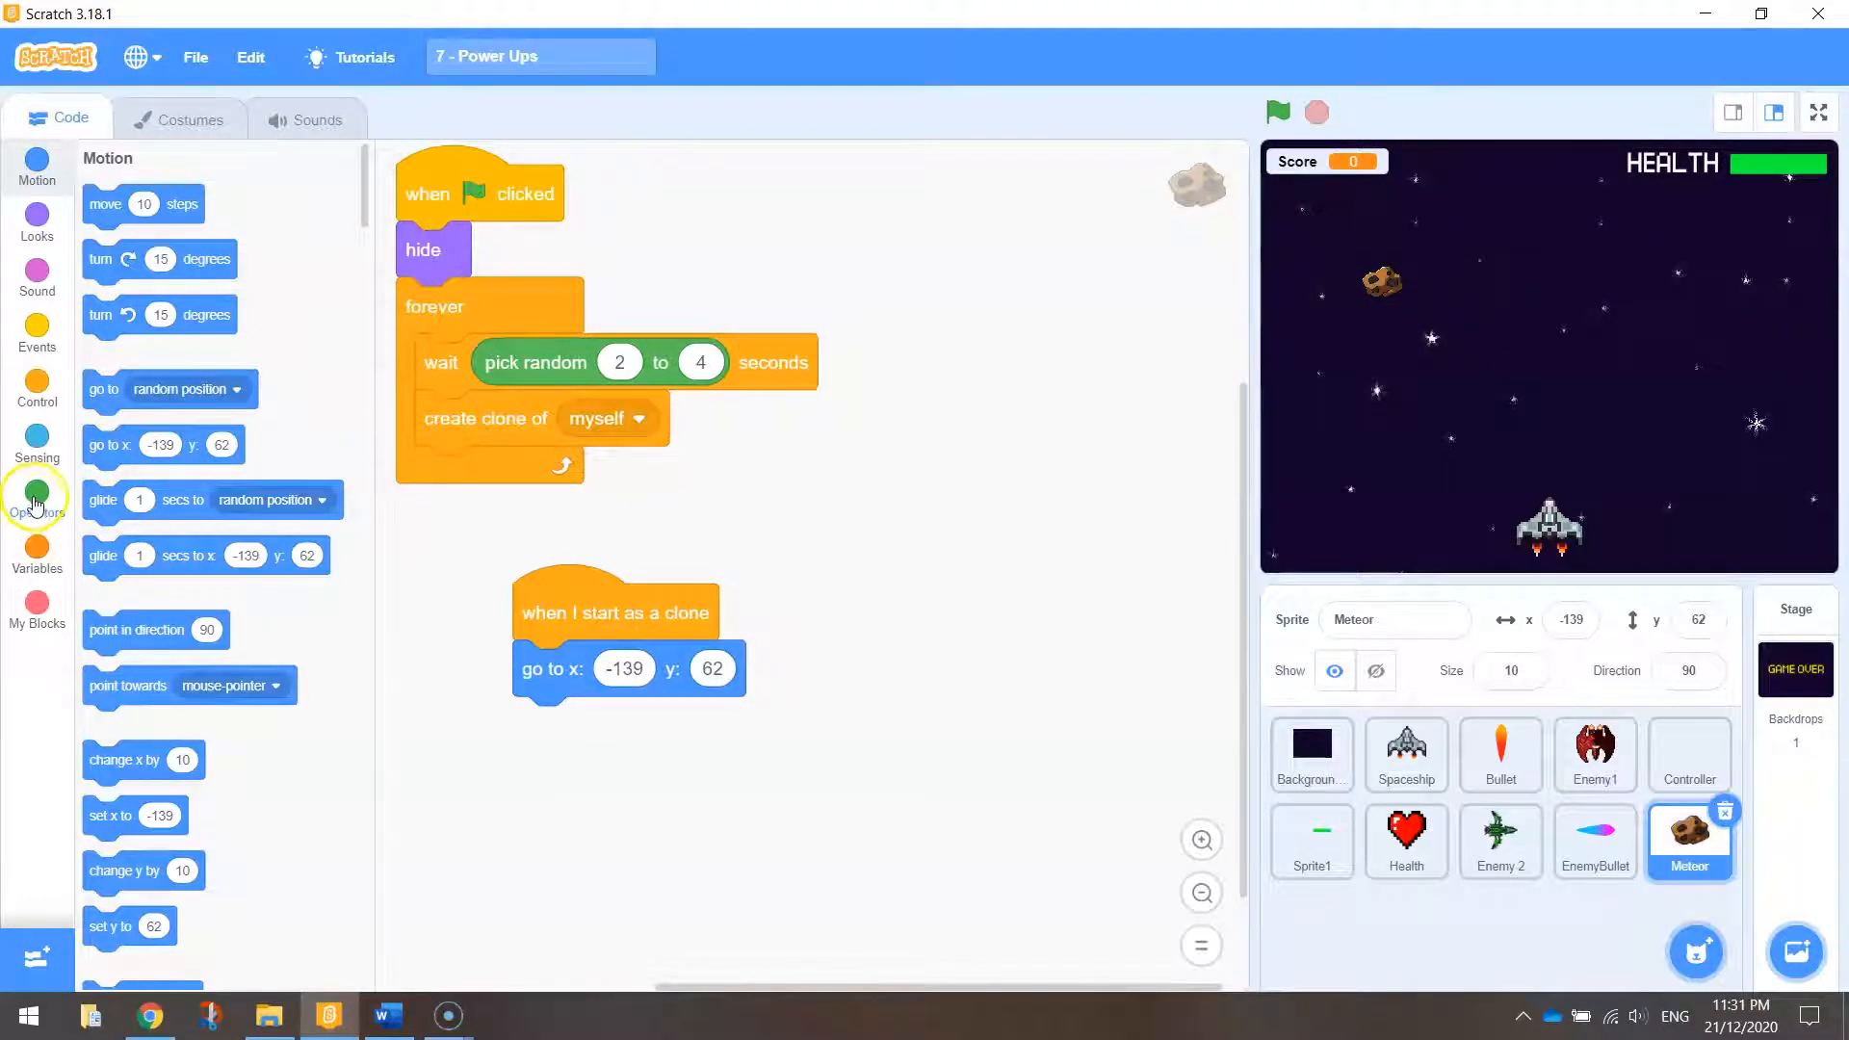
pyautogui.click(37, 495)
pyautogui.write('200')
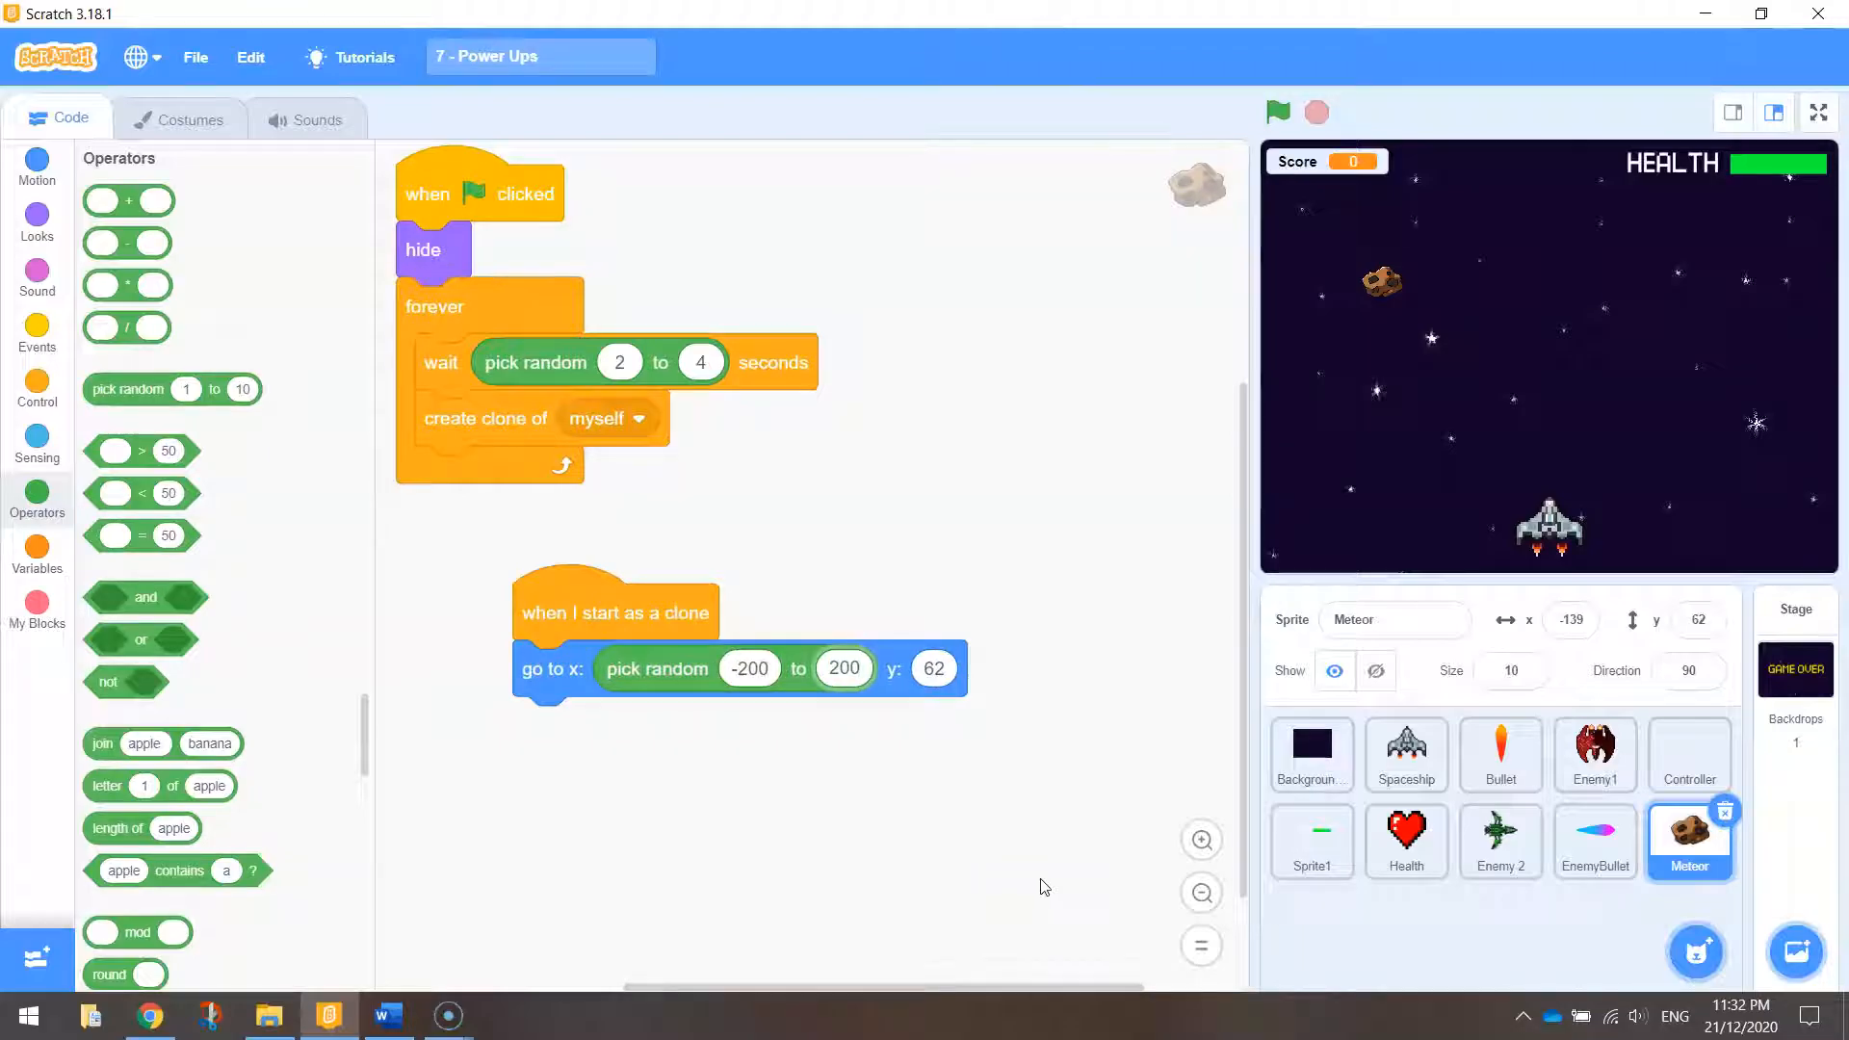
pyautogui.moveTo(1362, 335)
pyautogui.write('200')
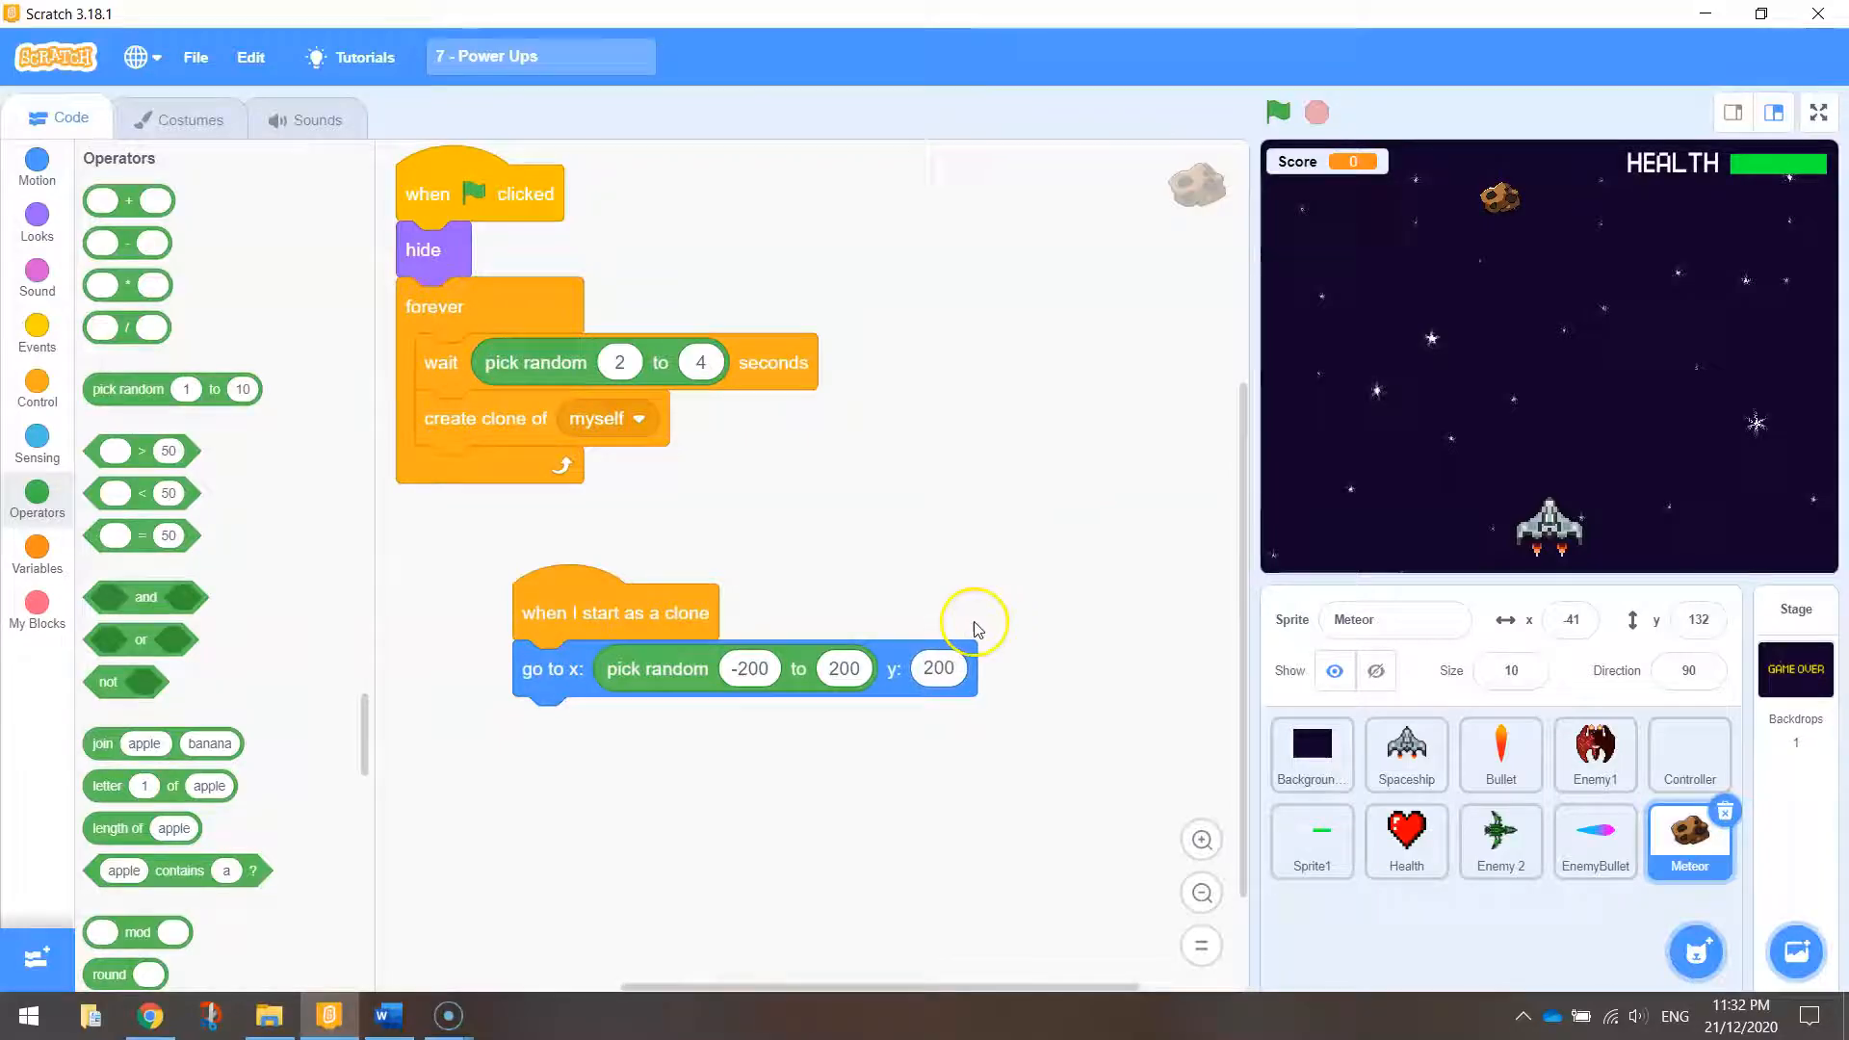
pyautogui.moveTo(701, 688)
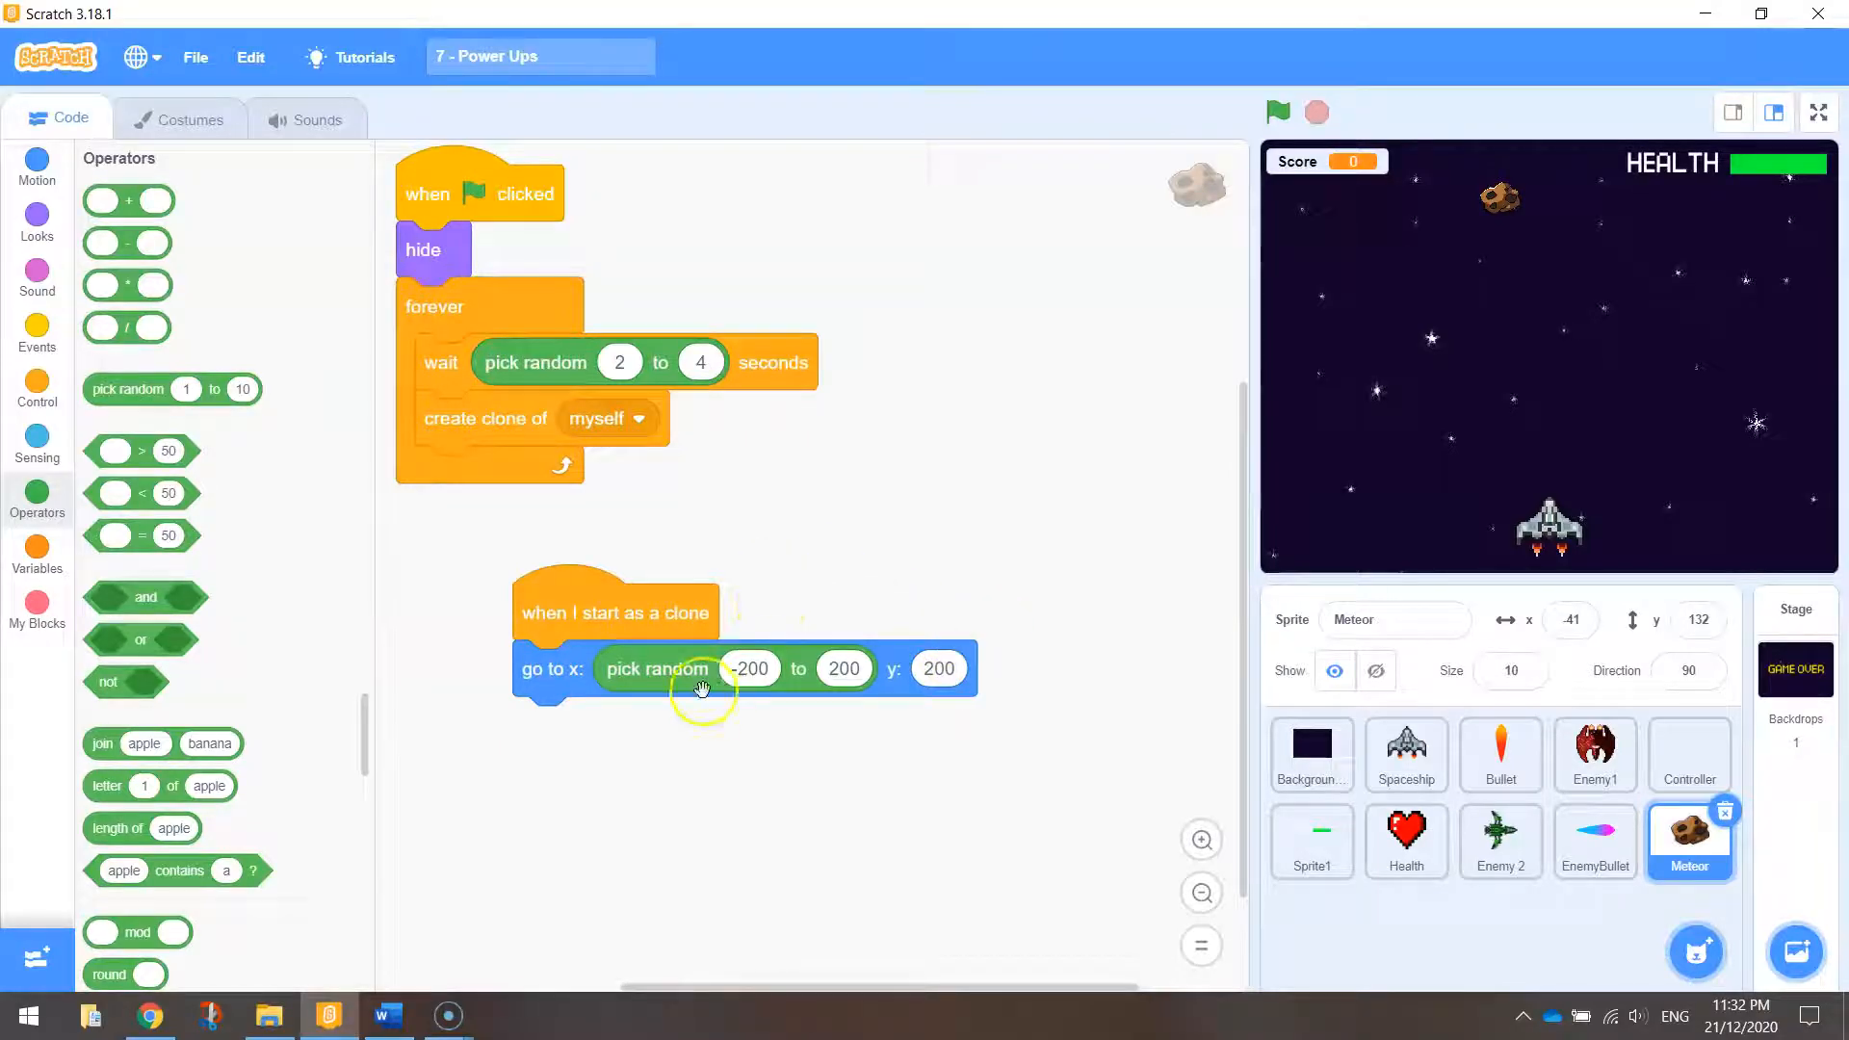
pyautogui.click(37, 218)
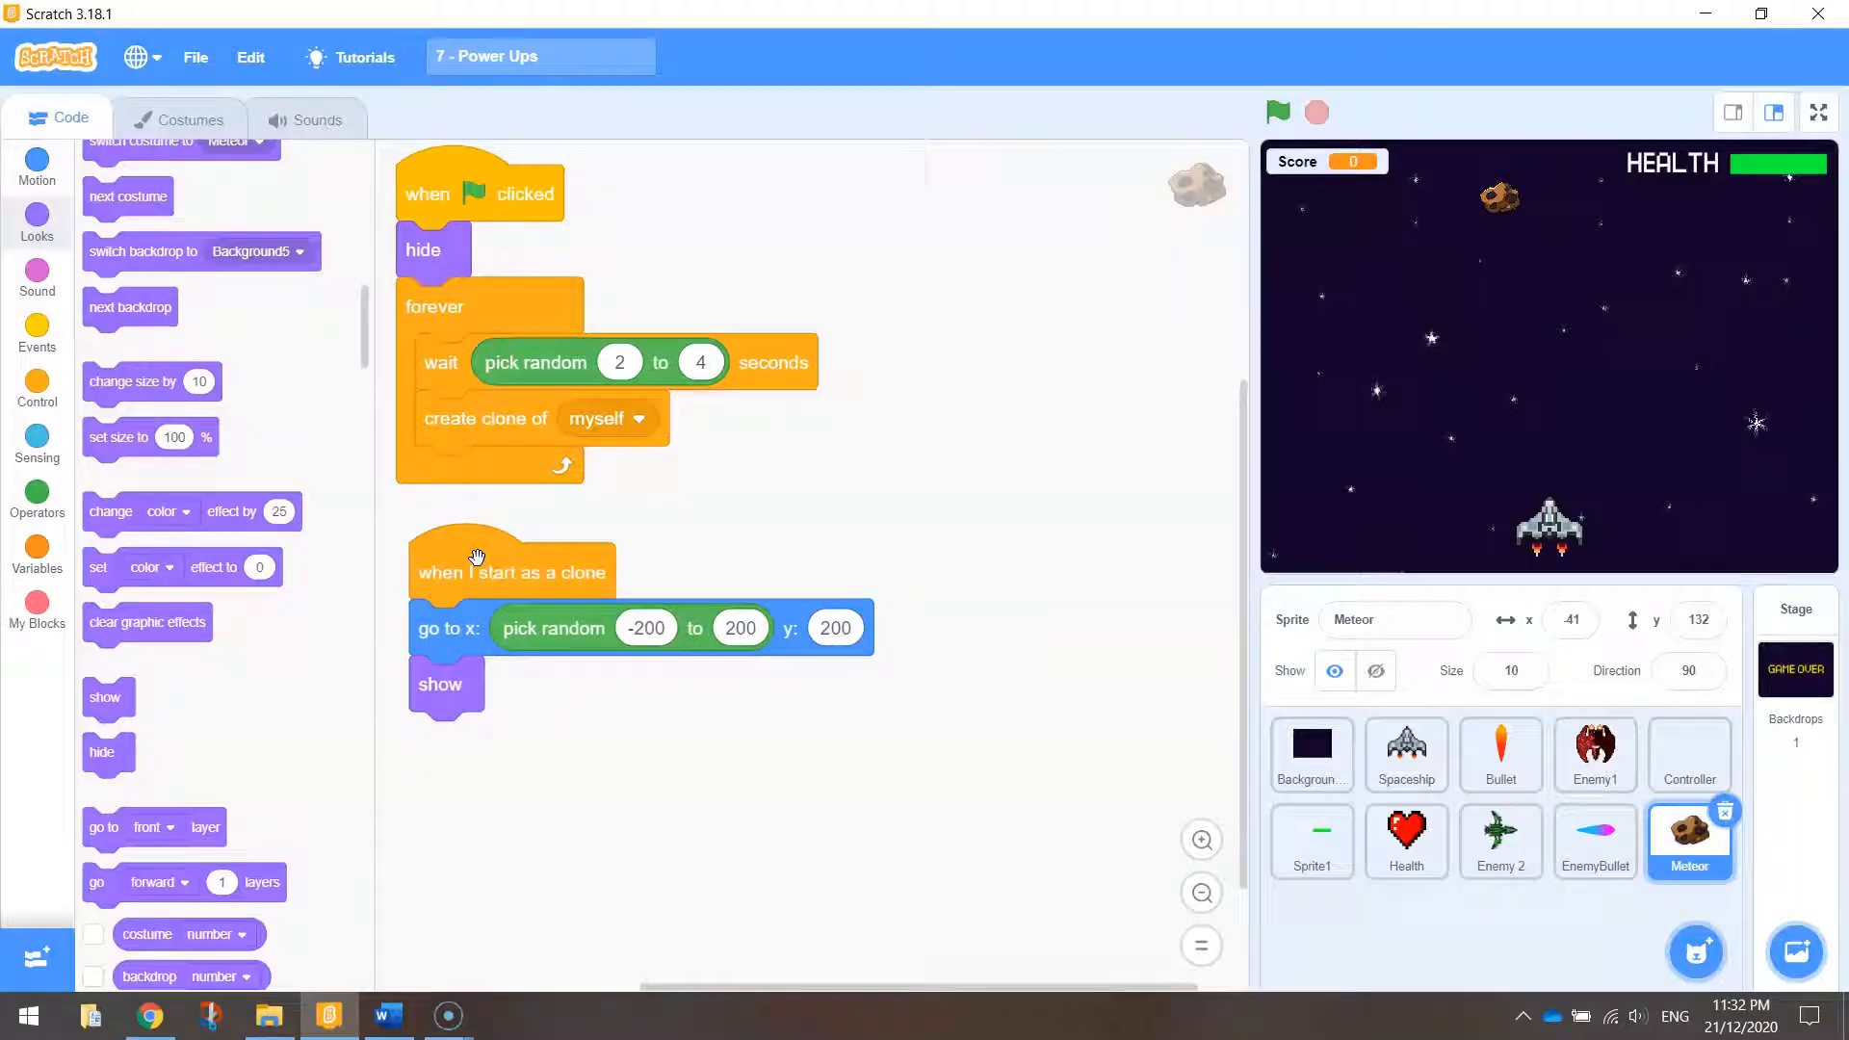
# Step: Add a repeat-until loop that runs while the clone's y position is above -180
pyautogui.click(36, 387)
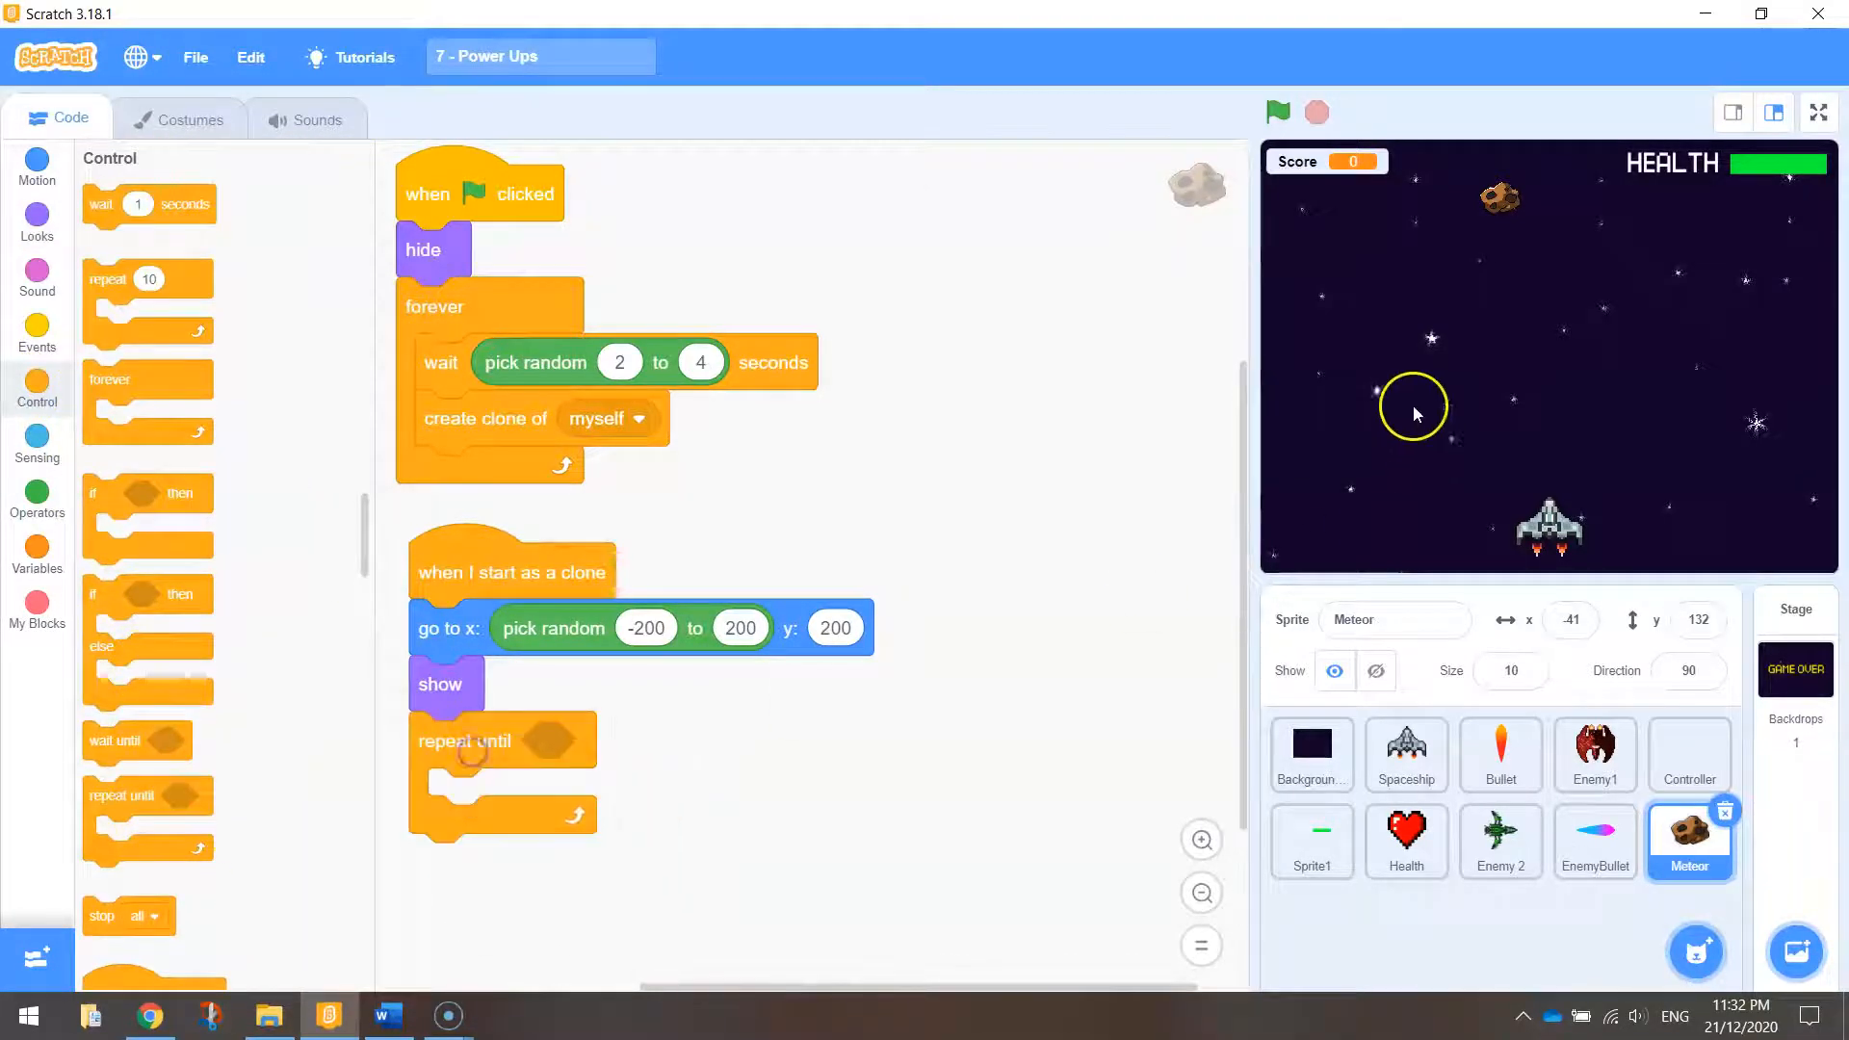
pyautogui.moveTo(1202, 501)
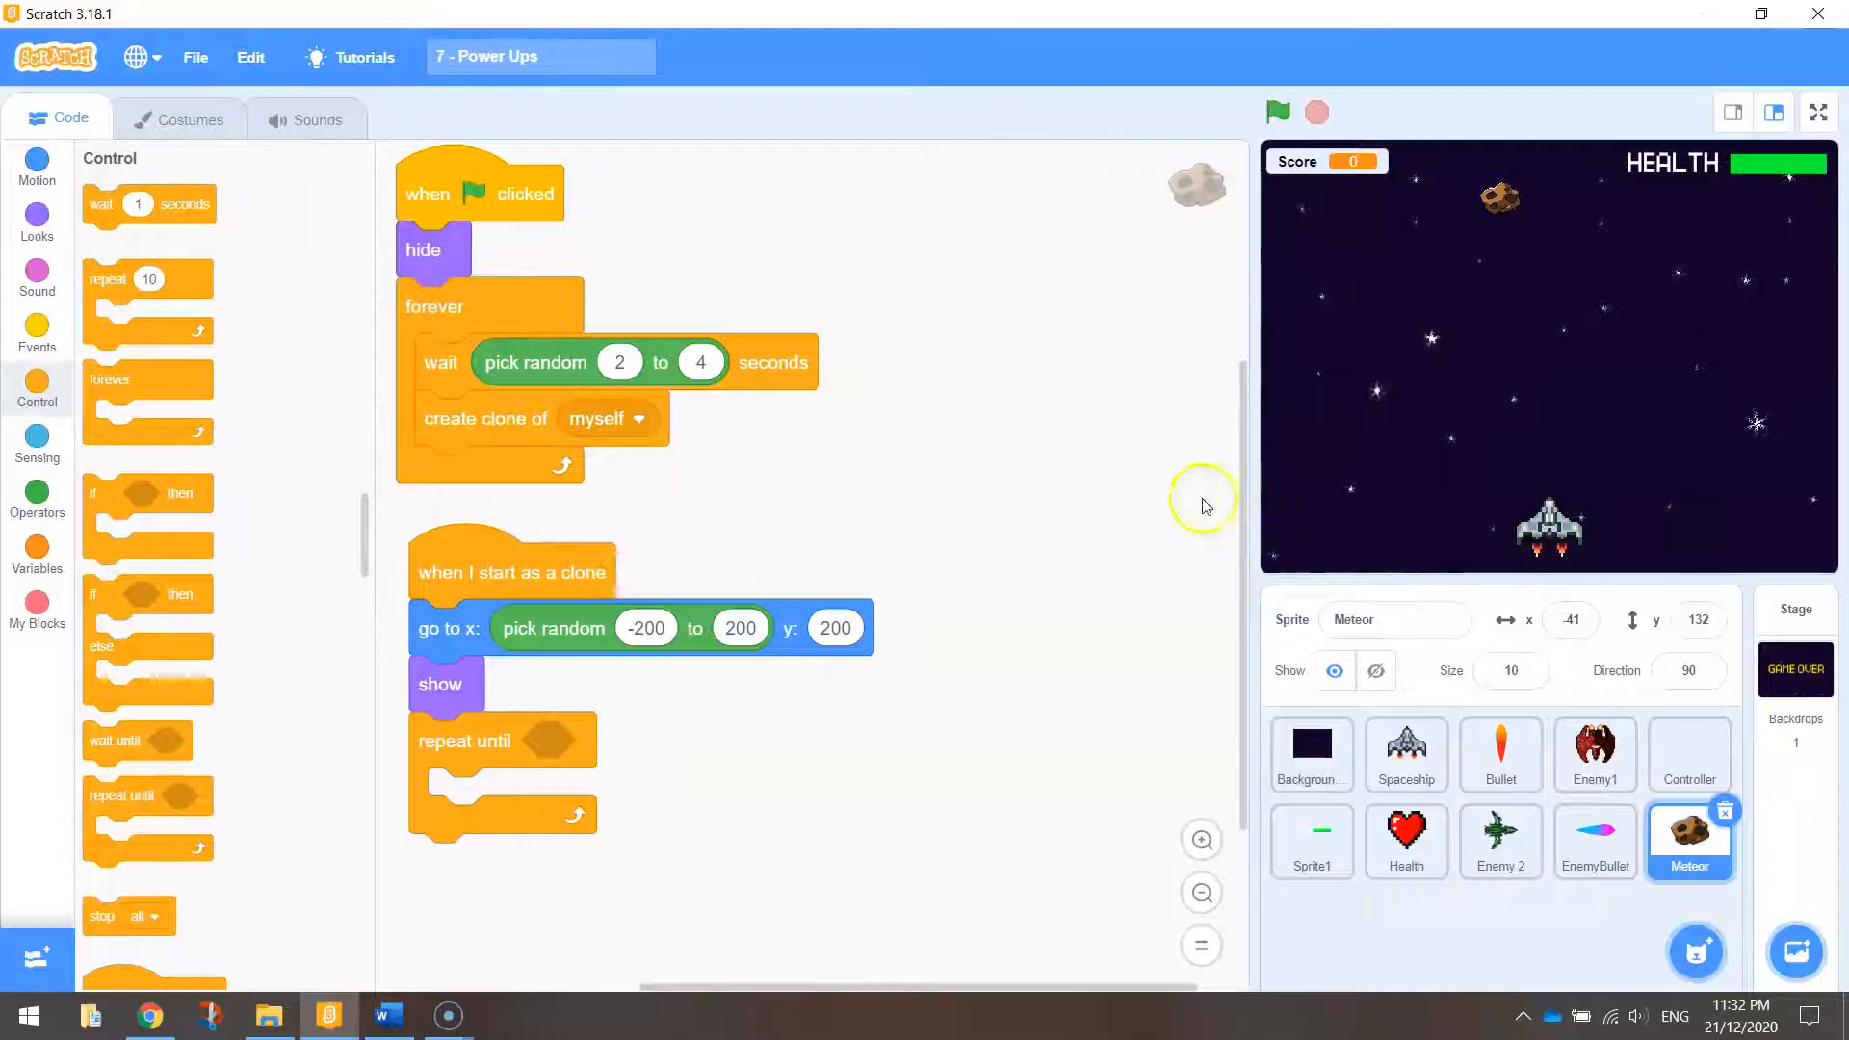
pyautogui.click(37, 495)
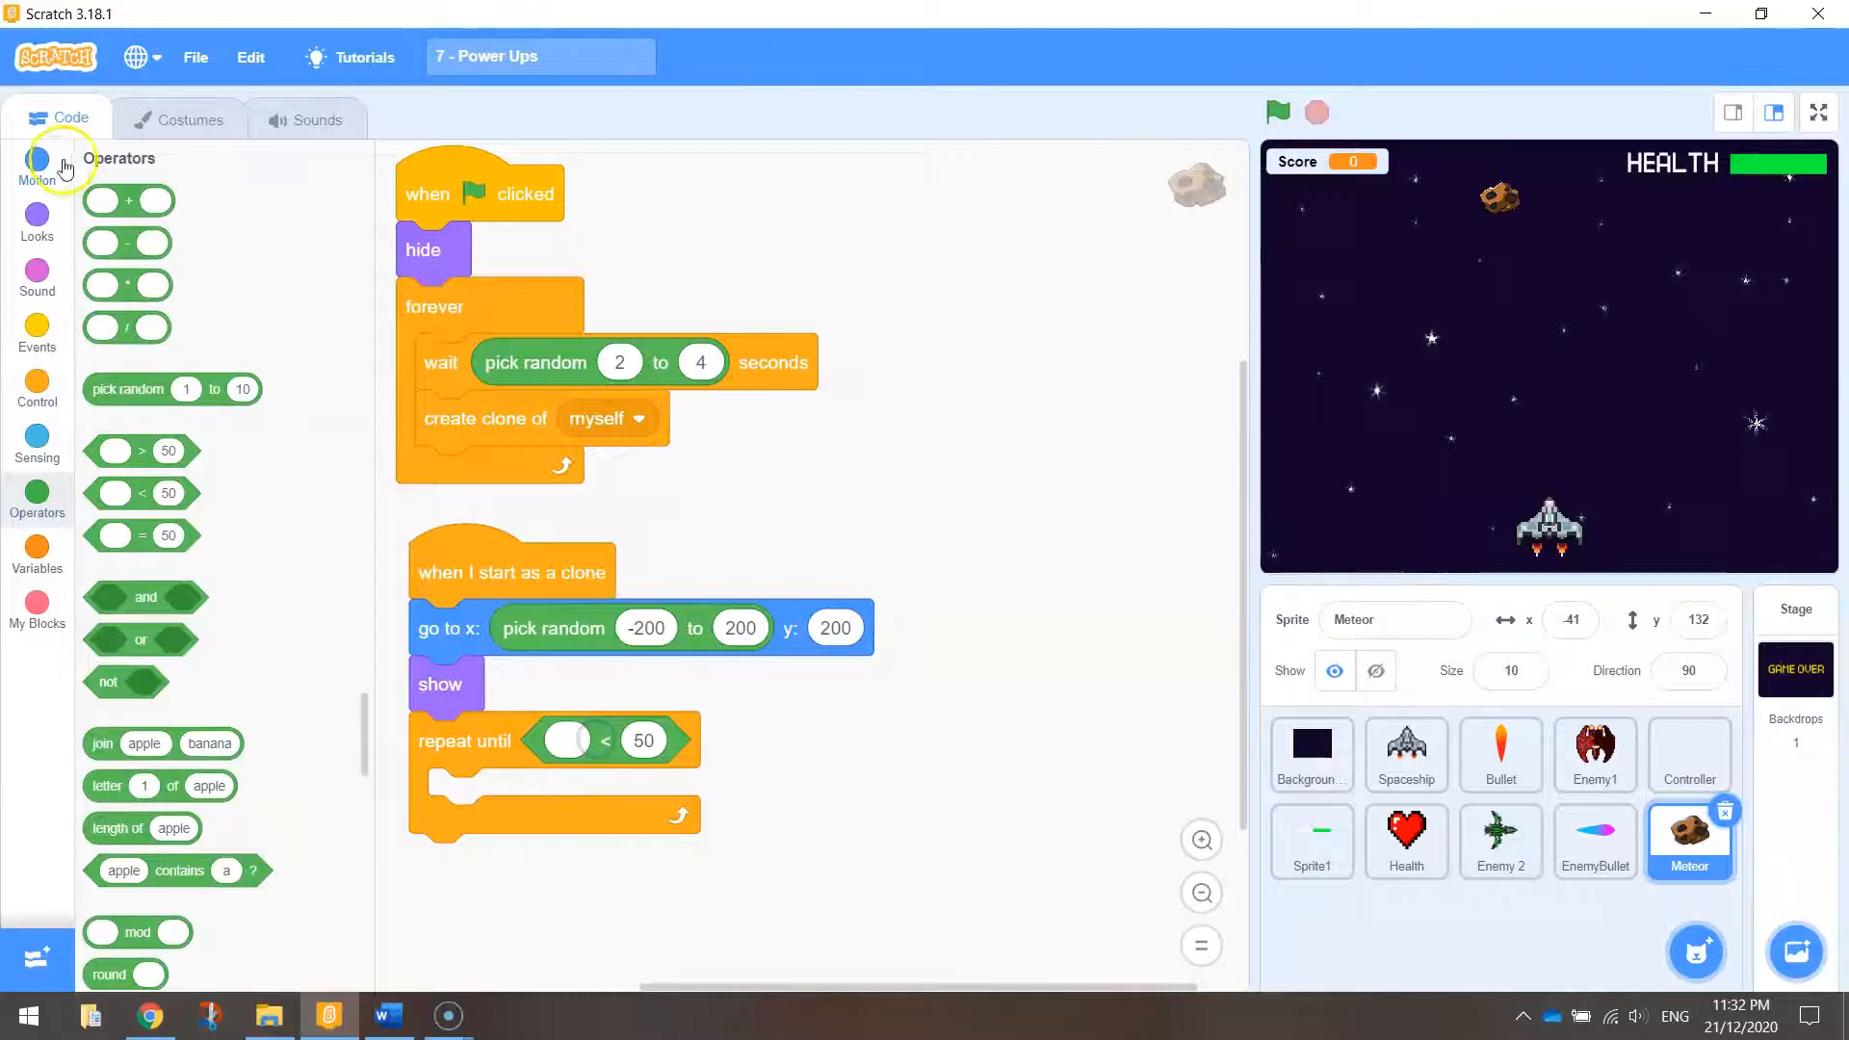
pyautogui.click(36, 165)
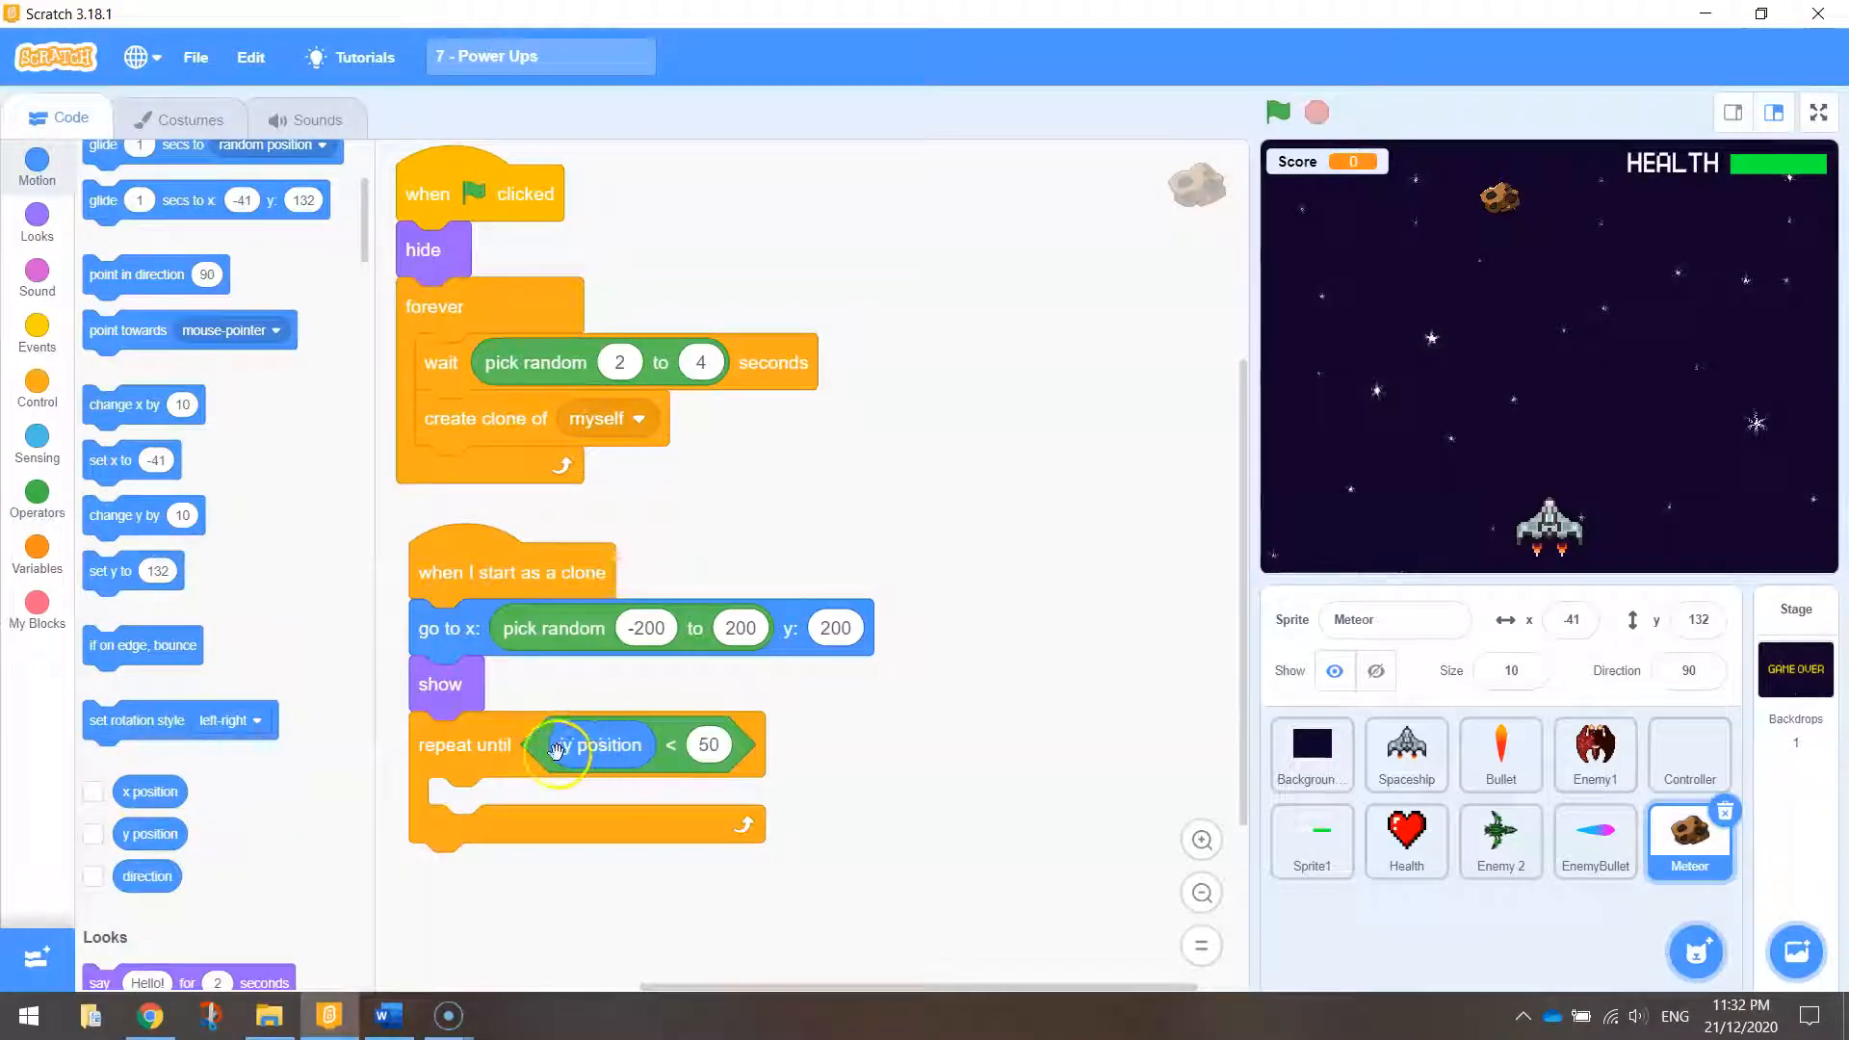
pyautogui.moveTo(591, 788)
pyautogui.write('-180')
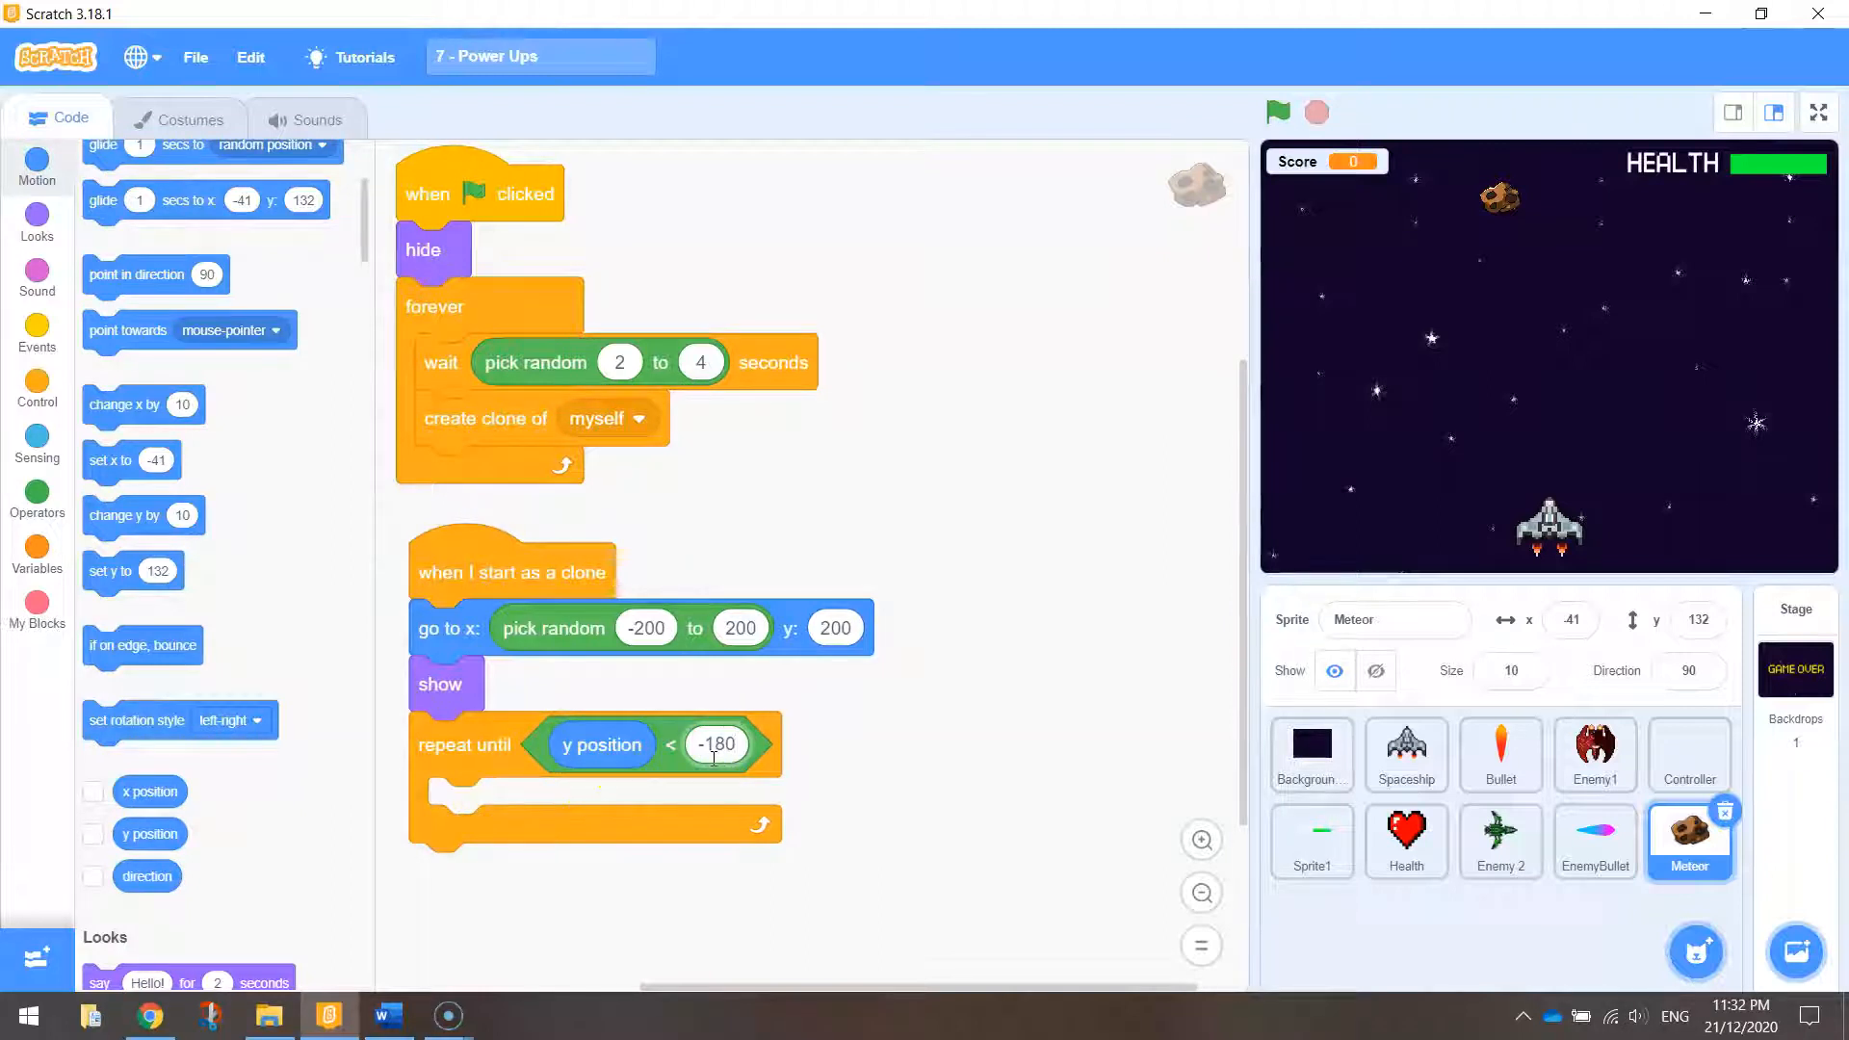
pyautogui.moveTo(1331, 549)
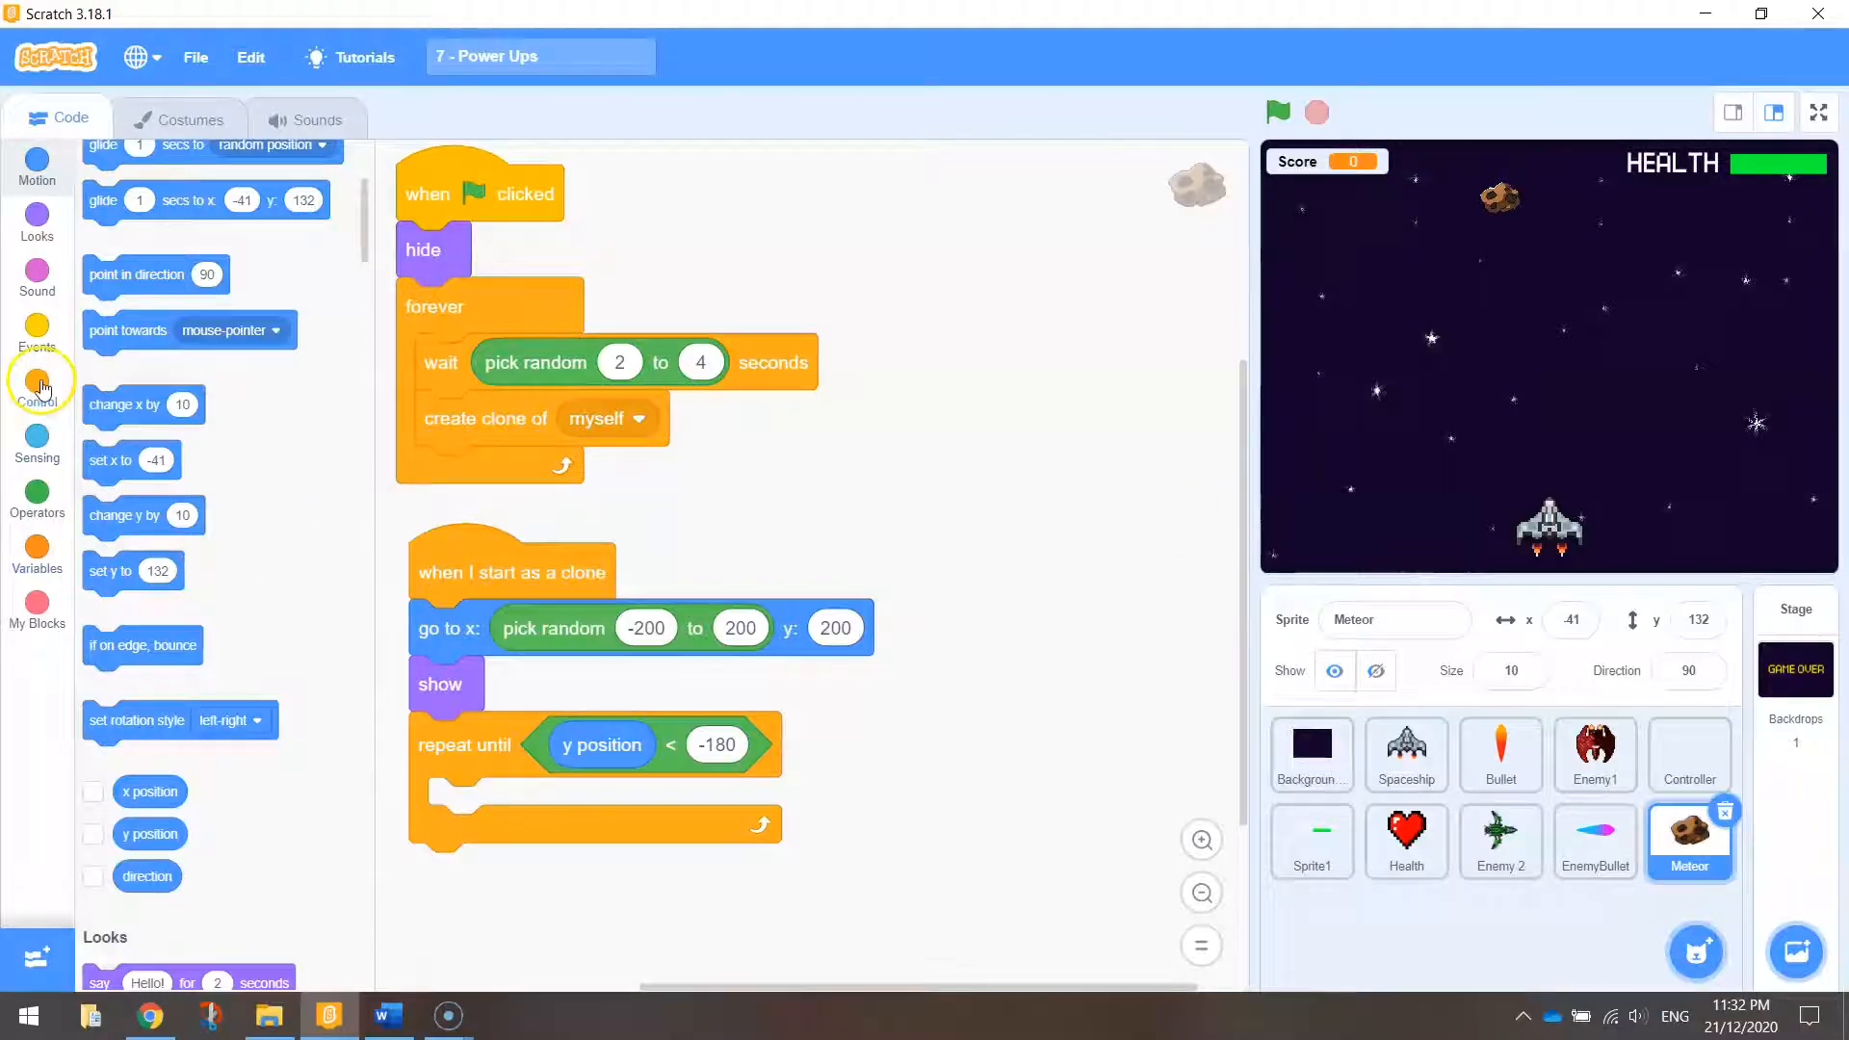
# Step: Move each clone down by 4 per loop pass, delete it afterwards, and run the game
pyautogui.click(37, 378)
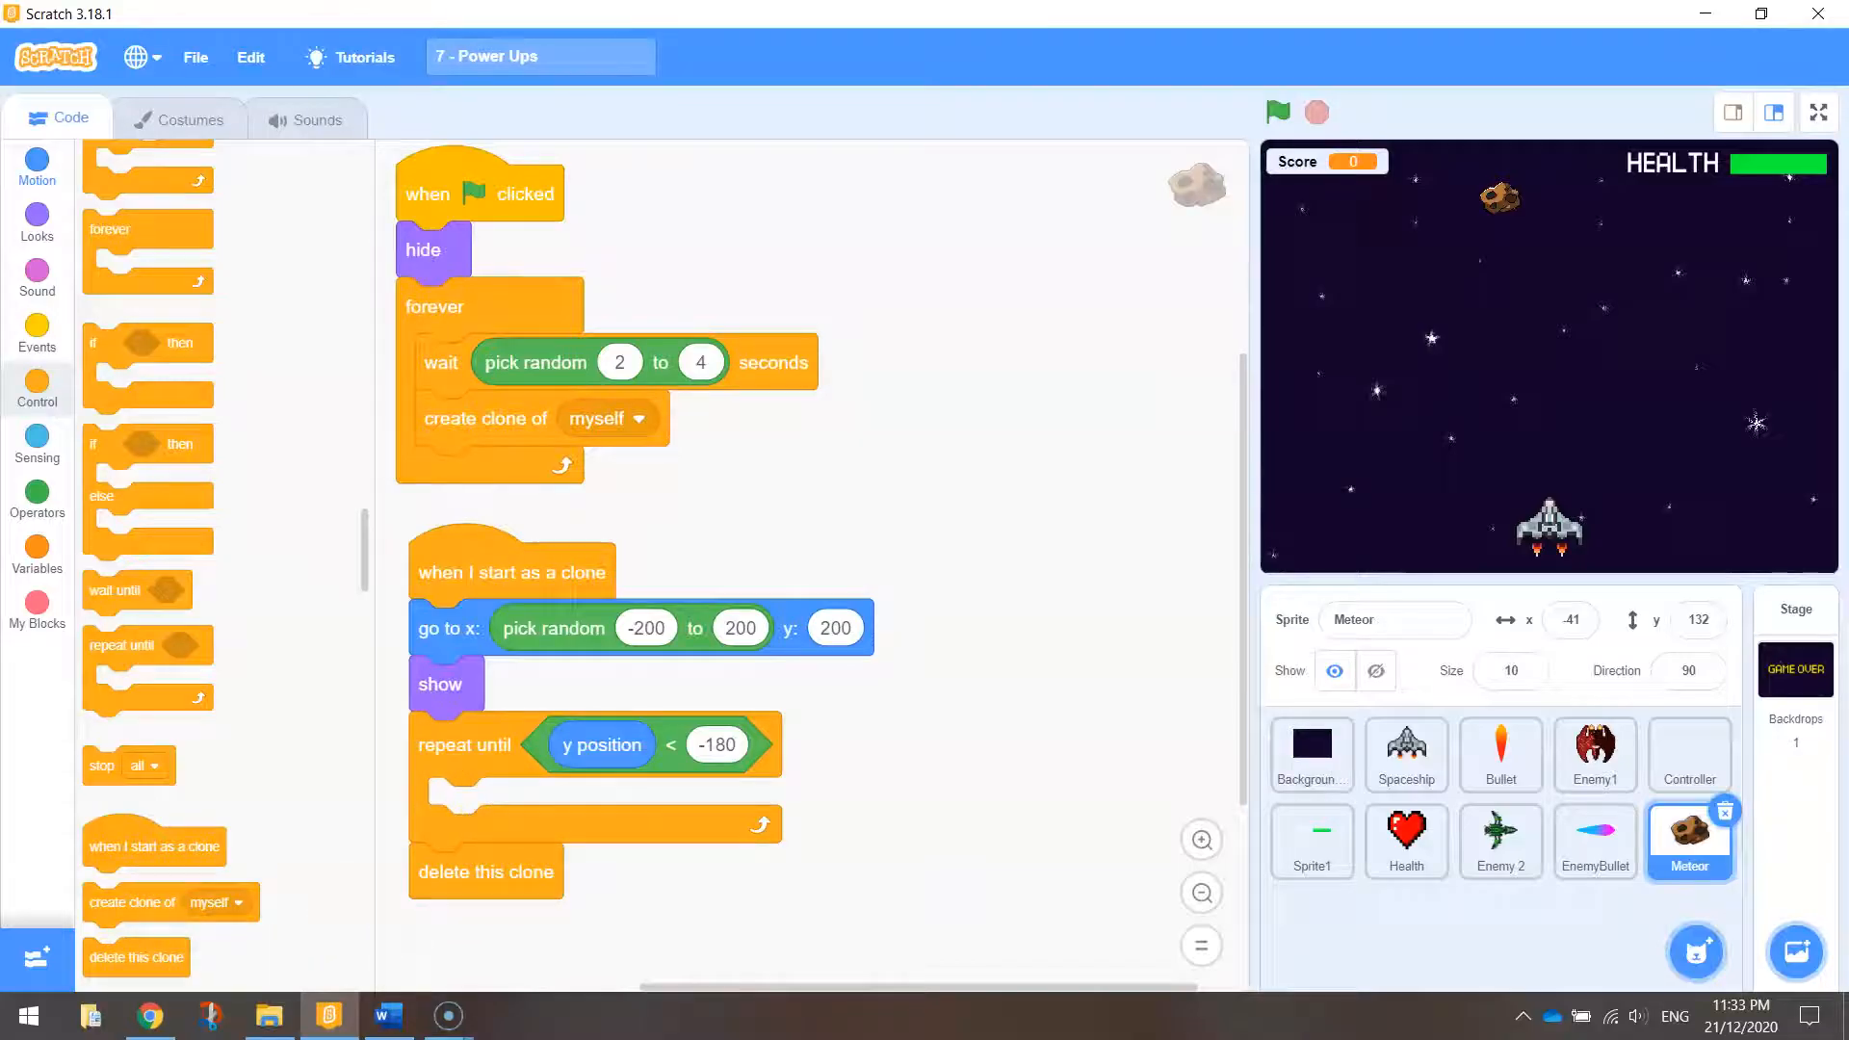
pyautogui.click(37, 165)
pyautogui.write('-4')
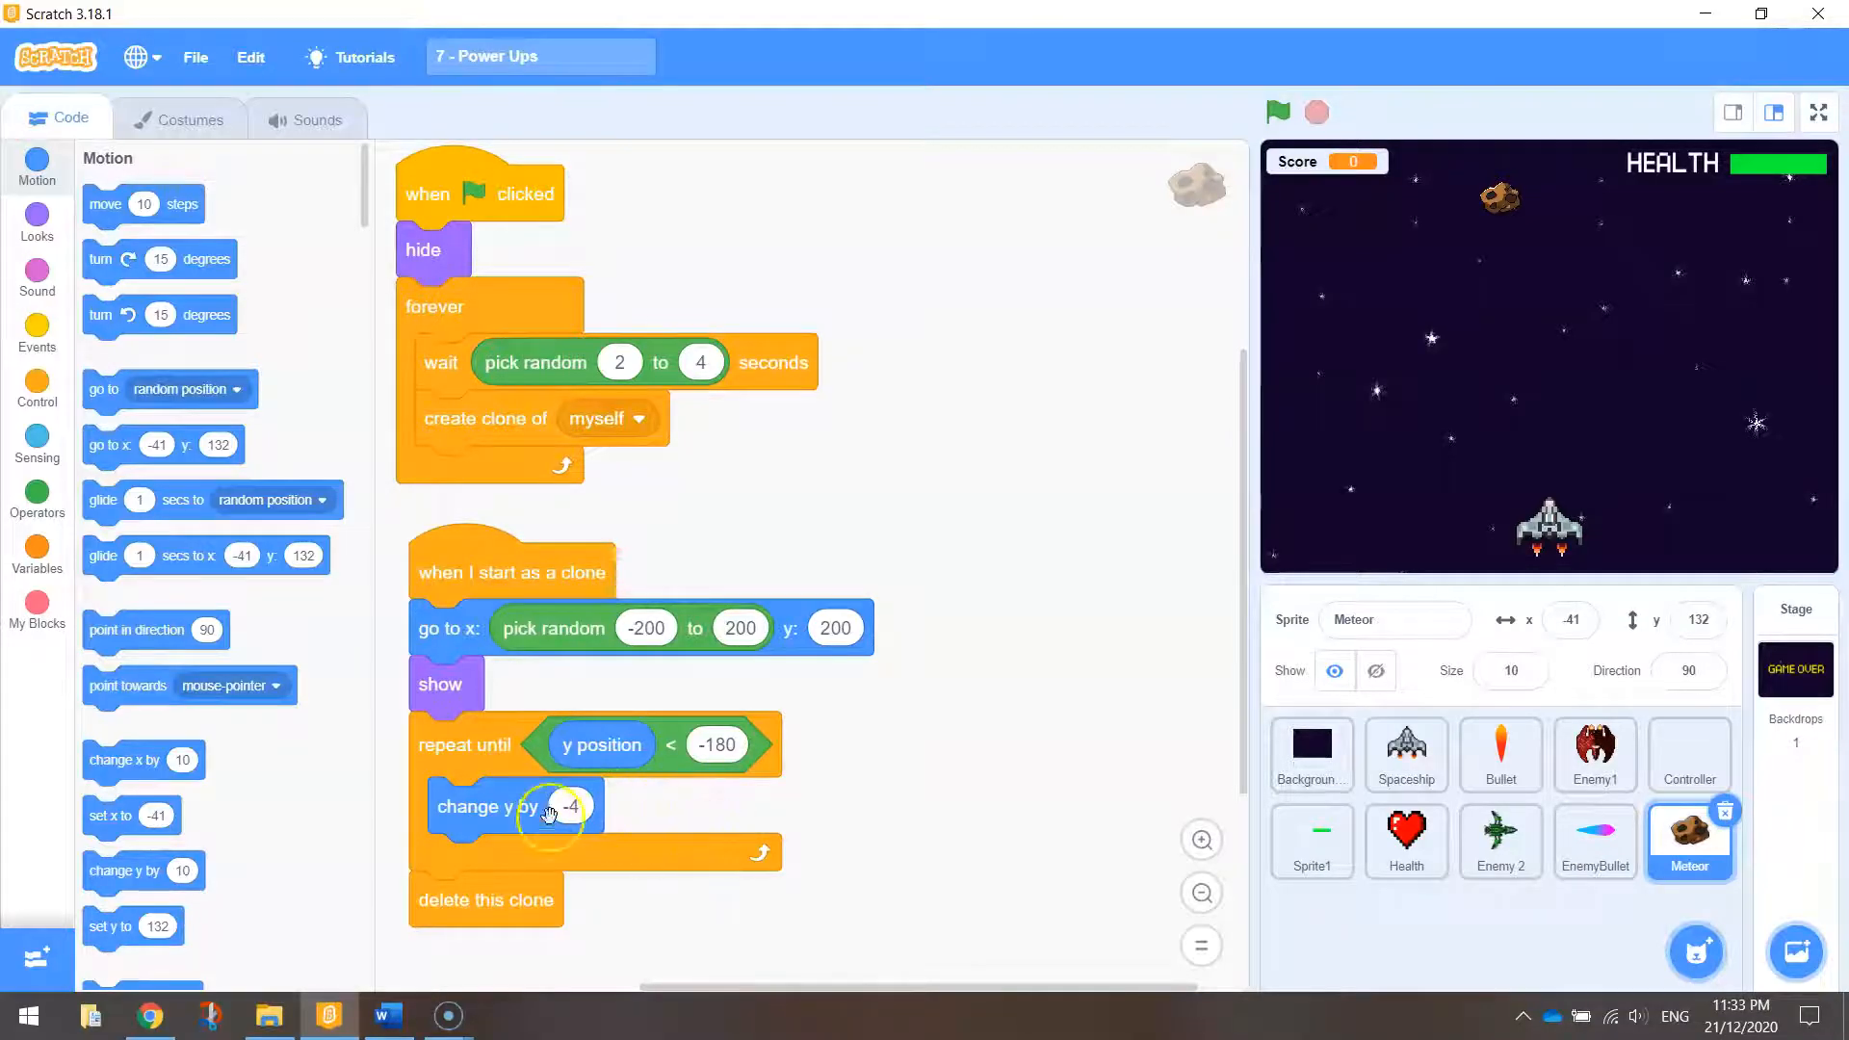
pyautogui.moveTo(678, 832)
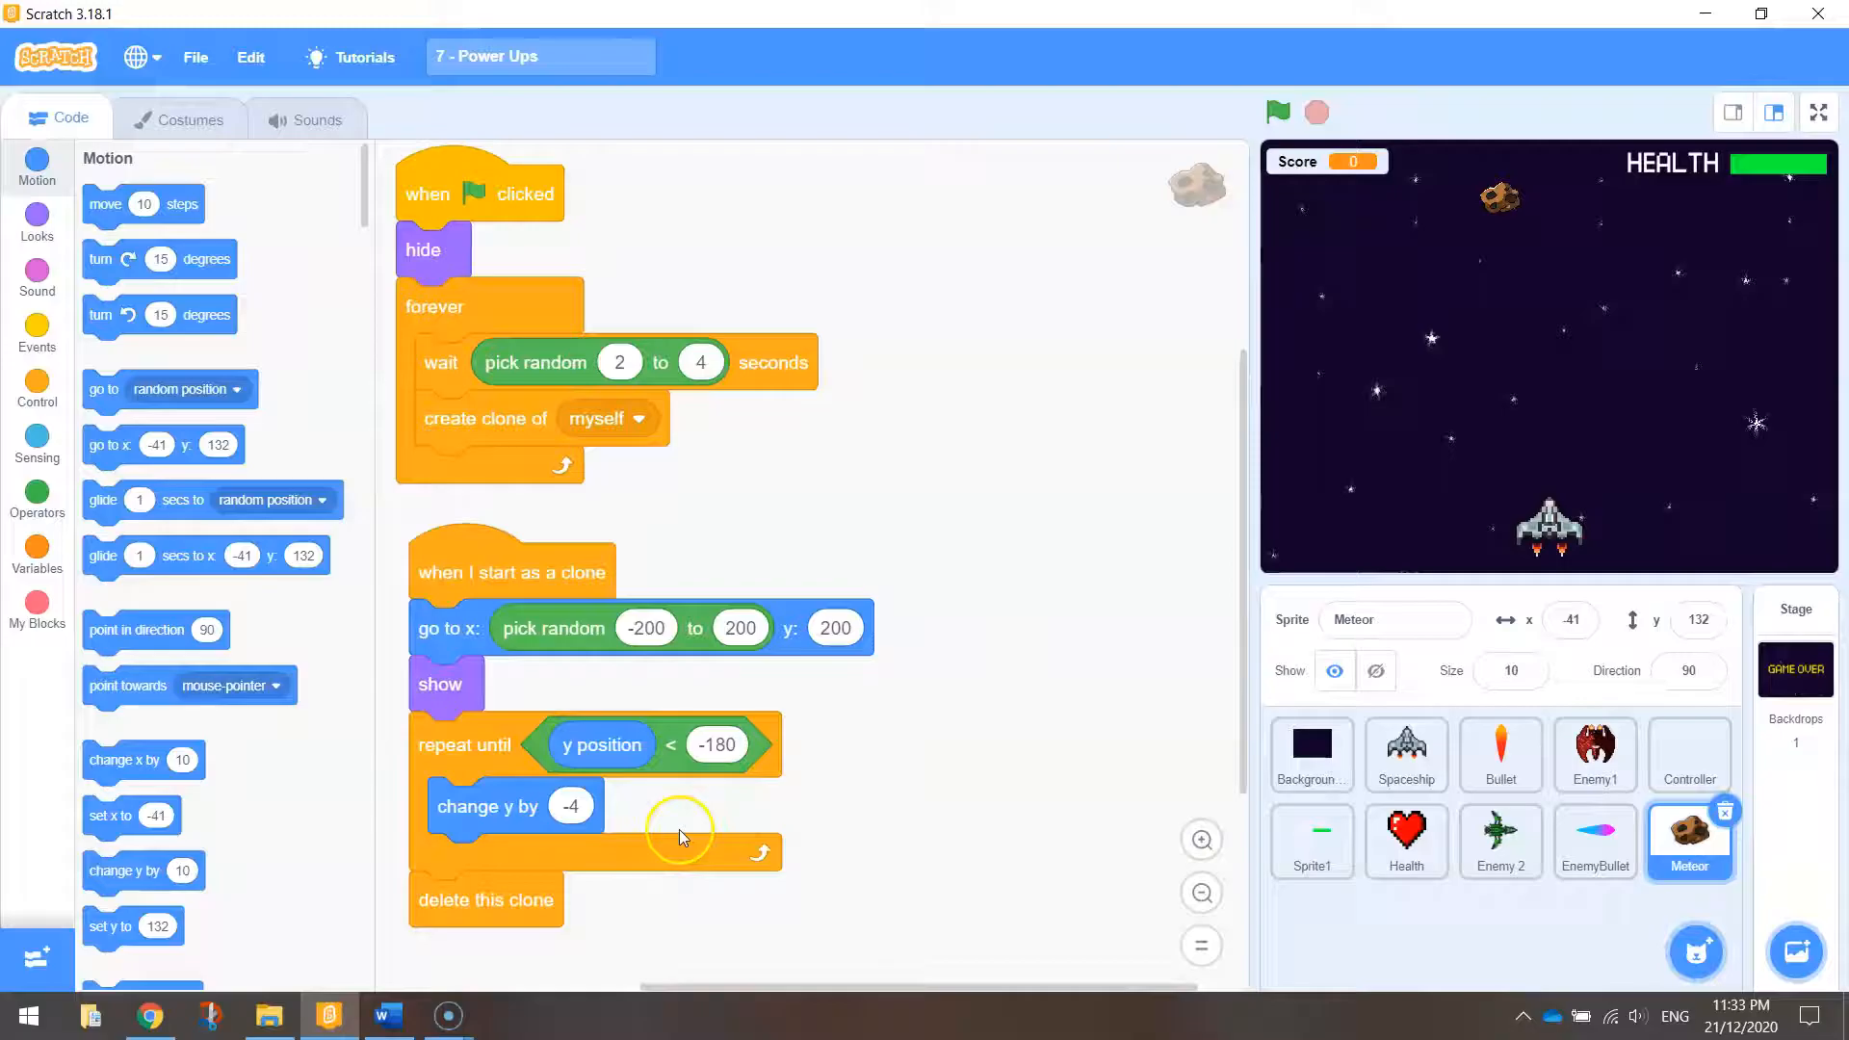
pyautogui.moveTo(1333, 262)
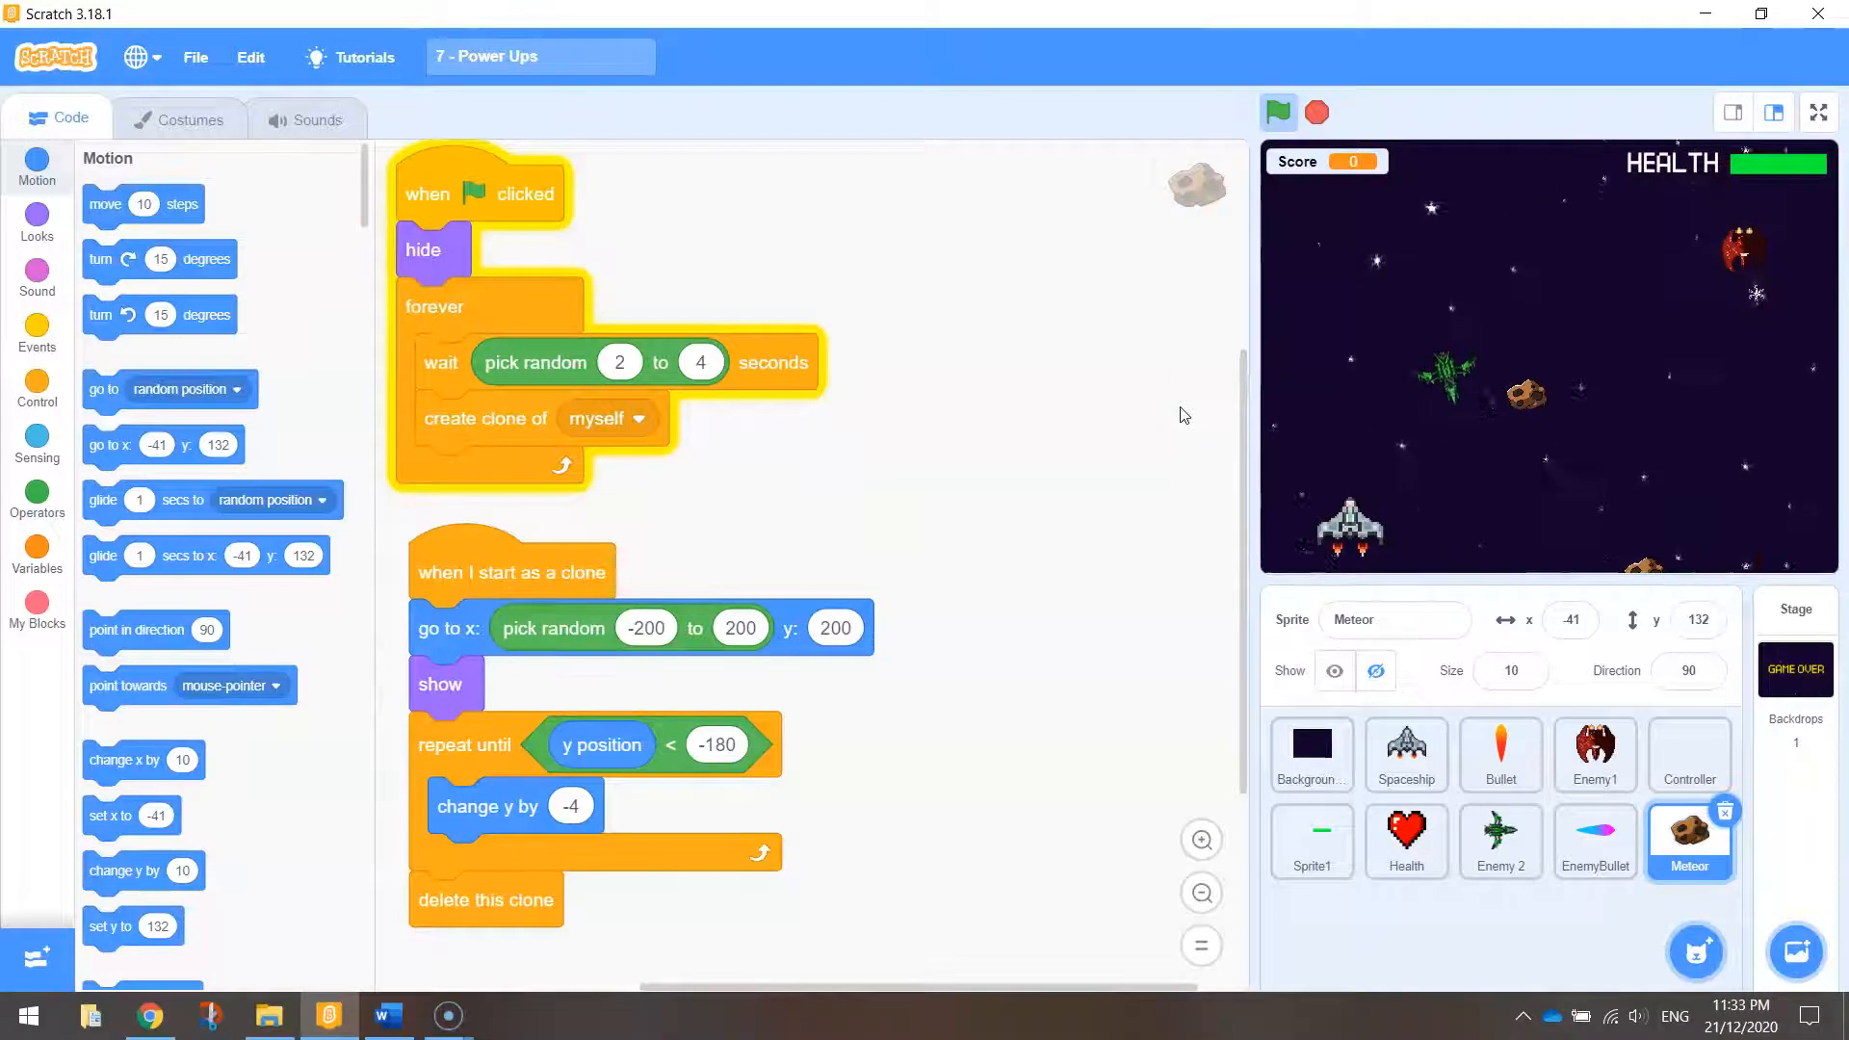
# Step: Change the loop limit to y below -175 and retest the falling meteors
pyautogui.click(1316, 114)
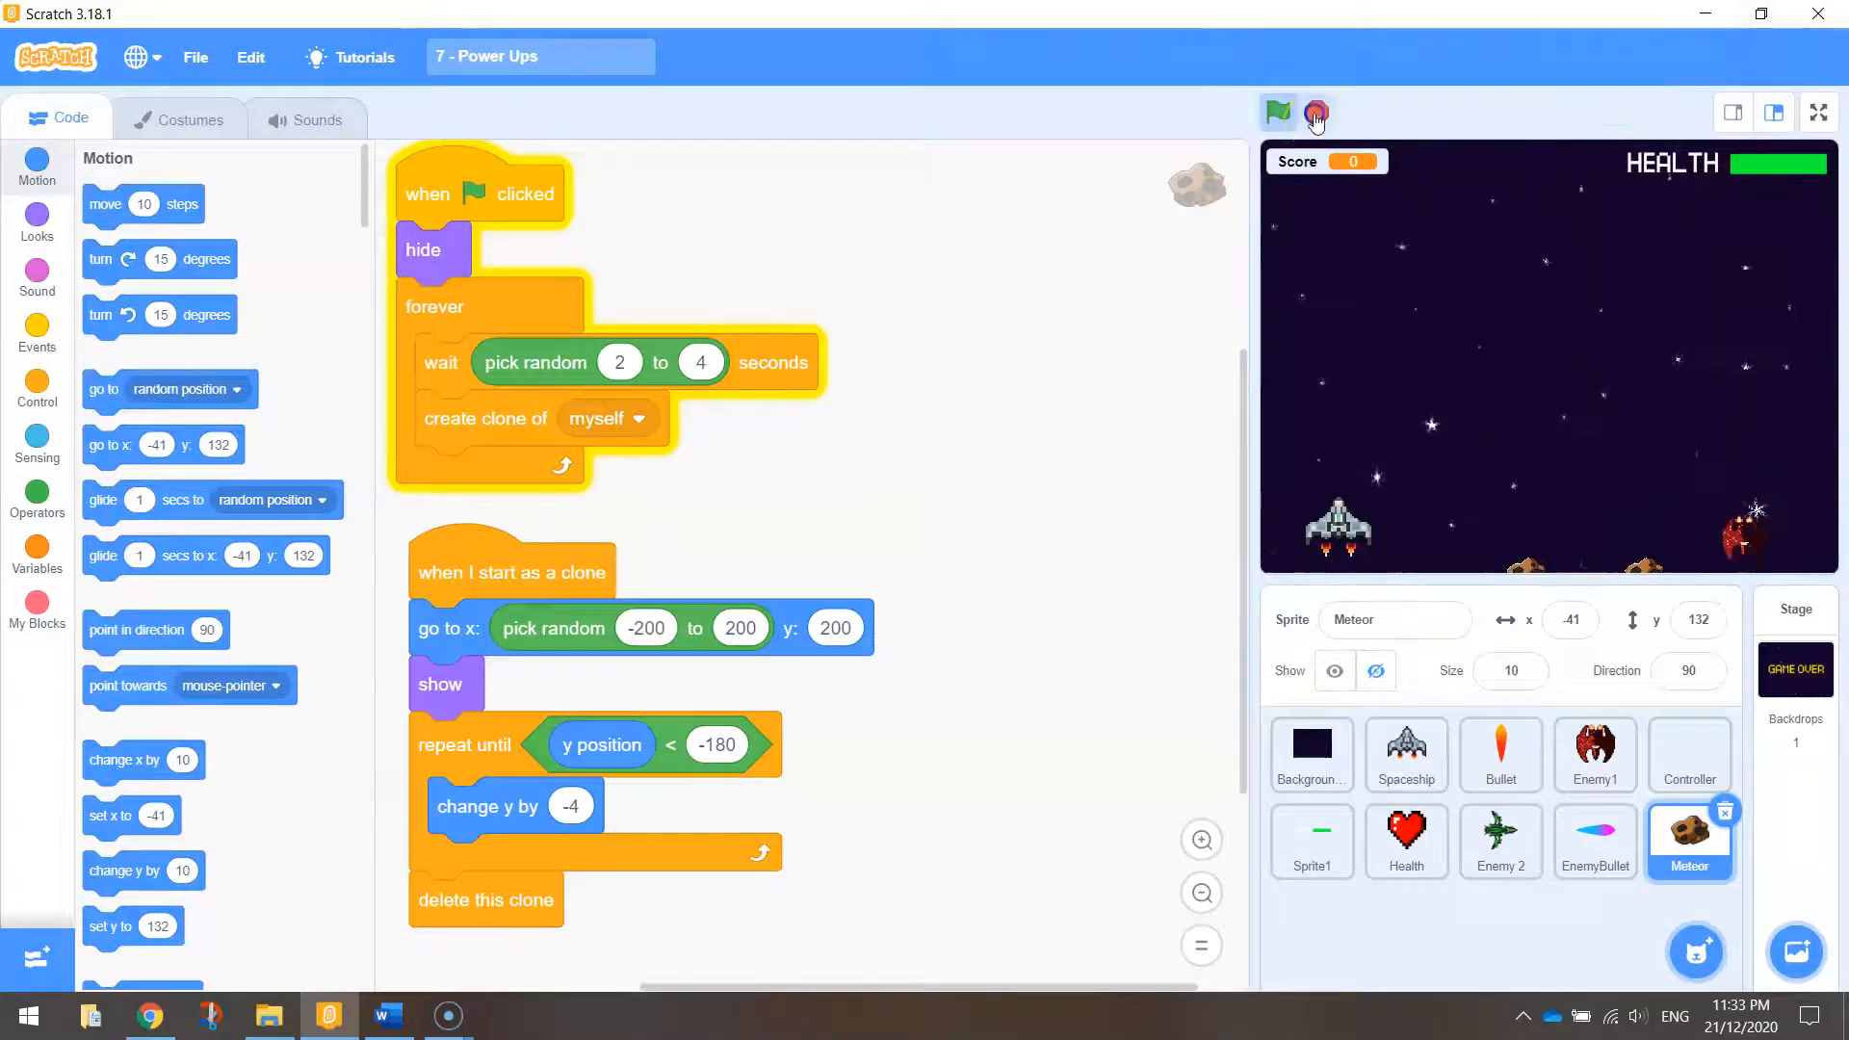
pyautogui.click(1316, 112)
pyautogui.write('-175')
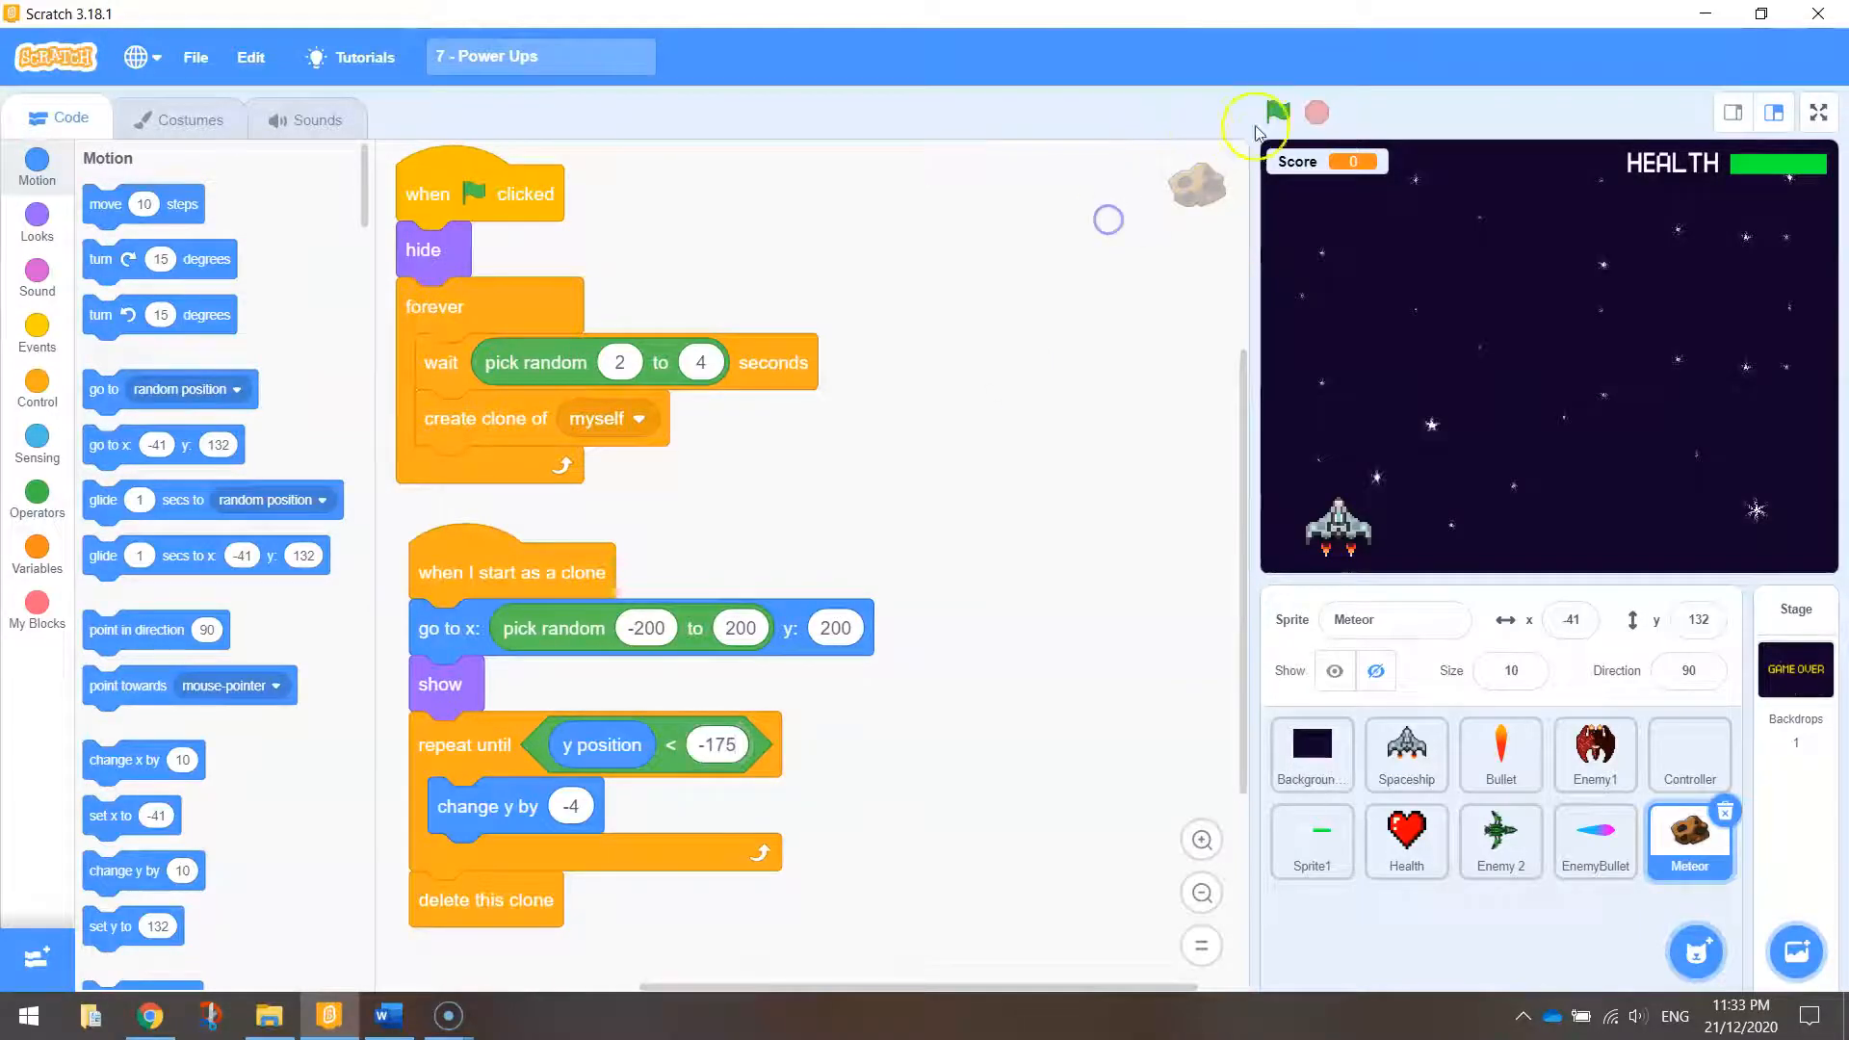
pyautogui.click(1277, 114)
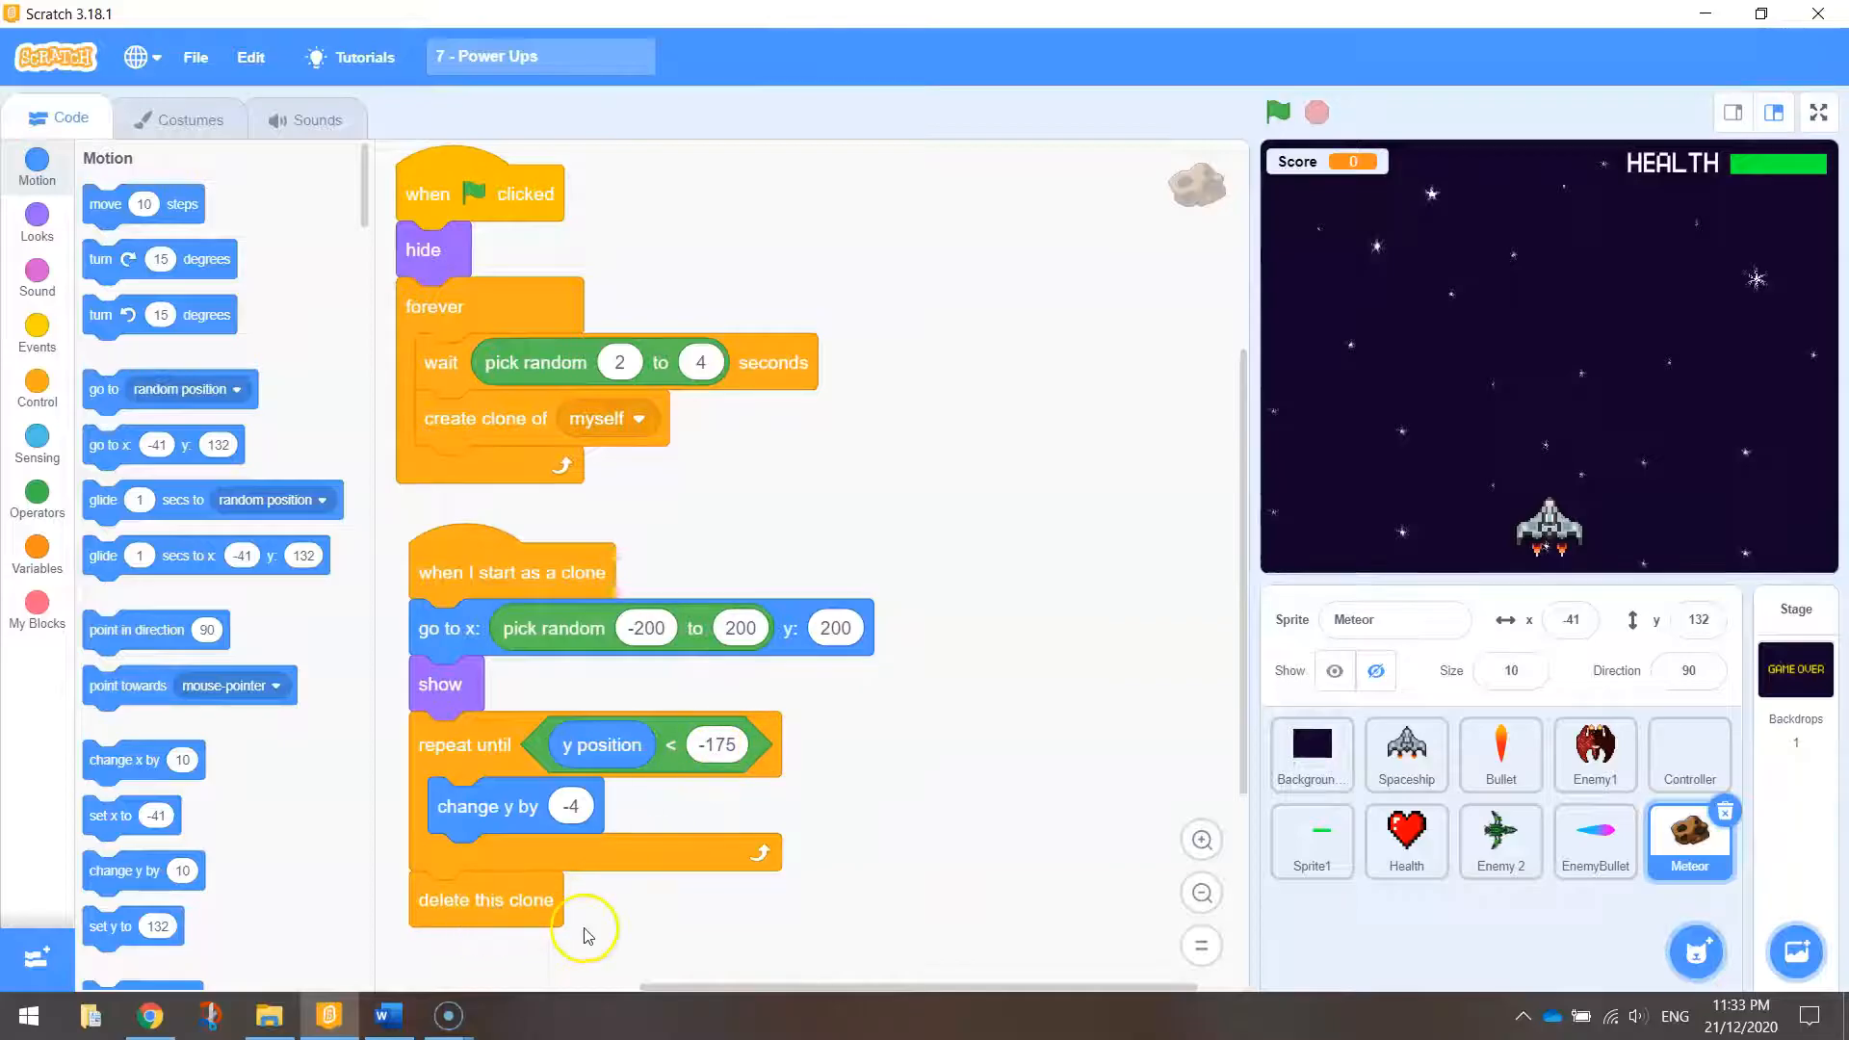
pyautogui.moveTo(967, 826)
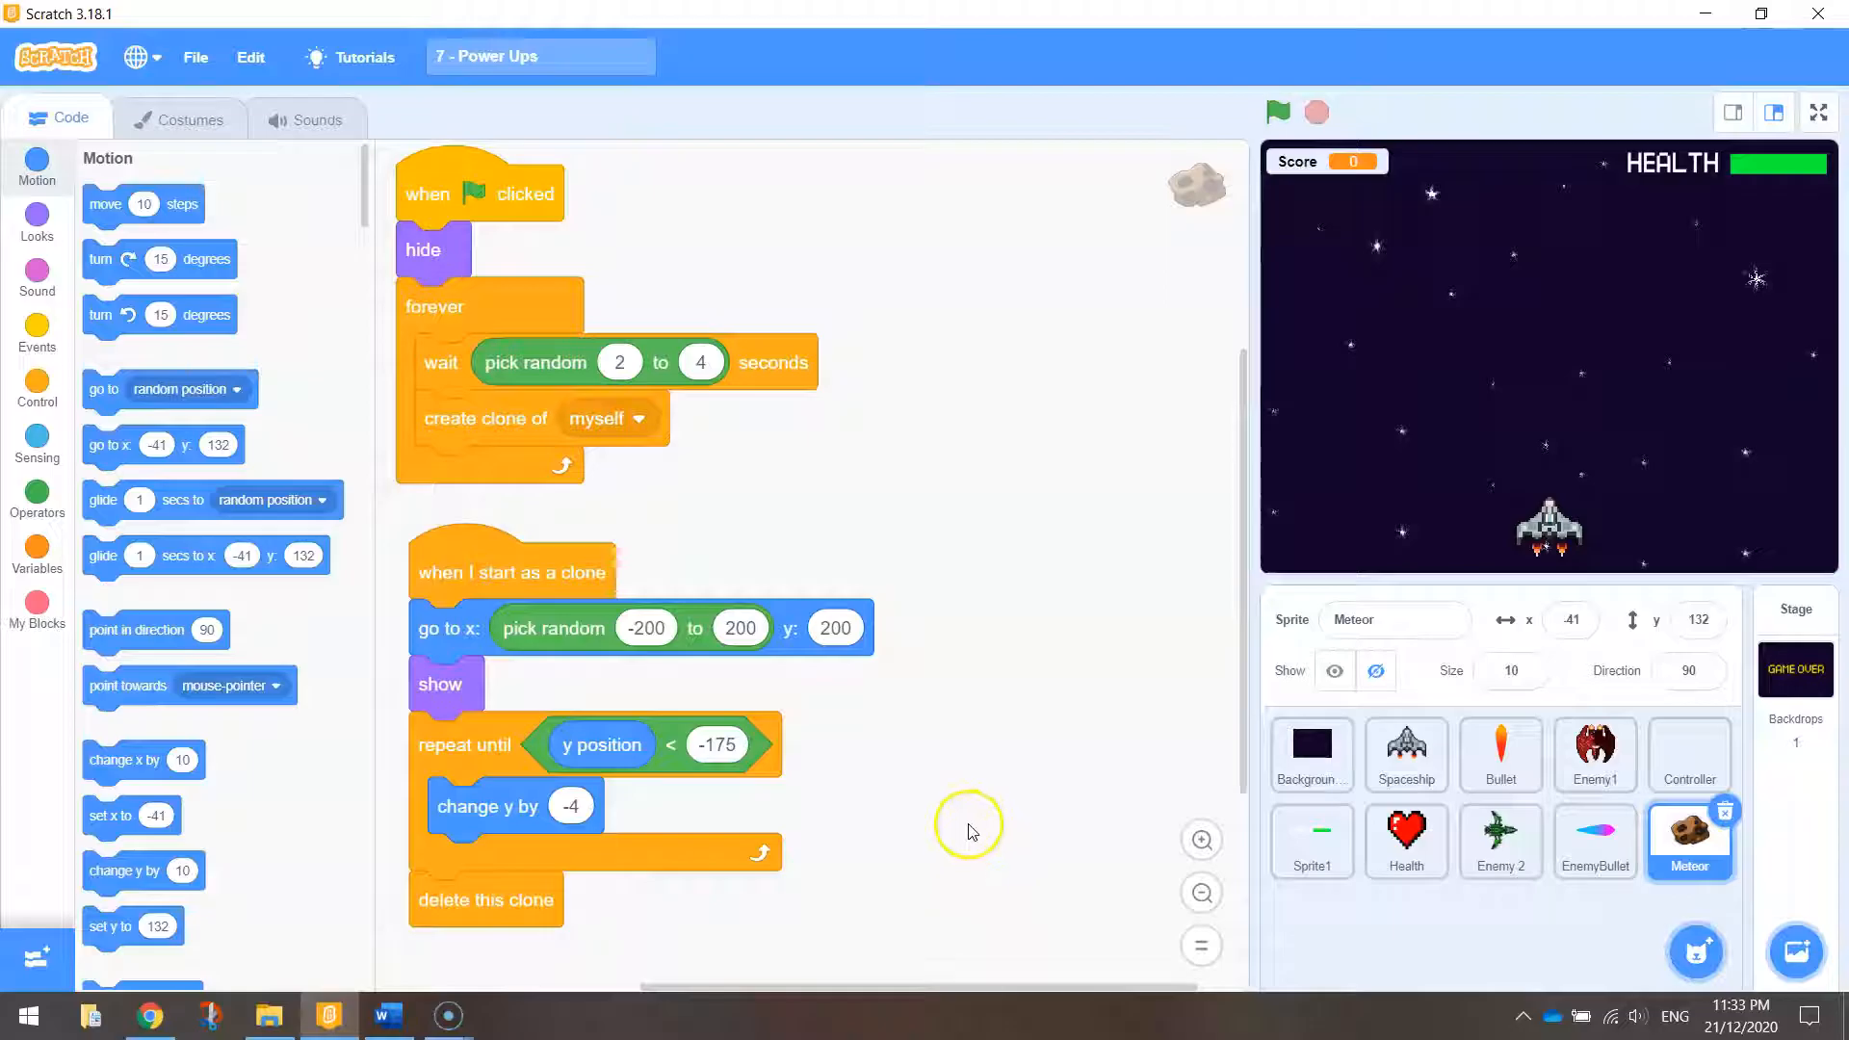
pyautogui.moveTo(967, 828)
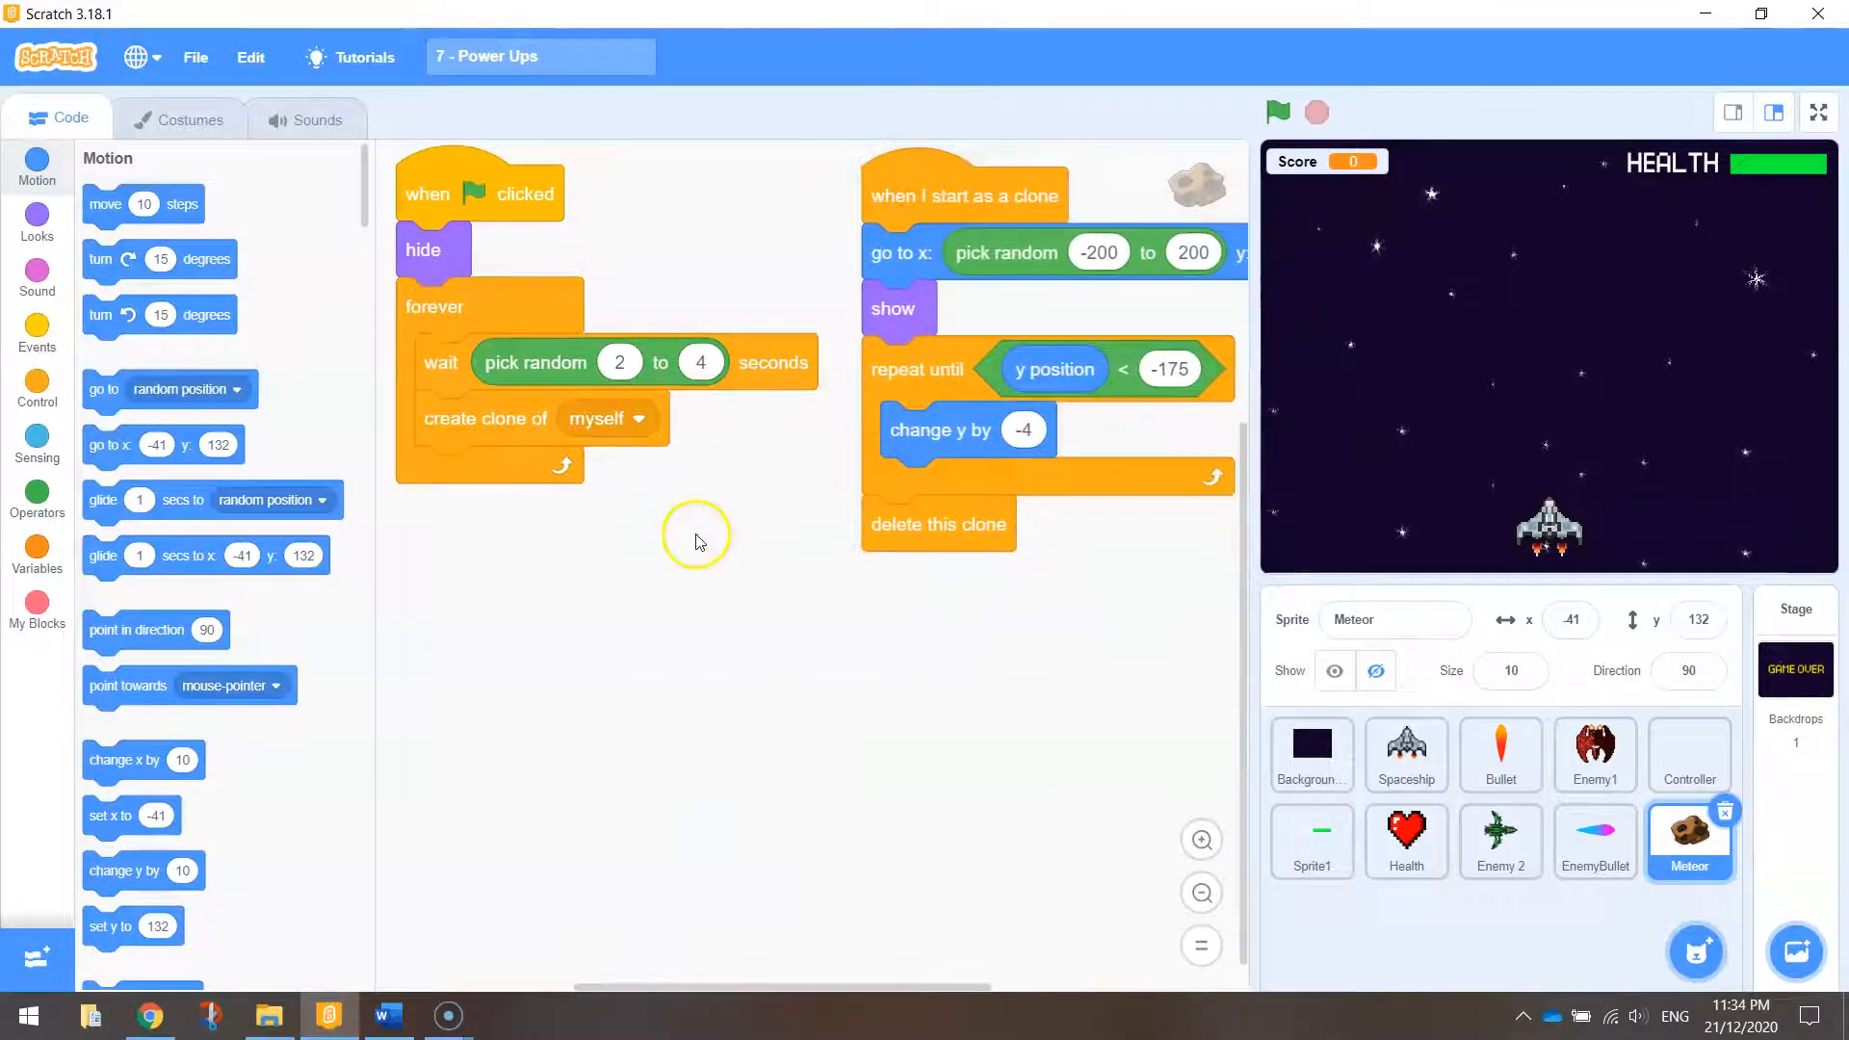
pyautogui.moveTo(570, 716)
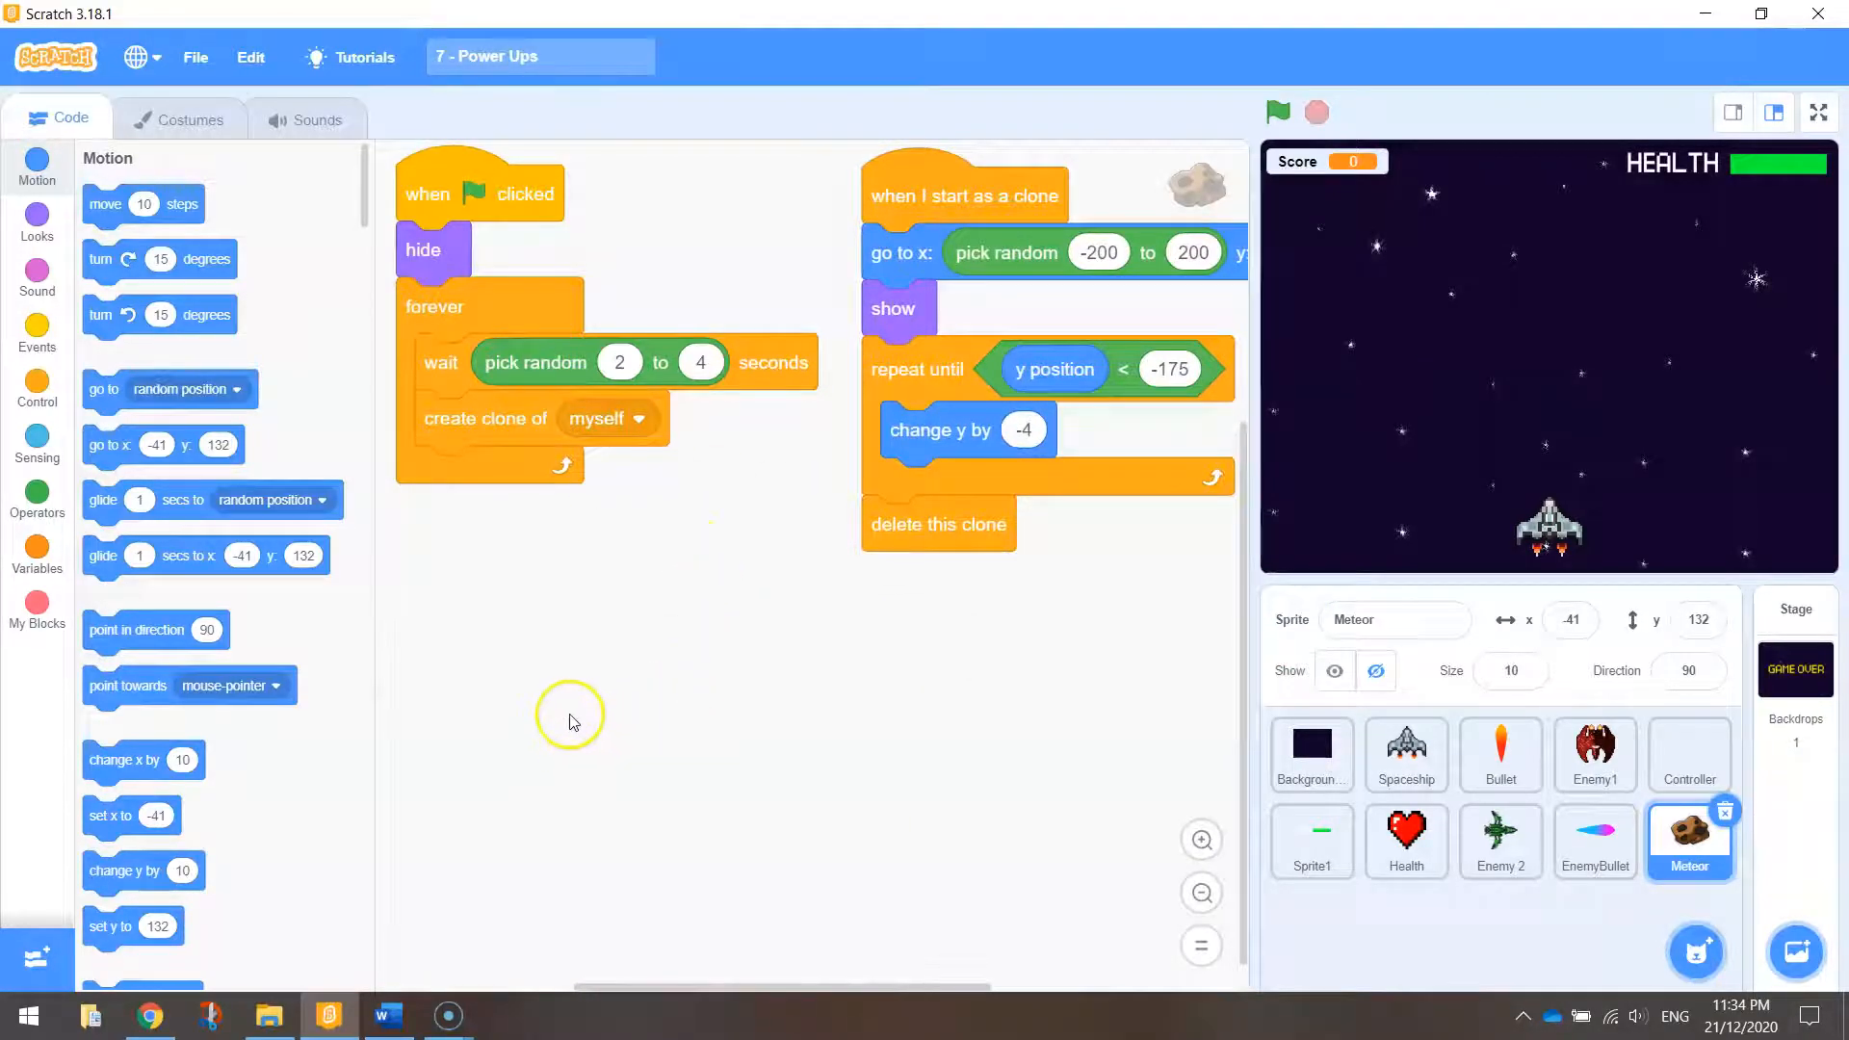
pyautogui.moveTo(83, 443)
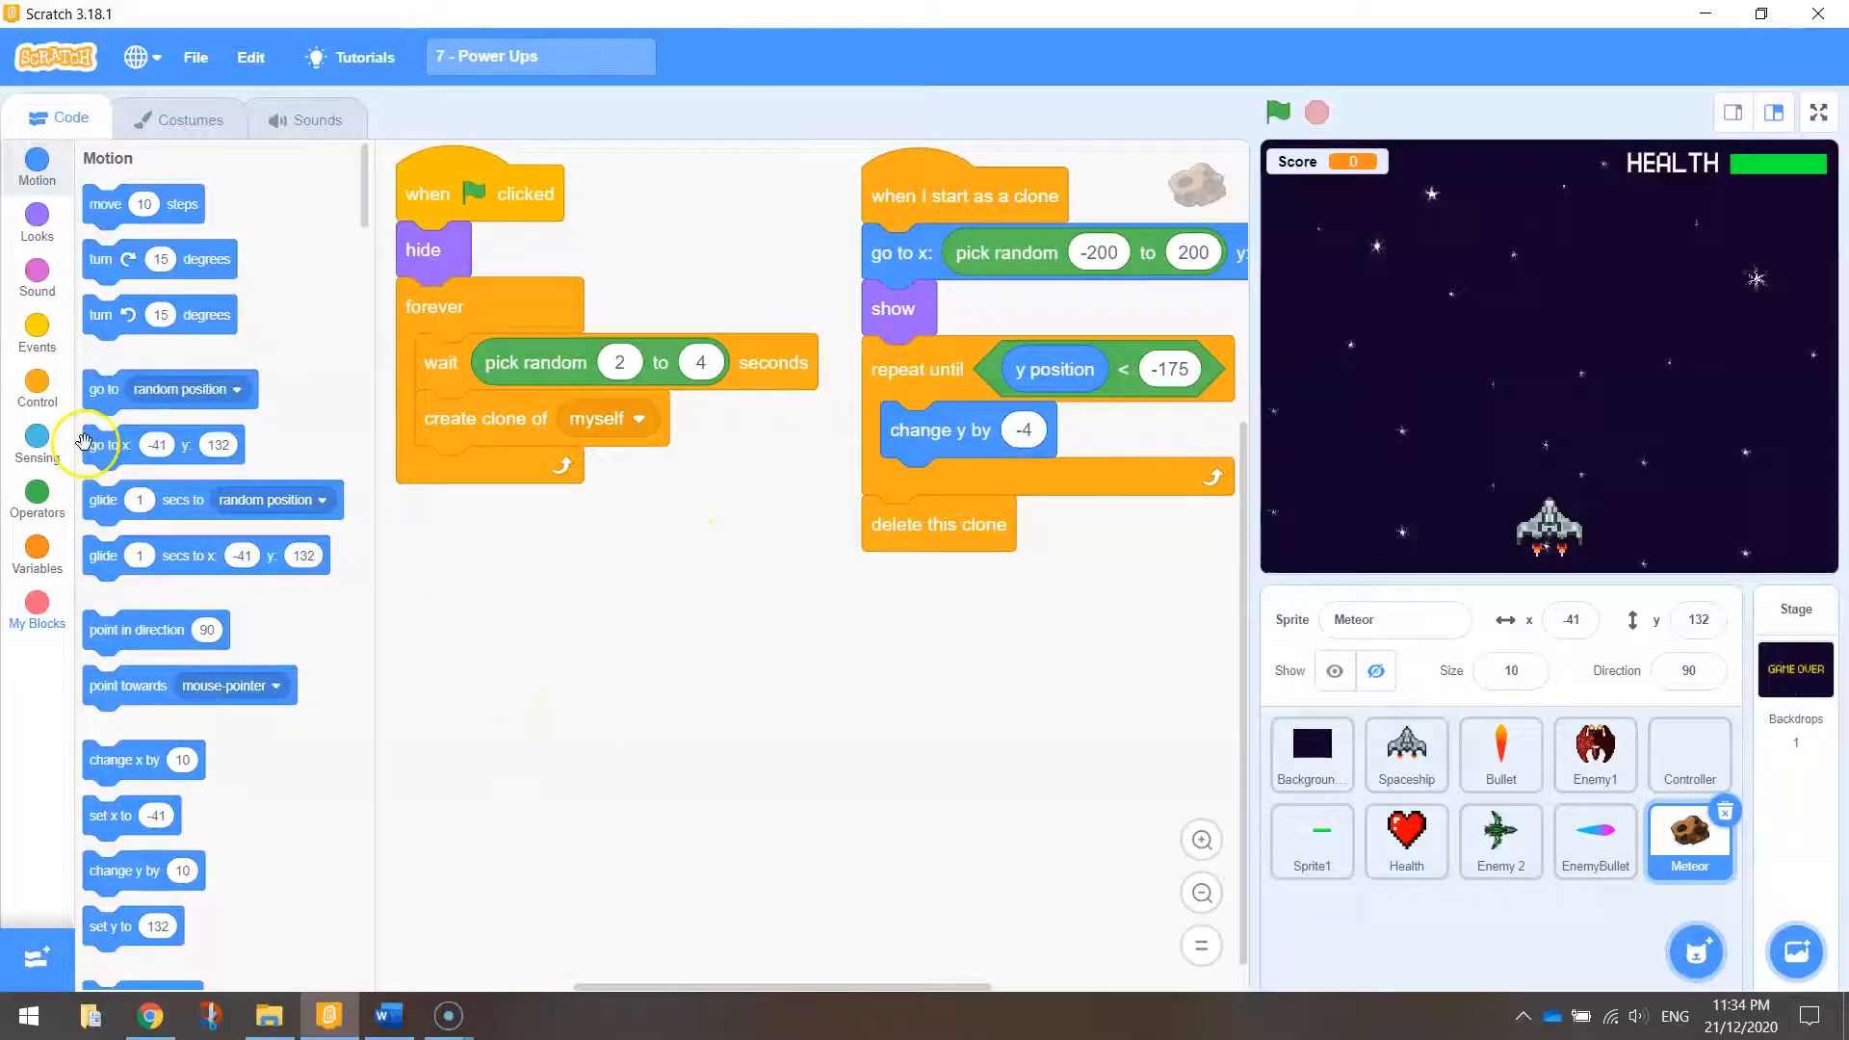
# Step: Start a second clone script with an if checking whether the clone touches Spaceship
pyautogui.click(36, 389)
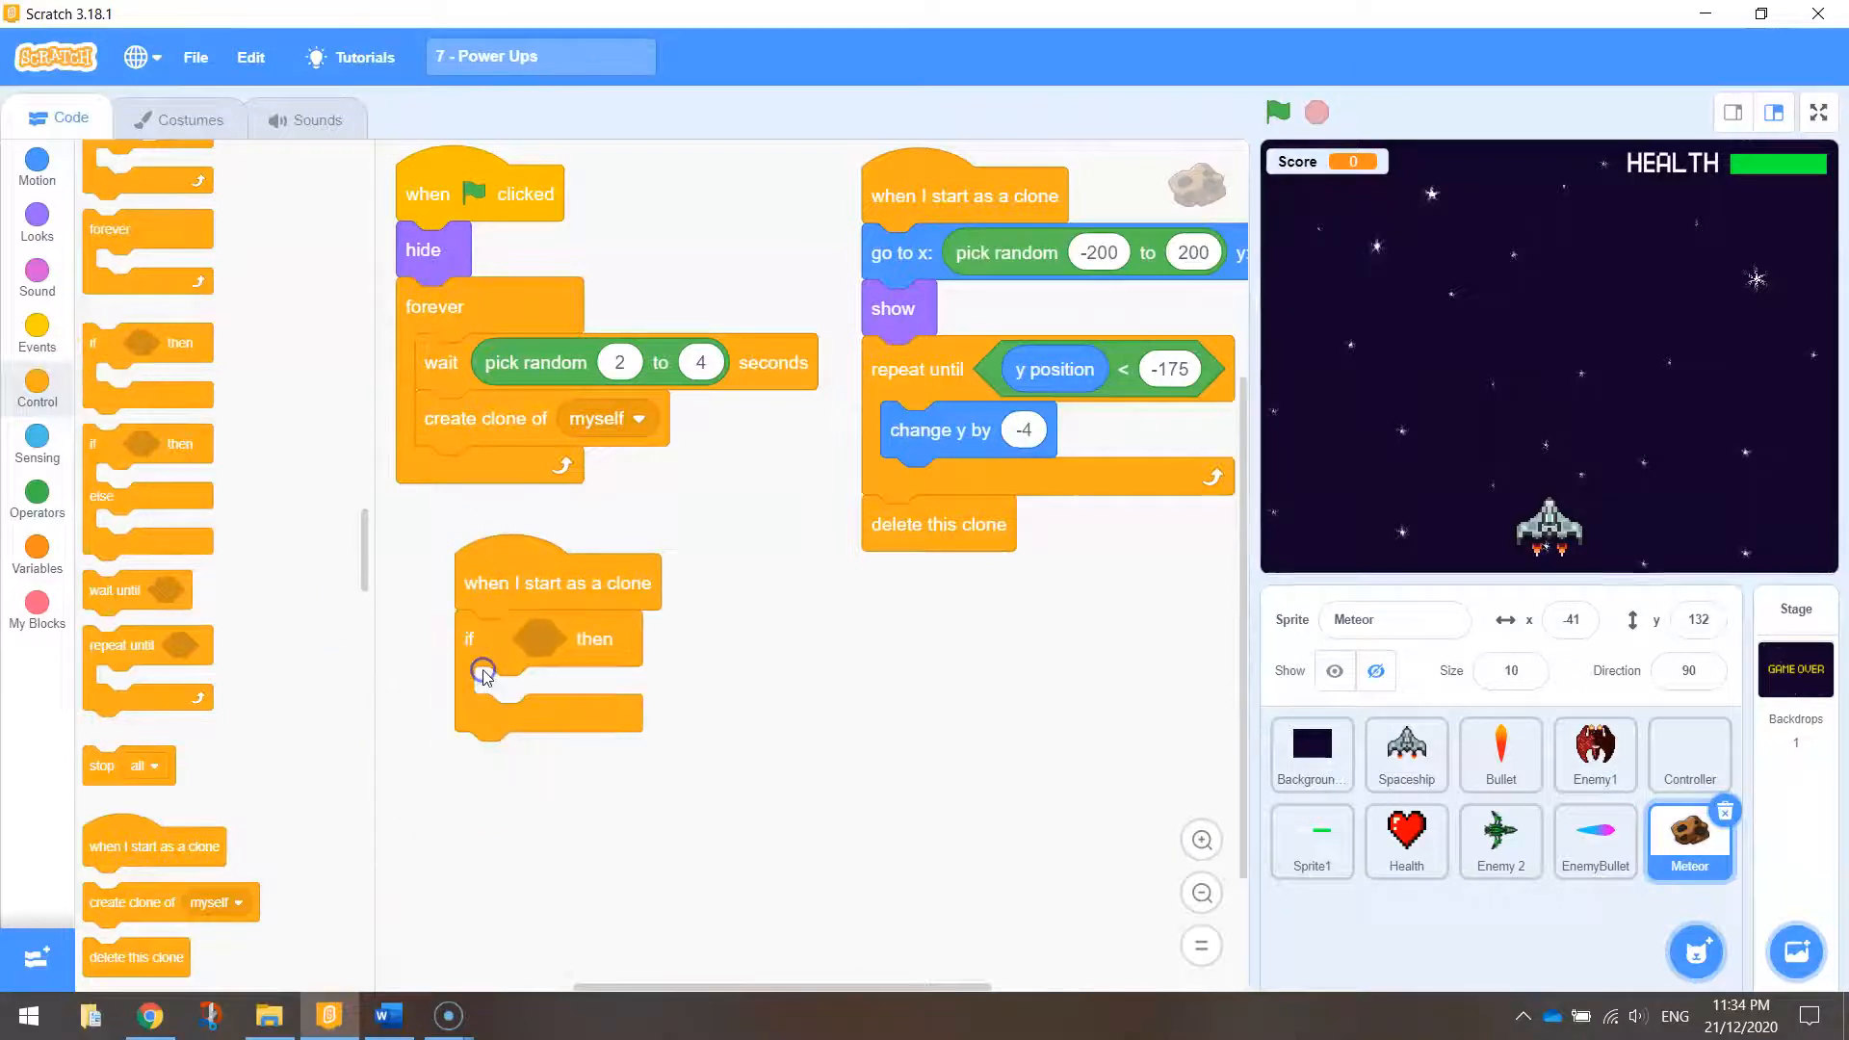
pyautogui.click(37, 443)
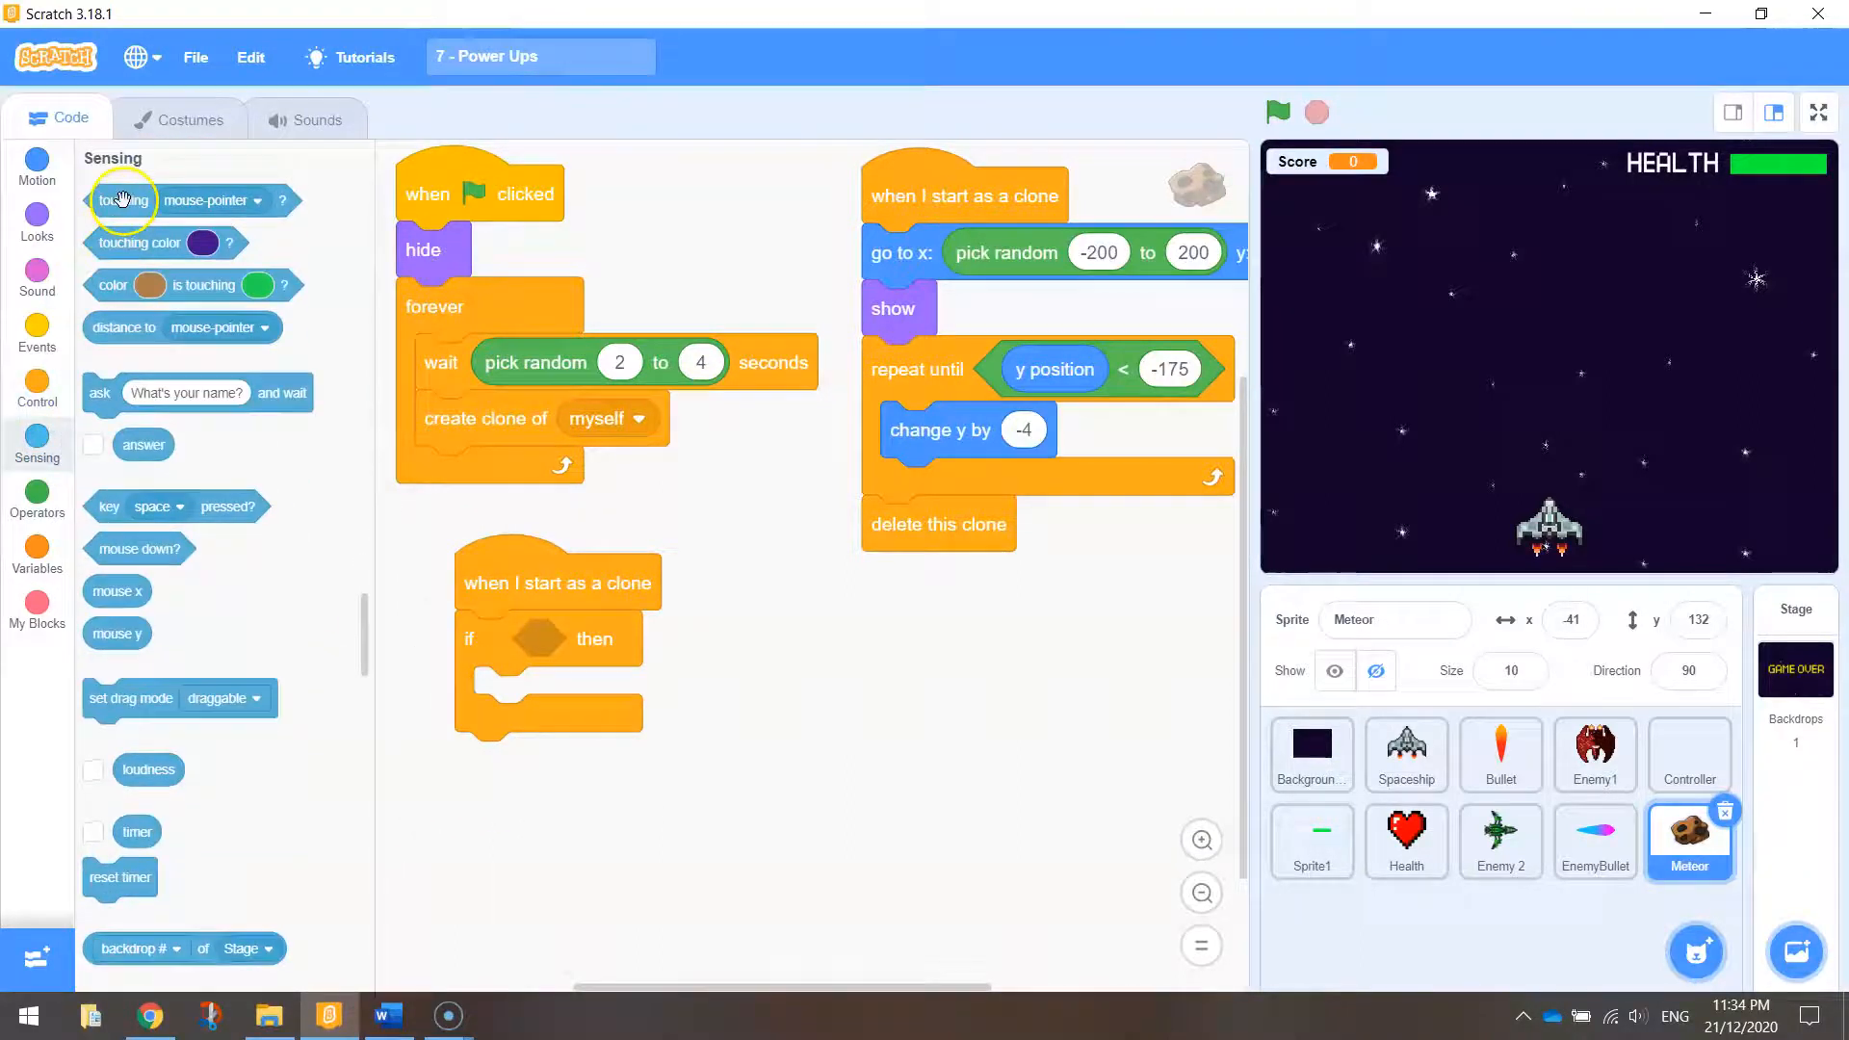
pyautogui.click(760, 638)
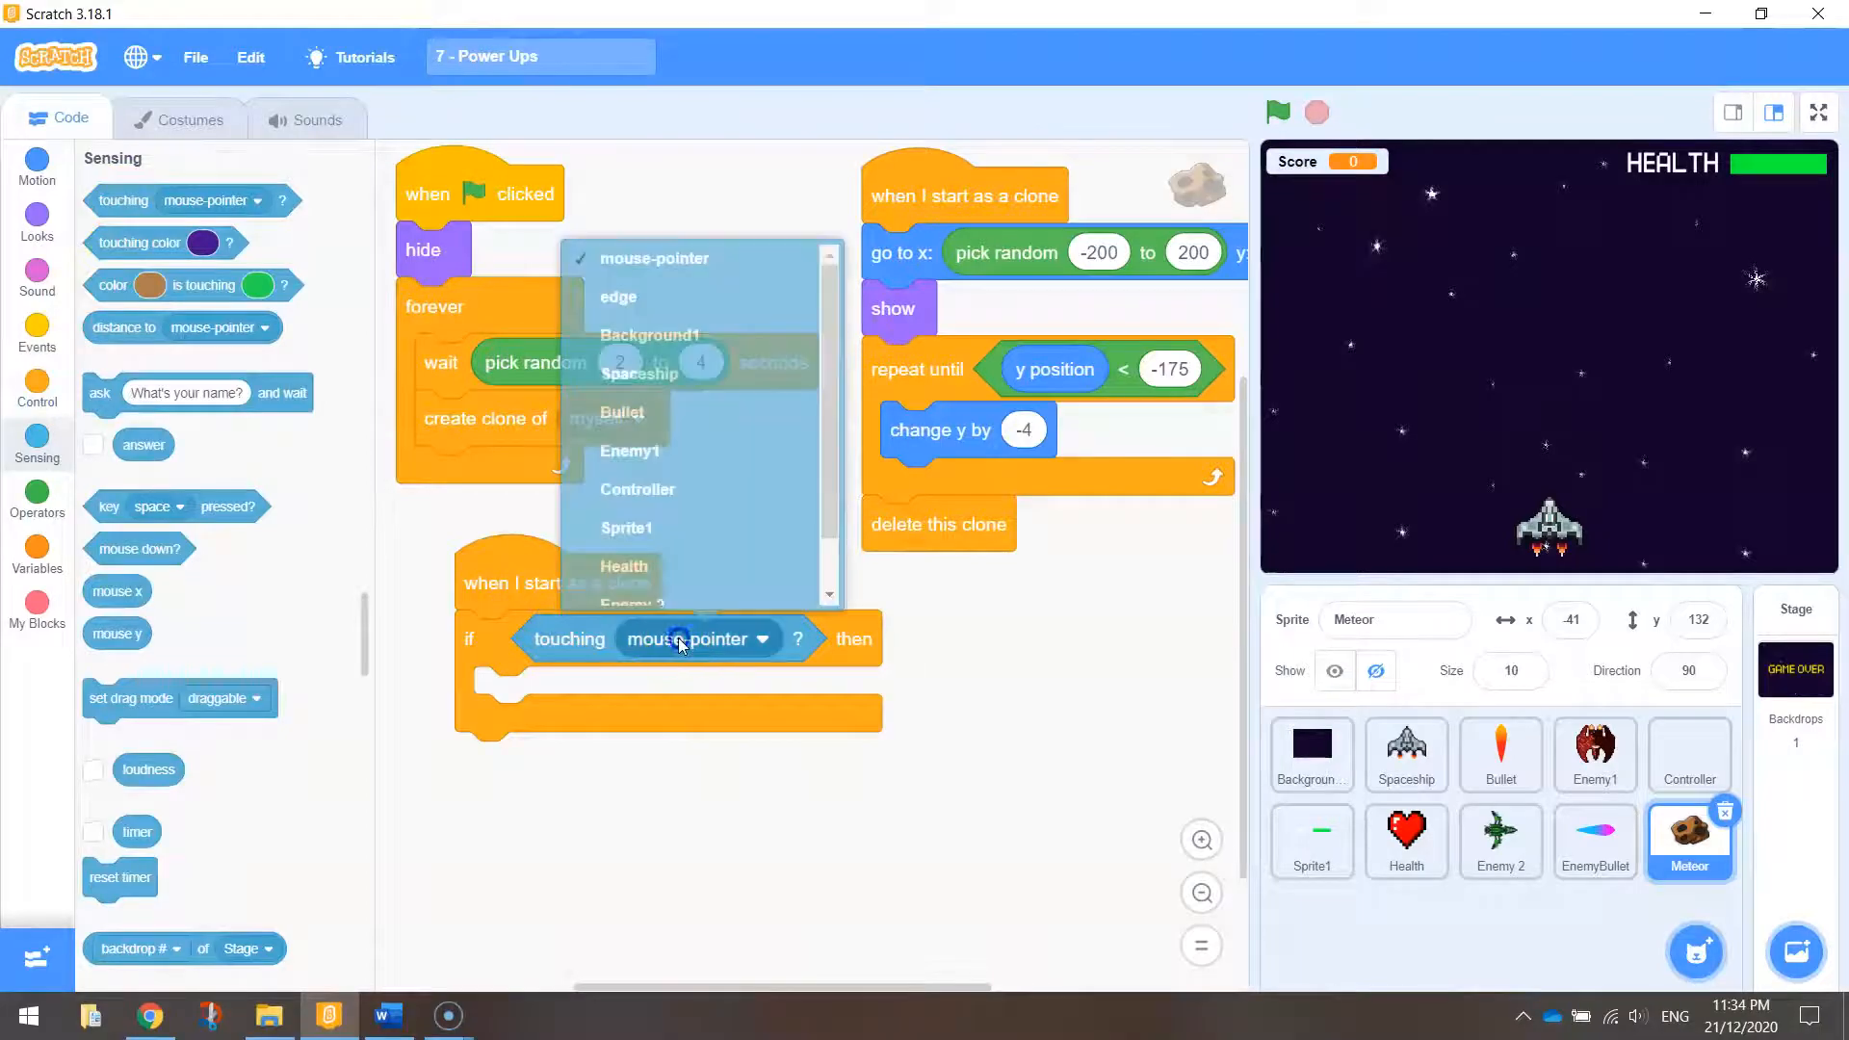
pyautogui.click(640, 373)
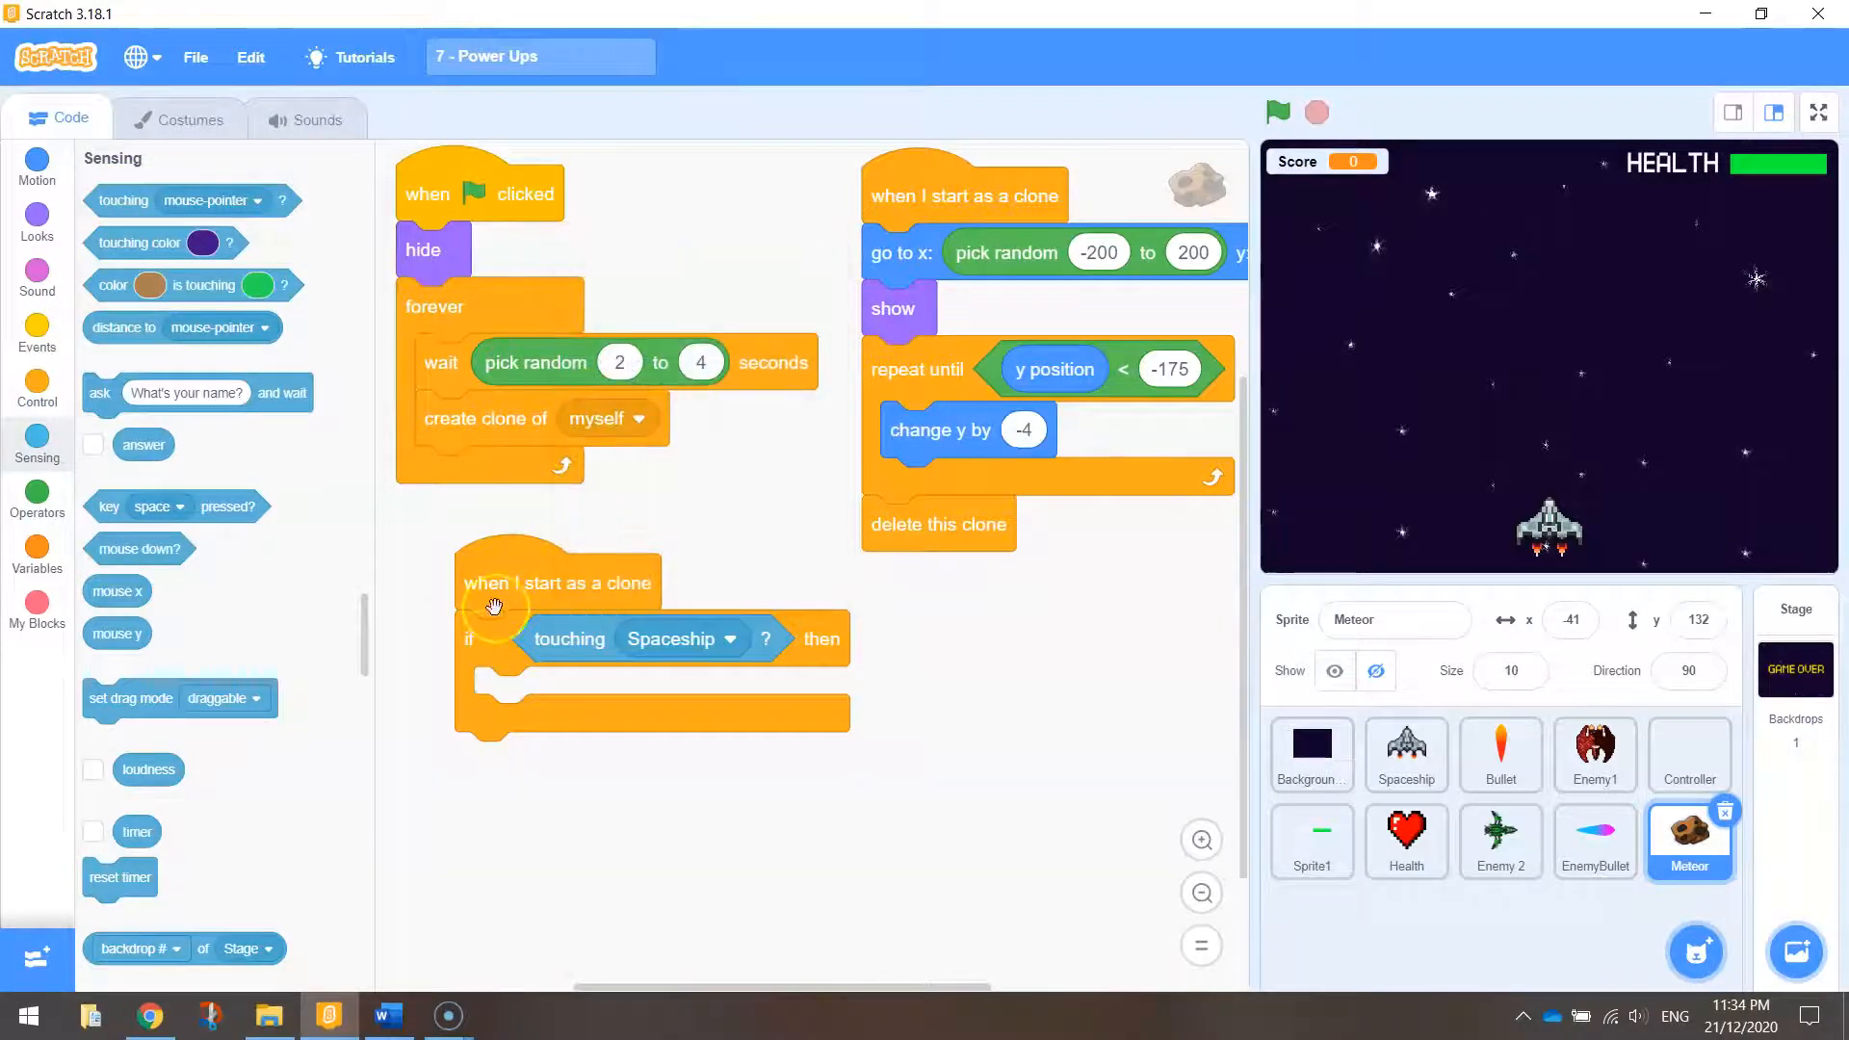
pyautogui.moveTo(10, 289)
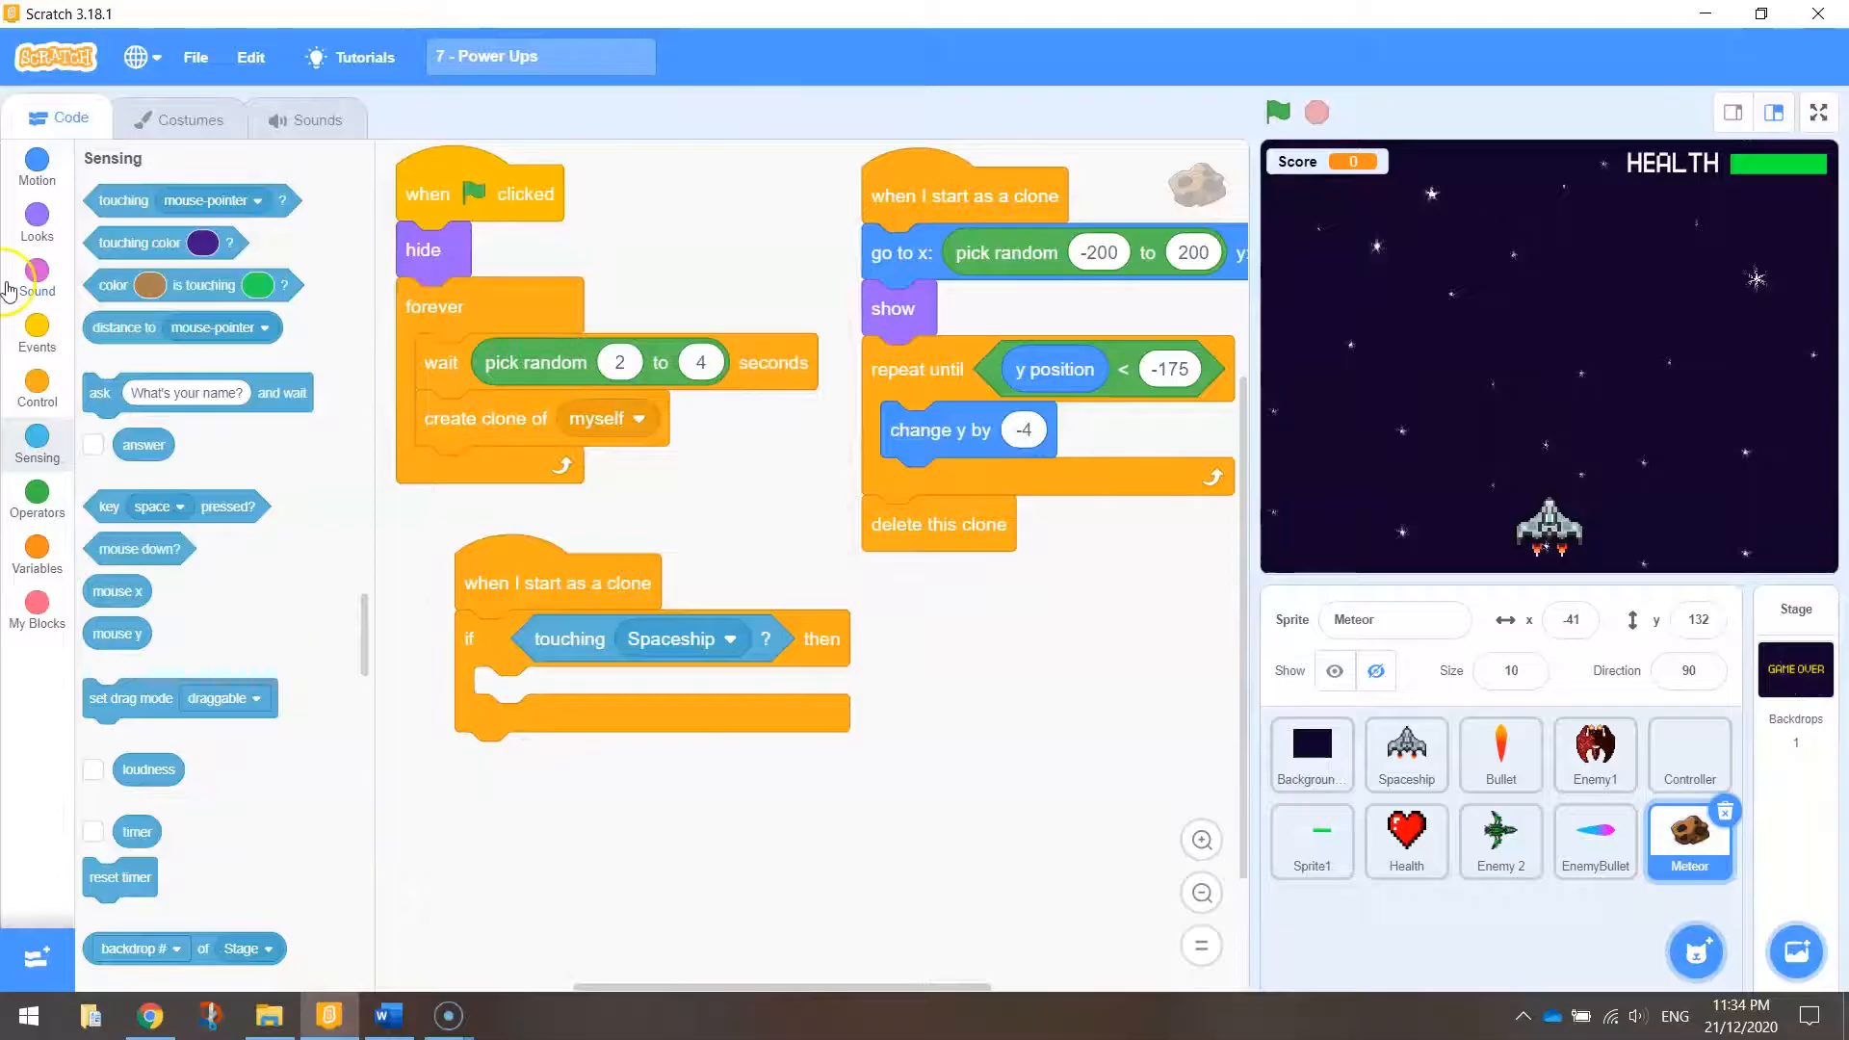
# Step: Add the Lose sound from the library and start it when the clone touches Spaceship
pyautogui.click(36, 280)
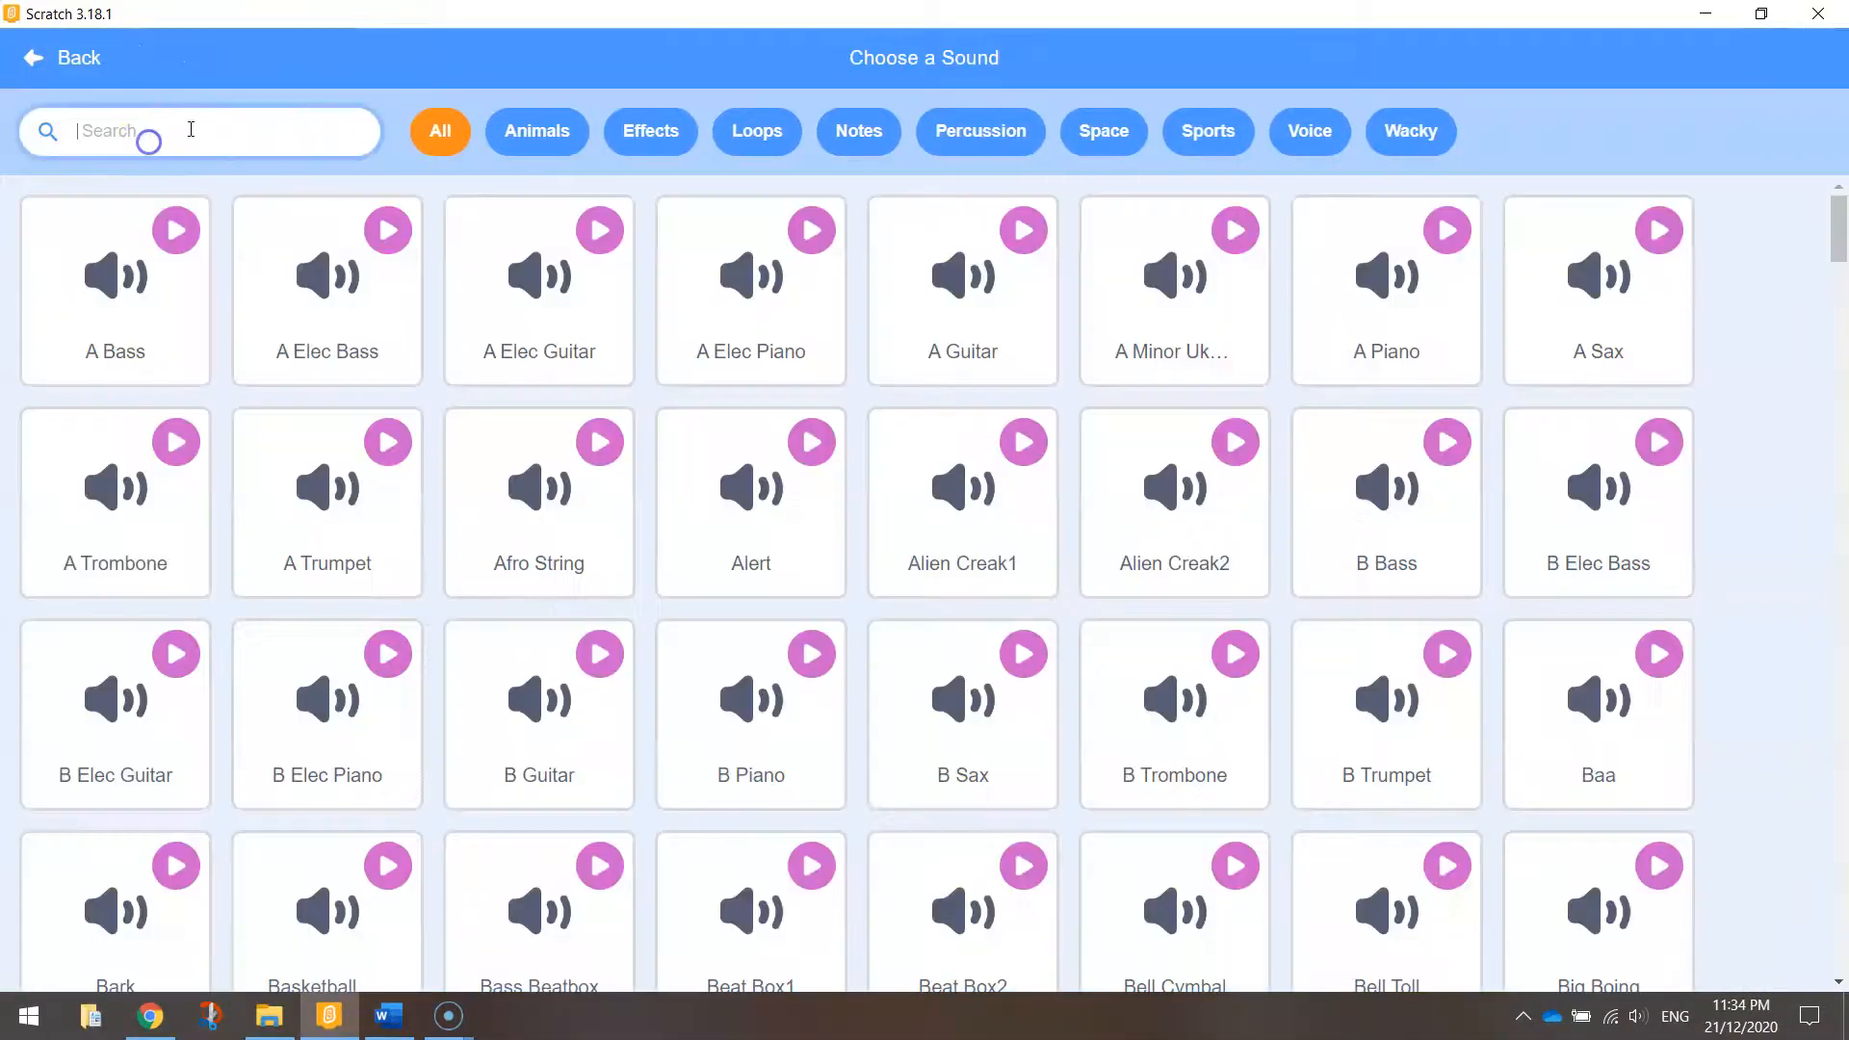
pyautogui.write('lose')
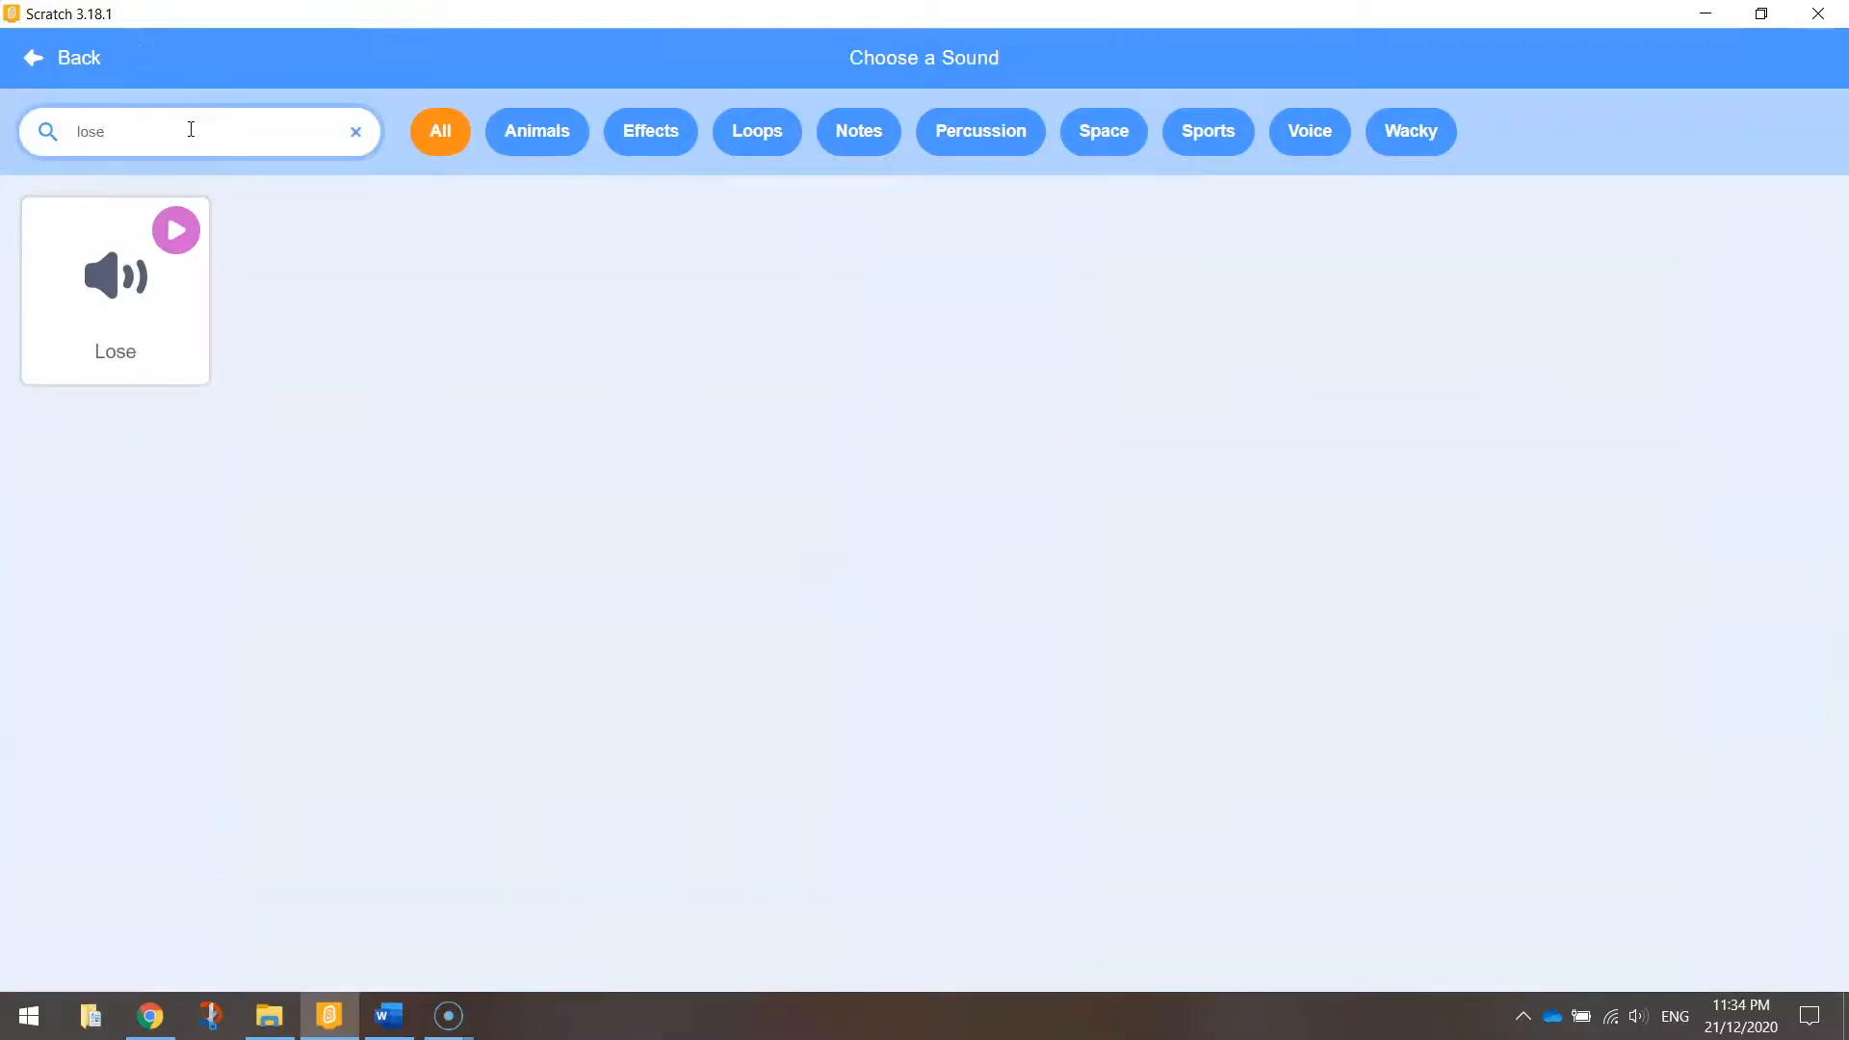
pyautogui.click(114, 291)
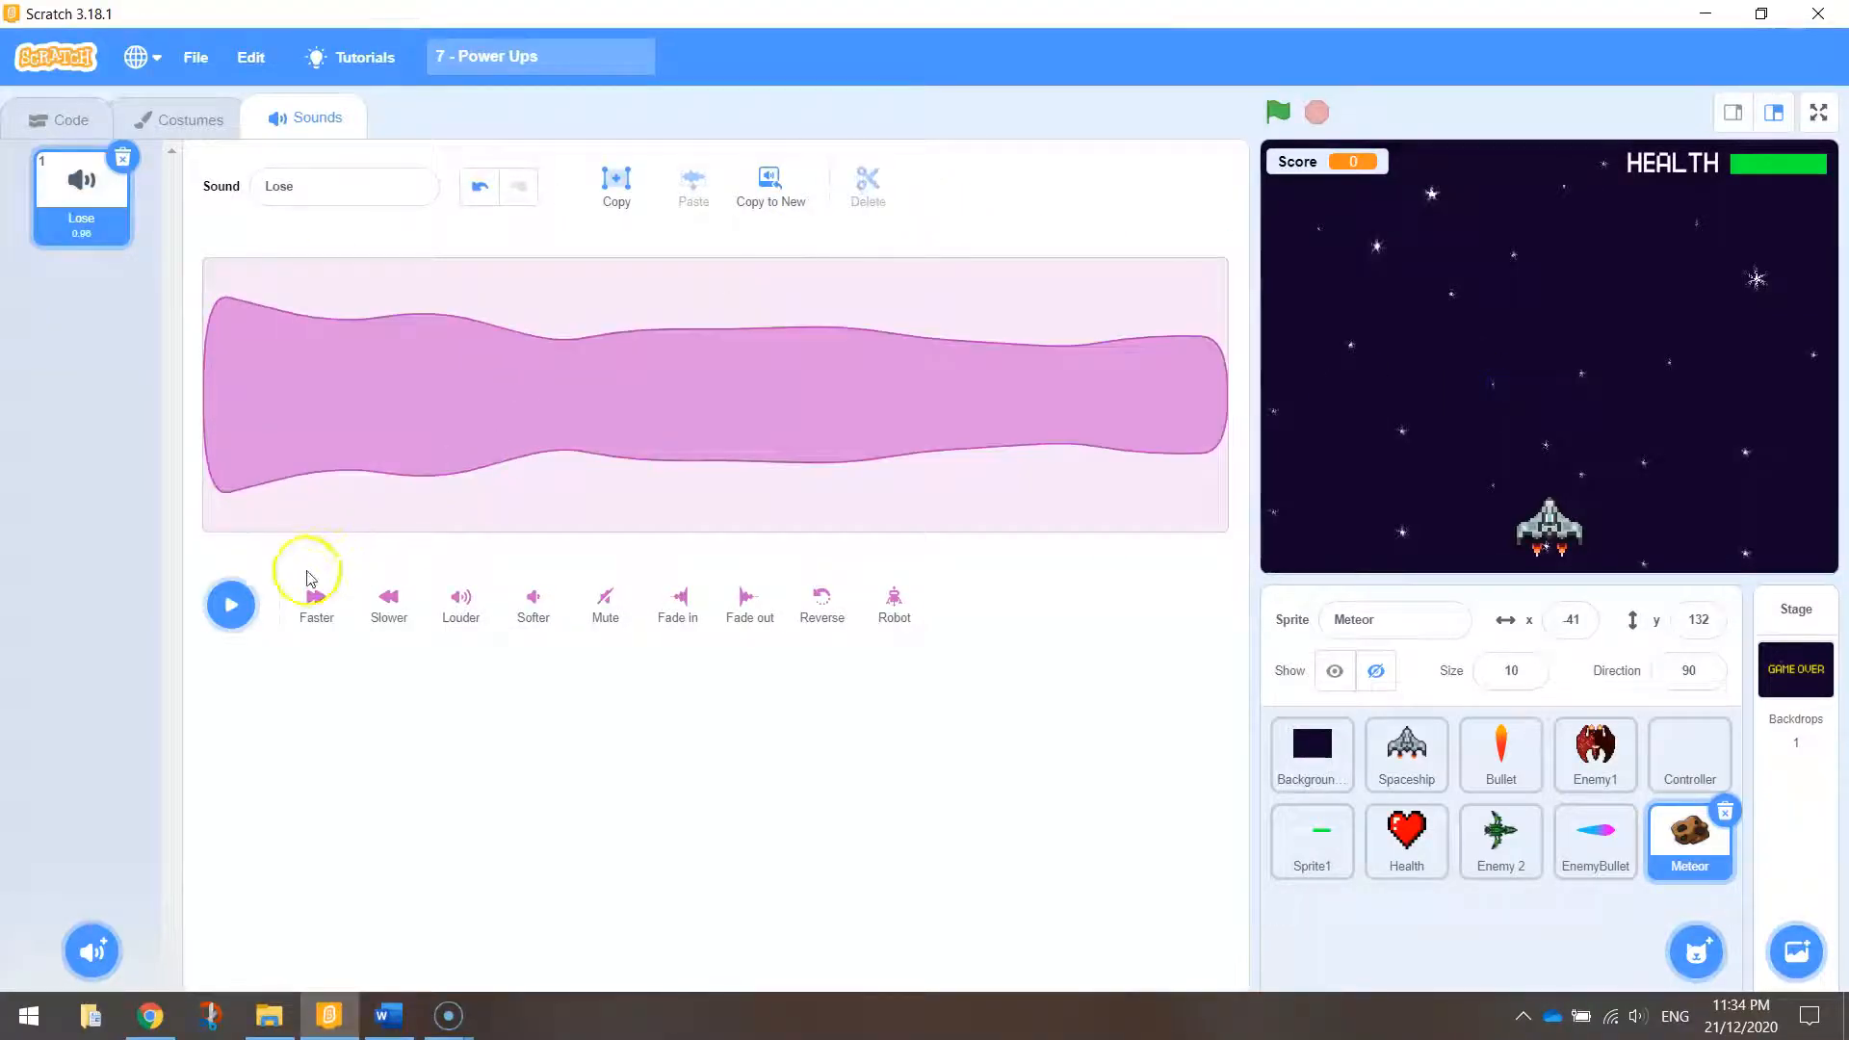
pyautogui.moveTo(148, 339)
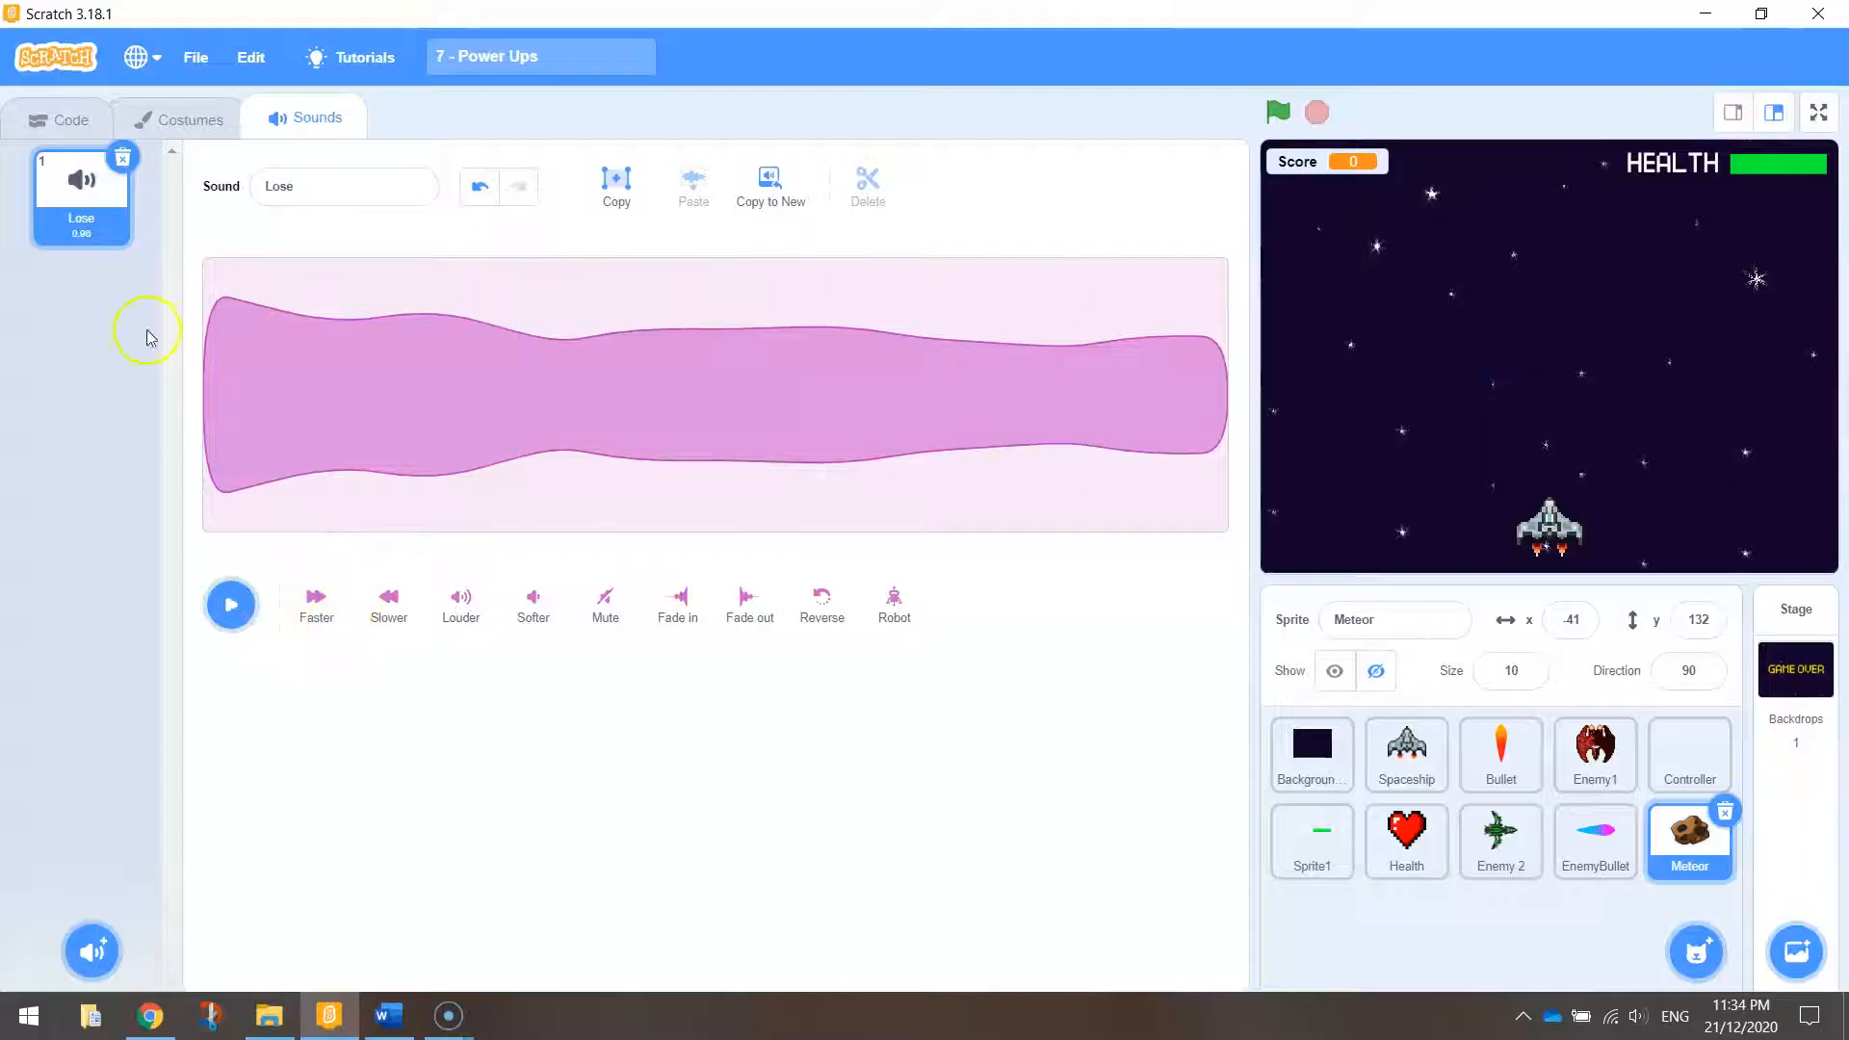
pyautogui.click(69, 119)
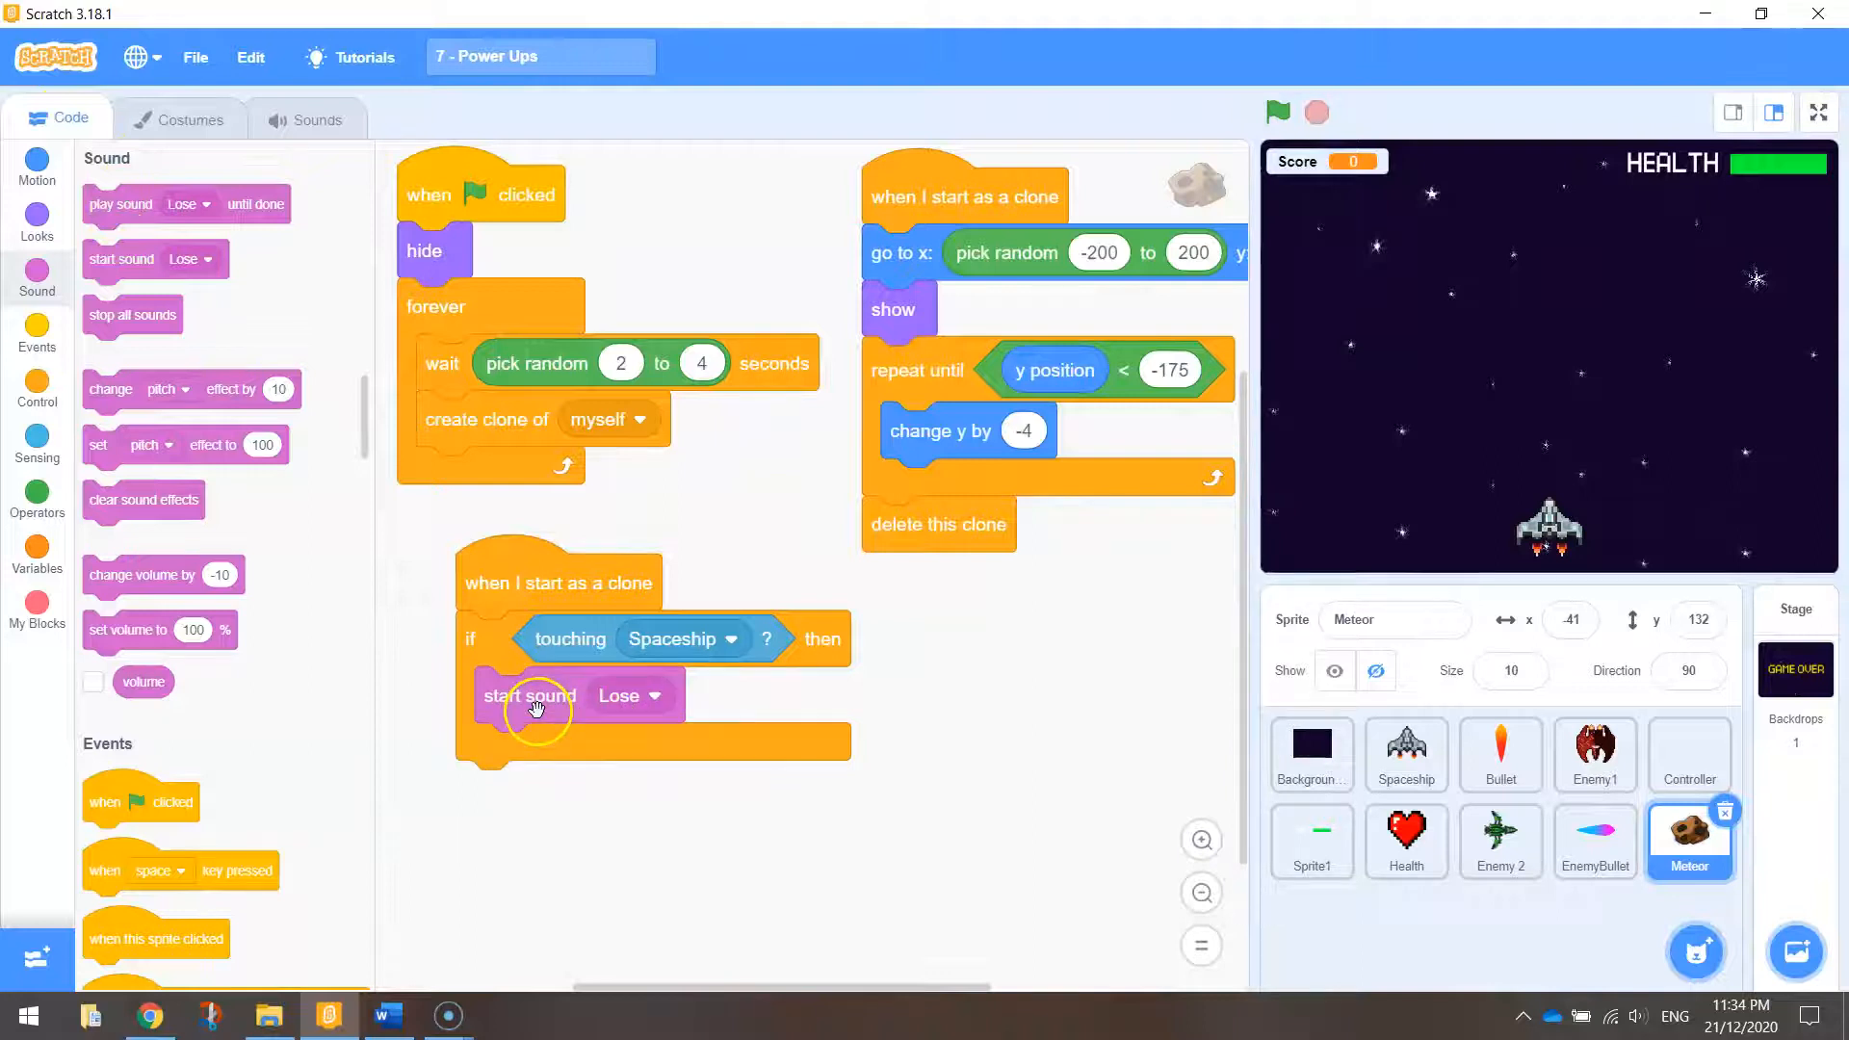
# Step: Extend the Meteor's touching-Spaceship check with 'change Lives by -1' and 'delete this clone' inside a forever loop
pyautogui.click(37, 384)
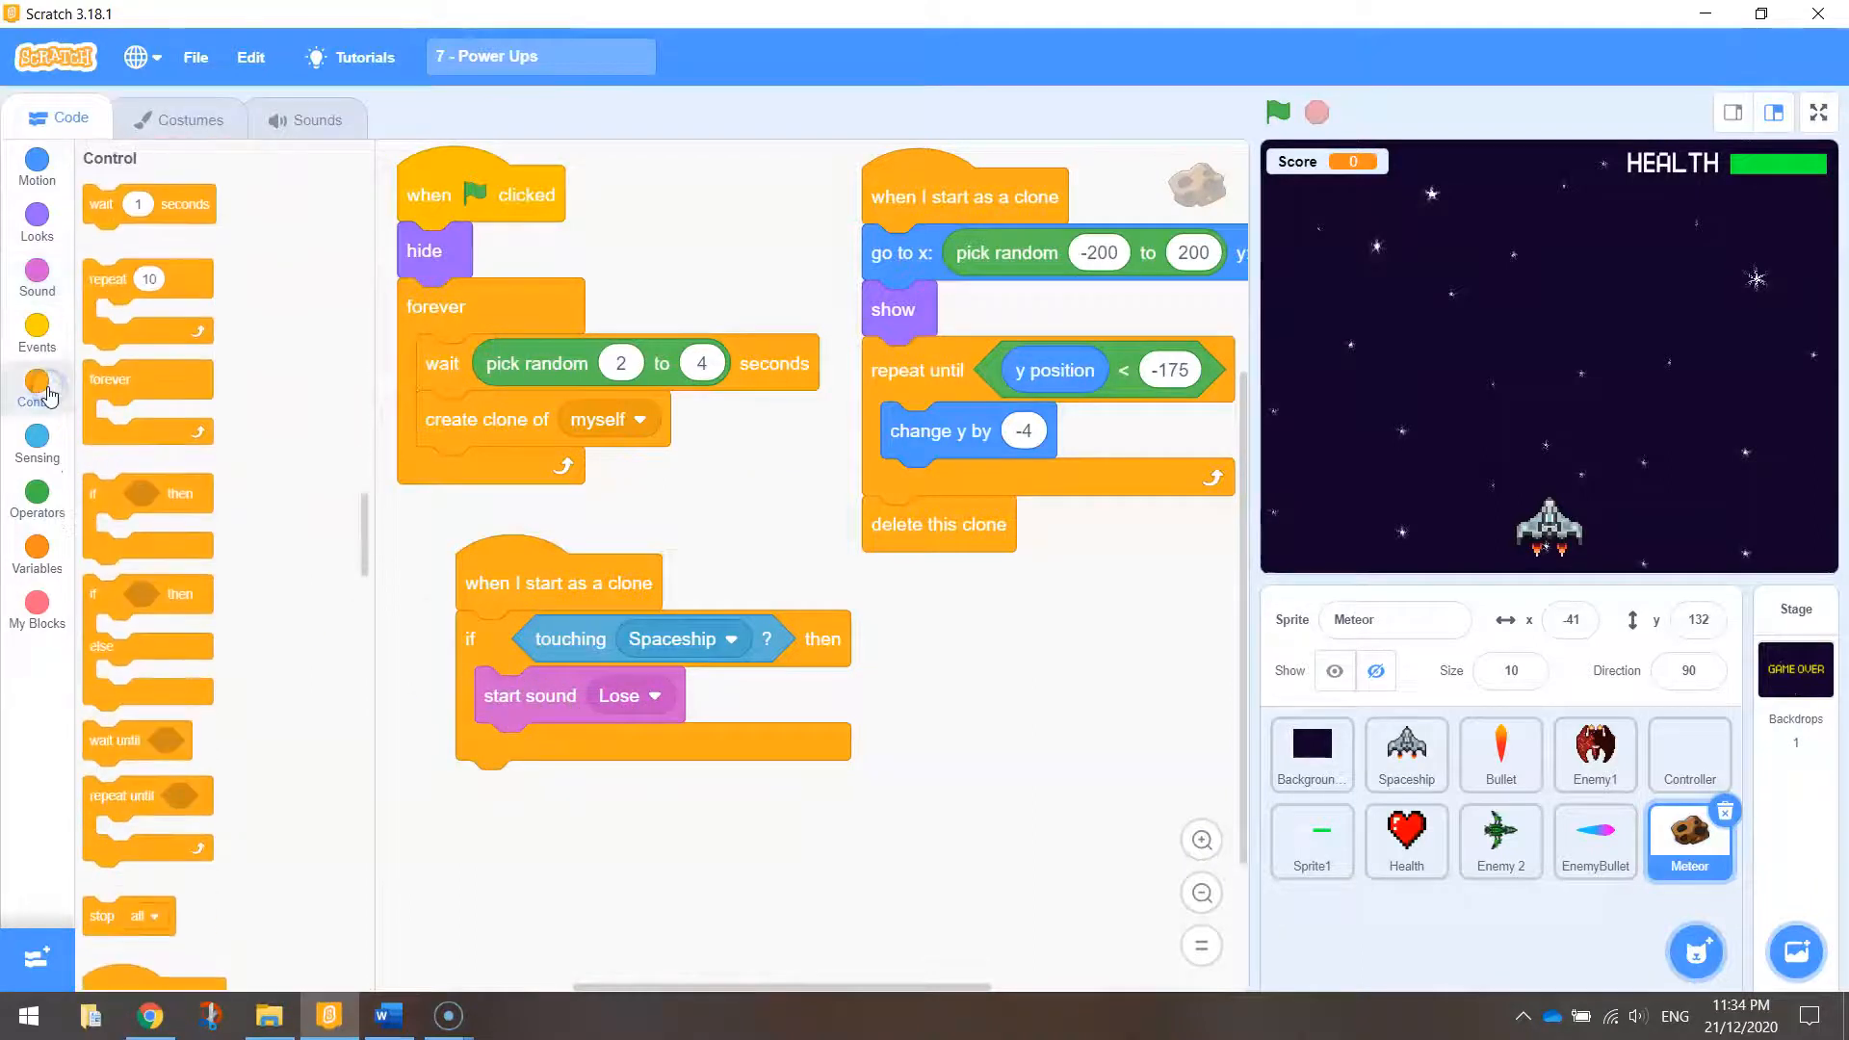
pyautogui.scroll(-3)
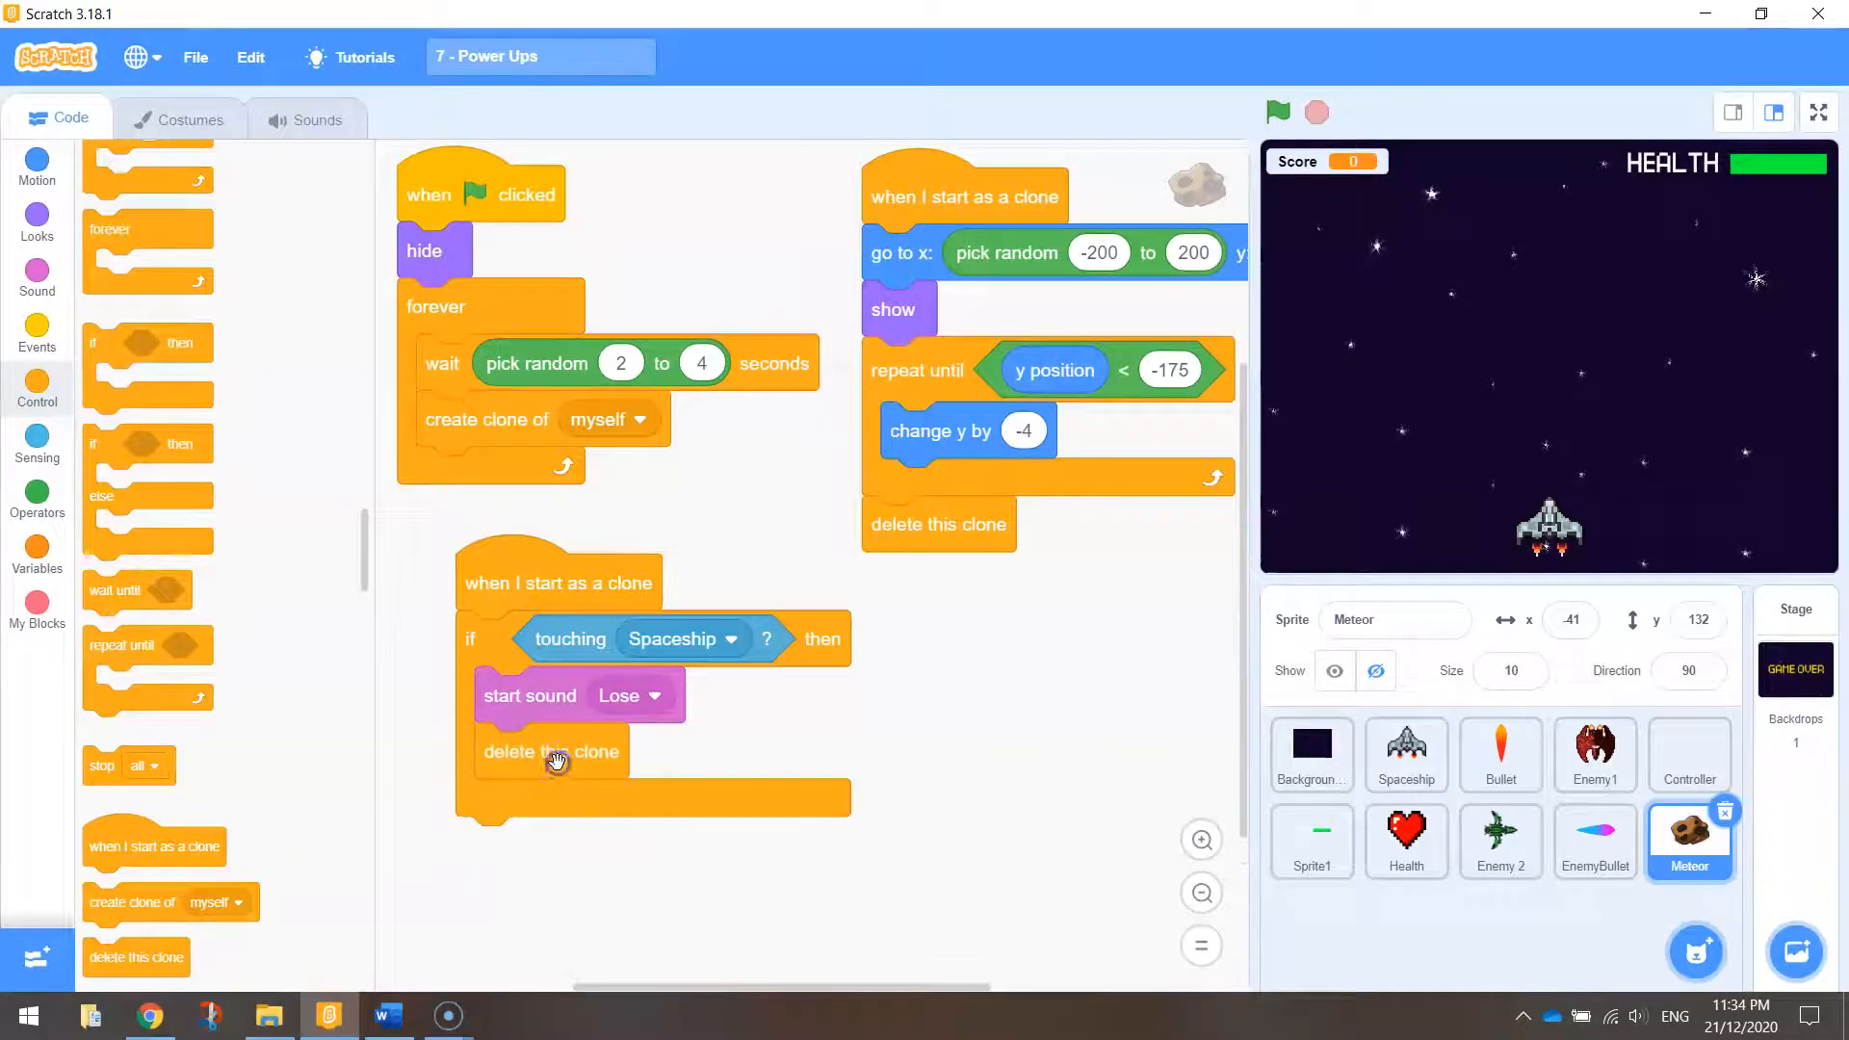
pyautogui.moveTo(553, 815)
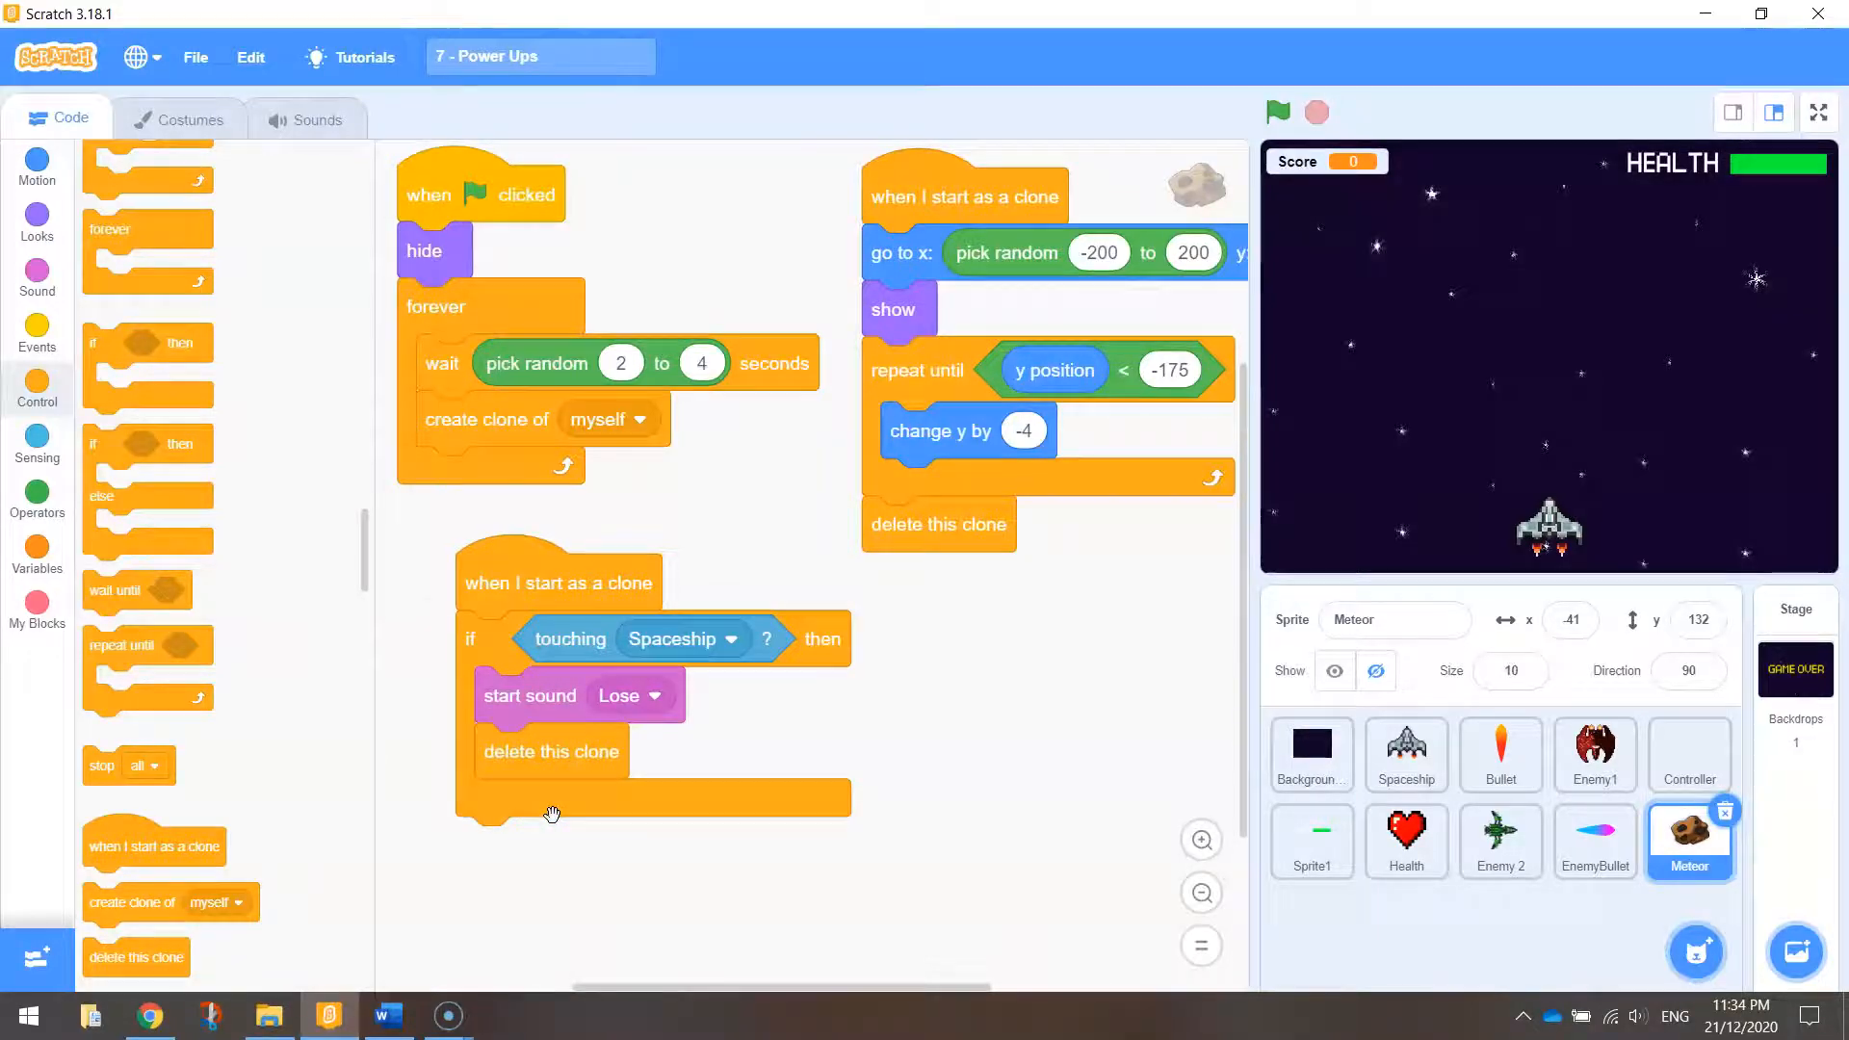
pyautogui.click(36, 554)
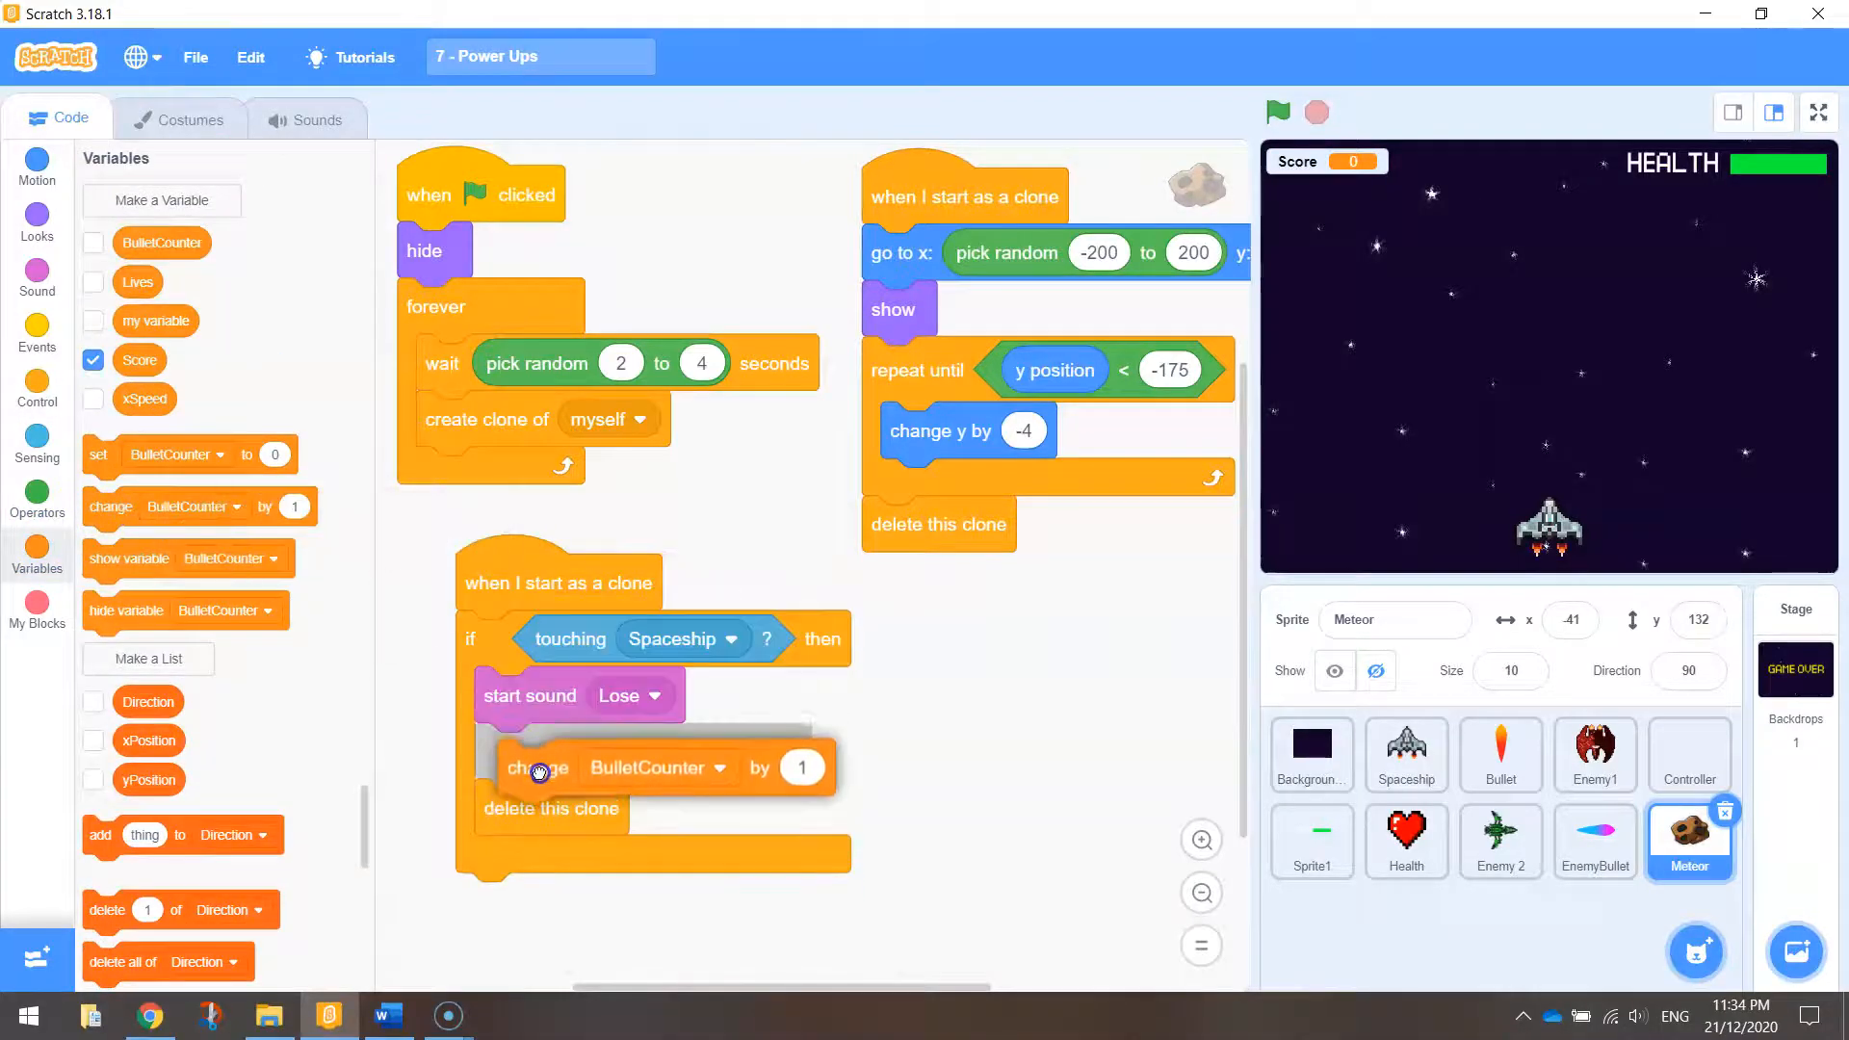
pyautogui.click(662, 751)
pyautogui.write('-1')
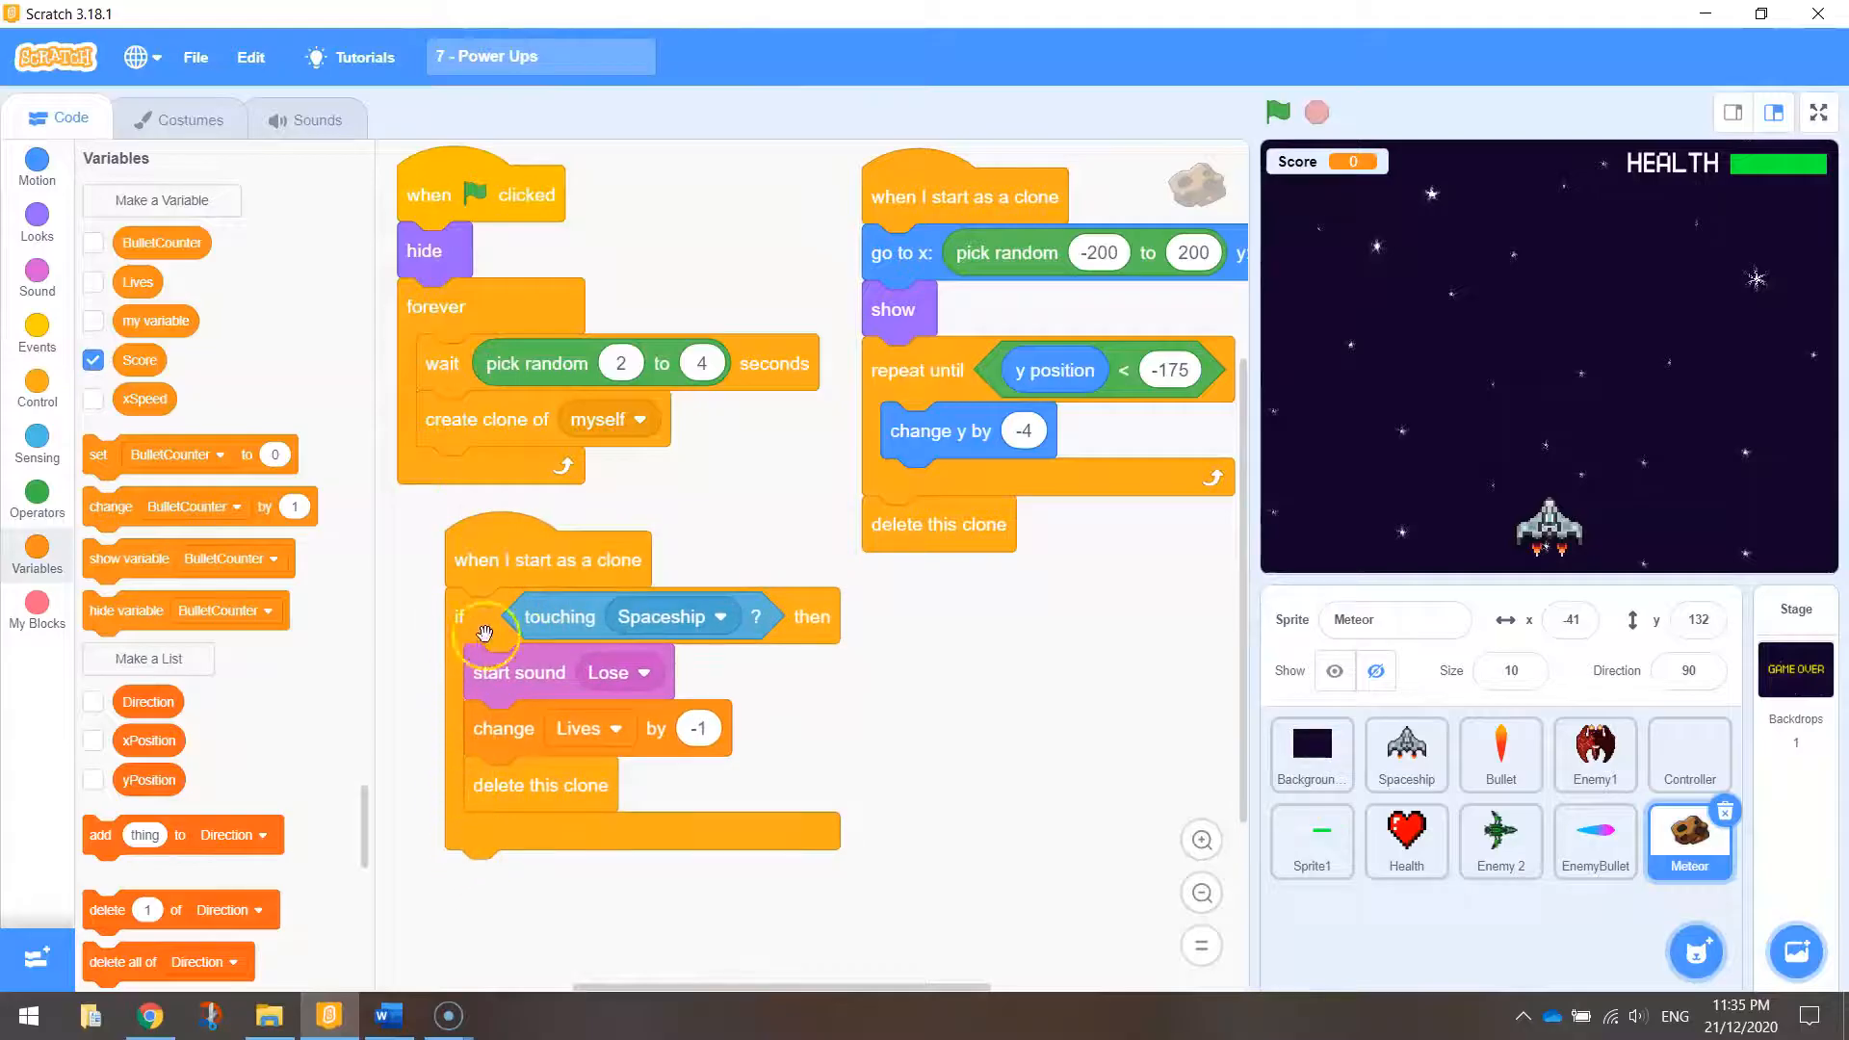
pyautogui.moveTo(518, 624)
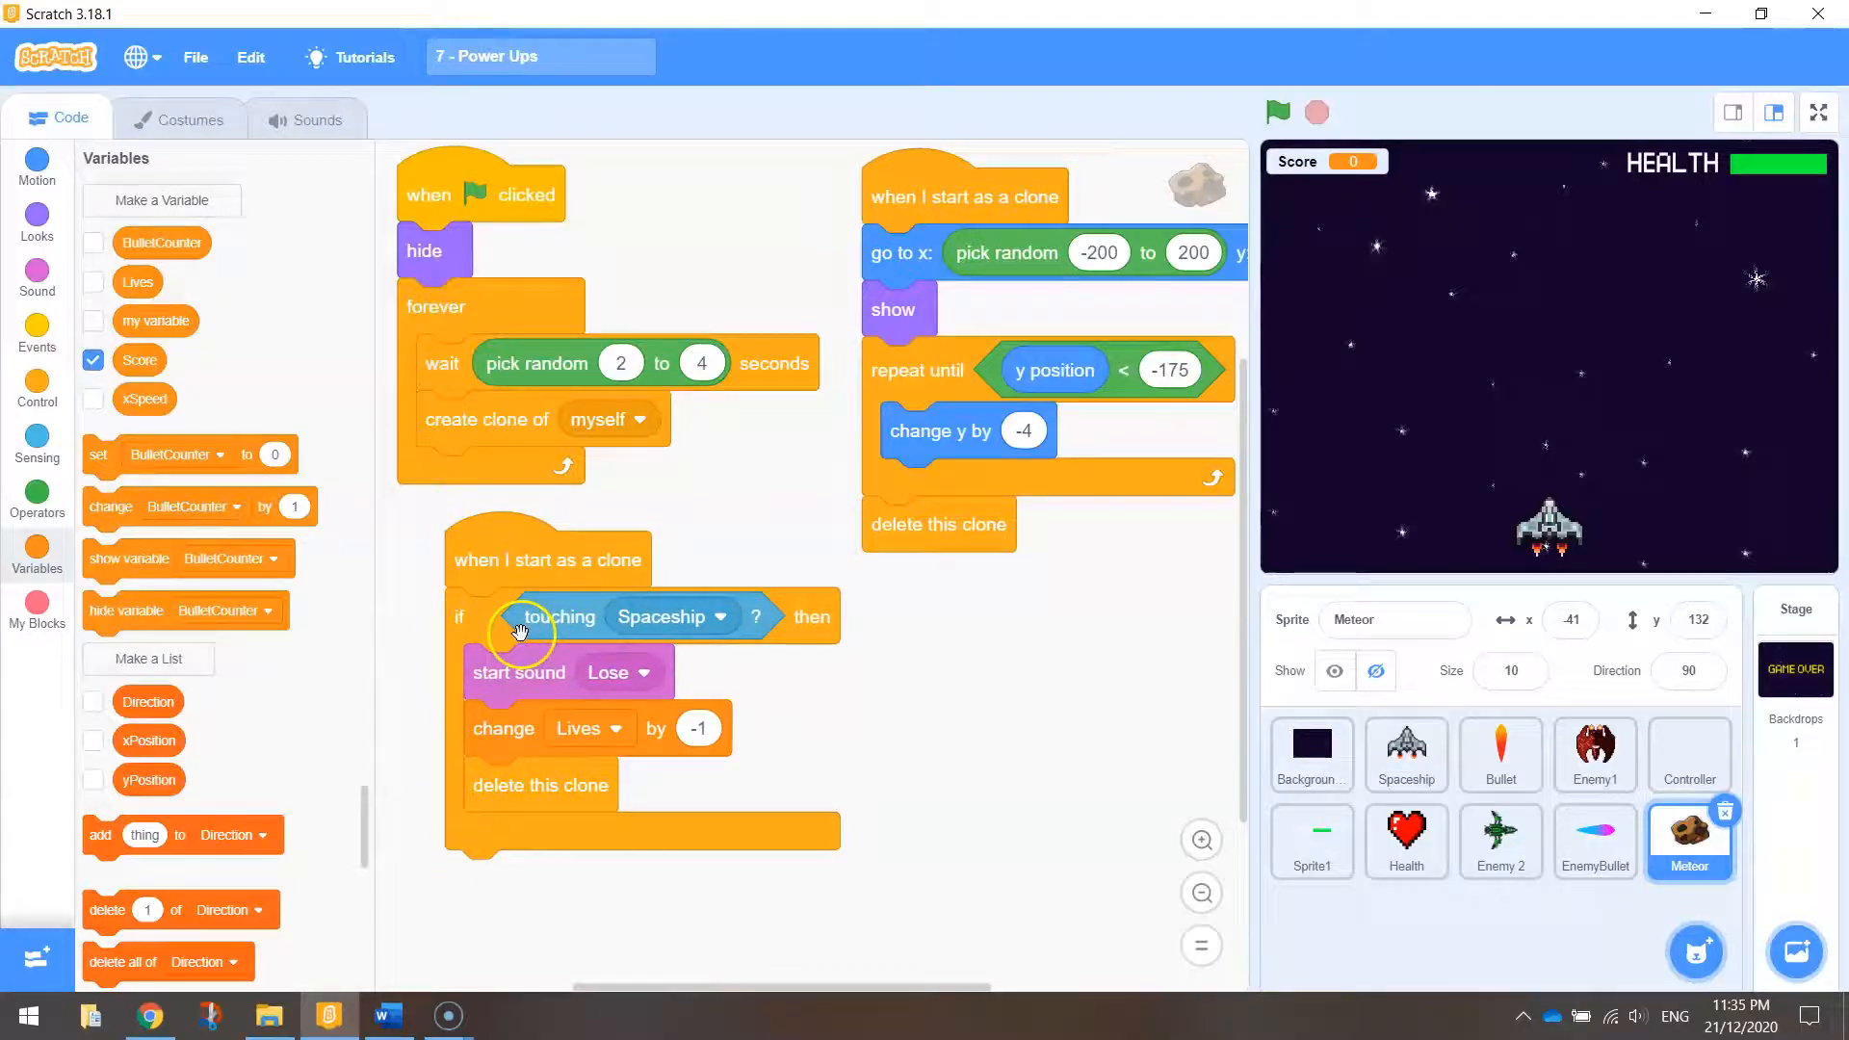
pyautogui.moveTo(84, 455)
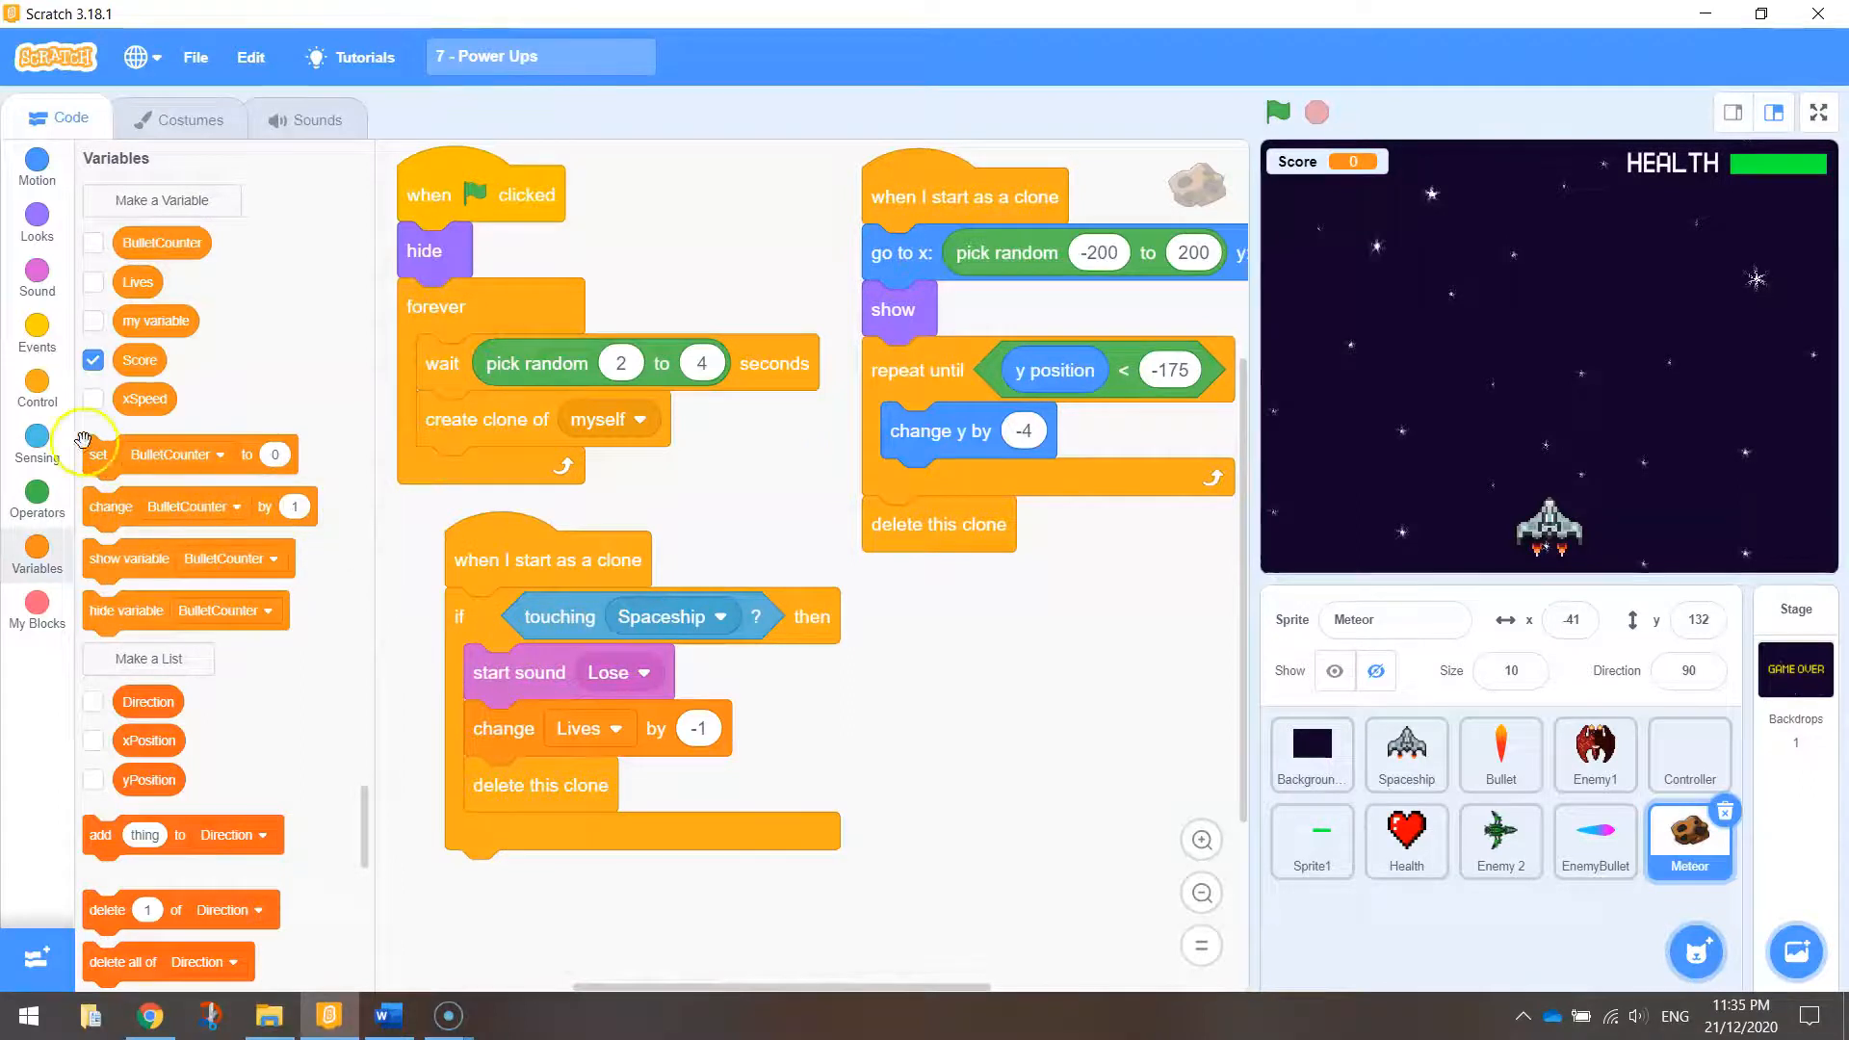
pyautogui.click(37, 393)
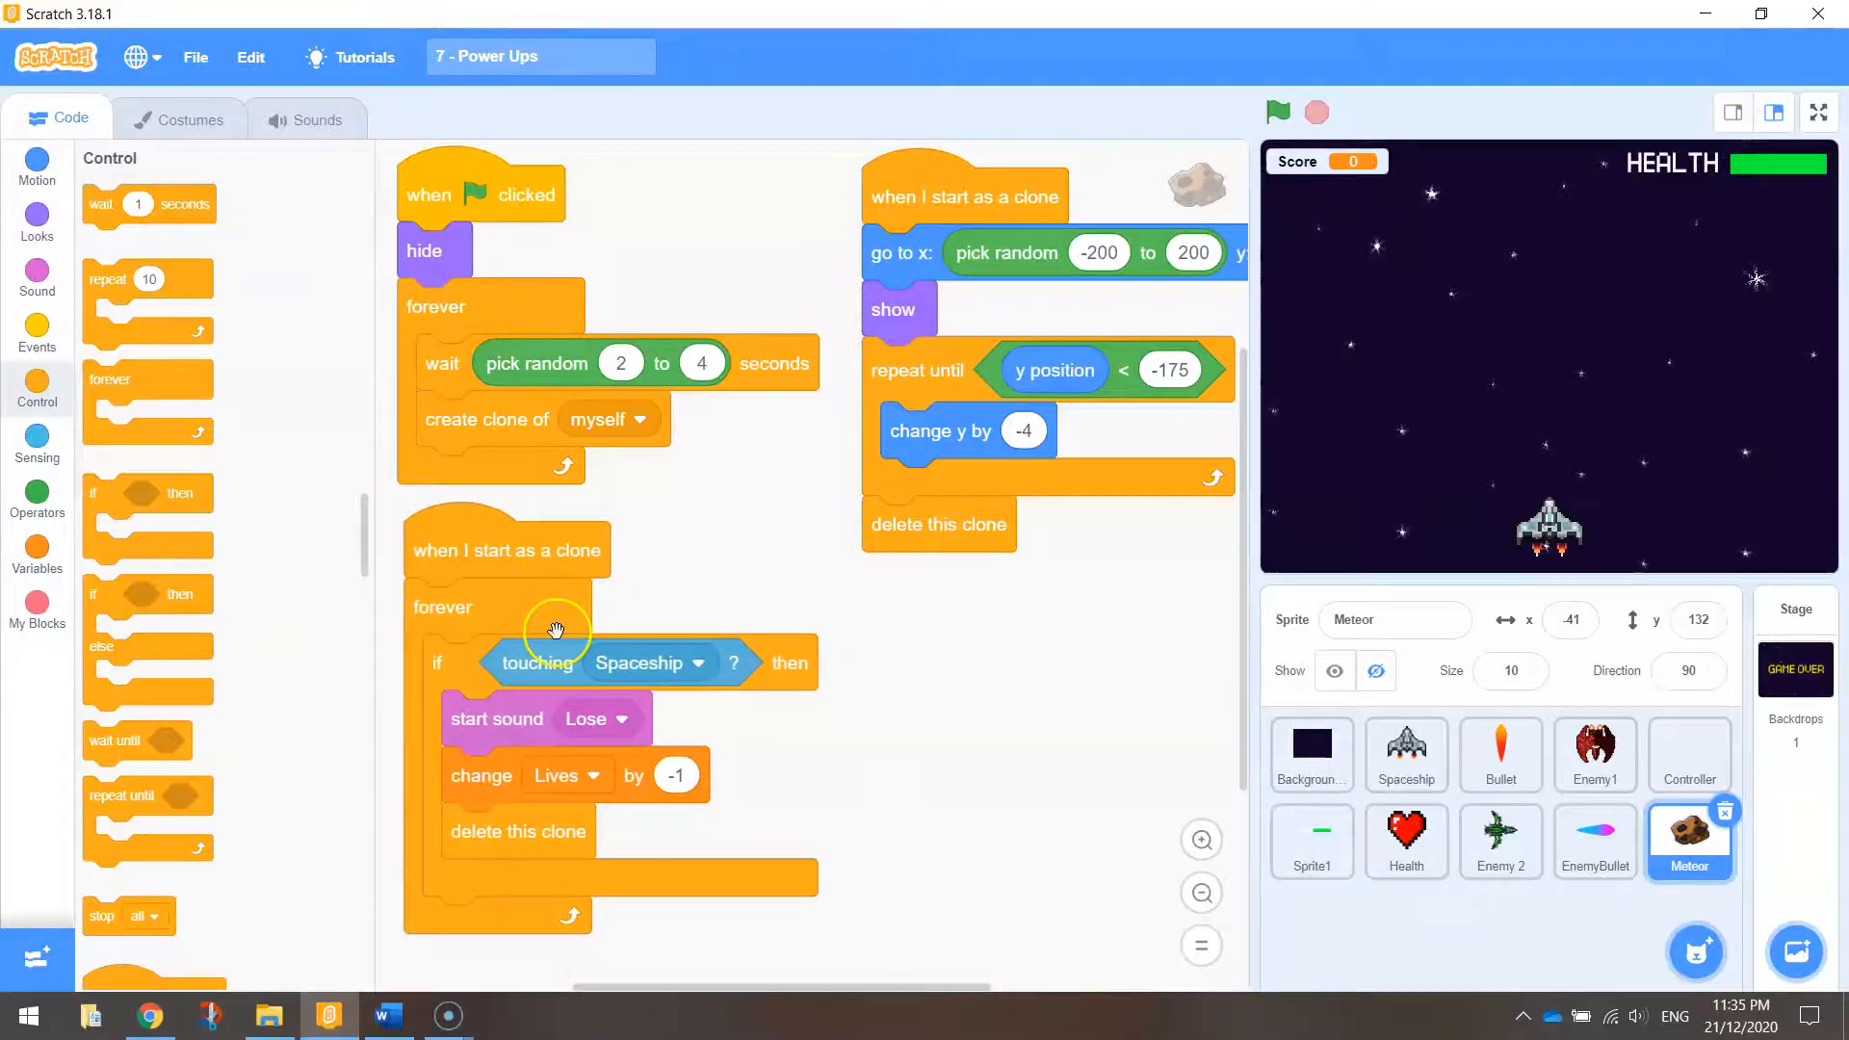
pyautogui.moveTo(689, 658)
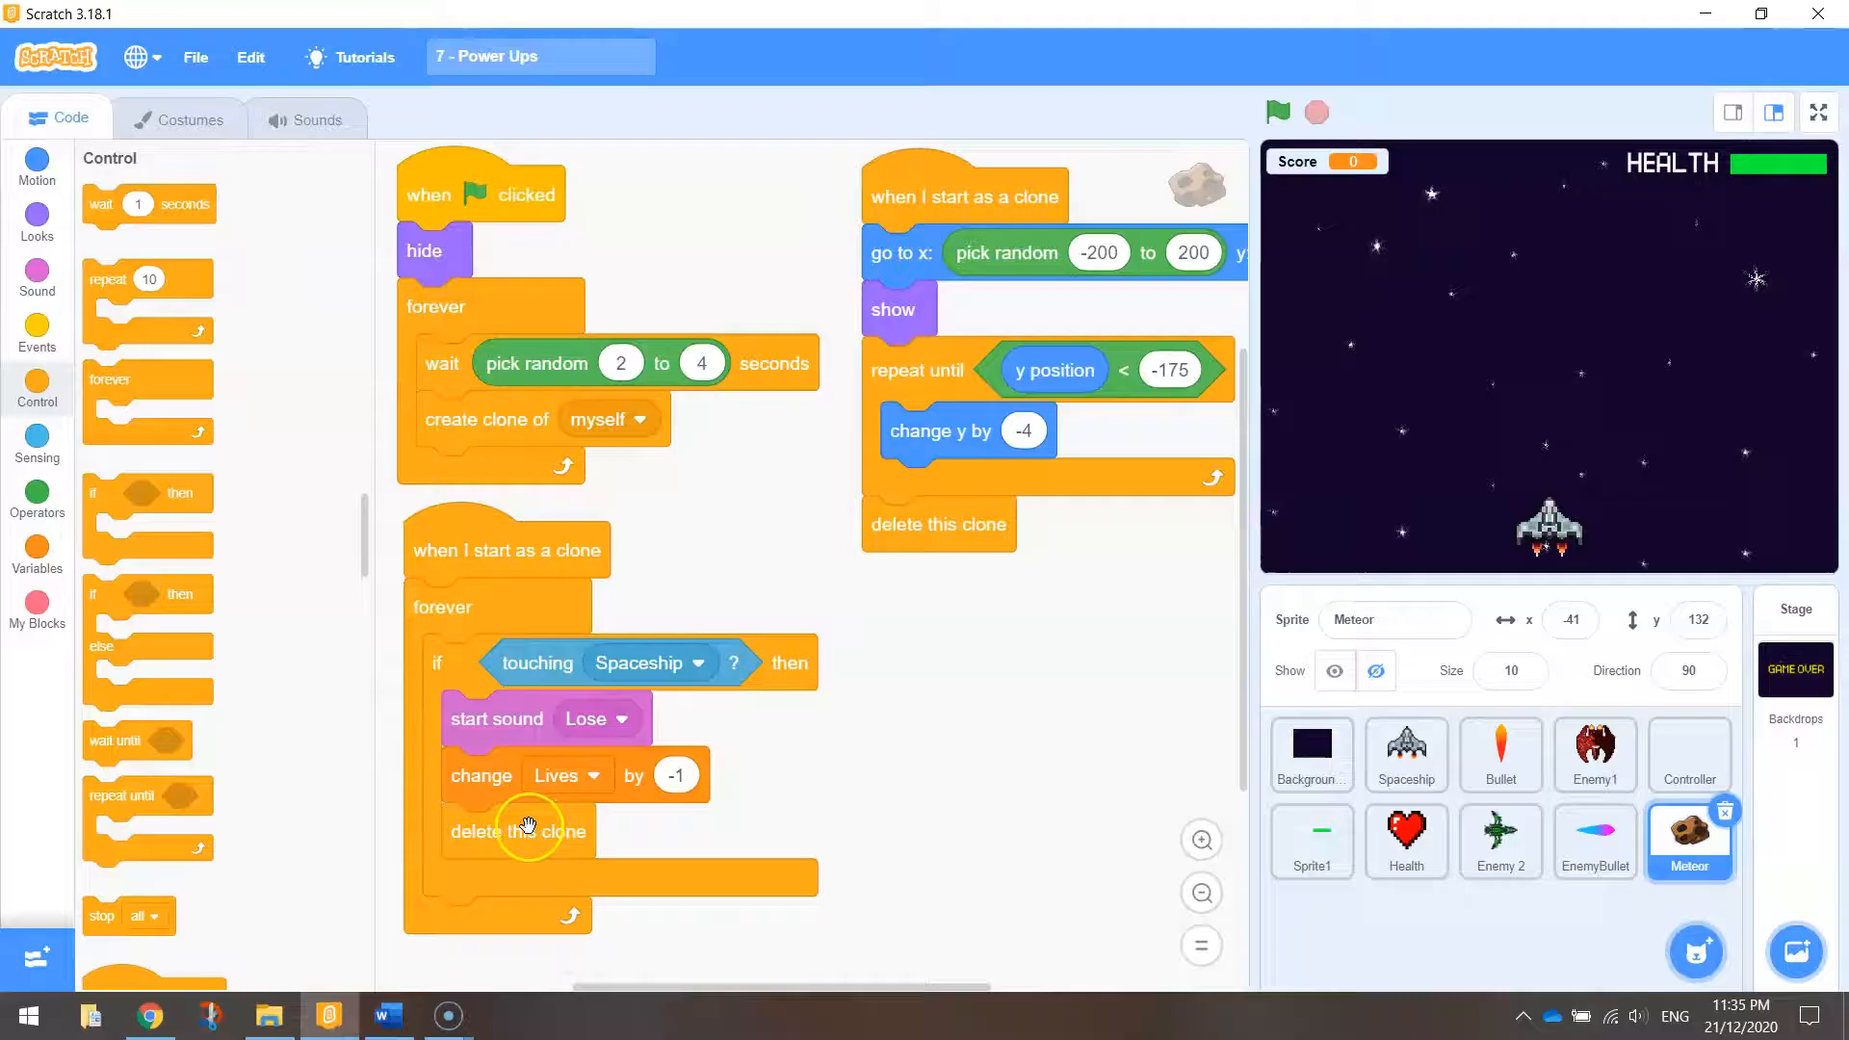
# Step: Run the game so meteors hit the spaceship and lower the health bar, then stop it
pyautogui.click(1275, 111)
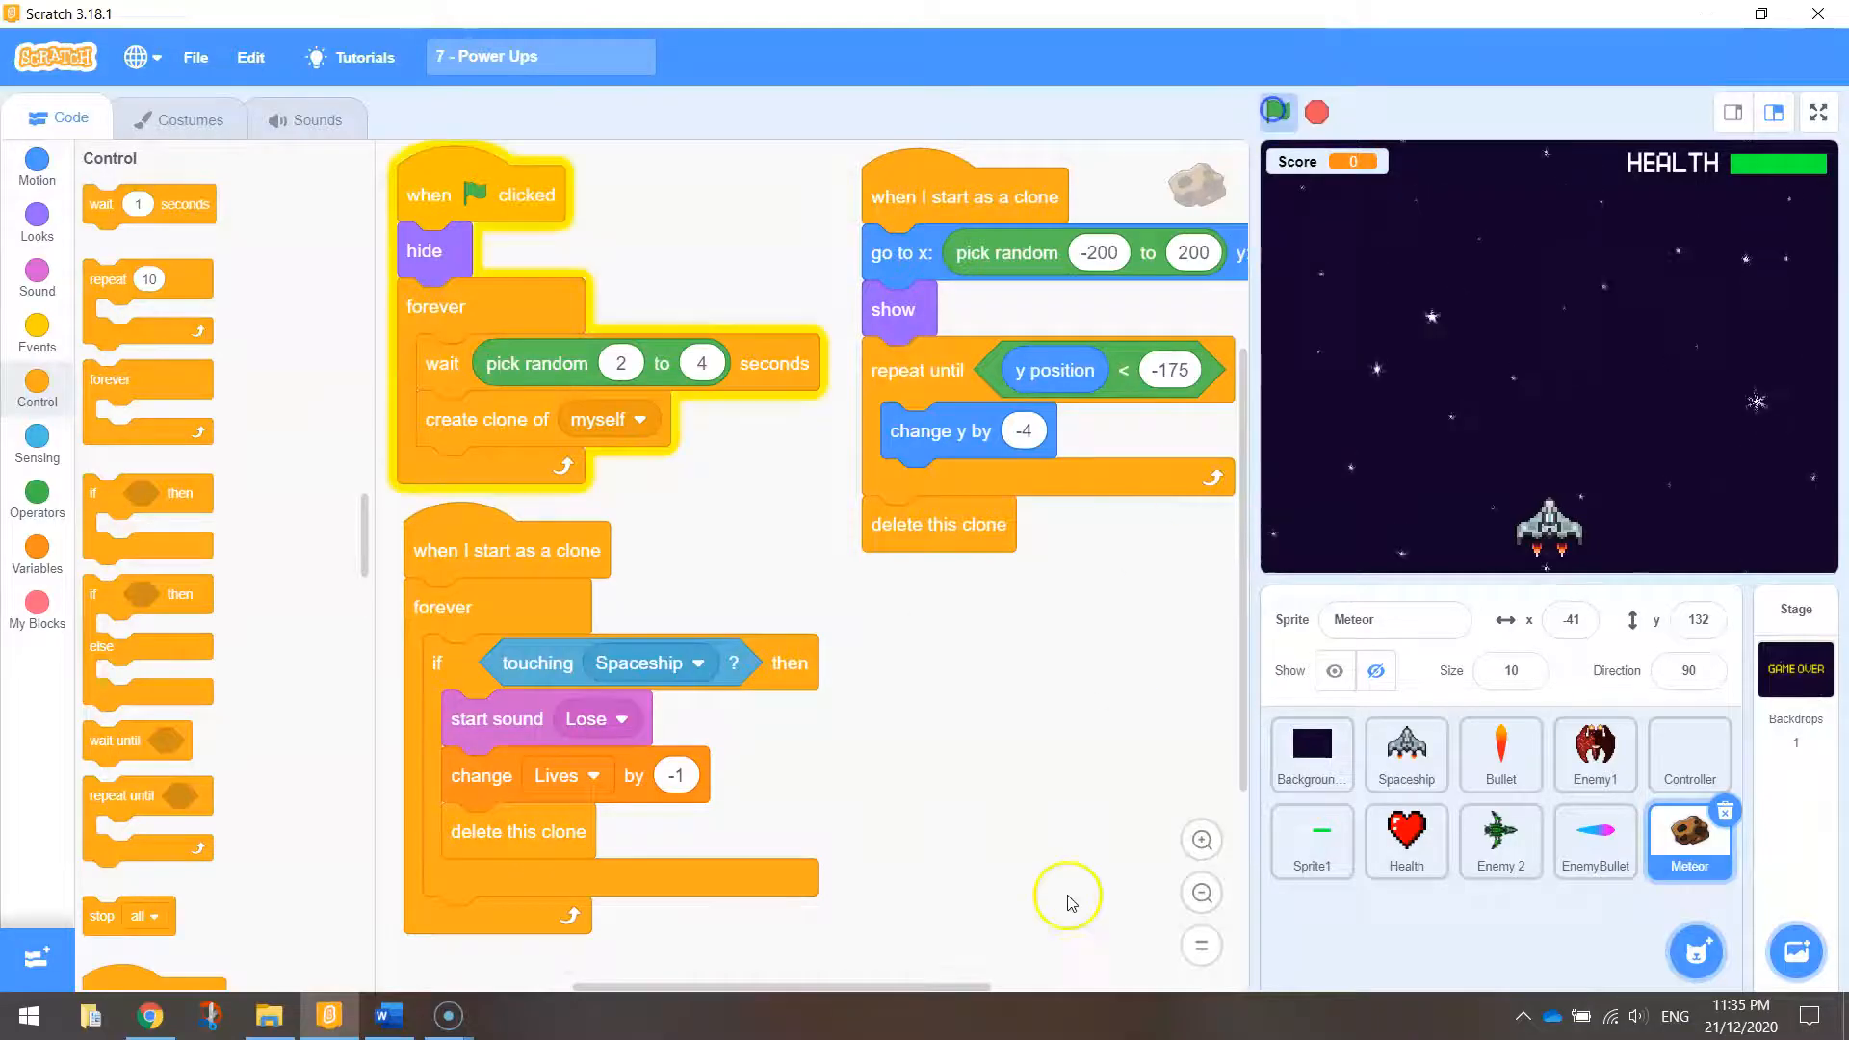
pyautogui.click(1277, 111)
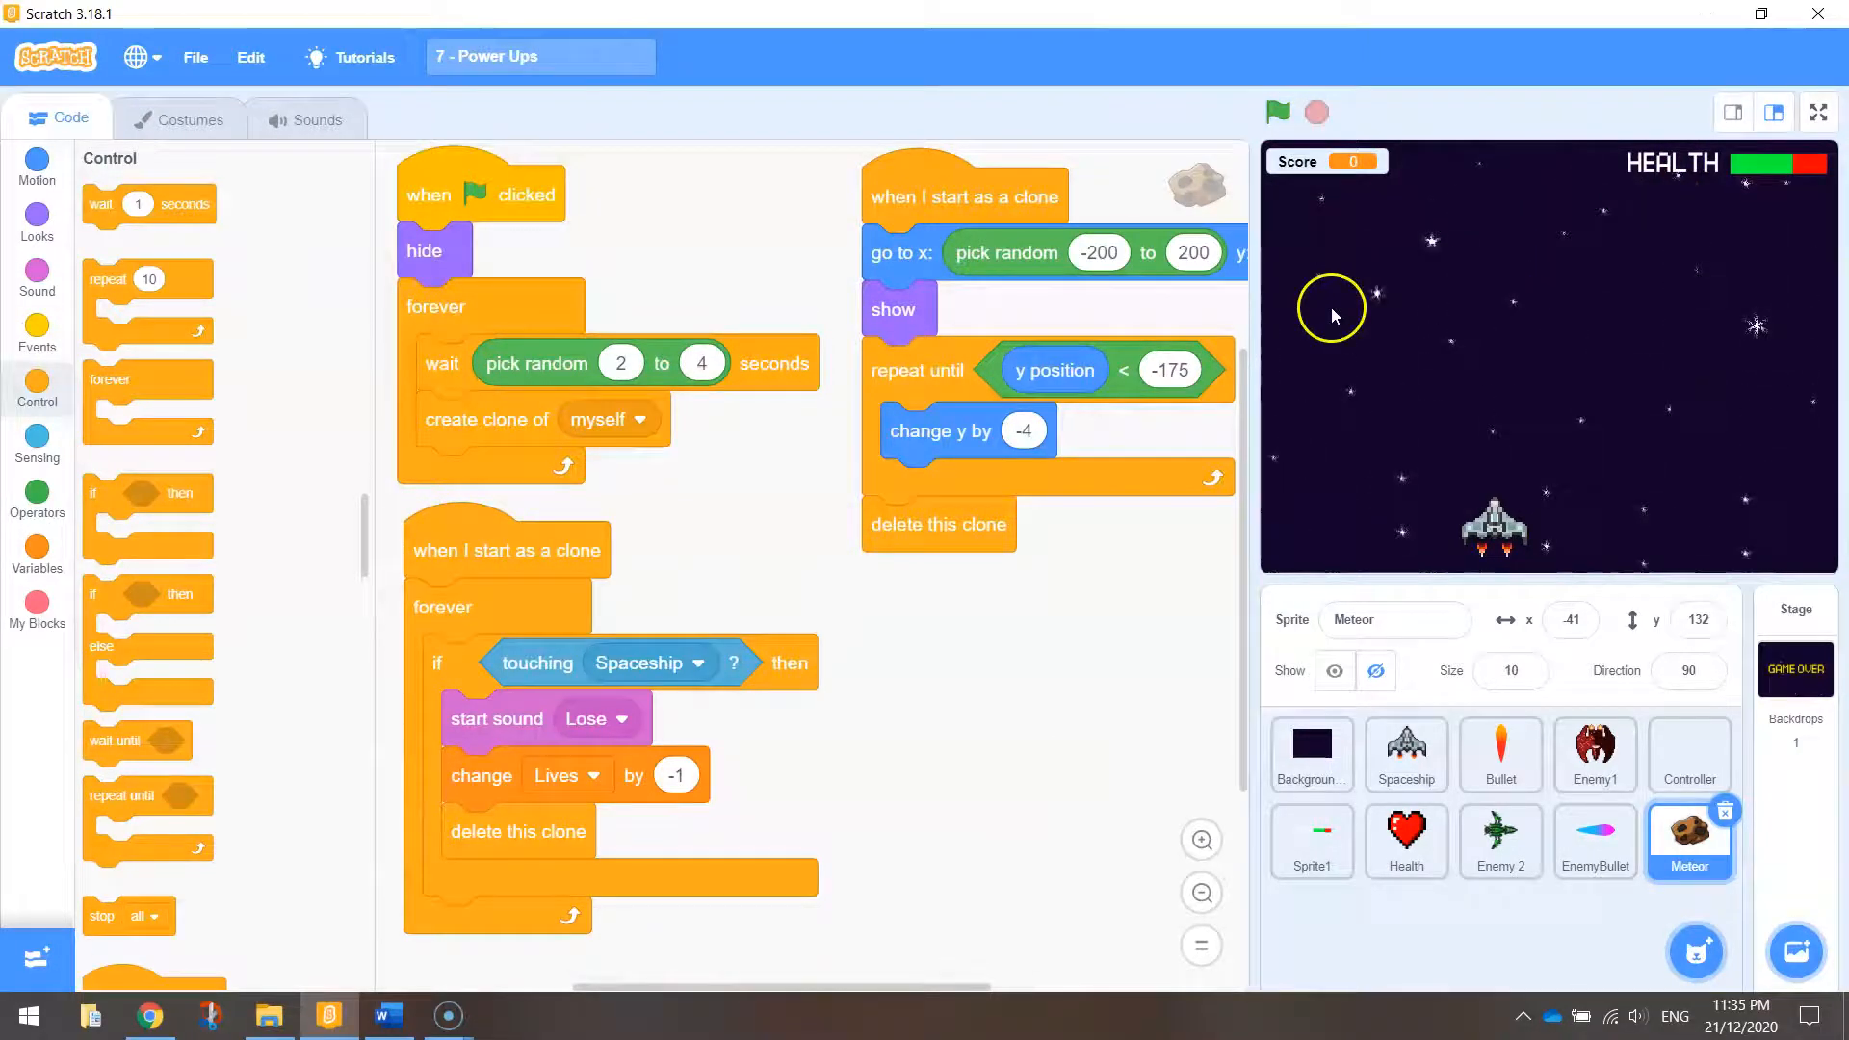
pyautogui.moveTo(994, 647)
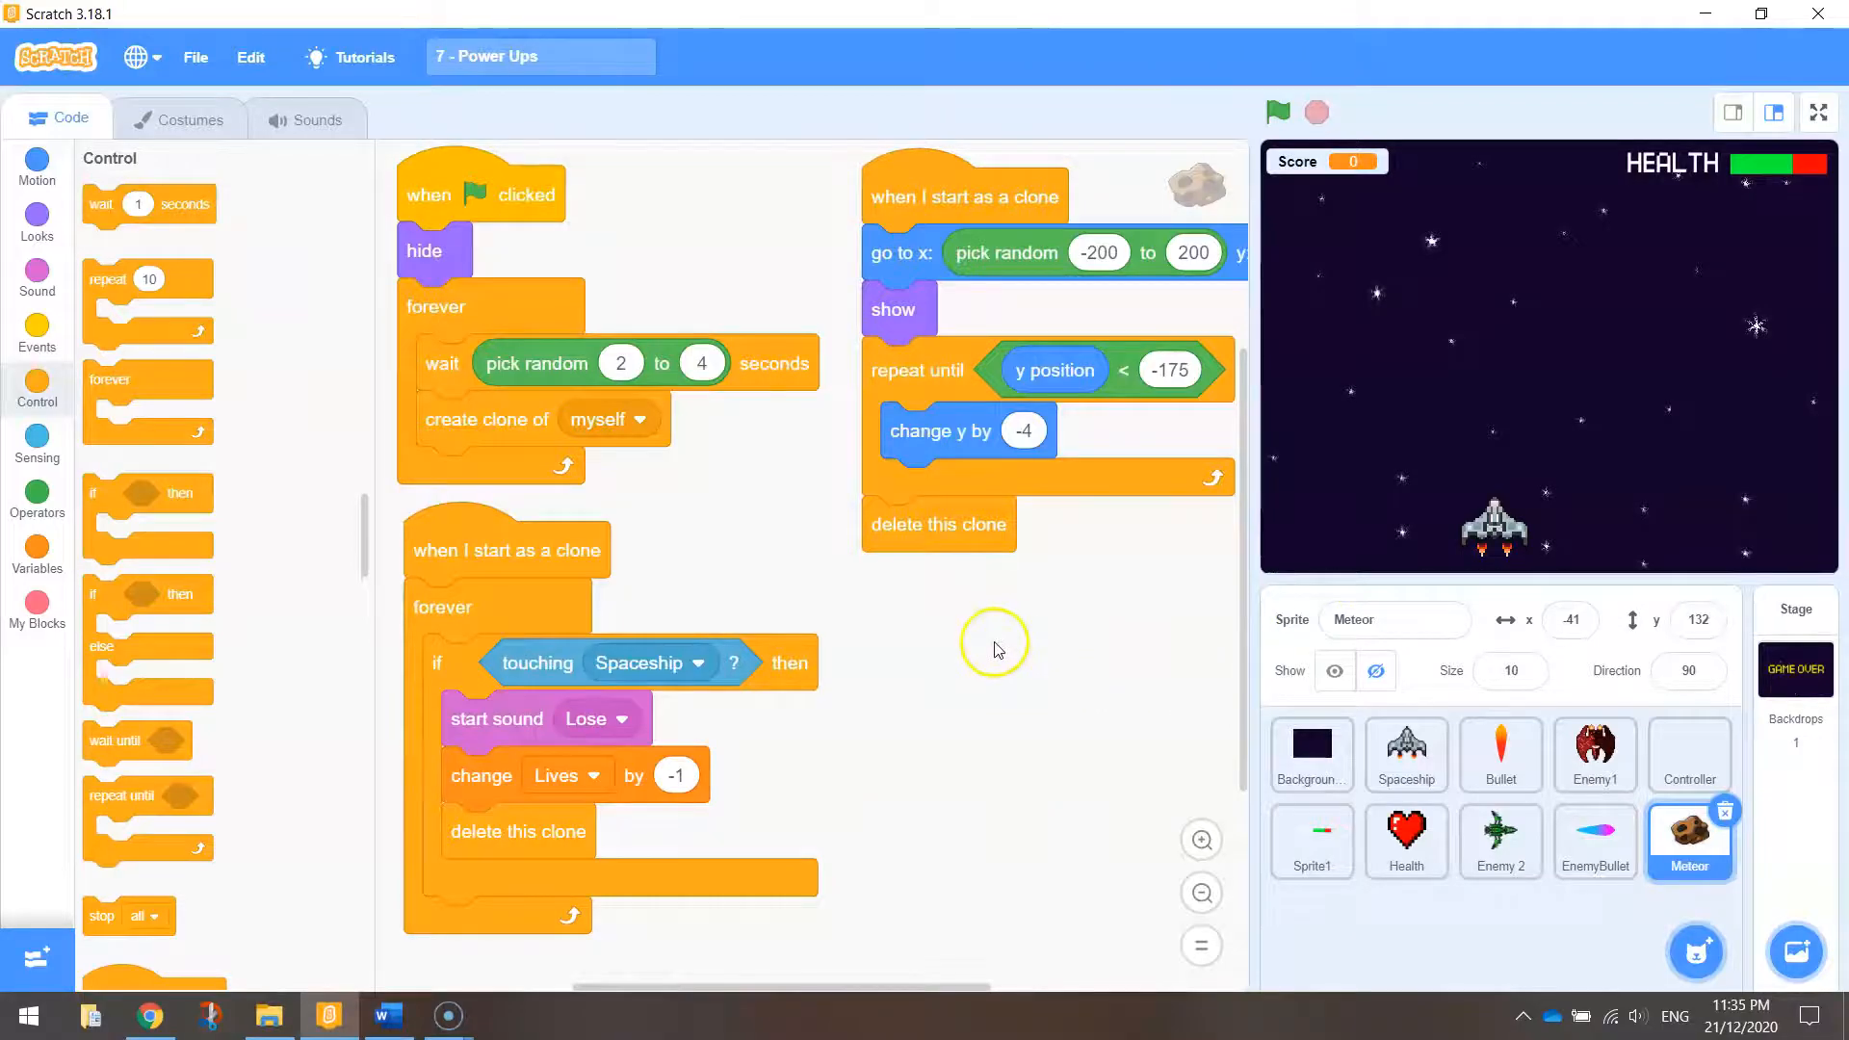
pyautogui.scroll(3)
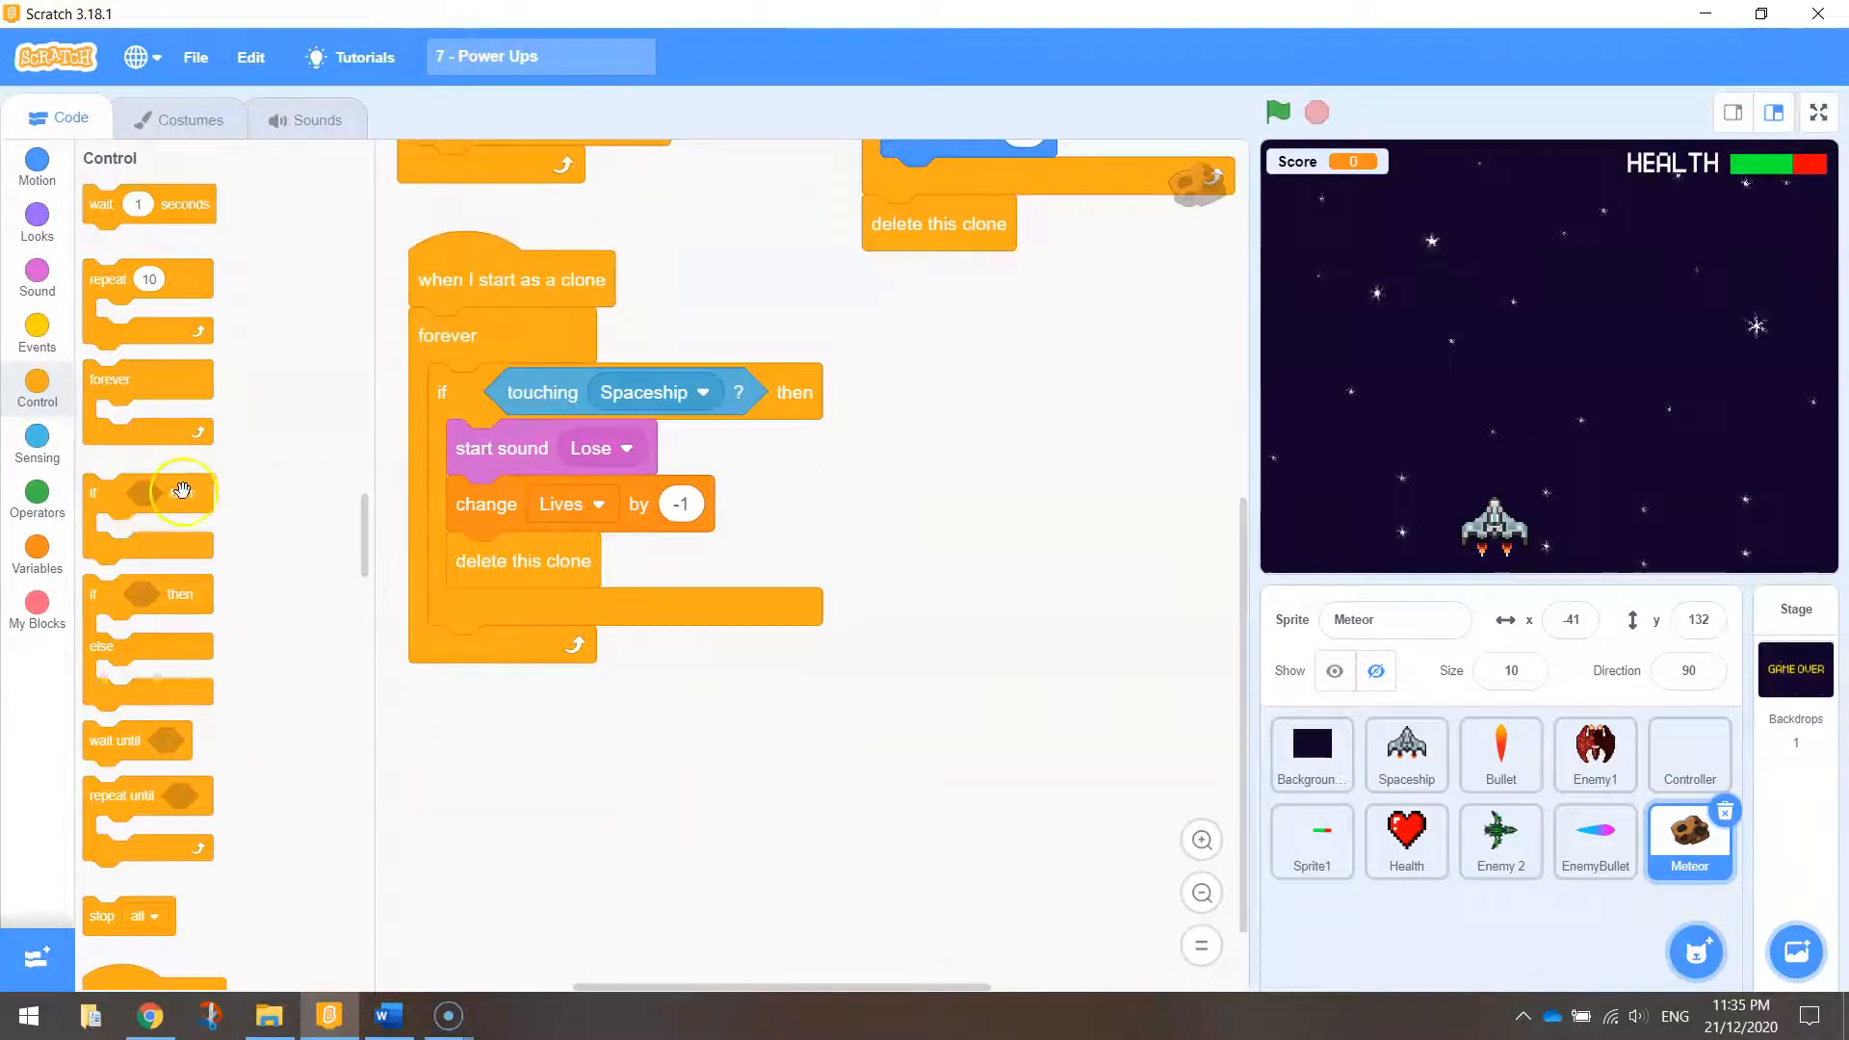
pyautogui.moveTo(115, 321)
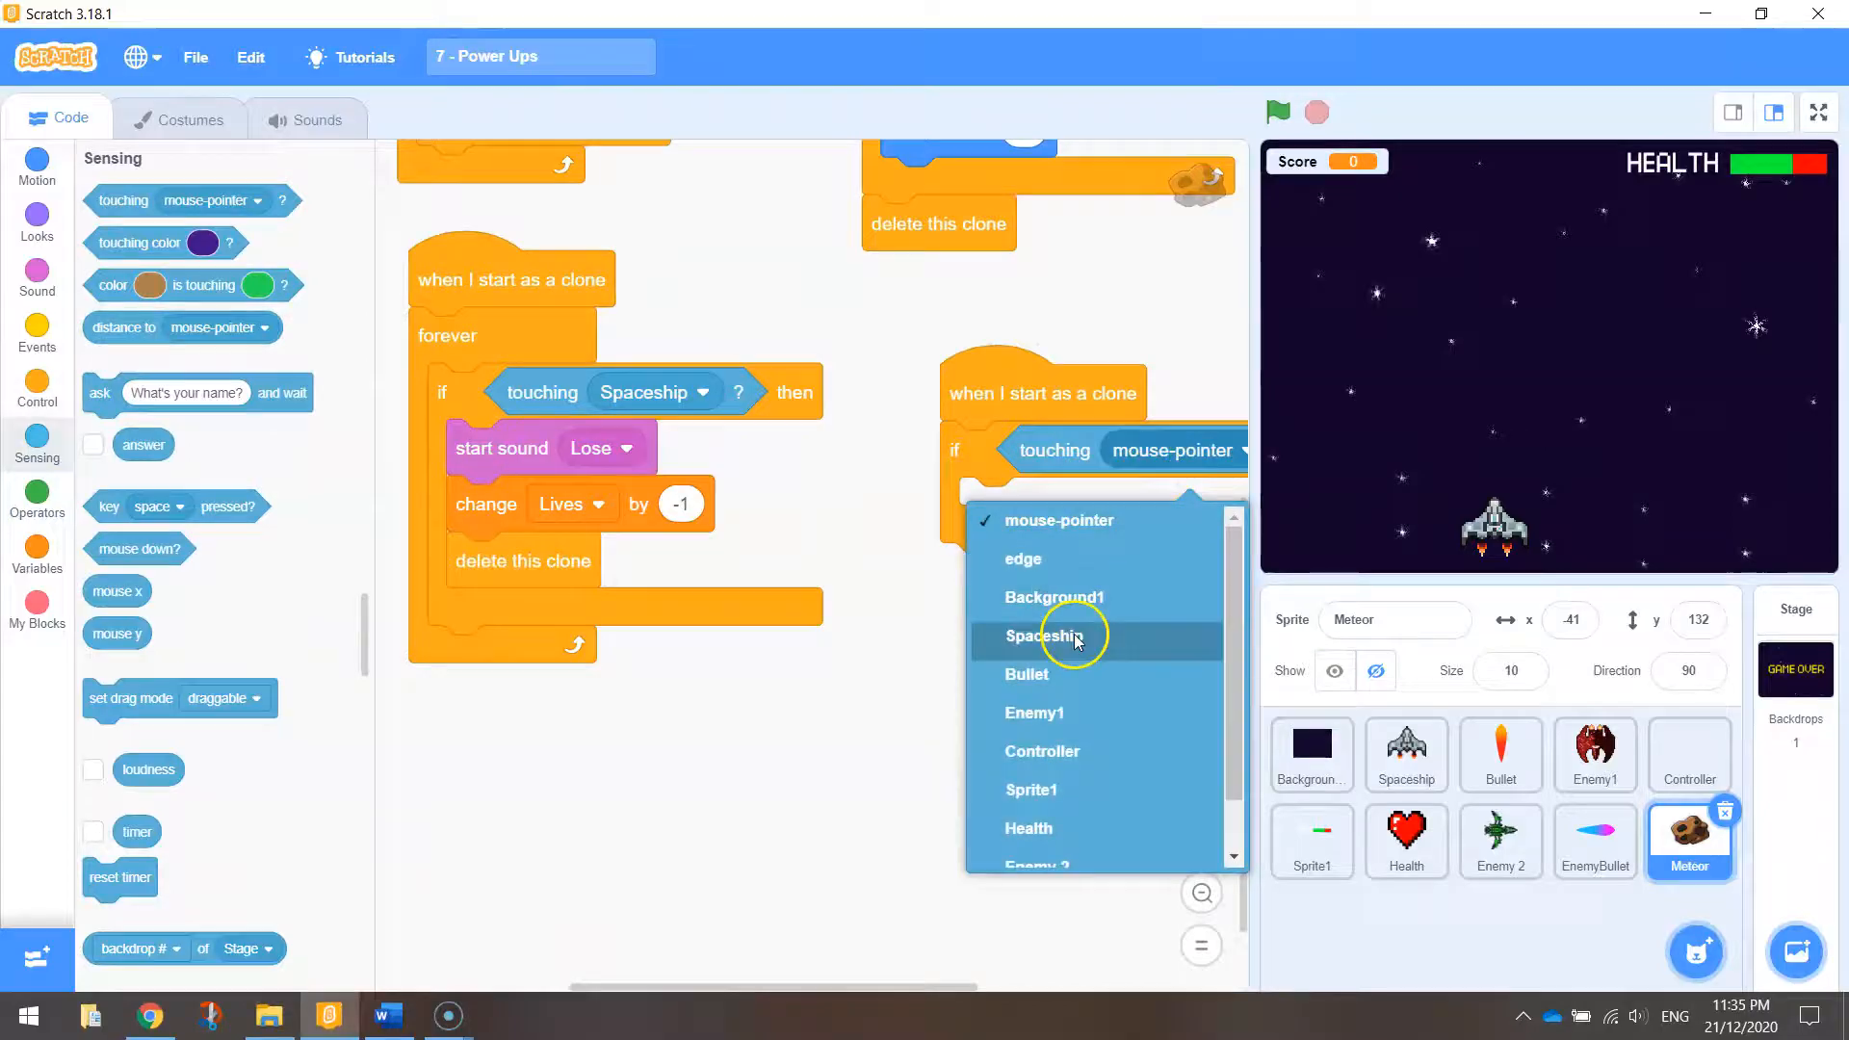
# Step: Set the new Meteor clone check to 'touching Bullet?' and go to the Meteor's sounds
pyautogui.click(1026, 674)
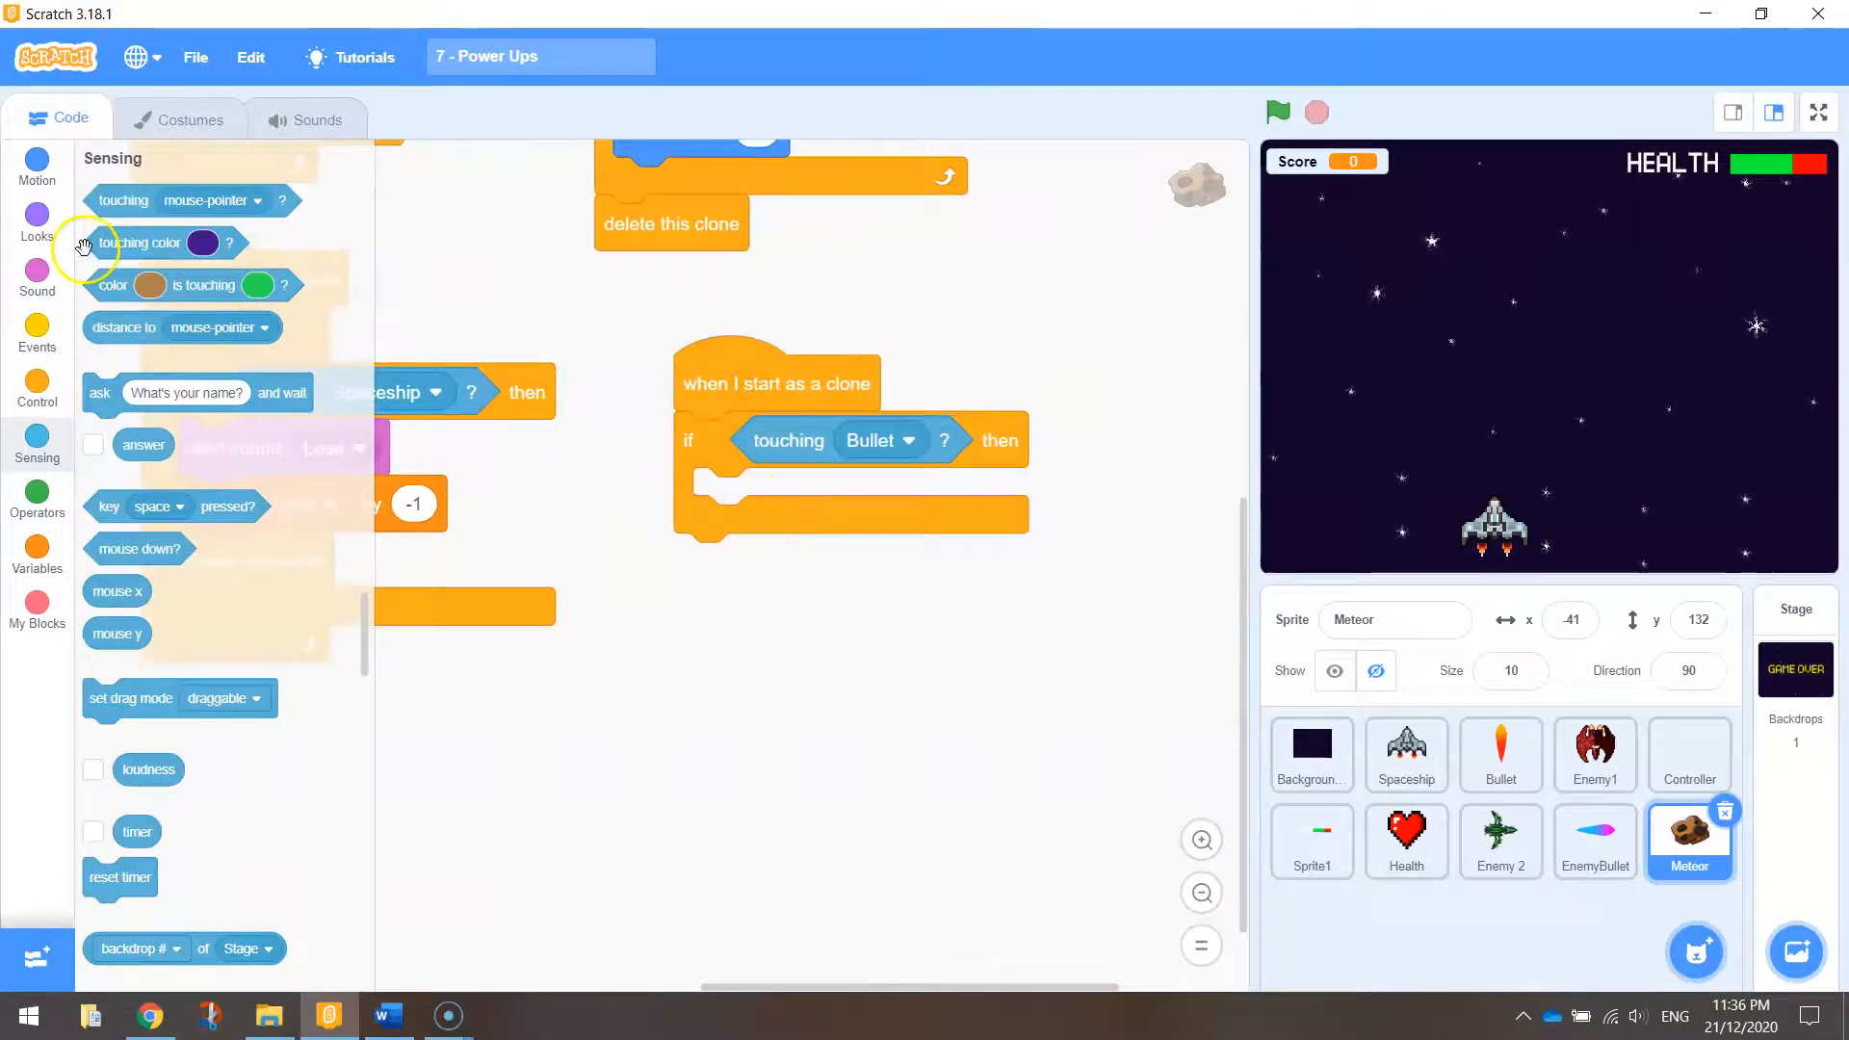
pyautogui.click(316, 120)
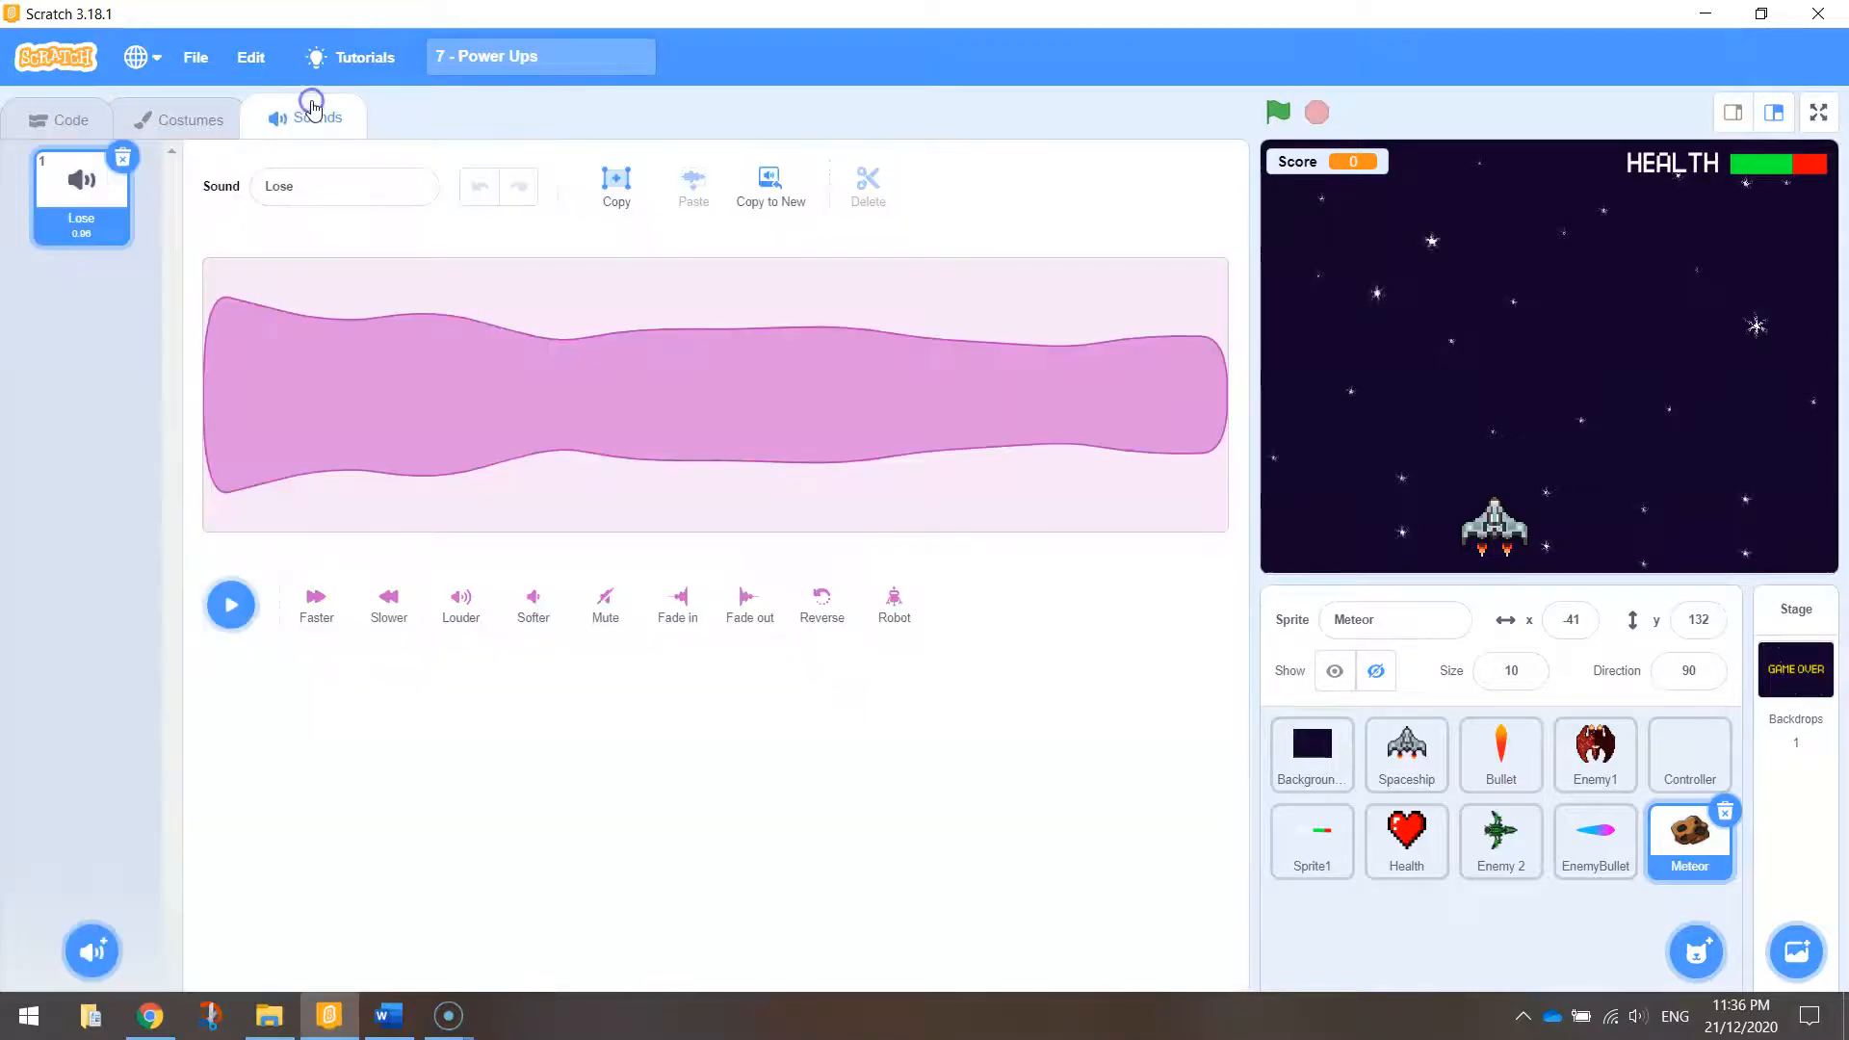
# Step: Add the Zoop sound from the library to the Meteor and return to its scripts
pyautogui.click(92, 951)
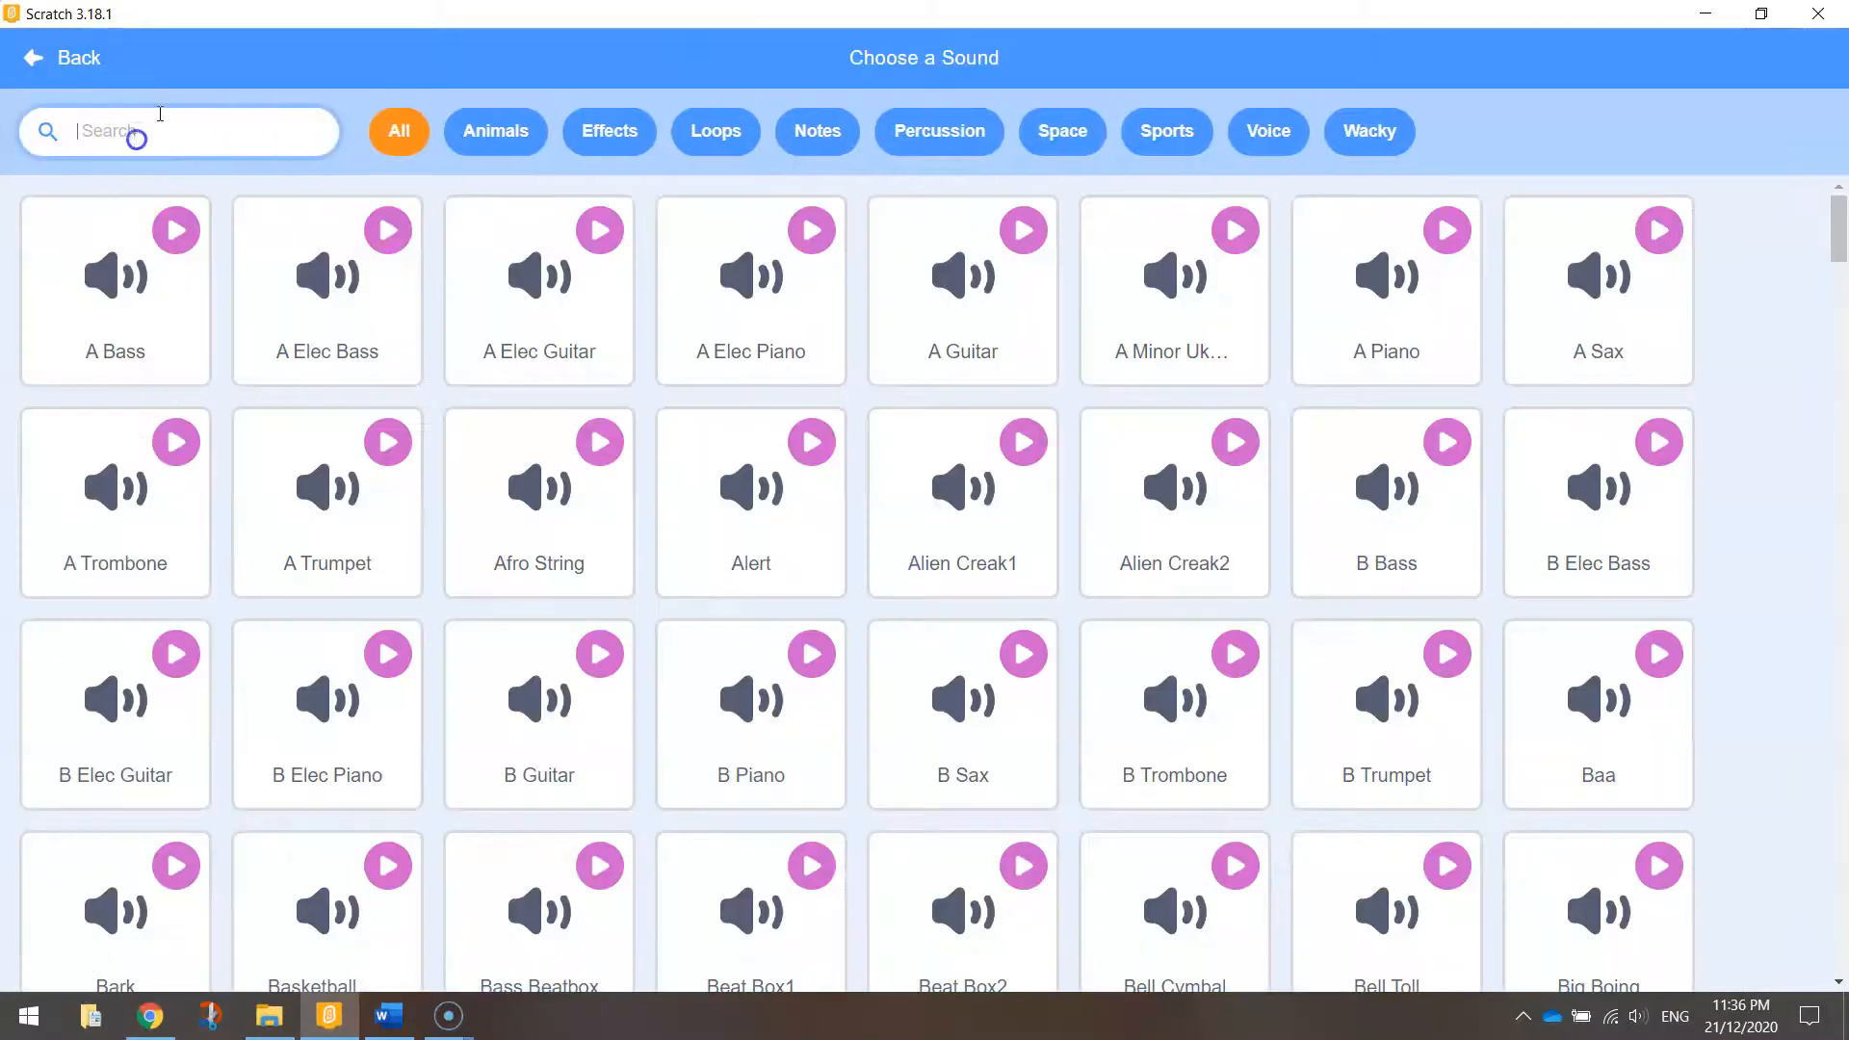
pyautogui.write('zoop')
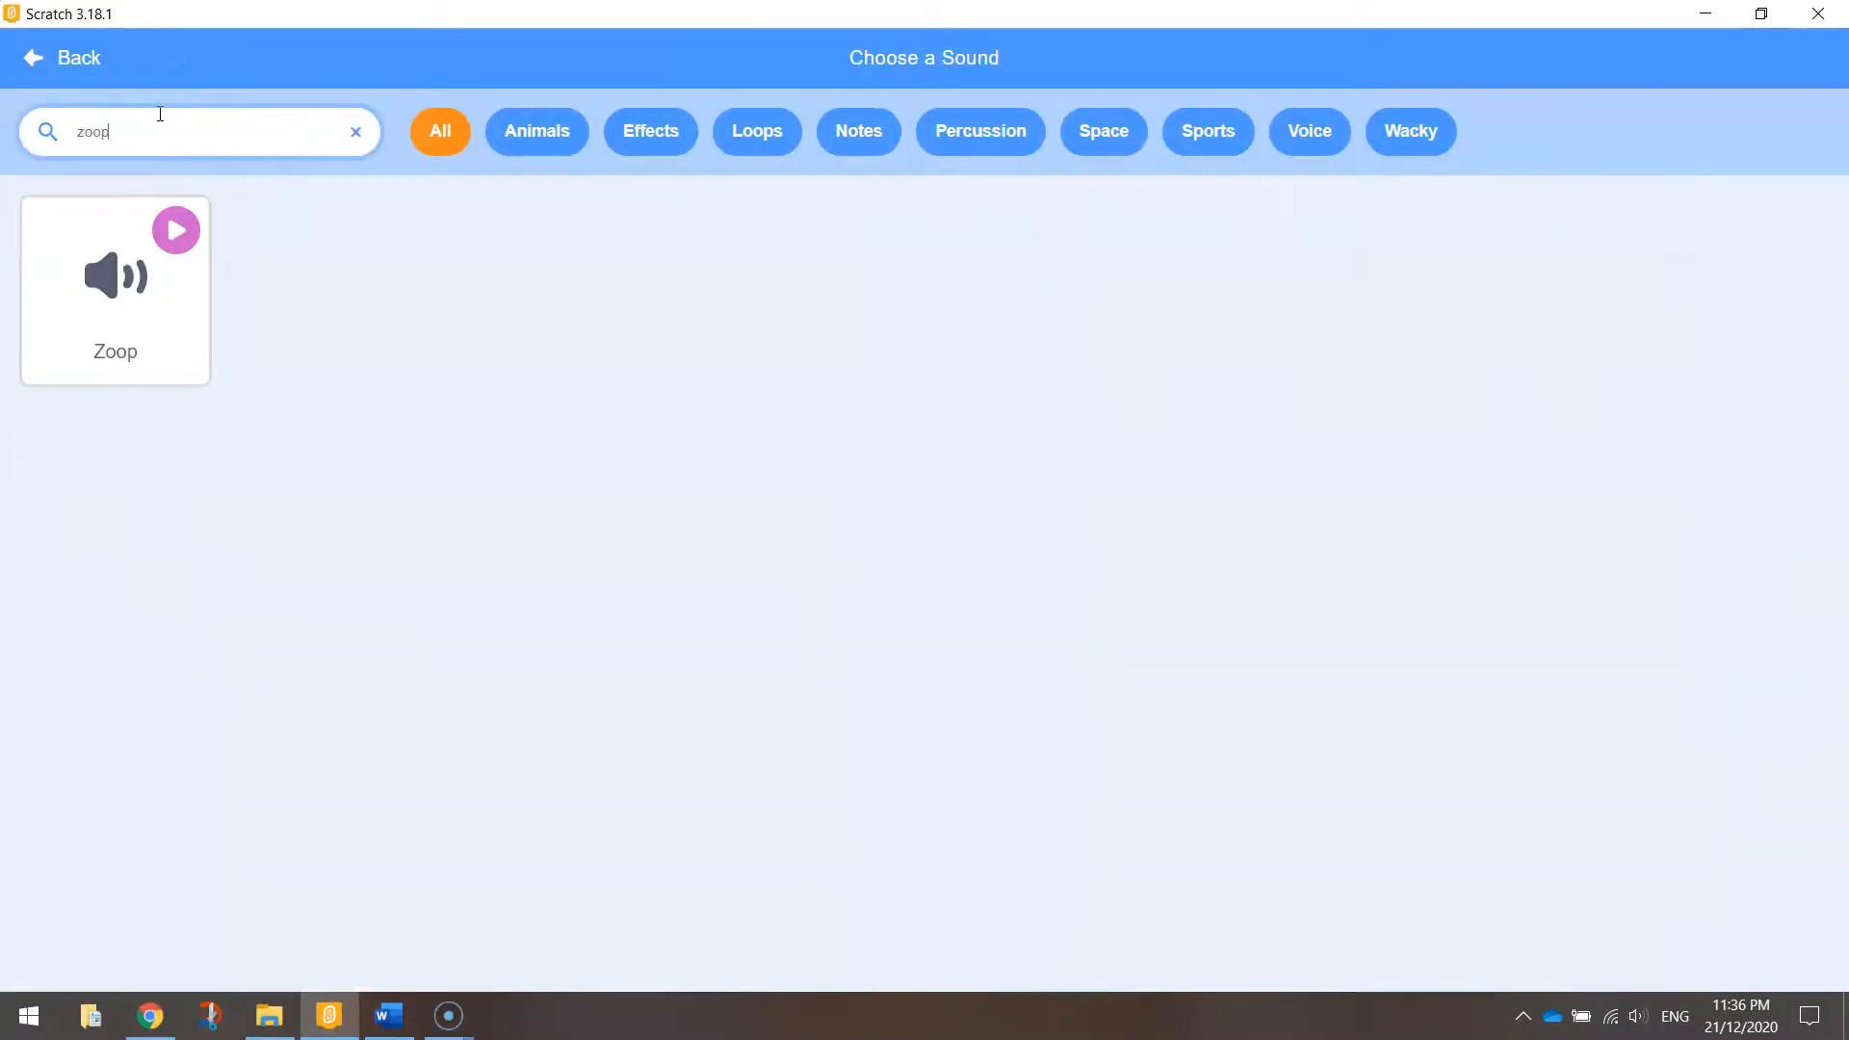
pyautogui.click(114, 289)
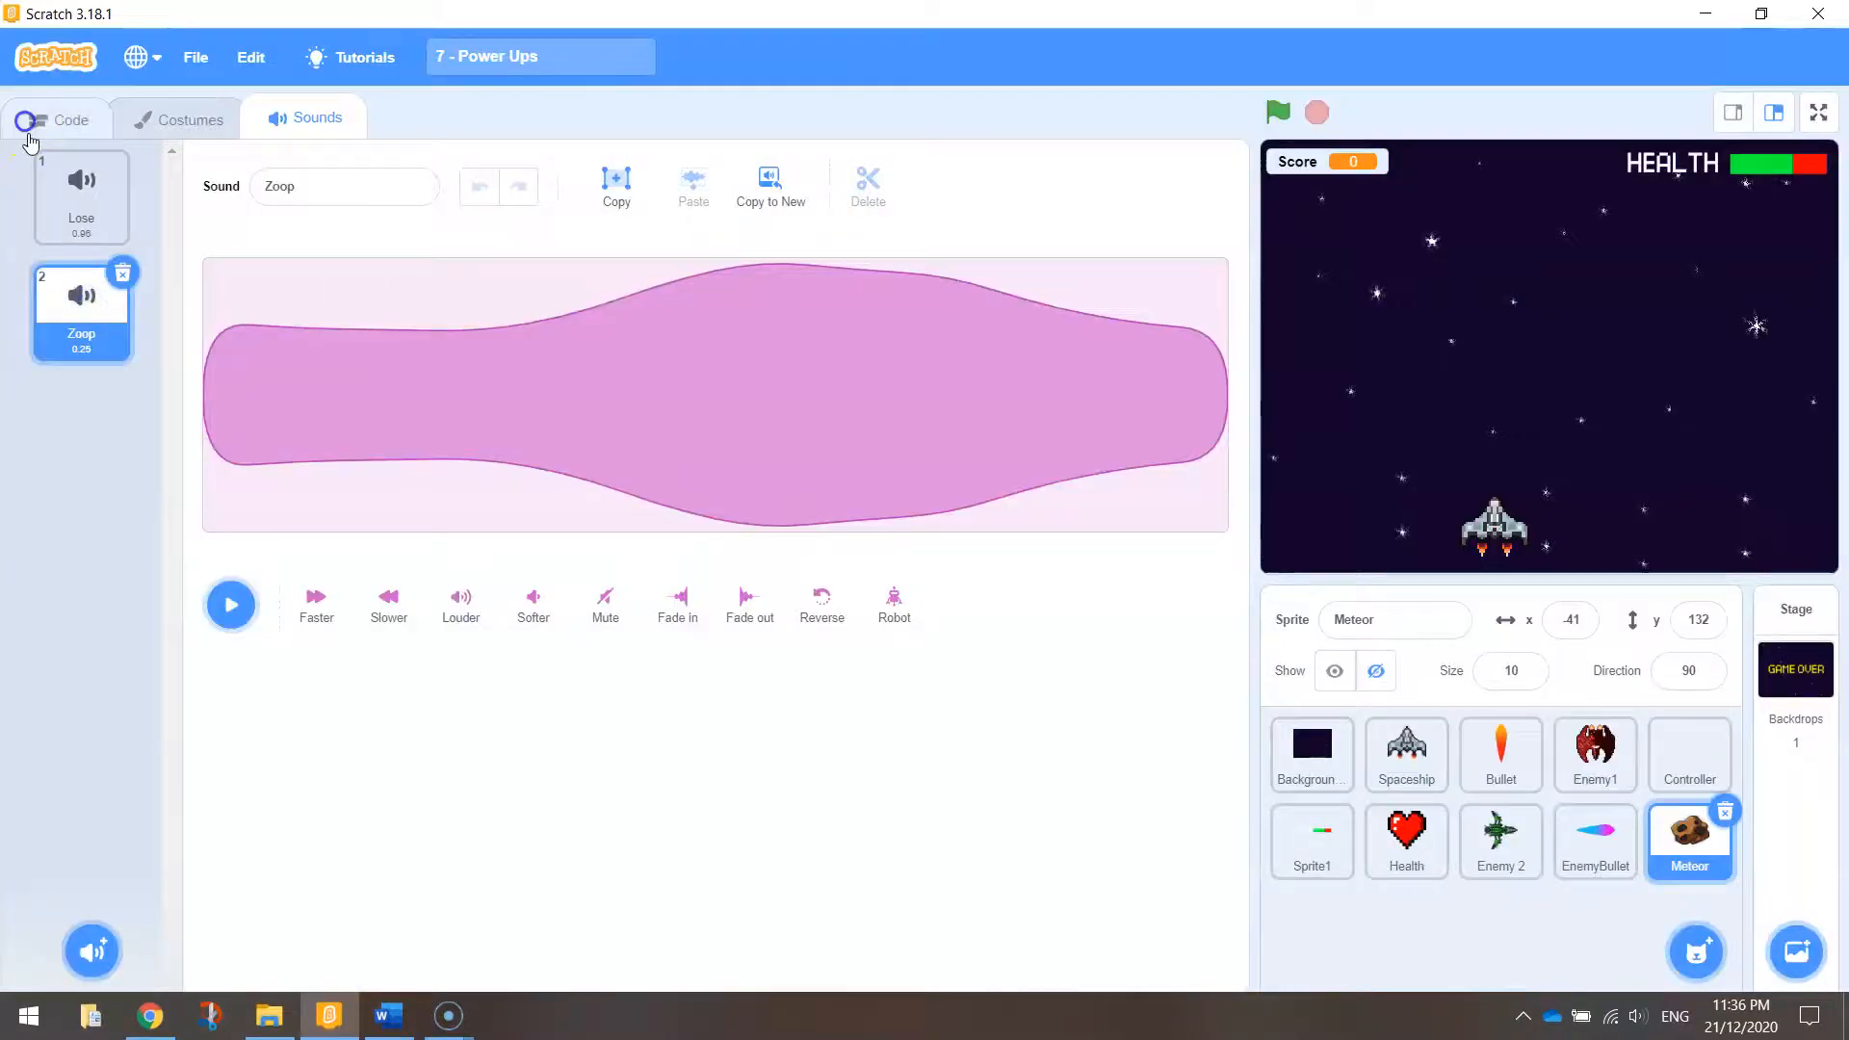
pyautogui.click(60, 117)
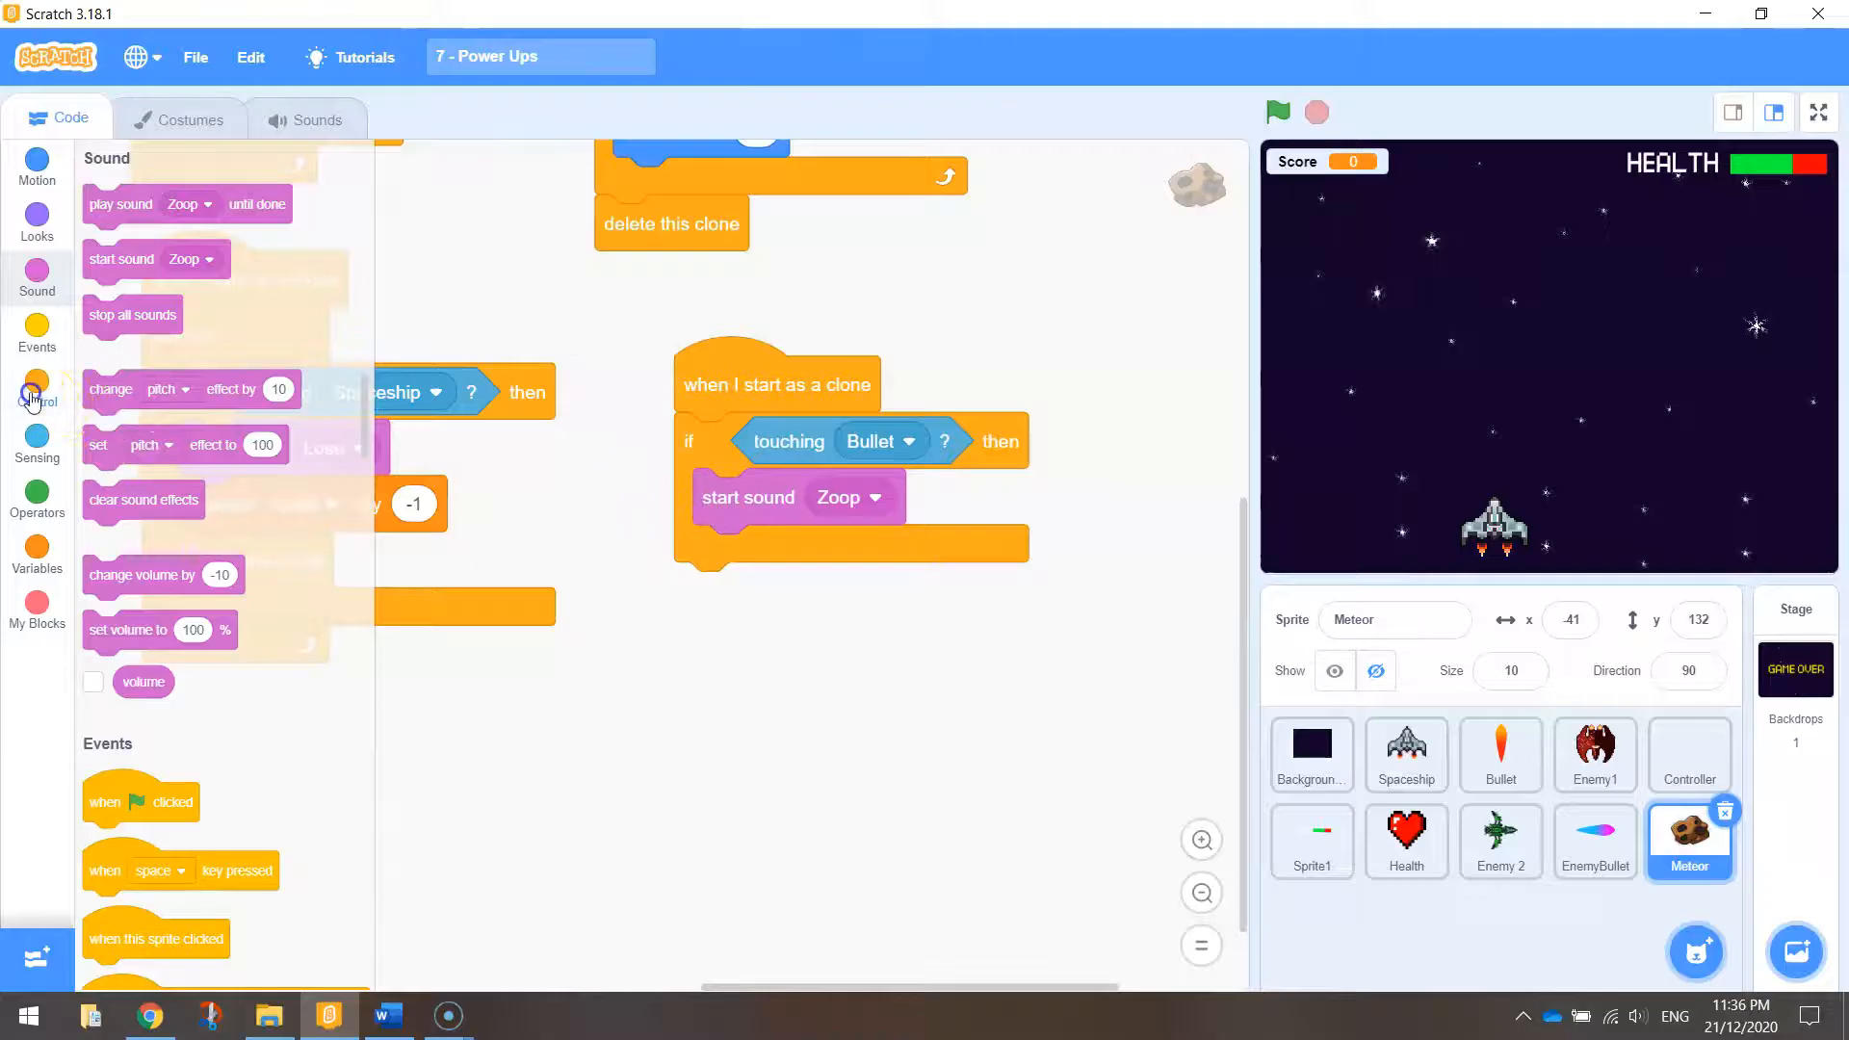
# Step: Wrap the touching-Bullet check in a forever loop with Zoop and 'delete this clone', then start a test run
pyautogui.click(37, 387)
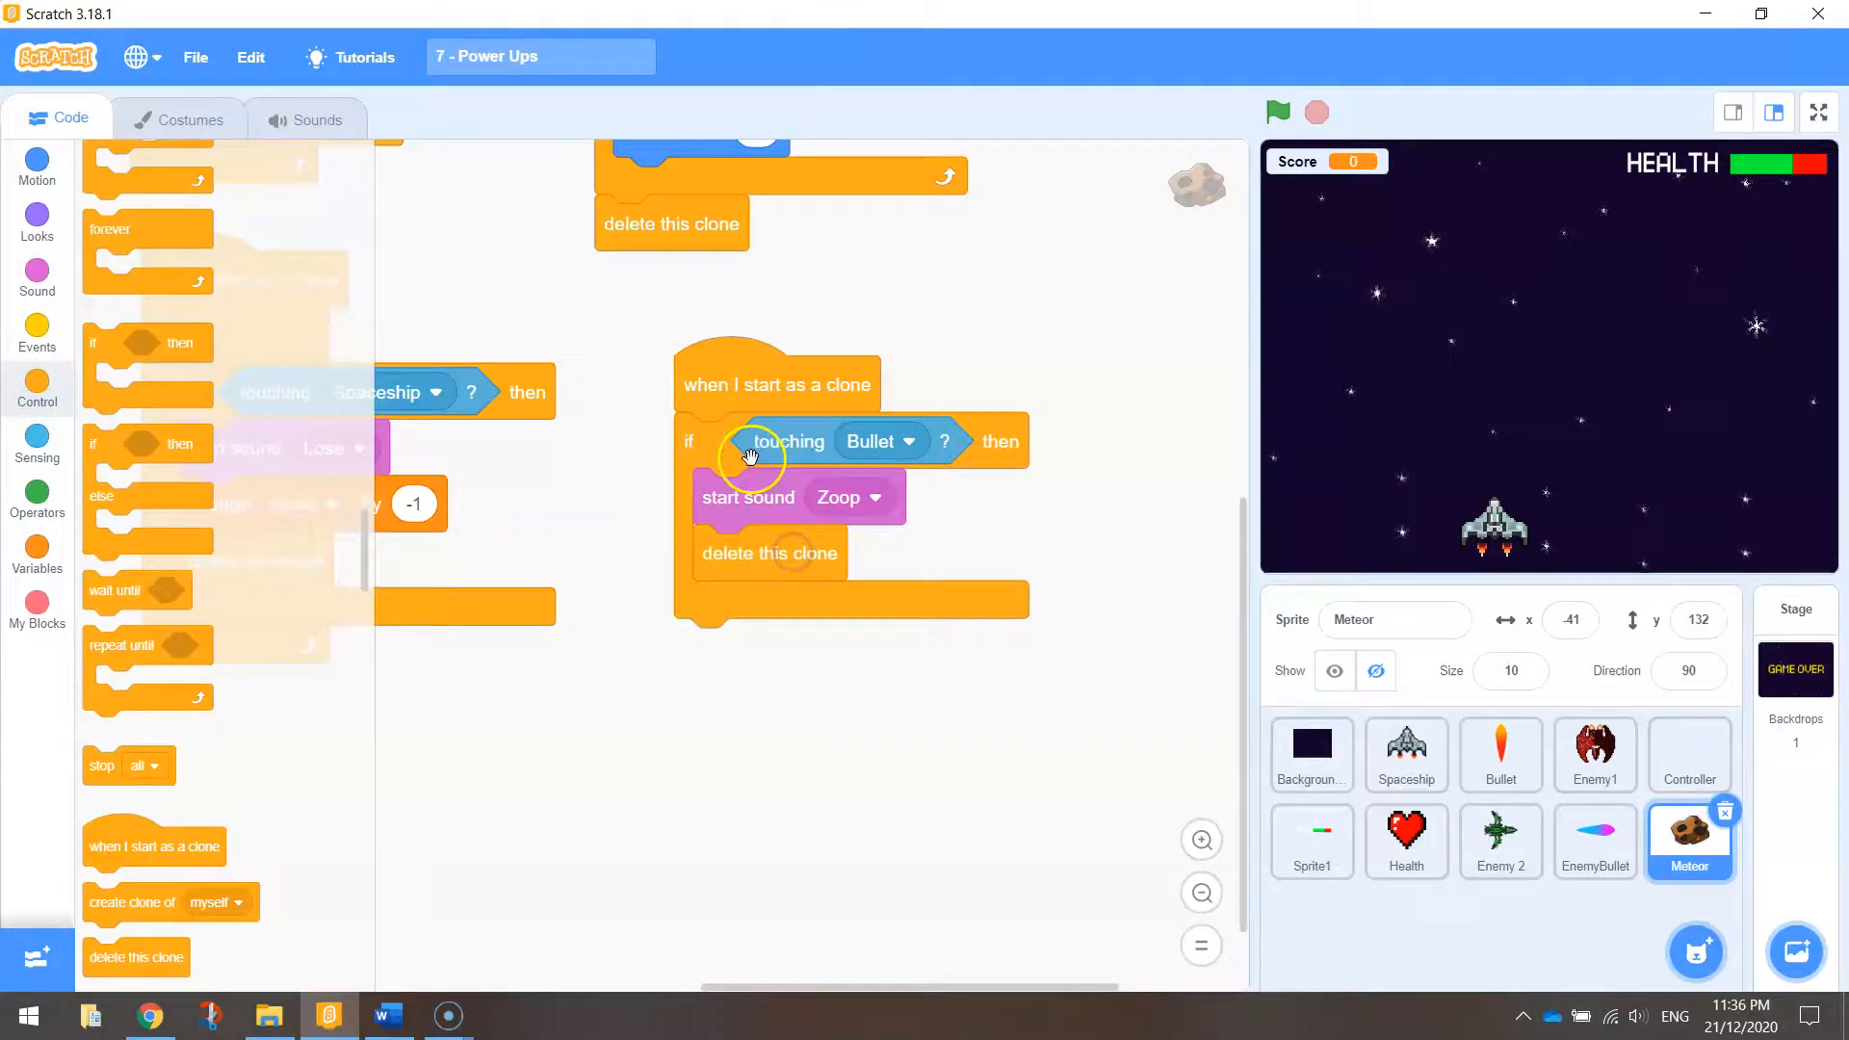
pyautogui.moveTo(248, 527)
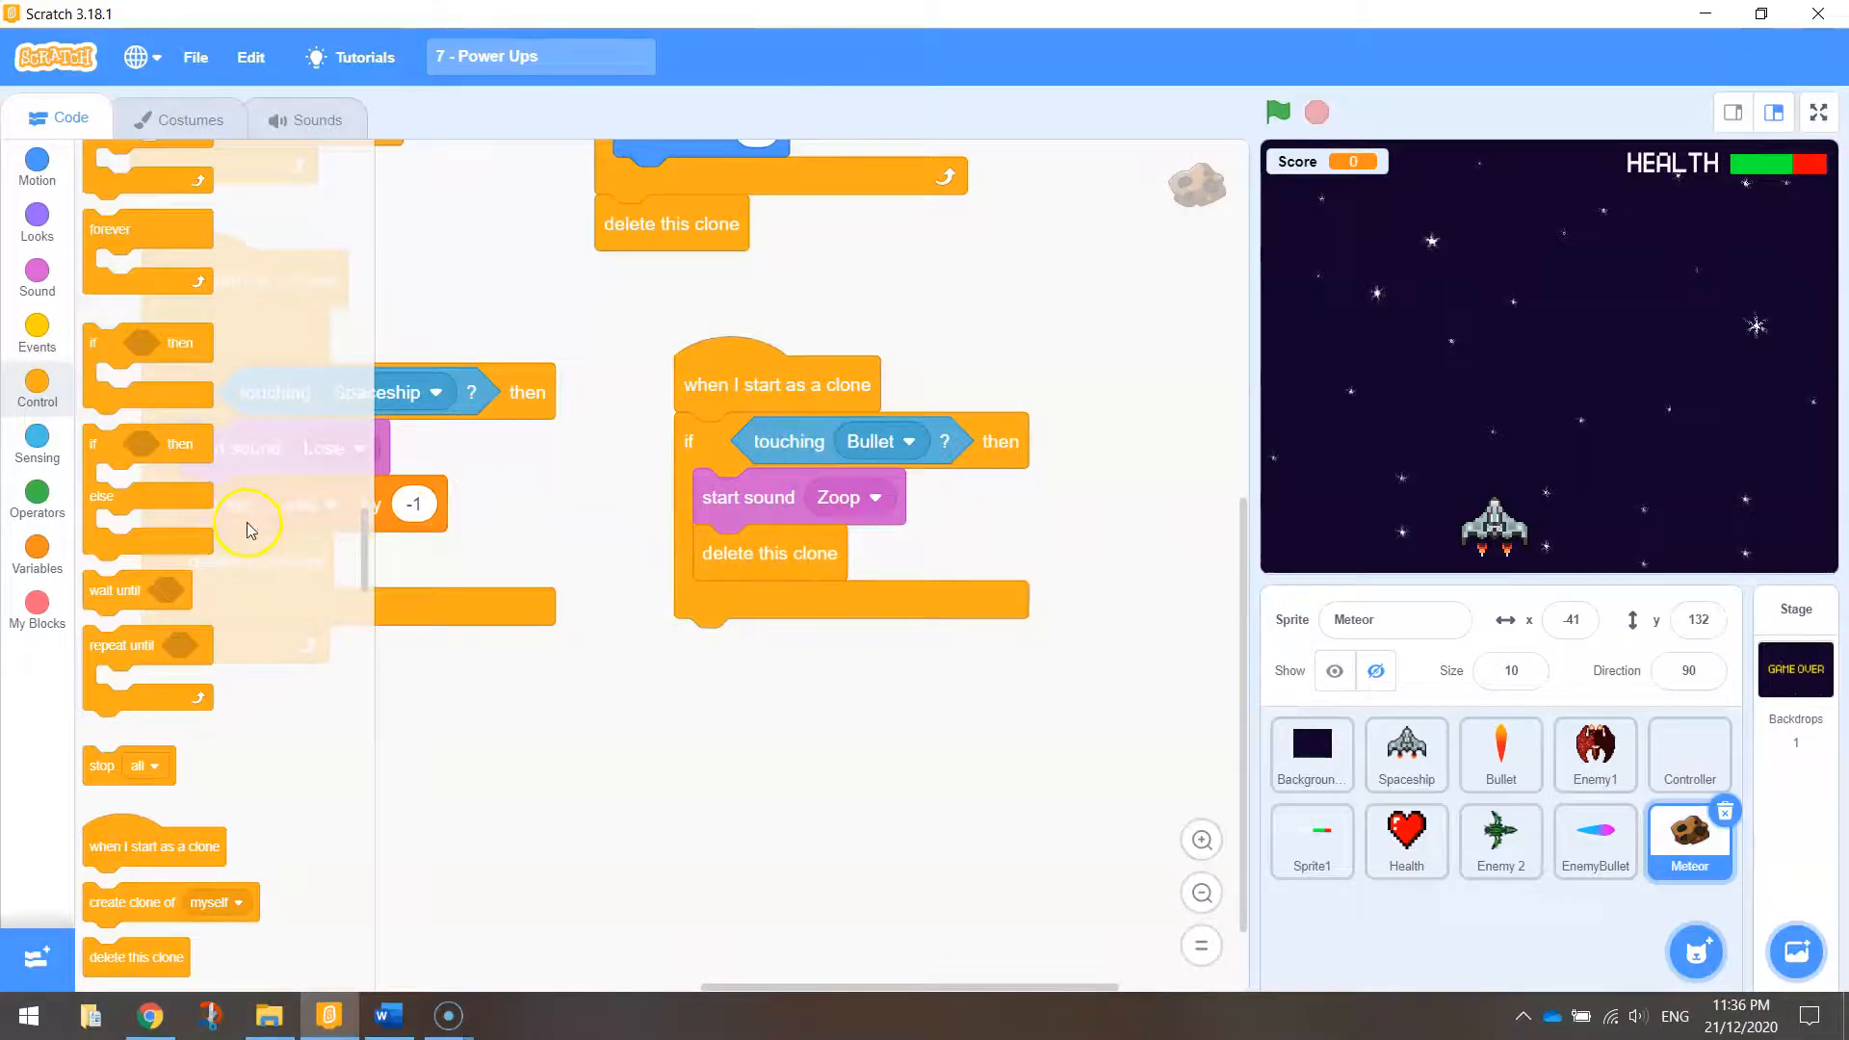
pyautogui.moveTo(777, 466)
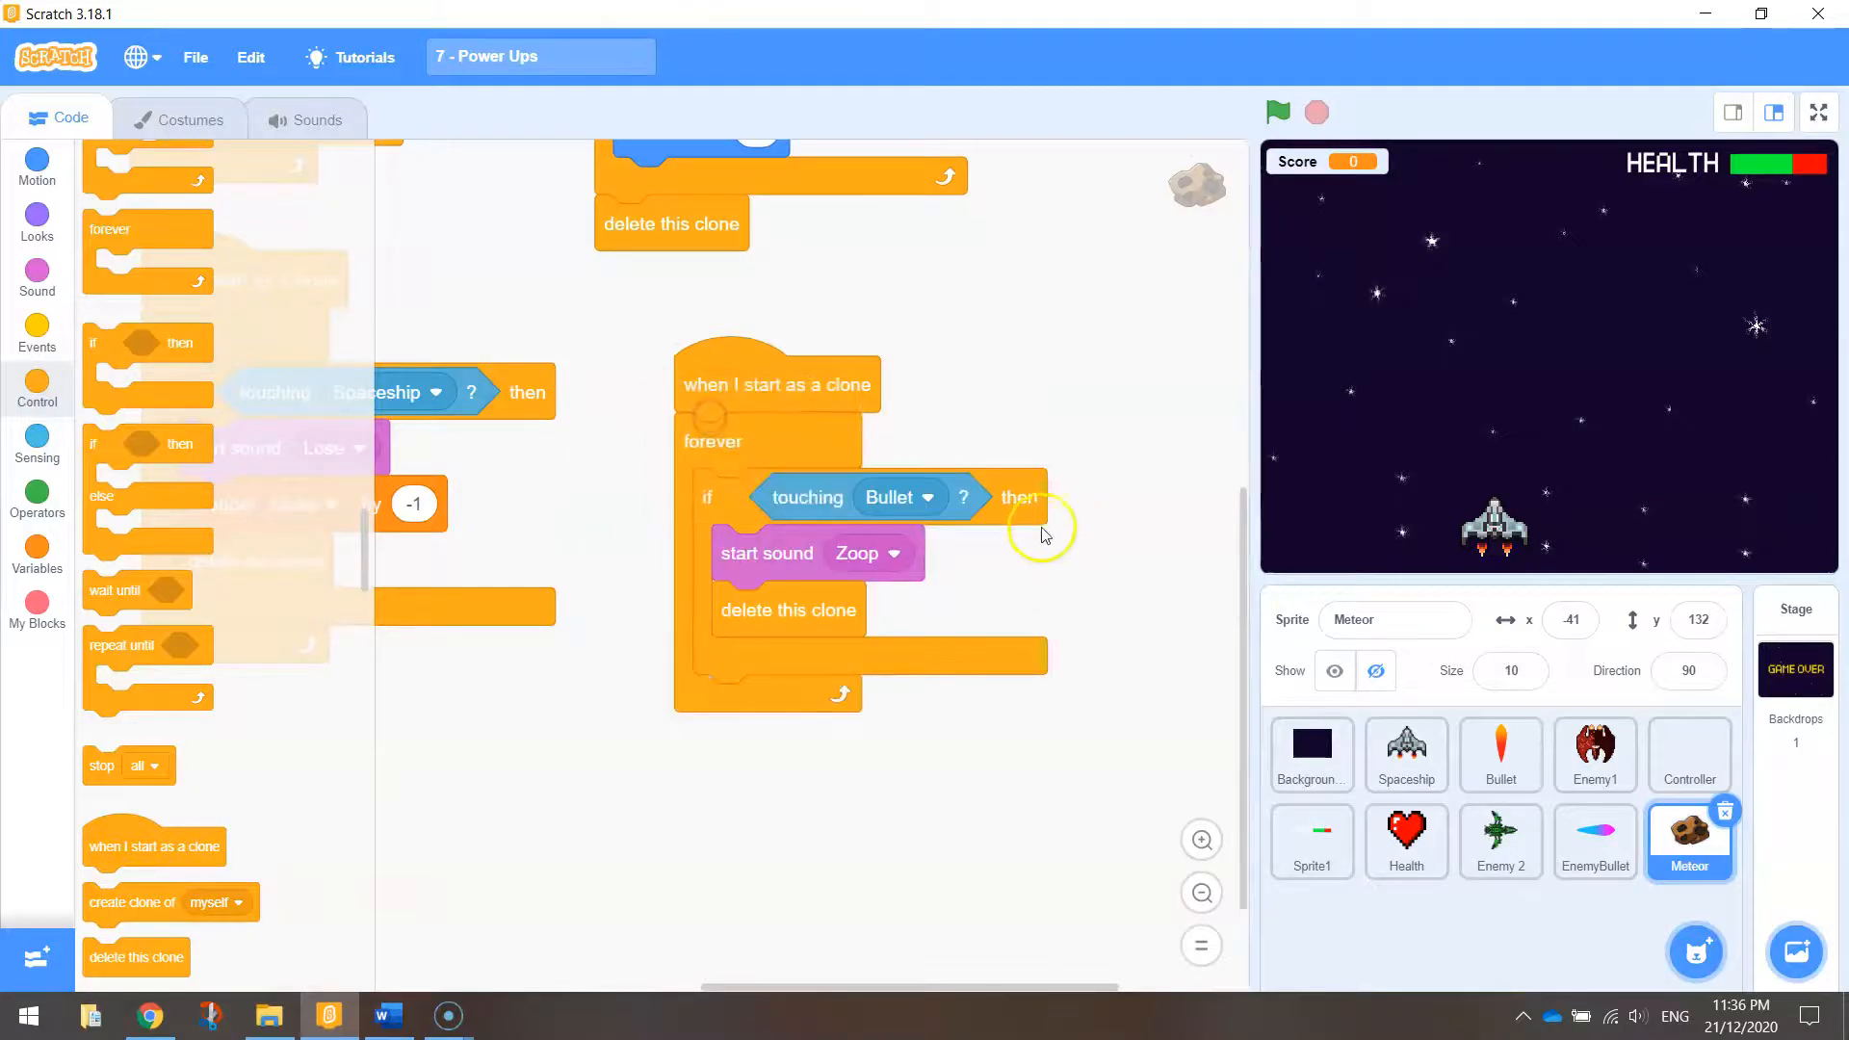
pyautogui.click(1275, 111)
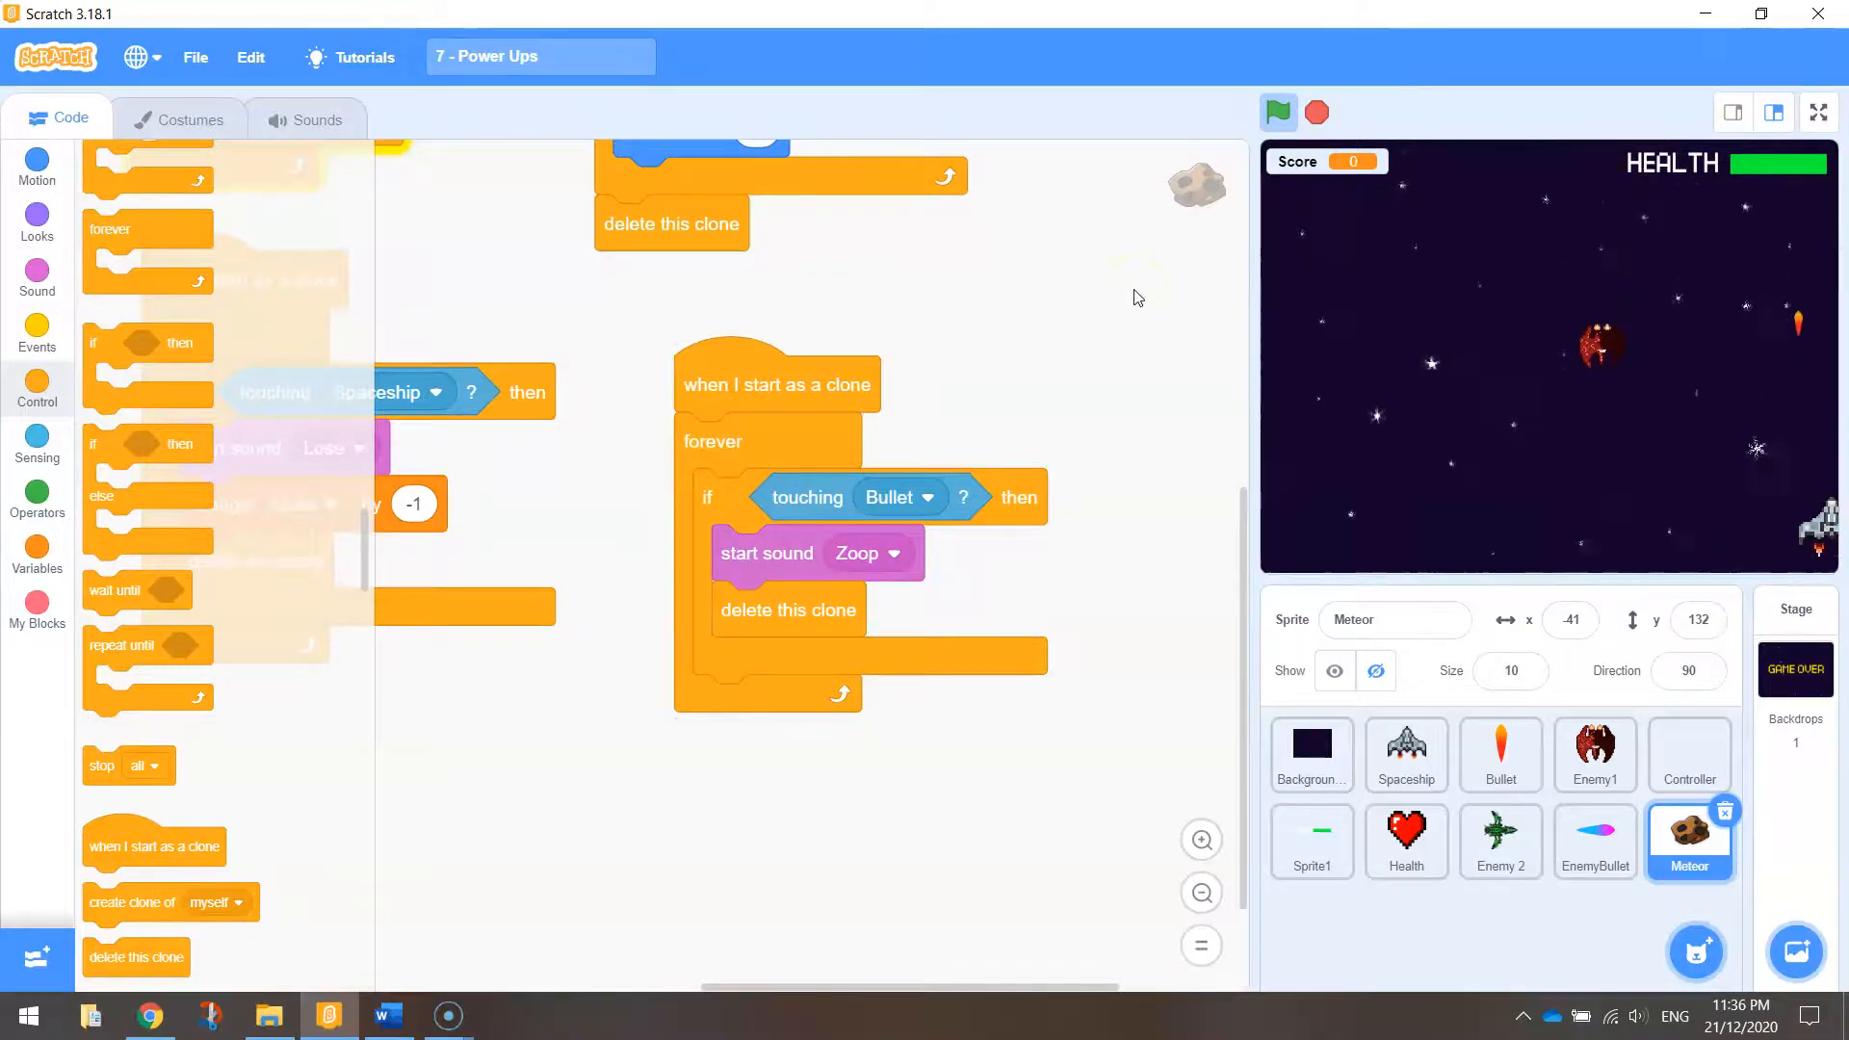
# Step: Stop the test run and switch to the Bullet sprite's scripts
pyautogui.click(1317, 114)
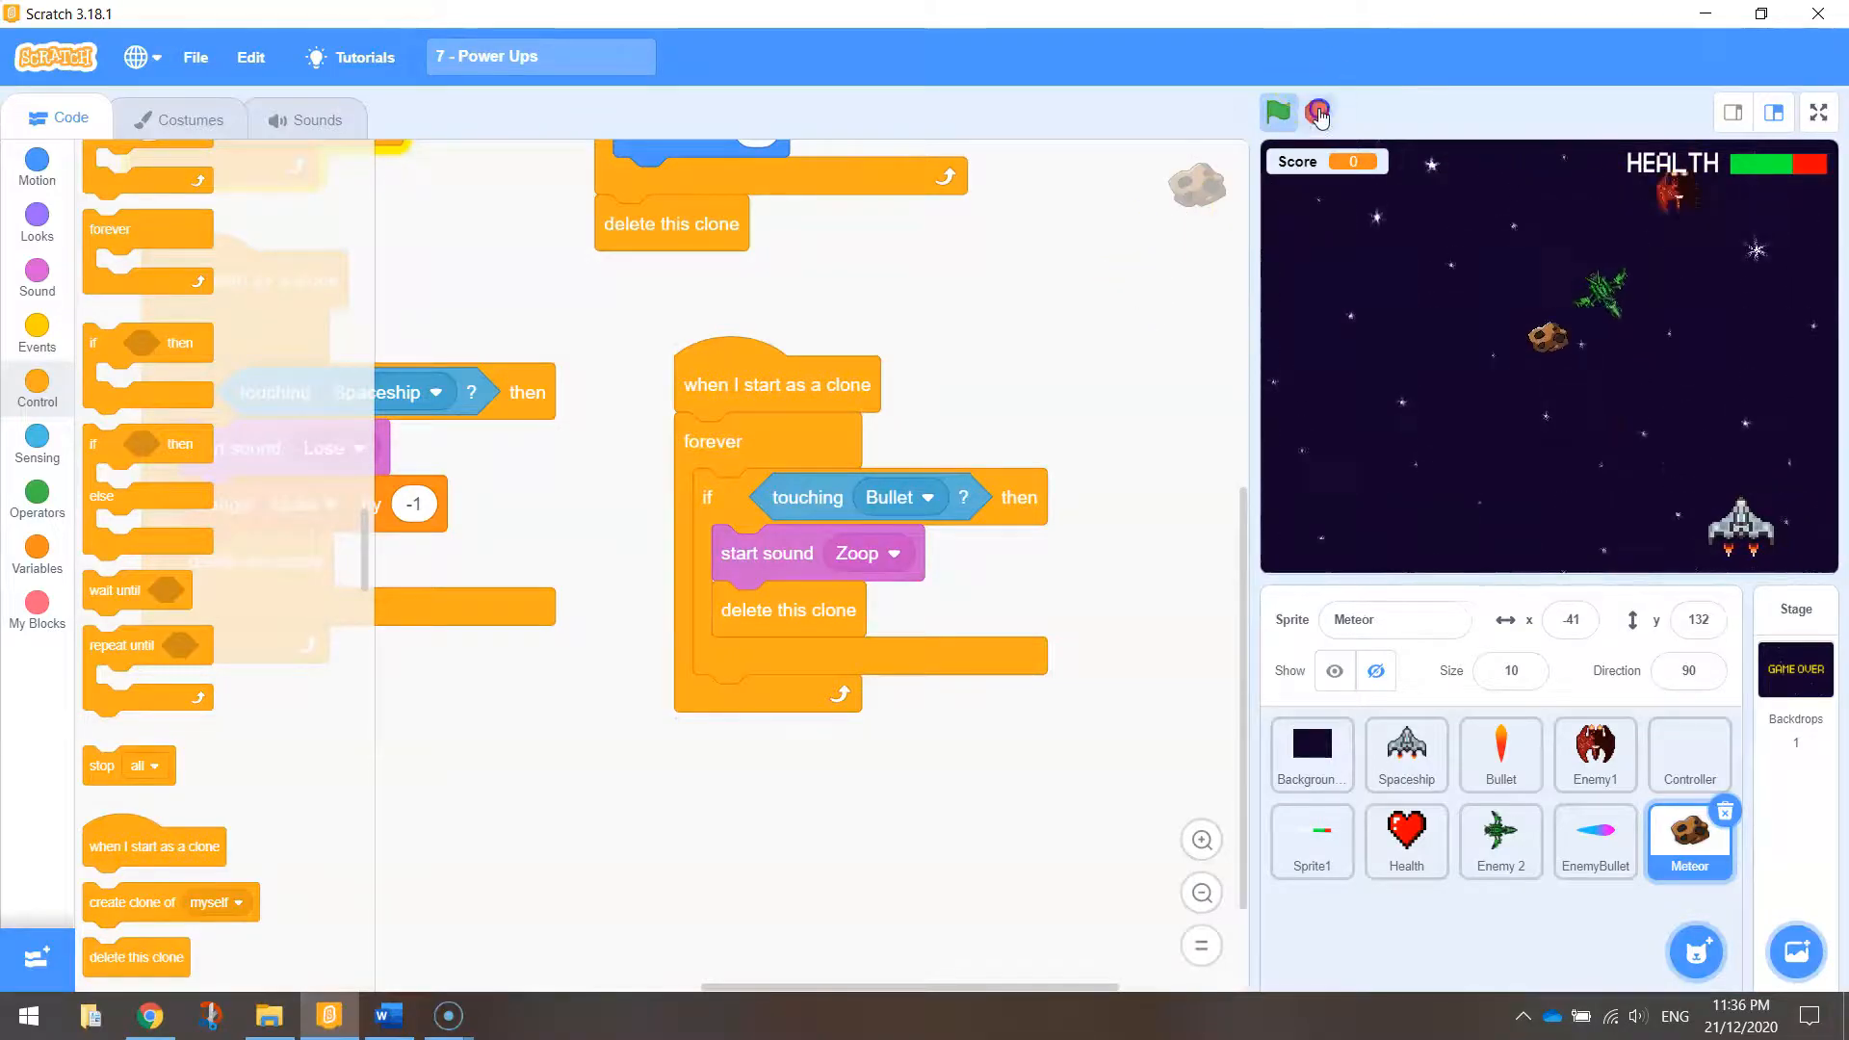
pyautogui.click(1317, 112)
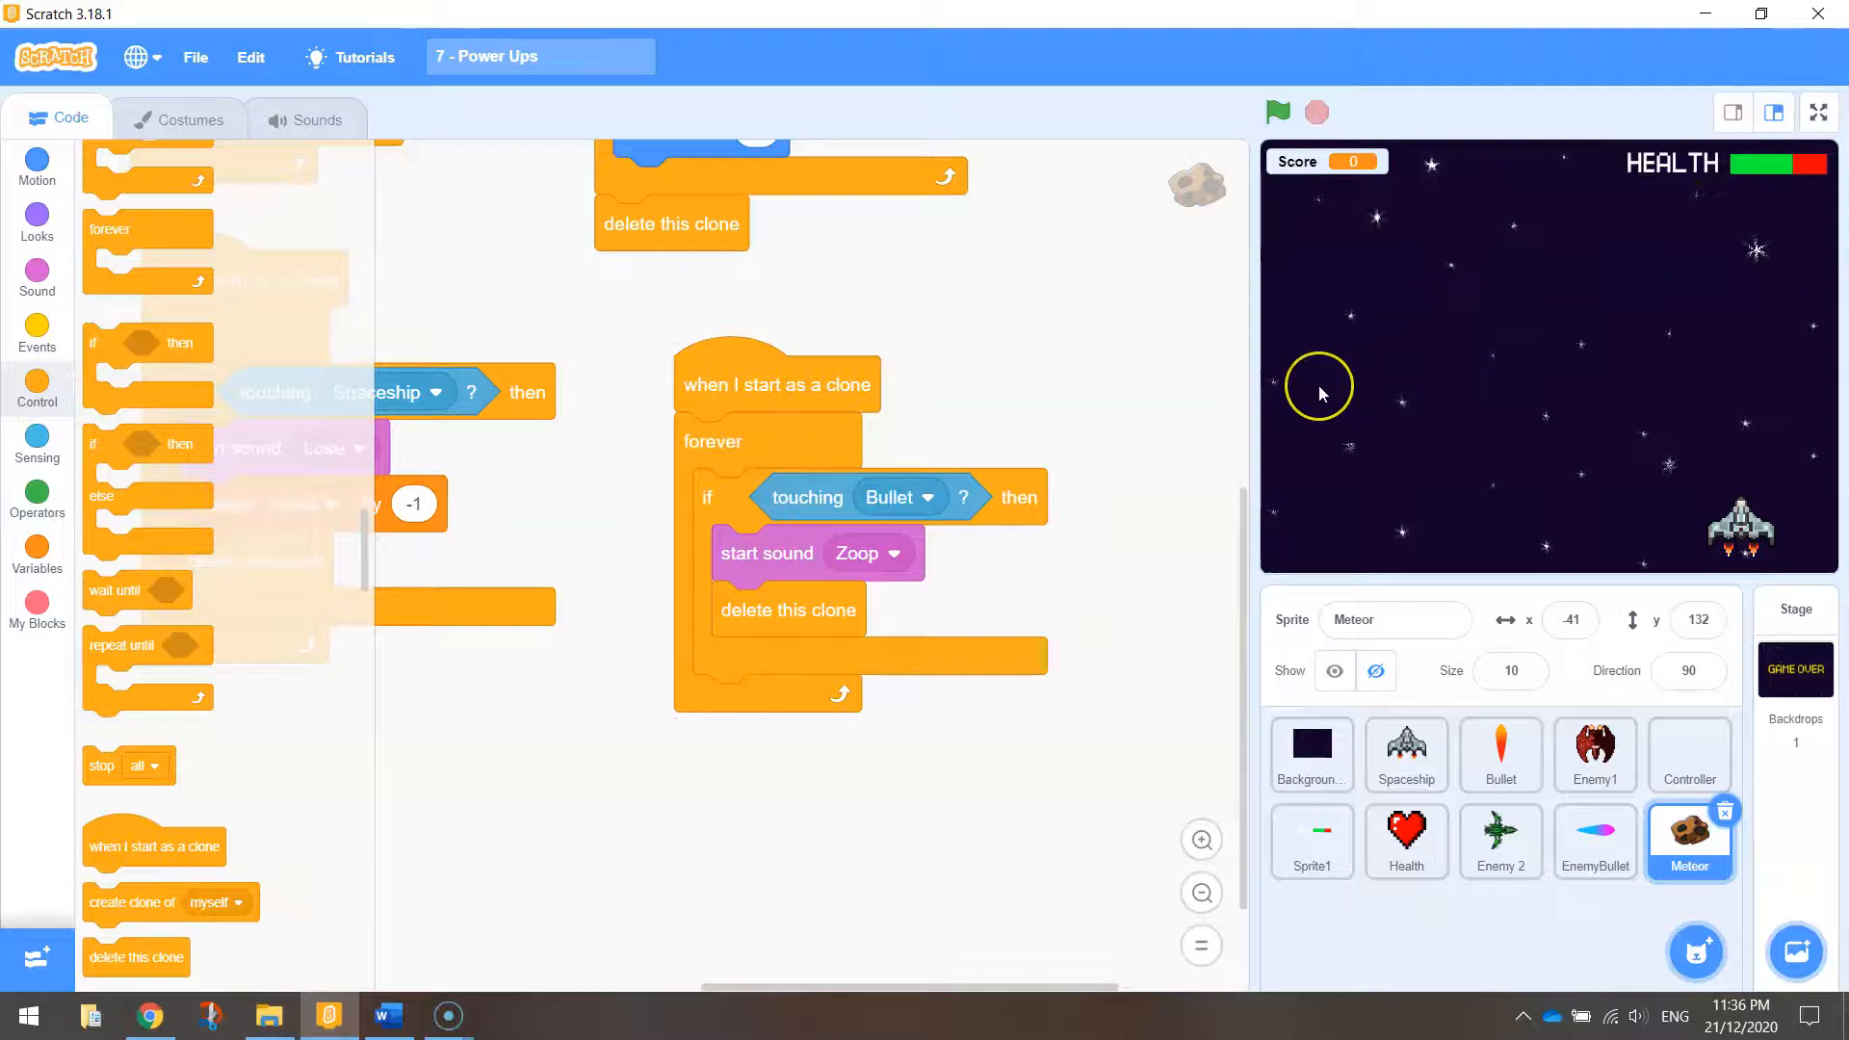
pyautogui.moveTo(1339, 462)
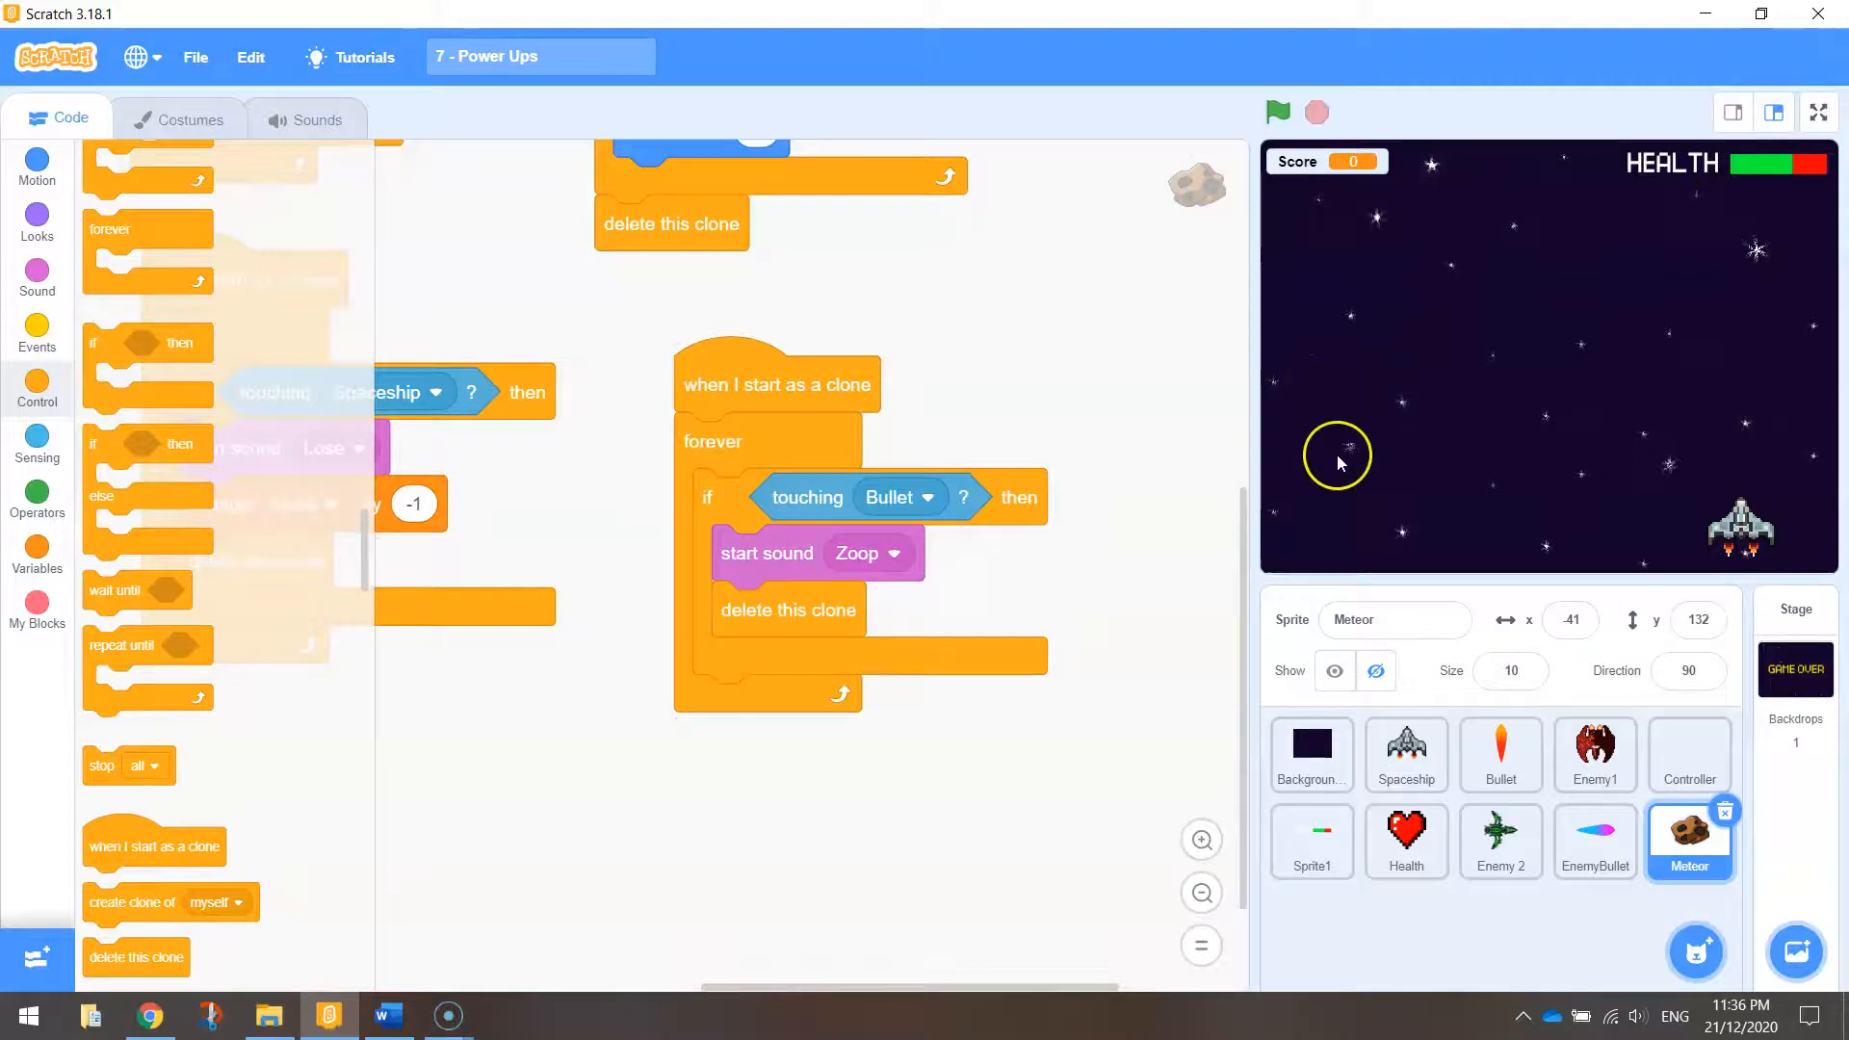
pyautogui.click(1500, 755)
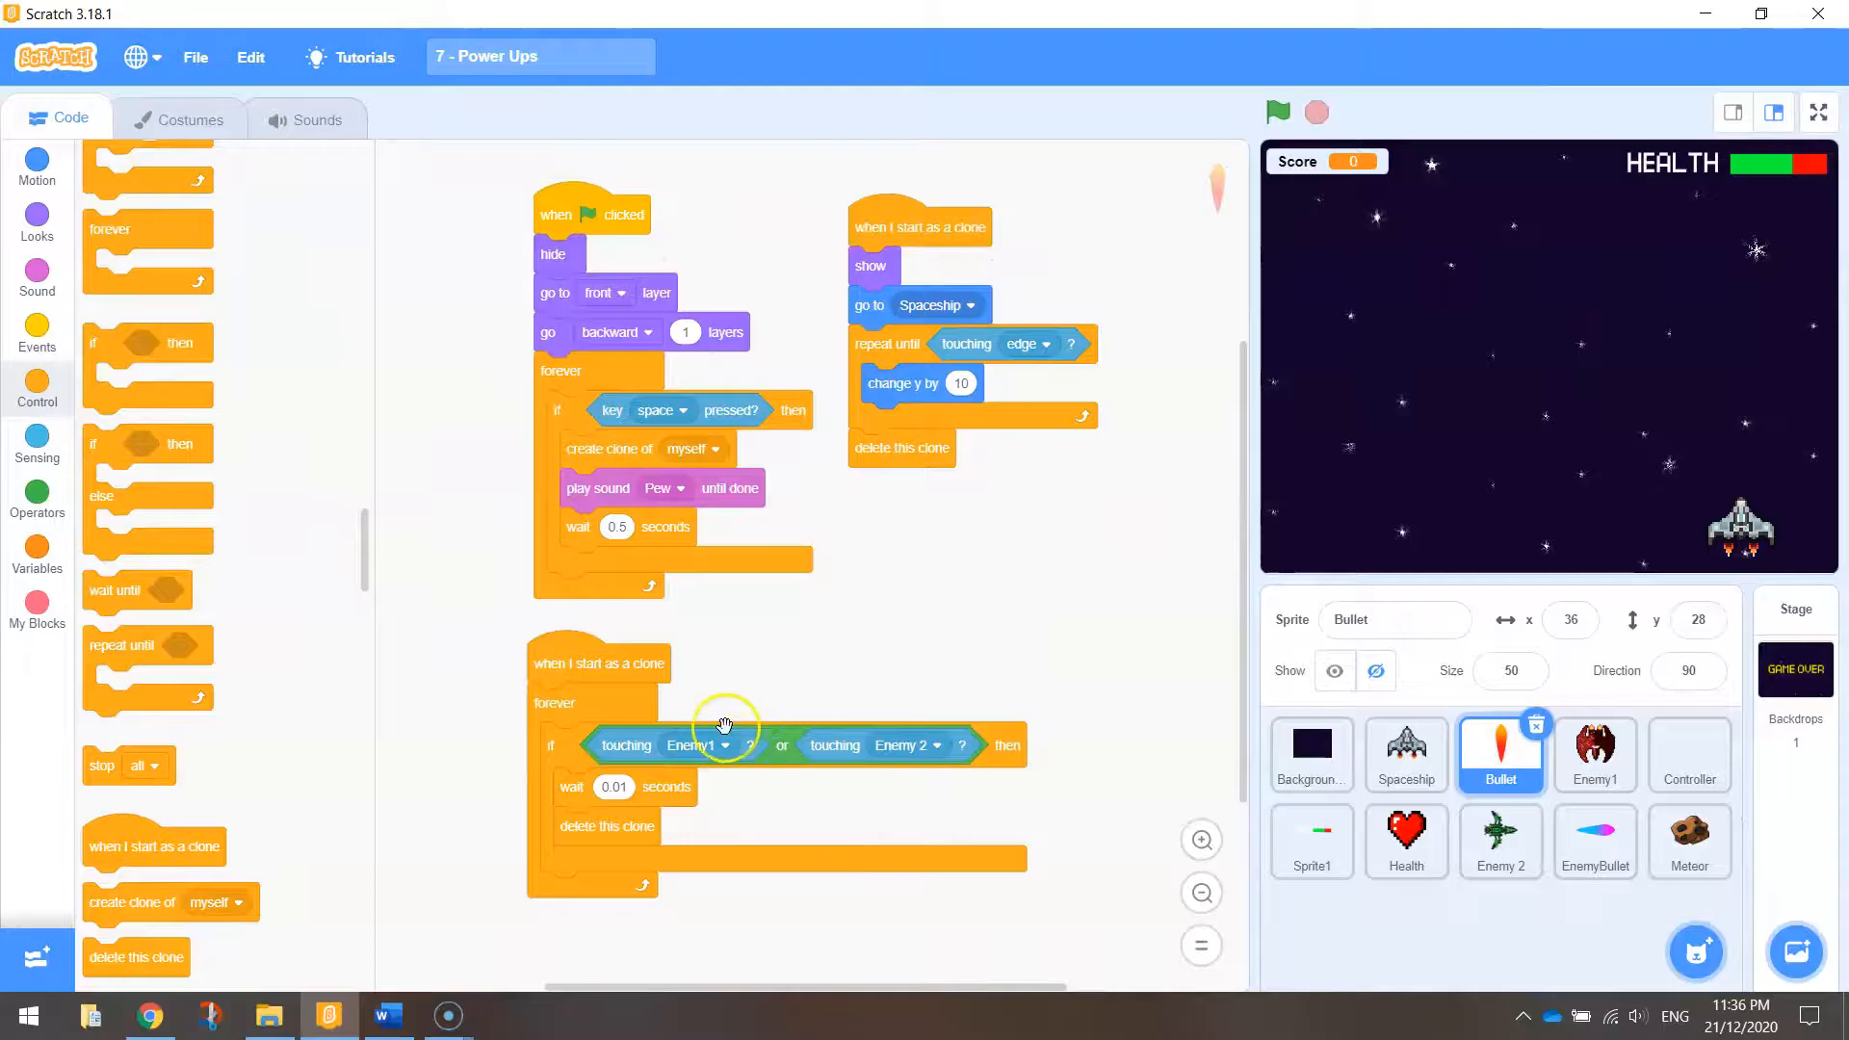
pyautogui.moveTo(1174, 872)
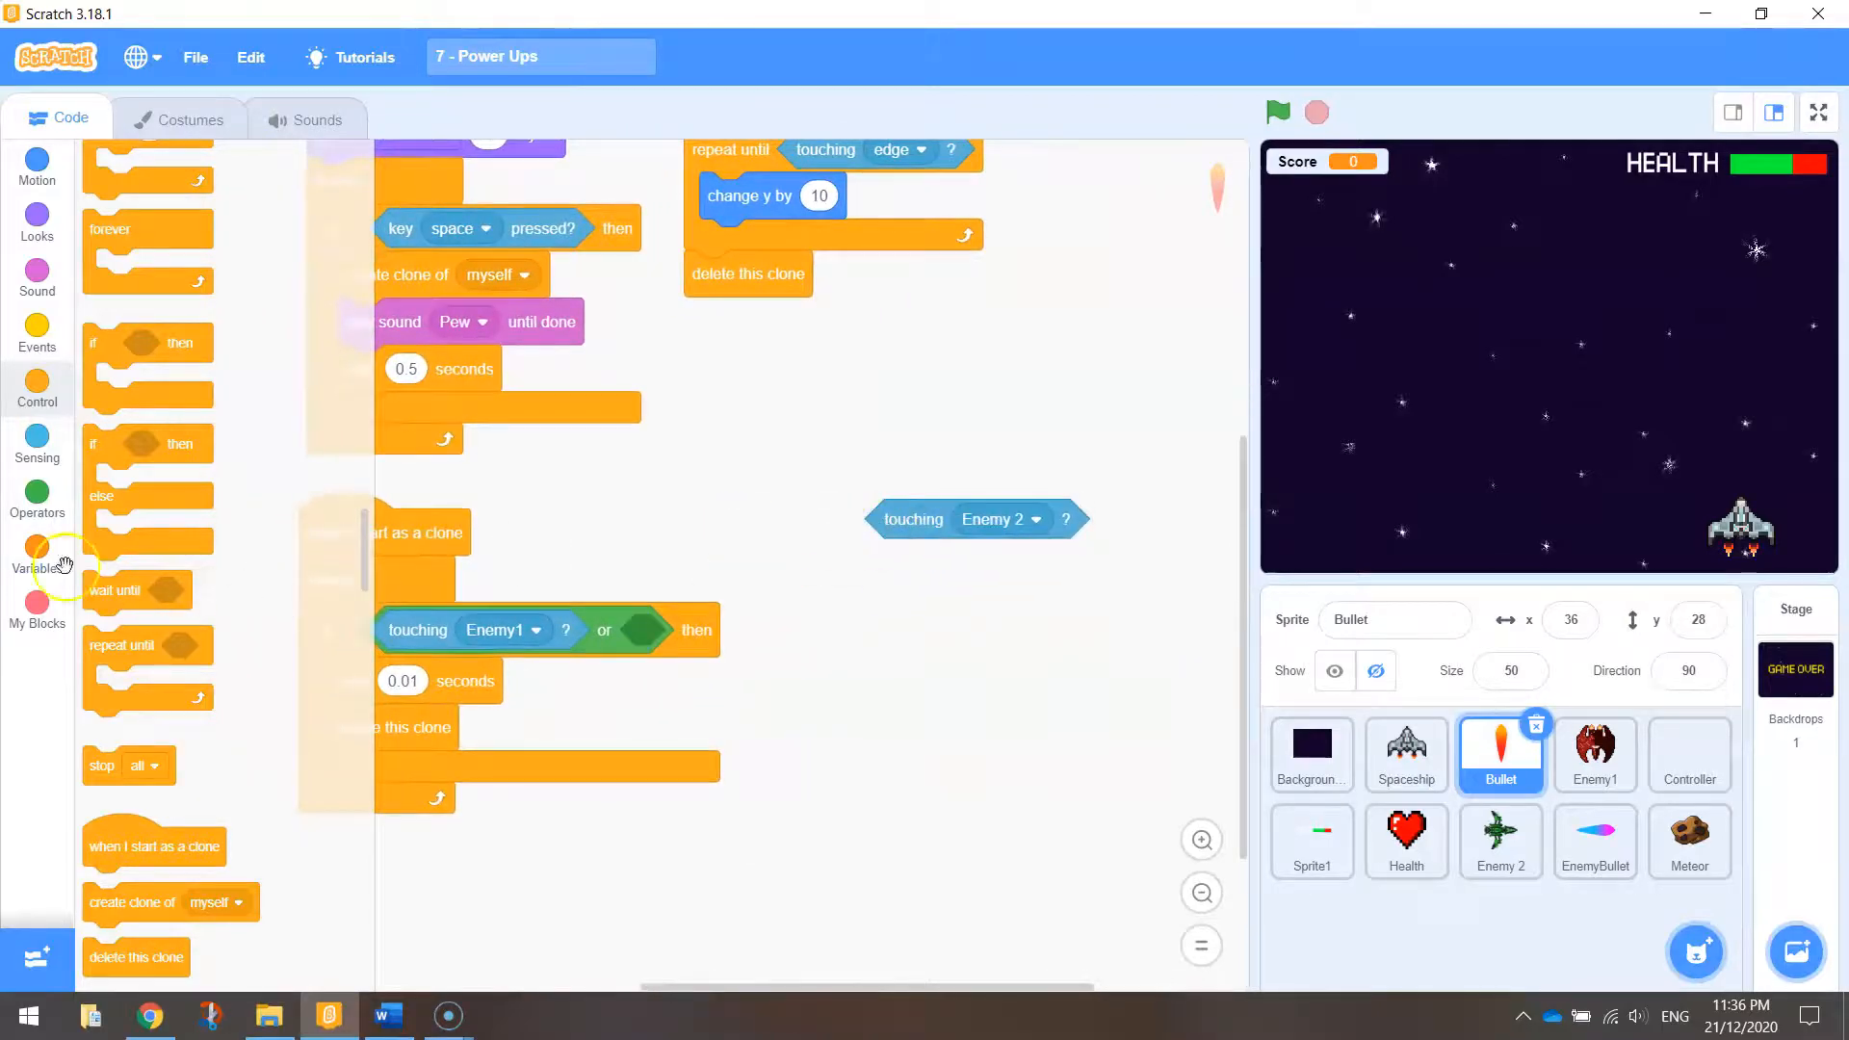
# Step: Add an 'or touching Meteor?' condition to the Bullet clone's delete check
pyautogui.click(37, 495)
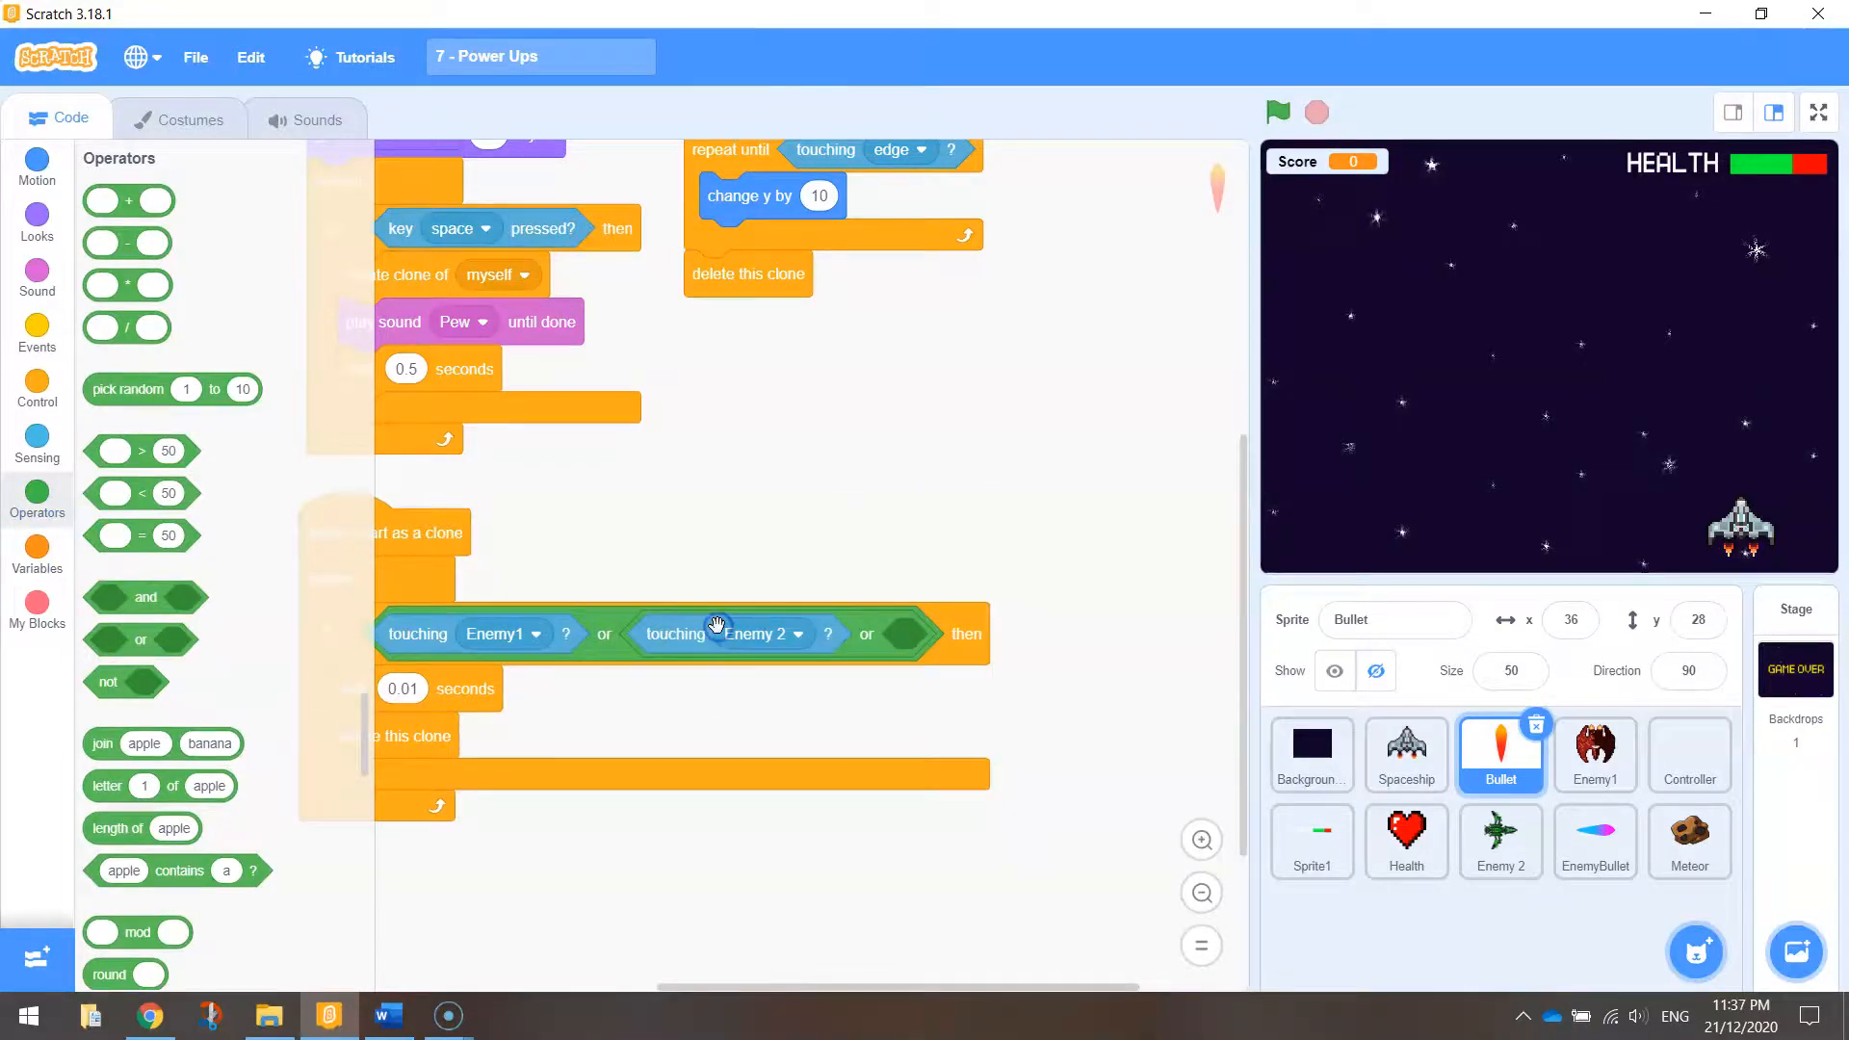
pyautogui.click(36, 437)
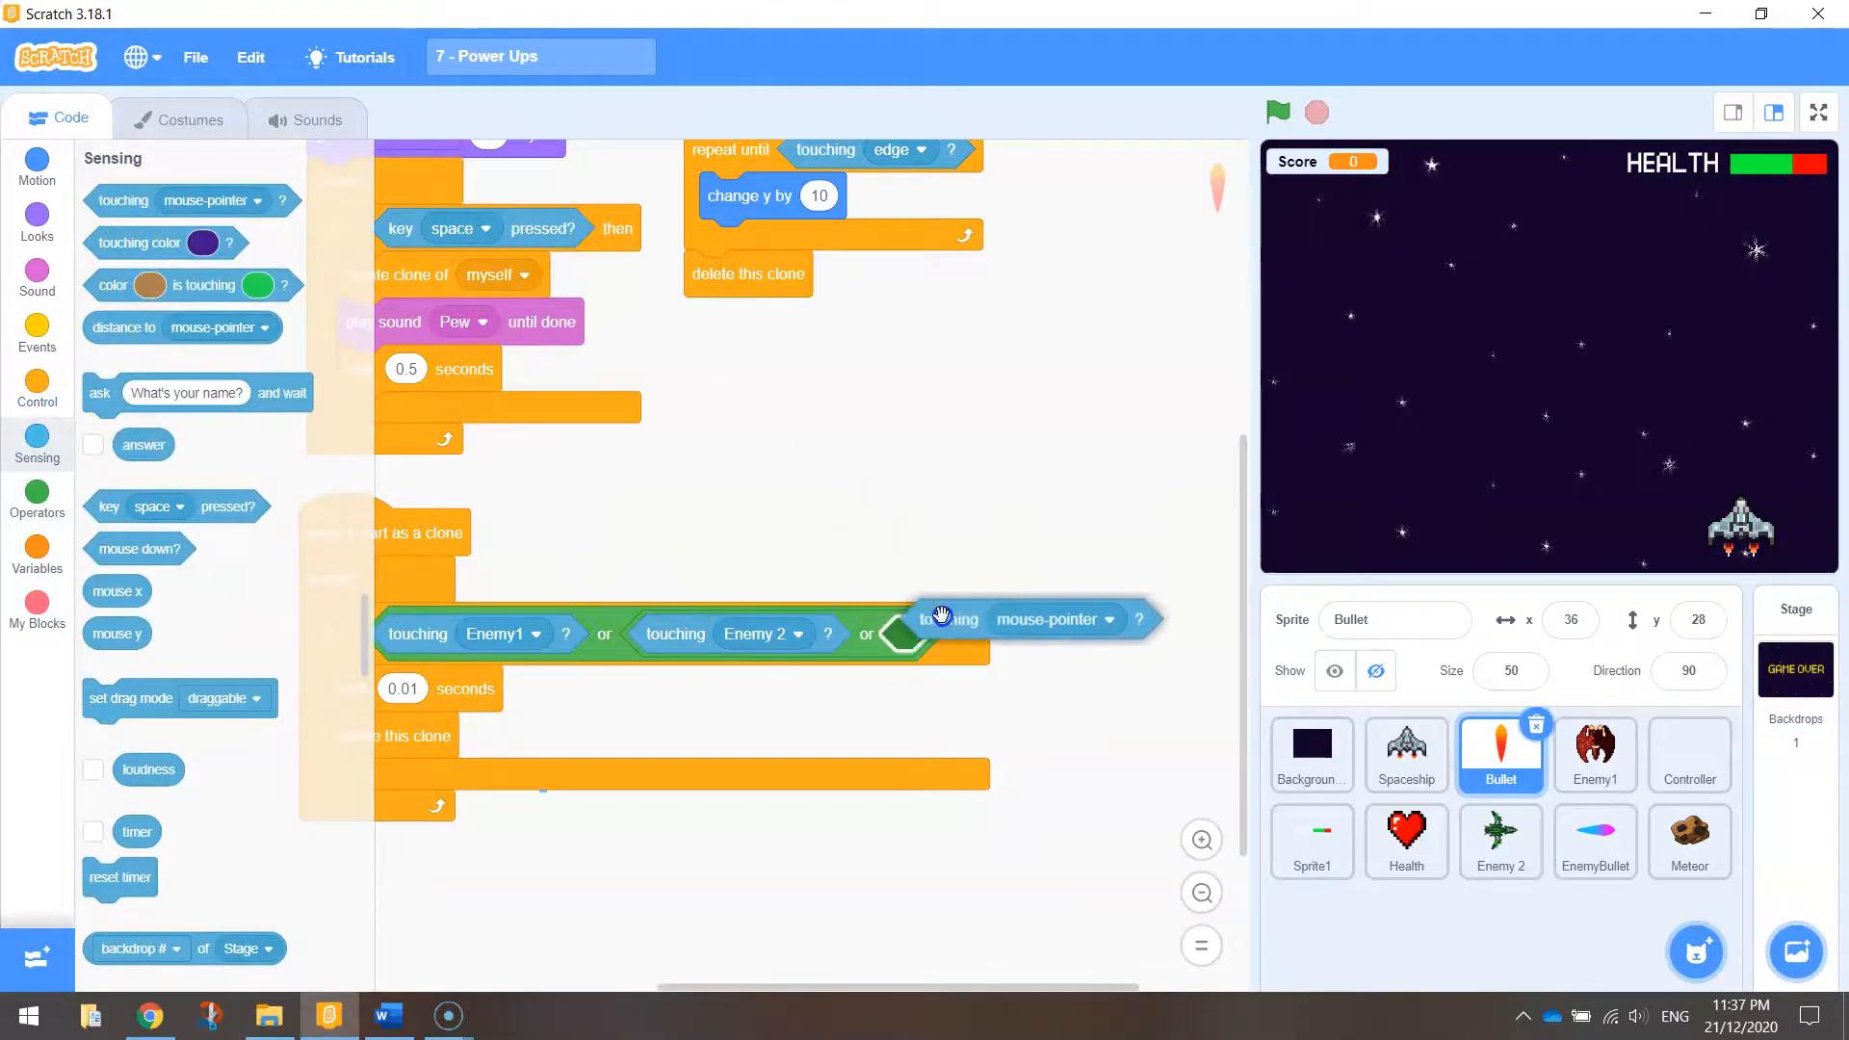
pyautogui.click(1049, 619)
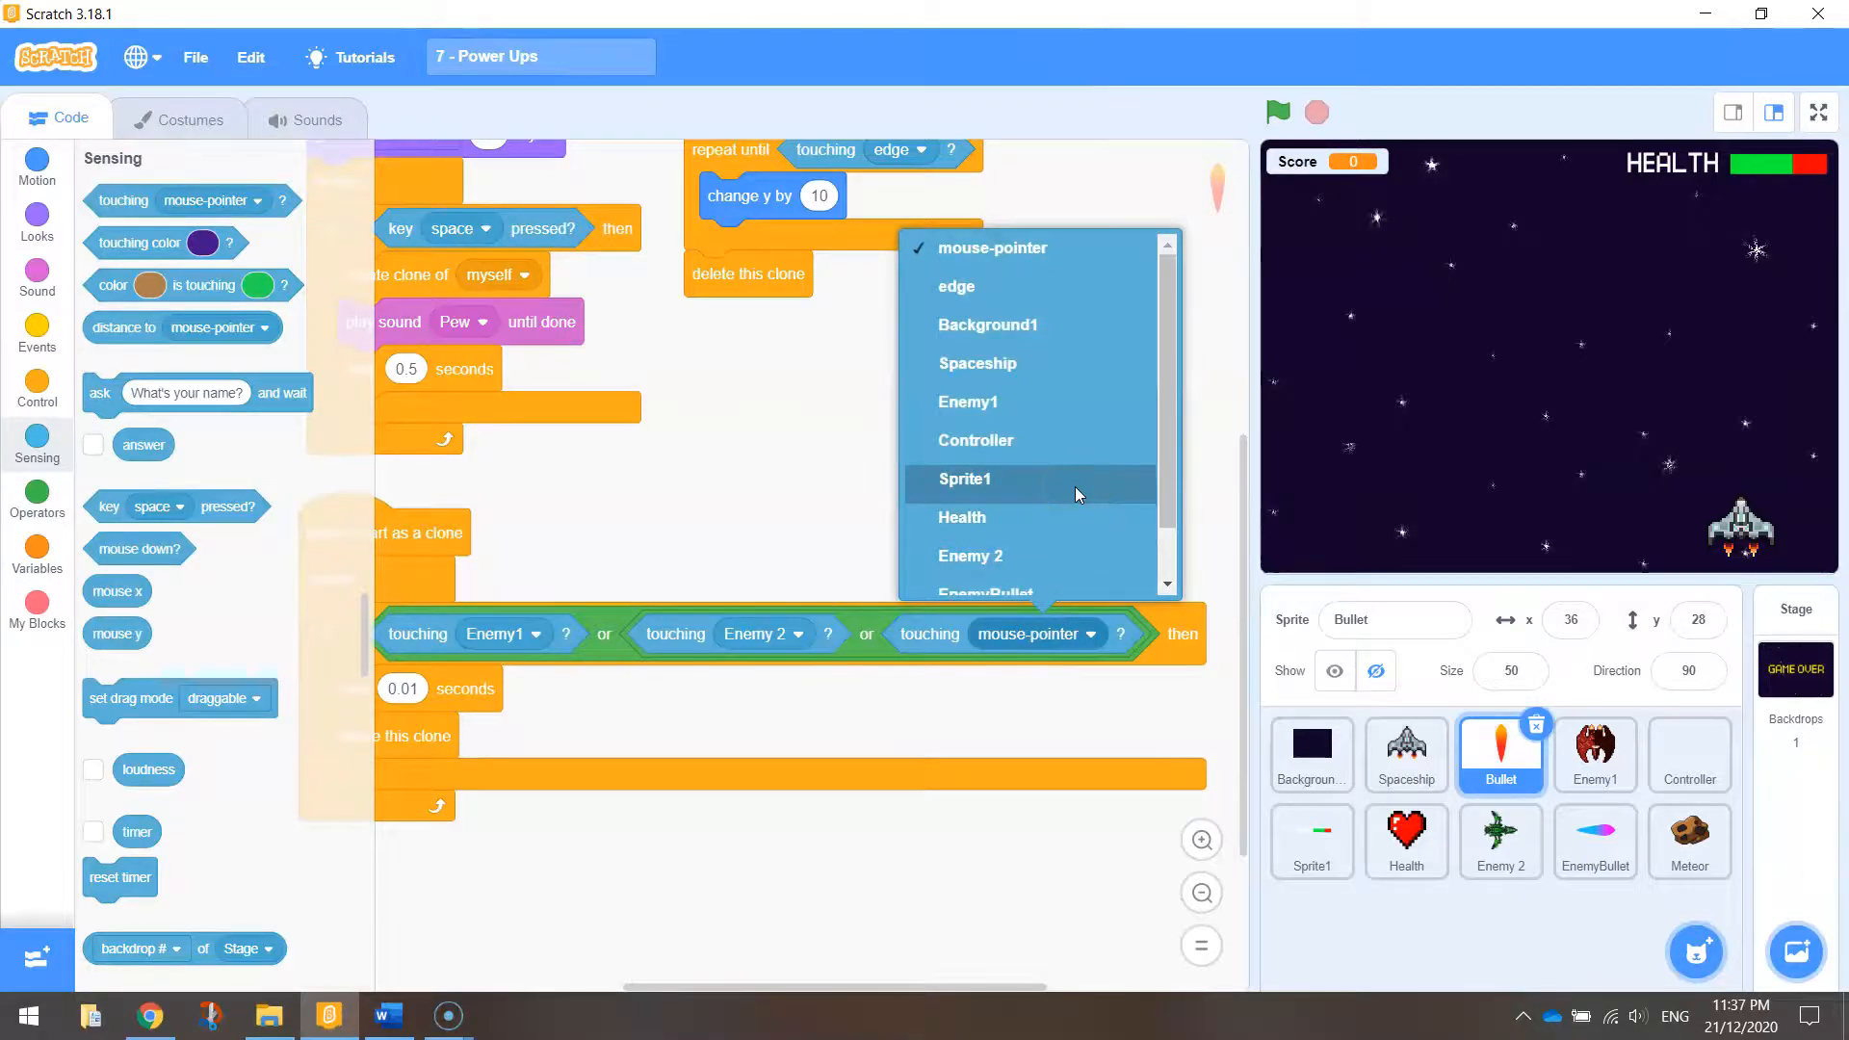
pyautogui.scroll(-3)
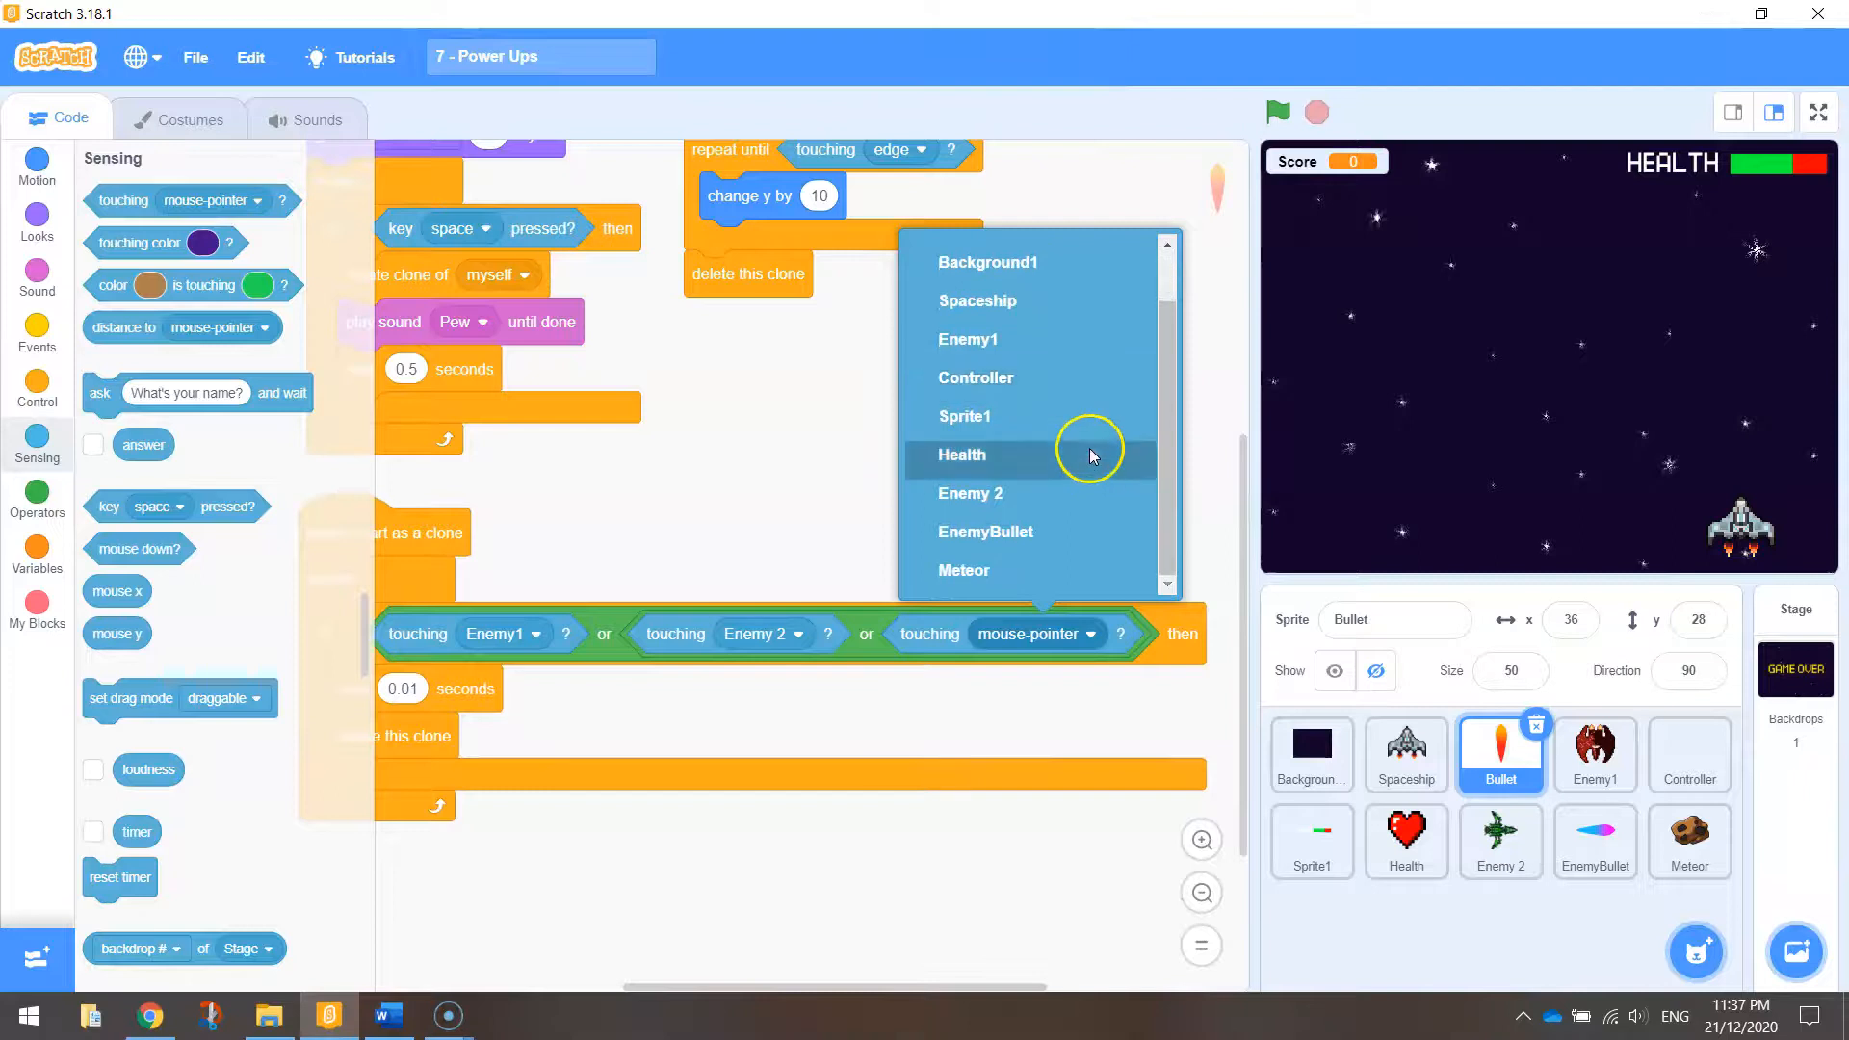
pyautogui.click(964, 570)
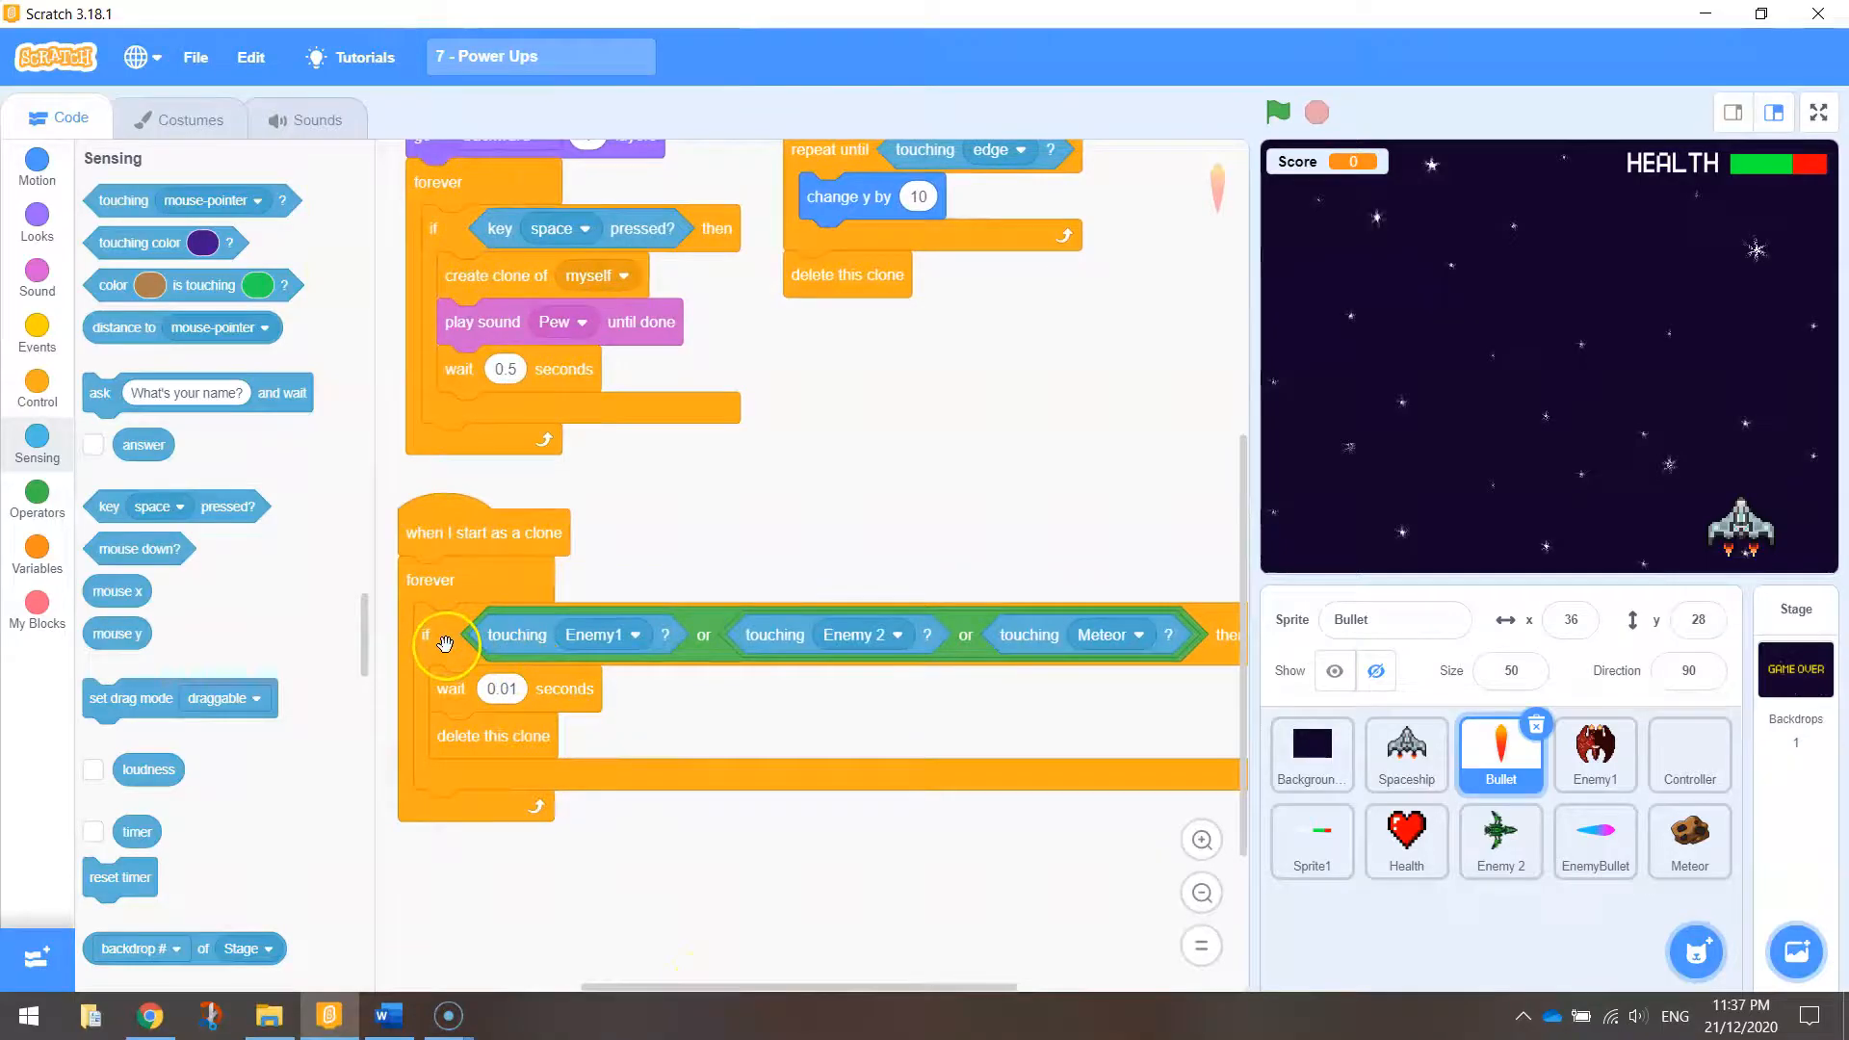
pyautogui.moveTo(861, 645)
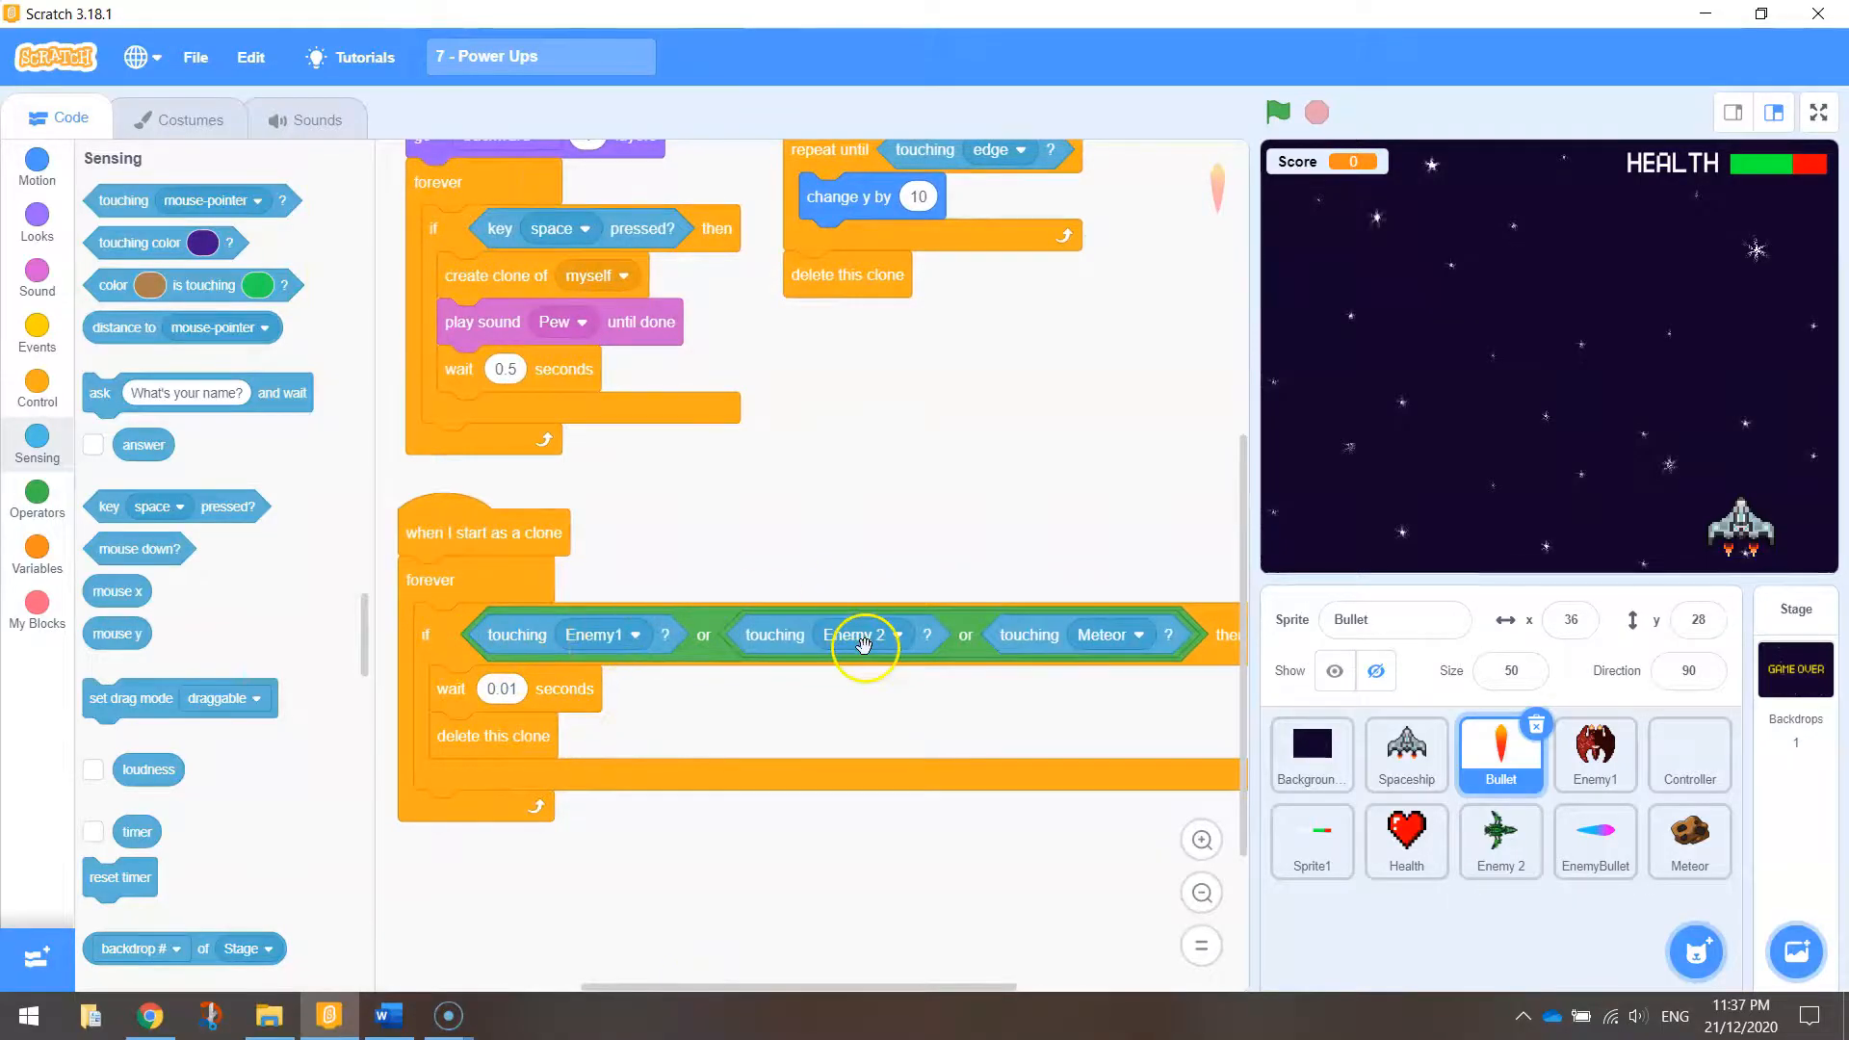
pyautogui.moveTo(543, 734)
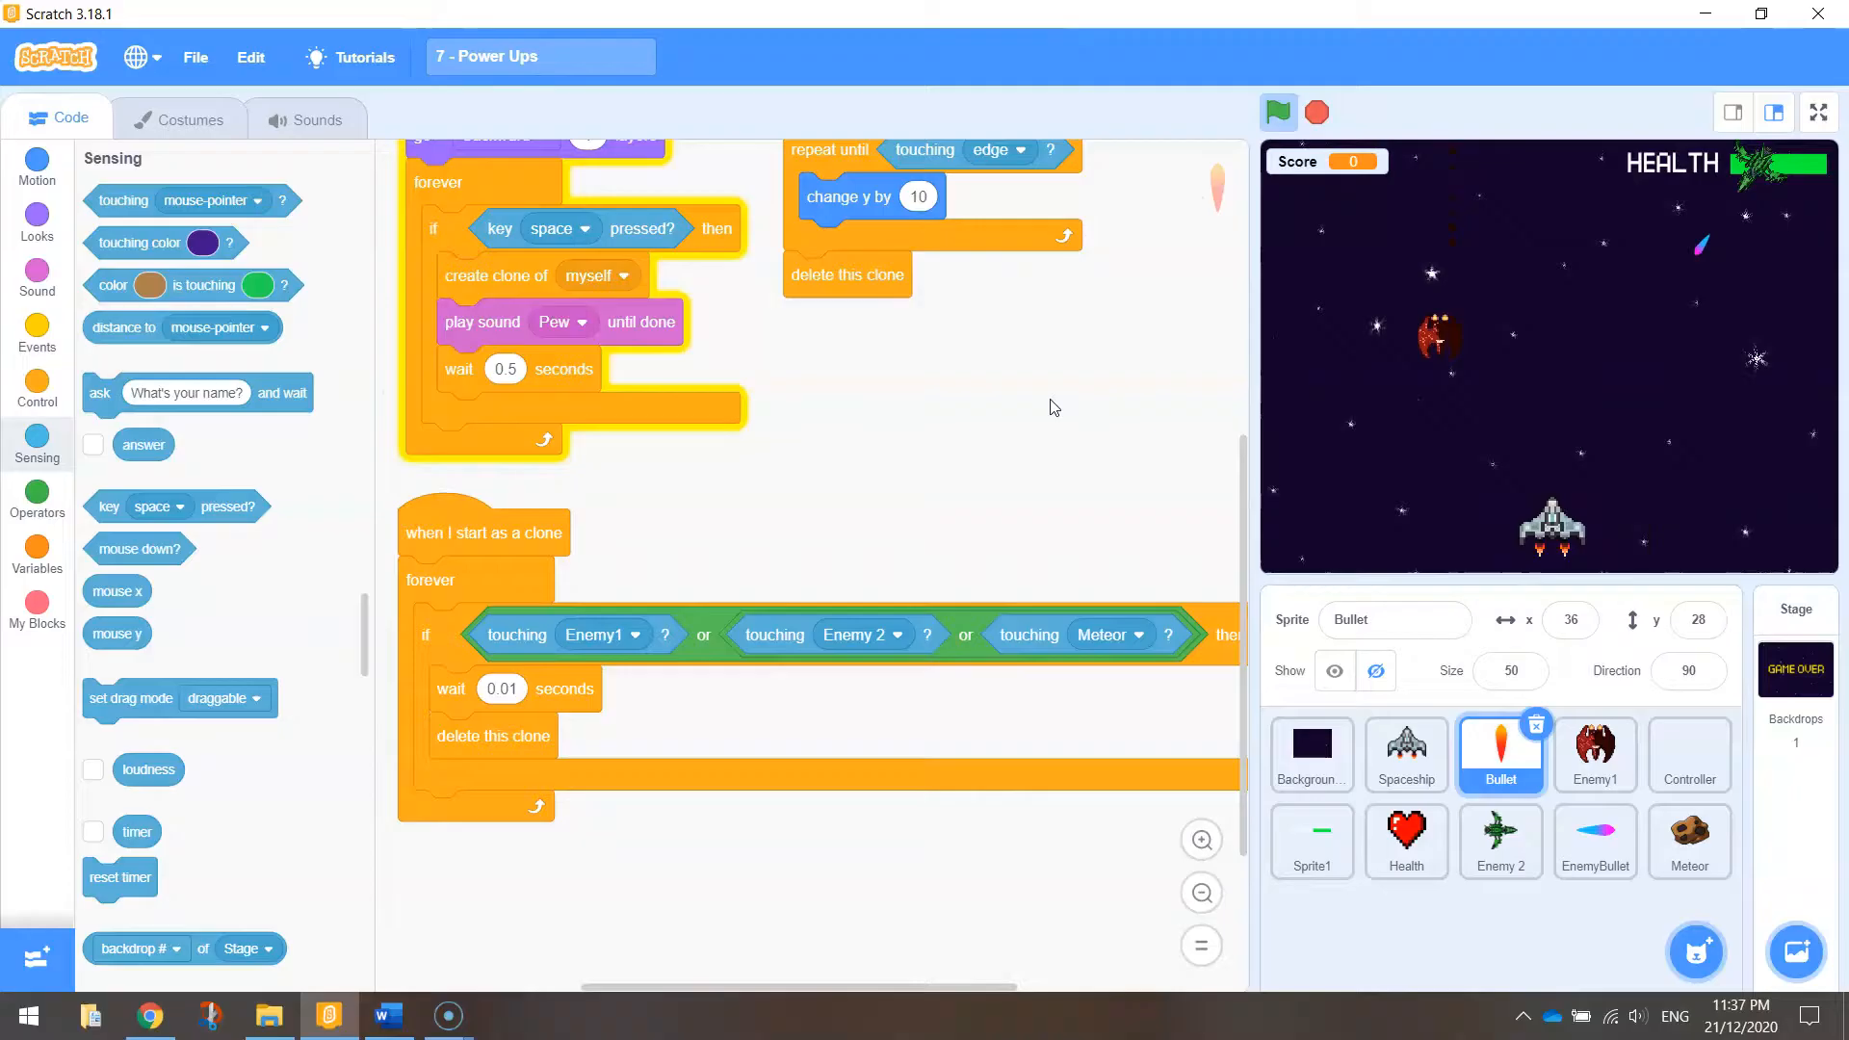
pyautogui.click(1277, 111)
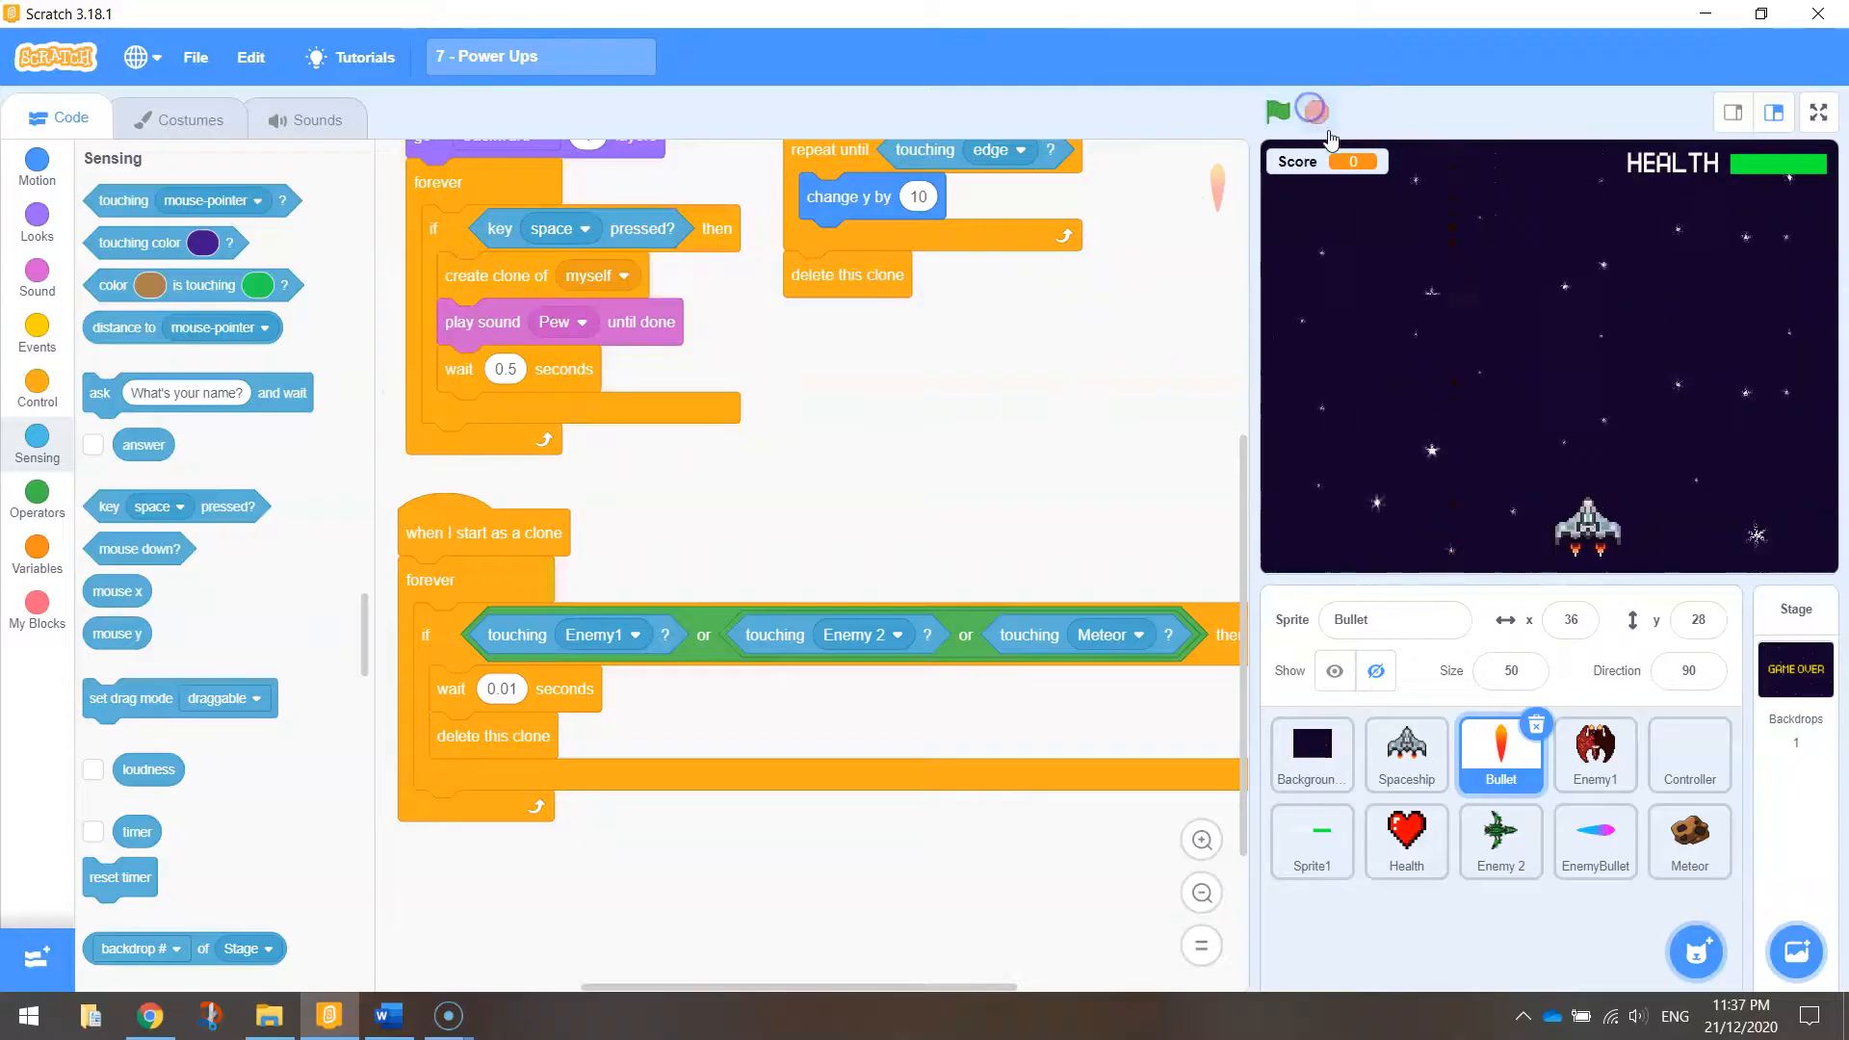
pyautogui.click(1318, 112)
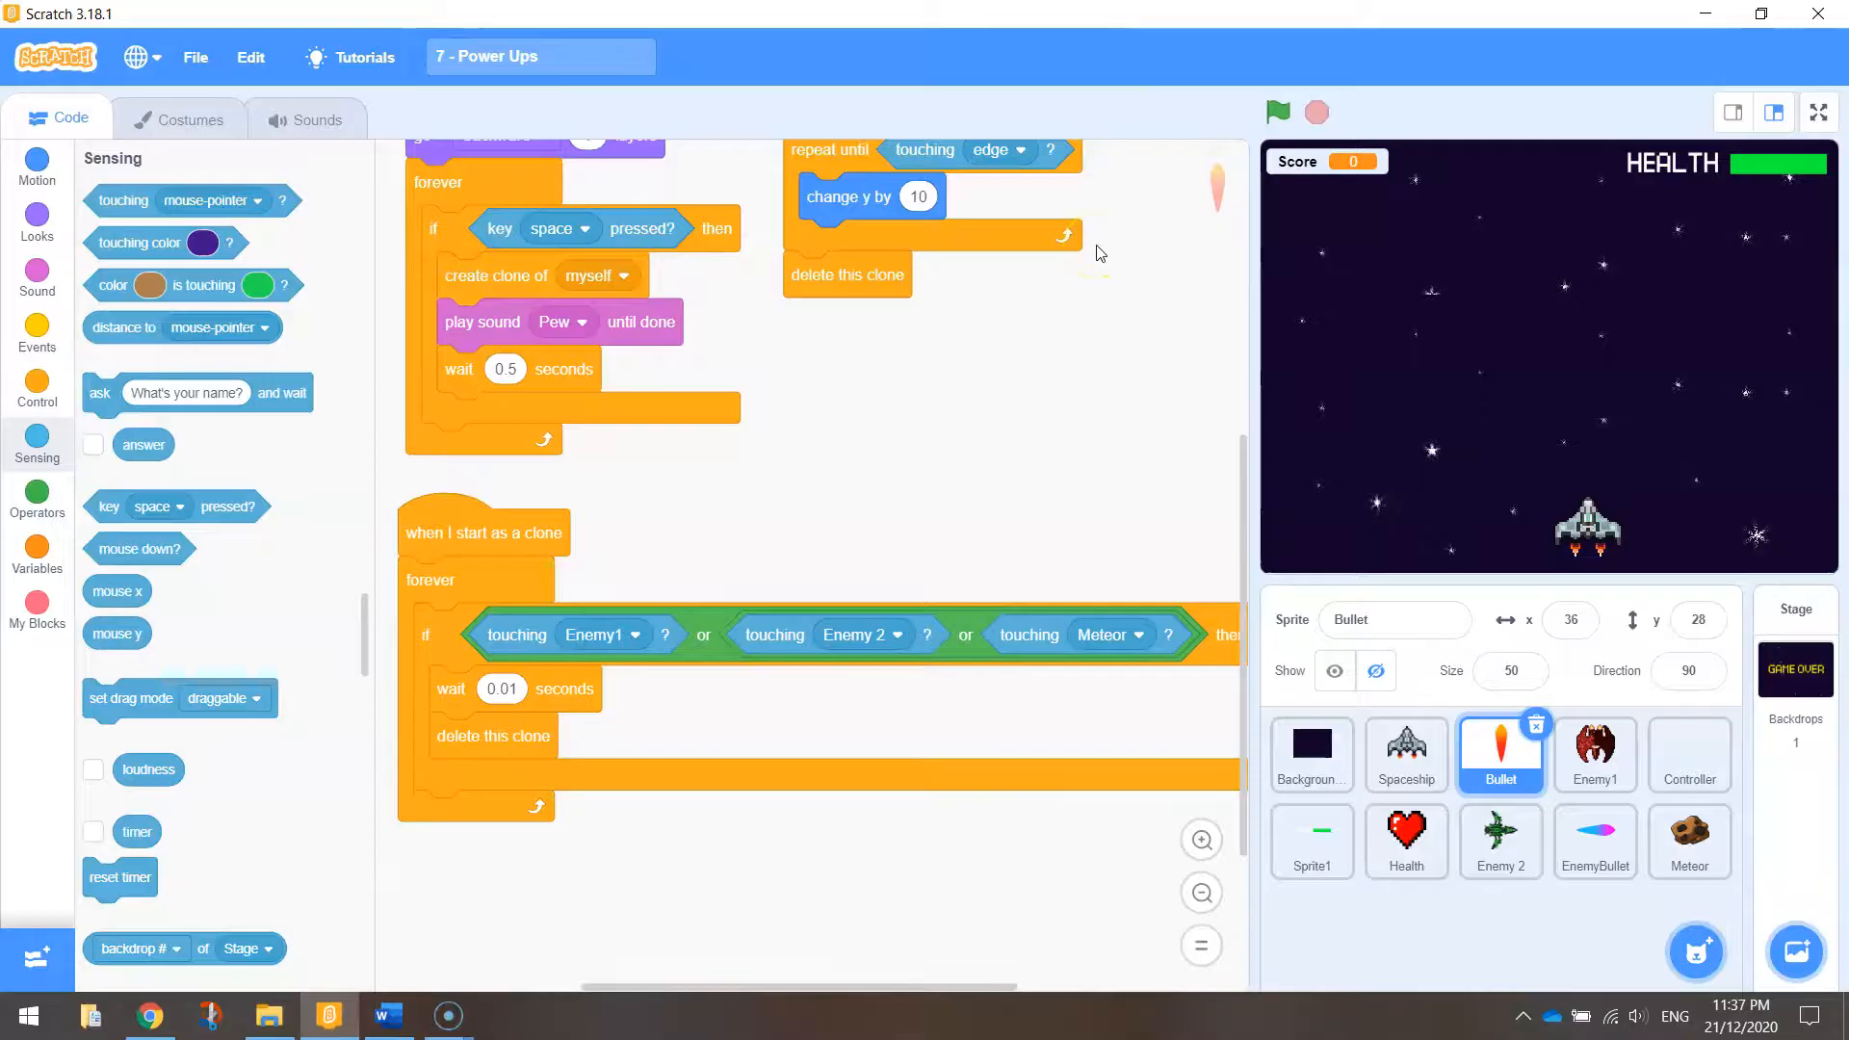
pyautogui.moveTo(1751, 892)
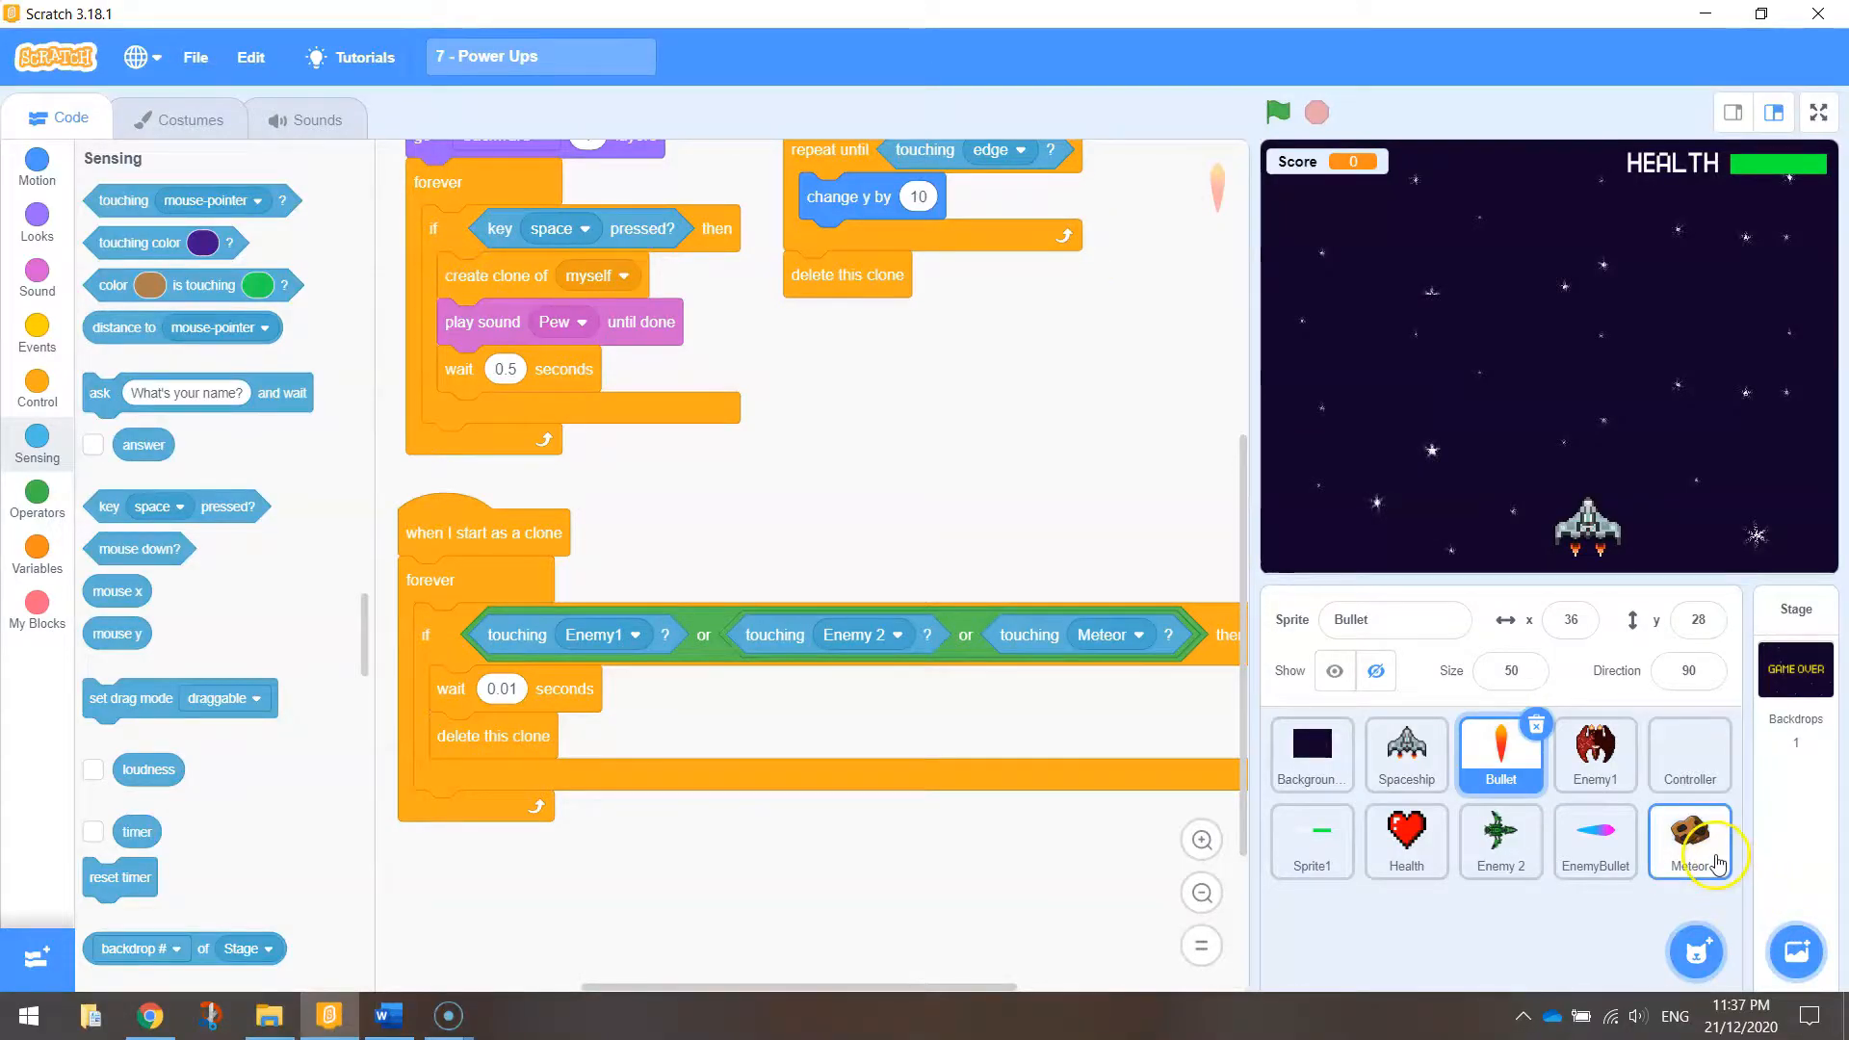
pyautogui.click(1595, 755)
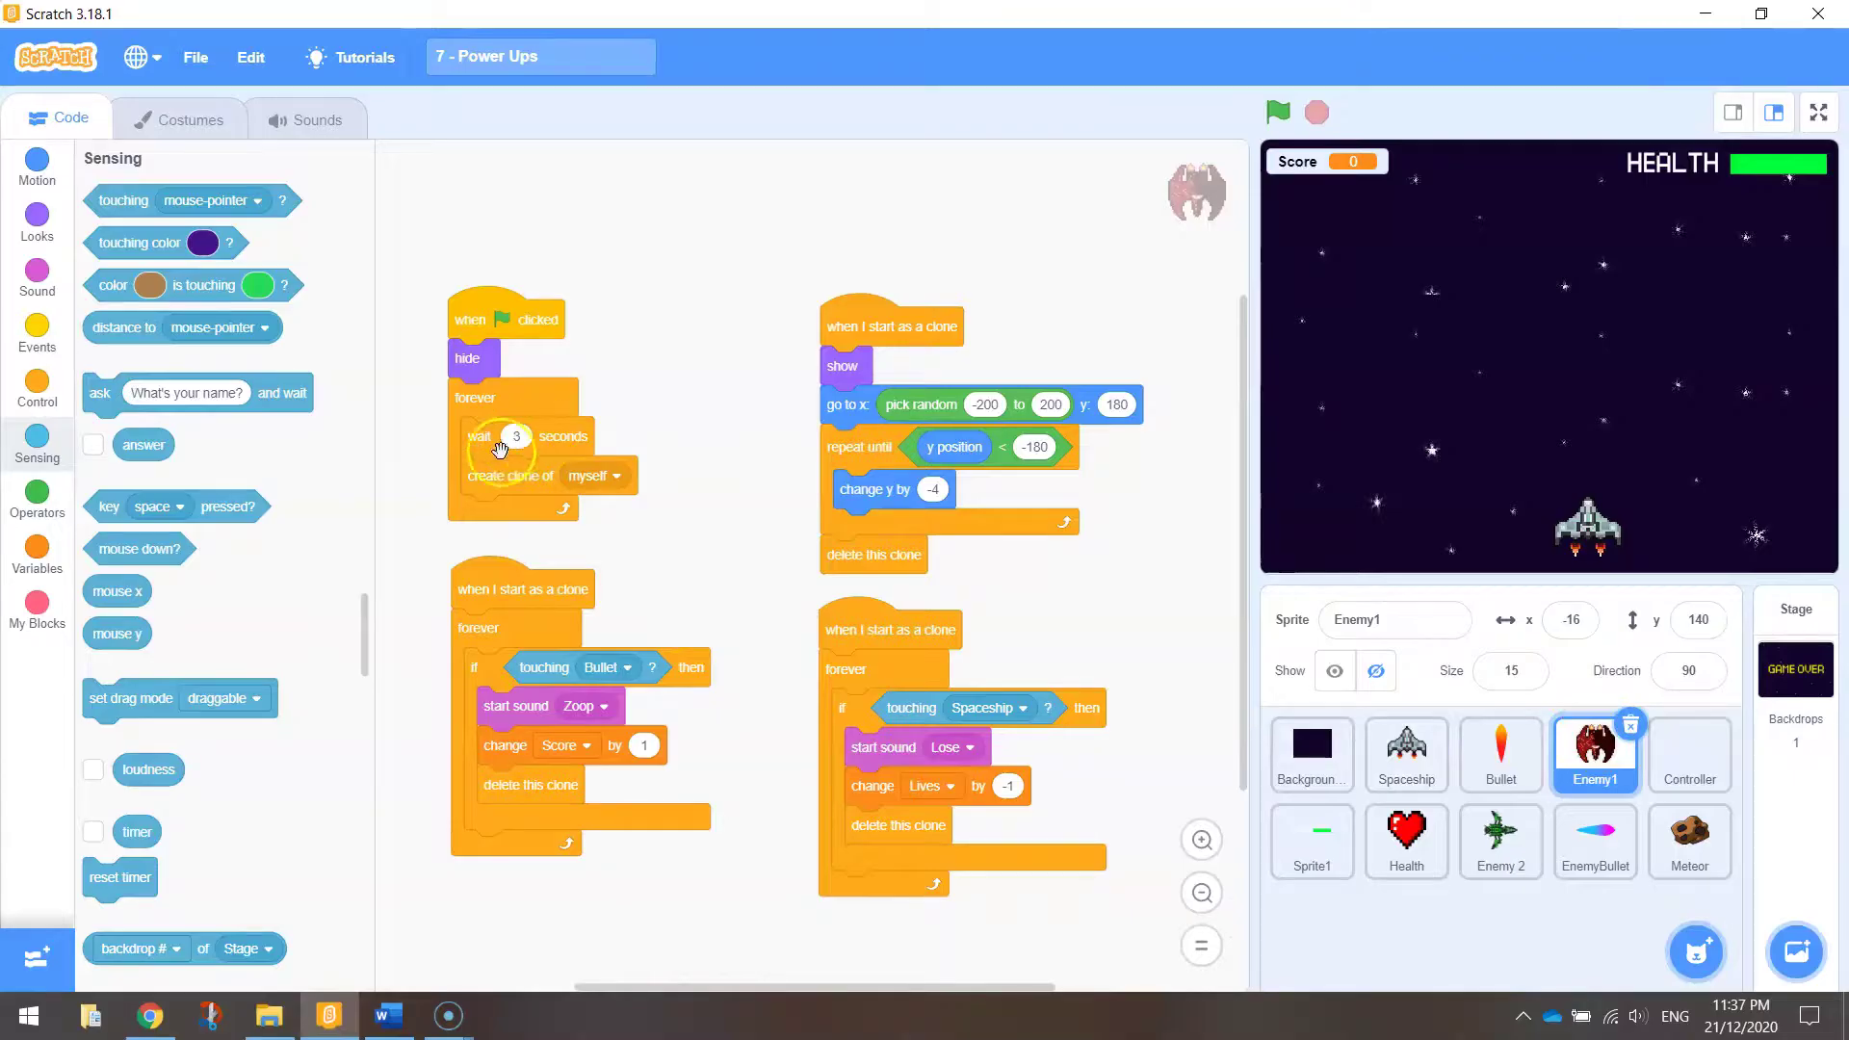
# Step: Make Enemy1 wait 'pick random 3 to 6' seconds between clones, then switch to Enemy 2
pyautogui.click(36, 503)
pyautogui.write('6')
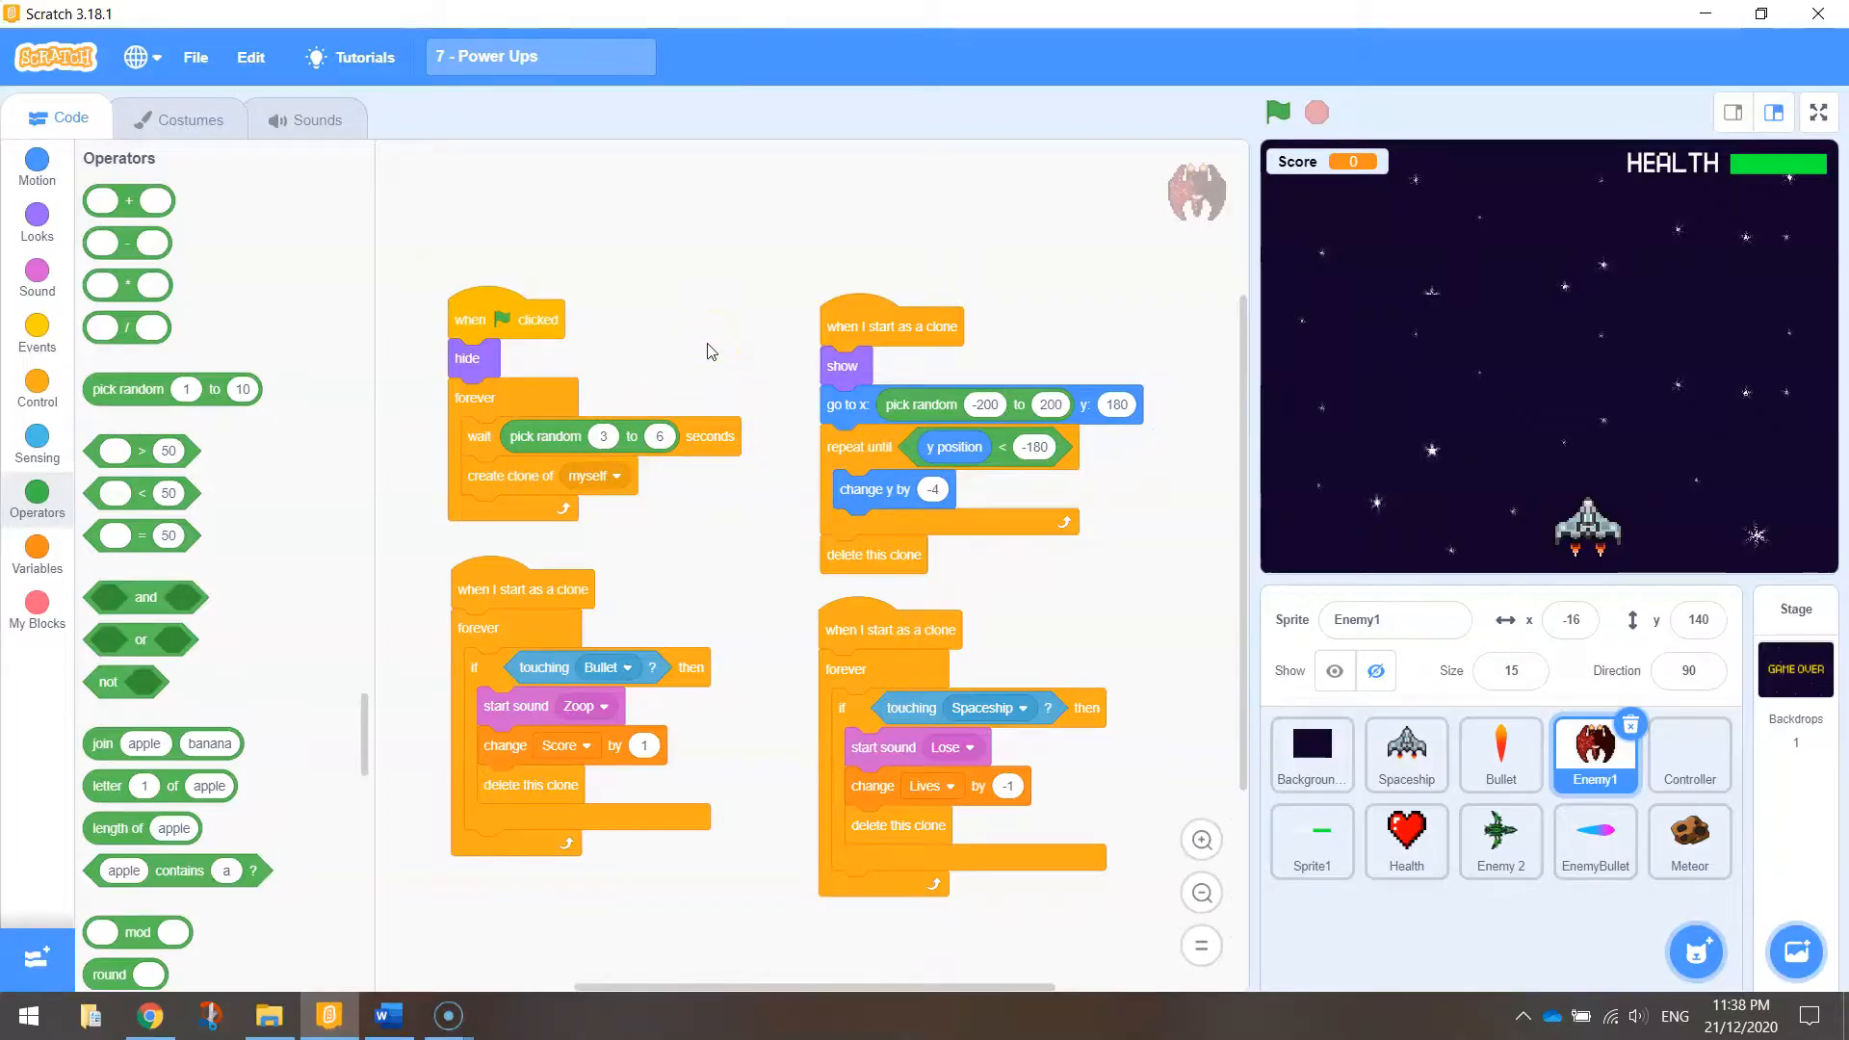
pyautogui.moveTo(586, 439)
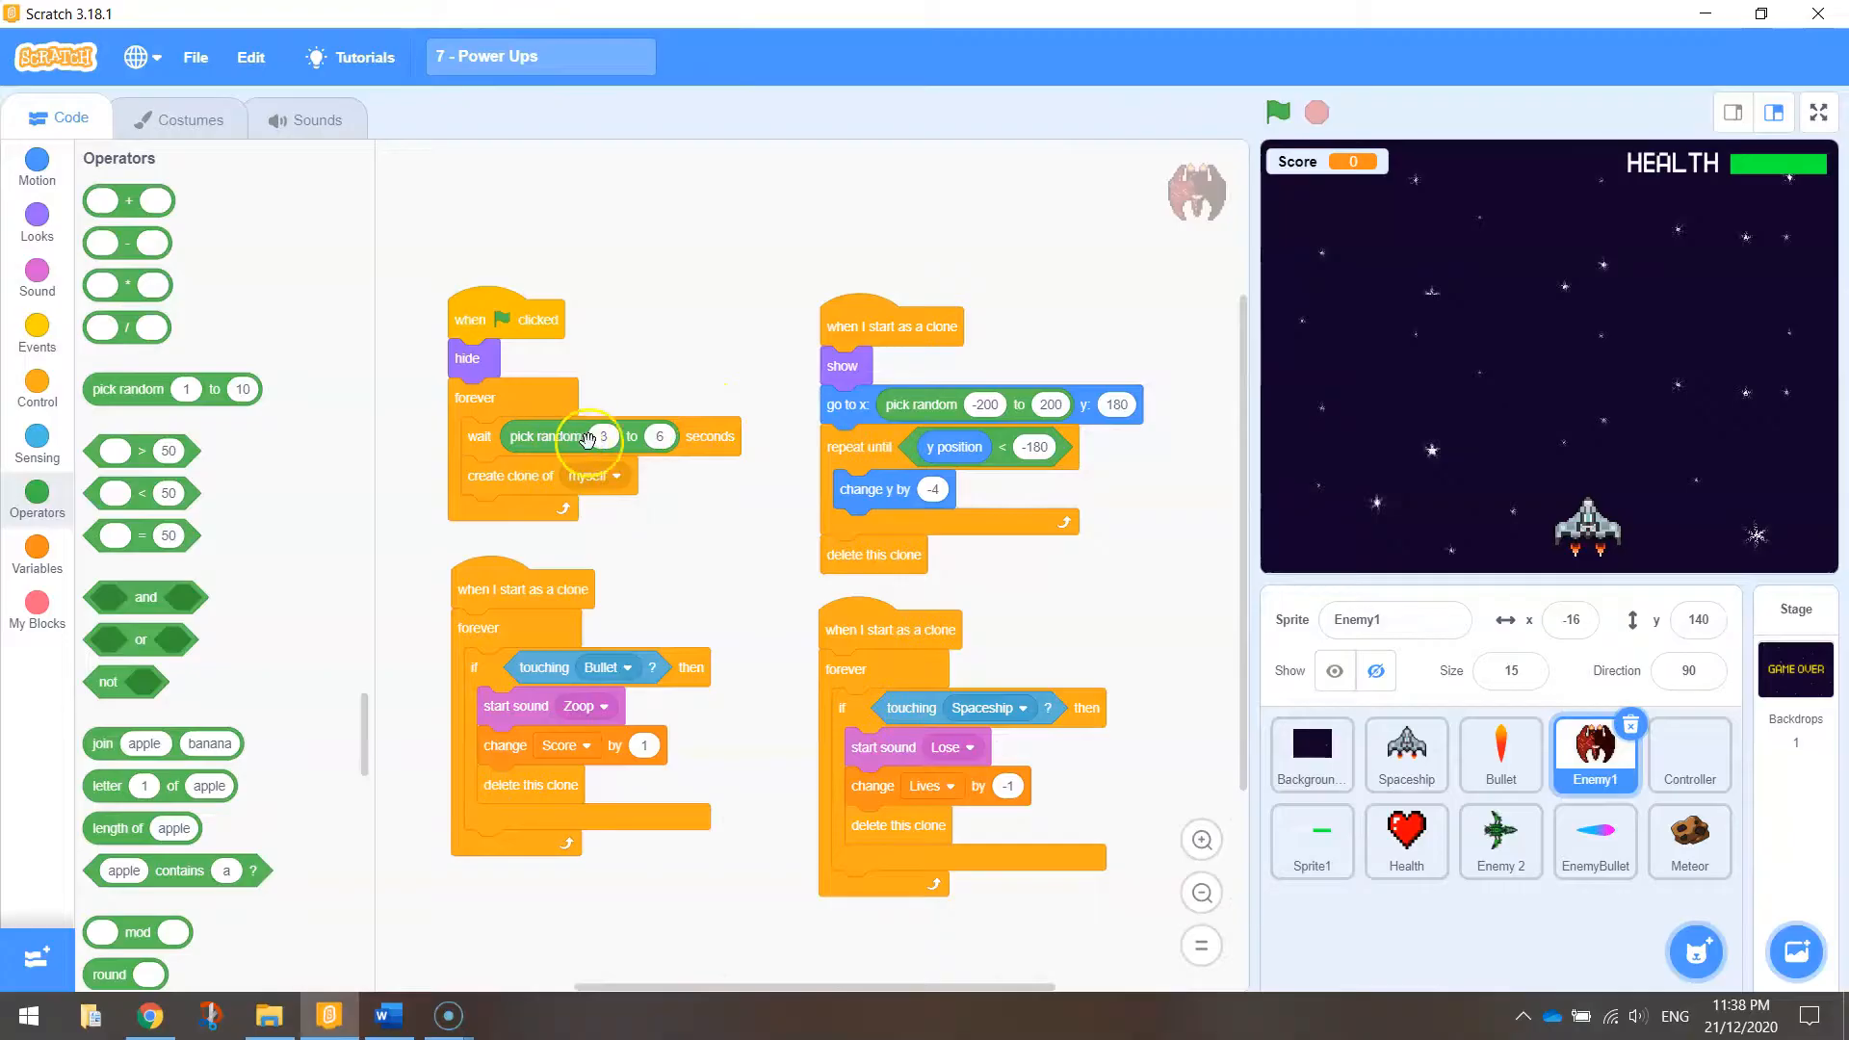
pyautogui.moveTo(668, 304)
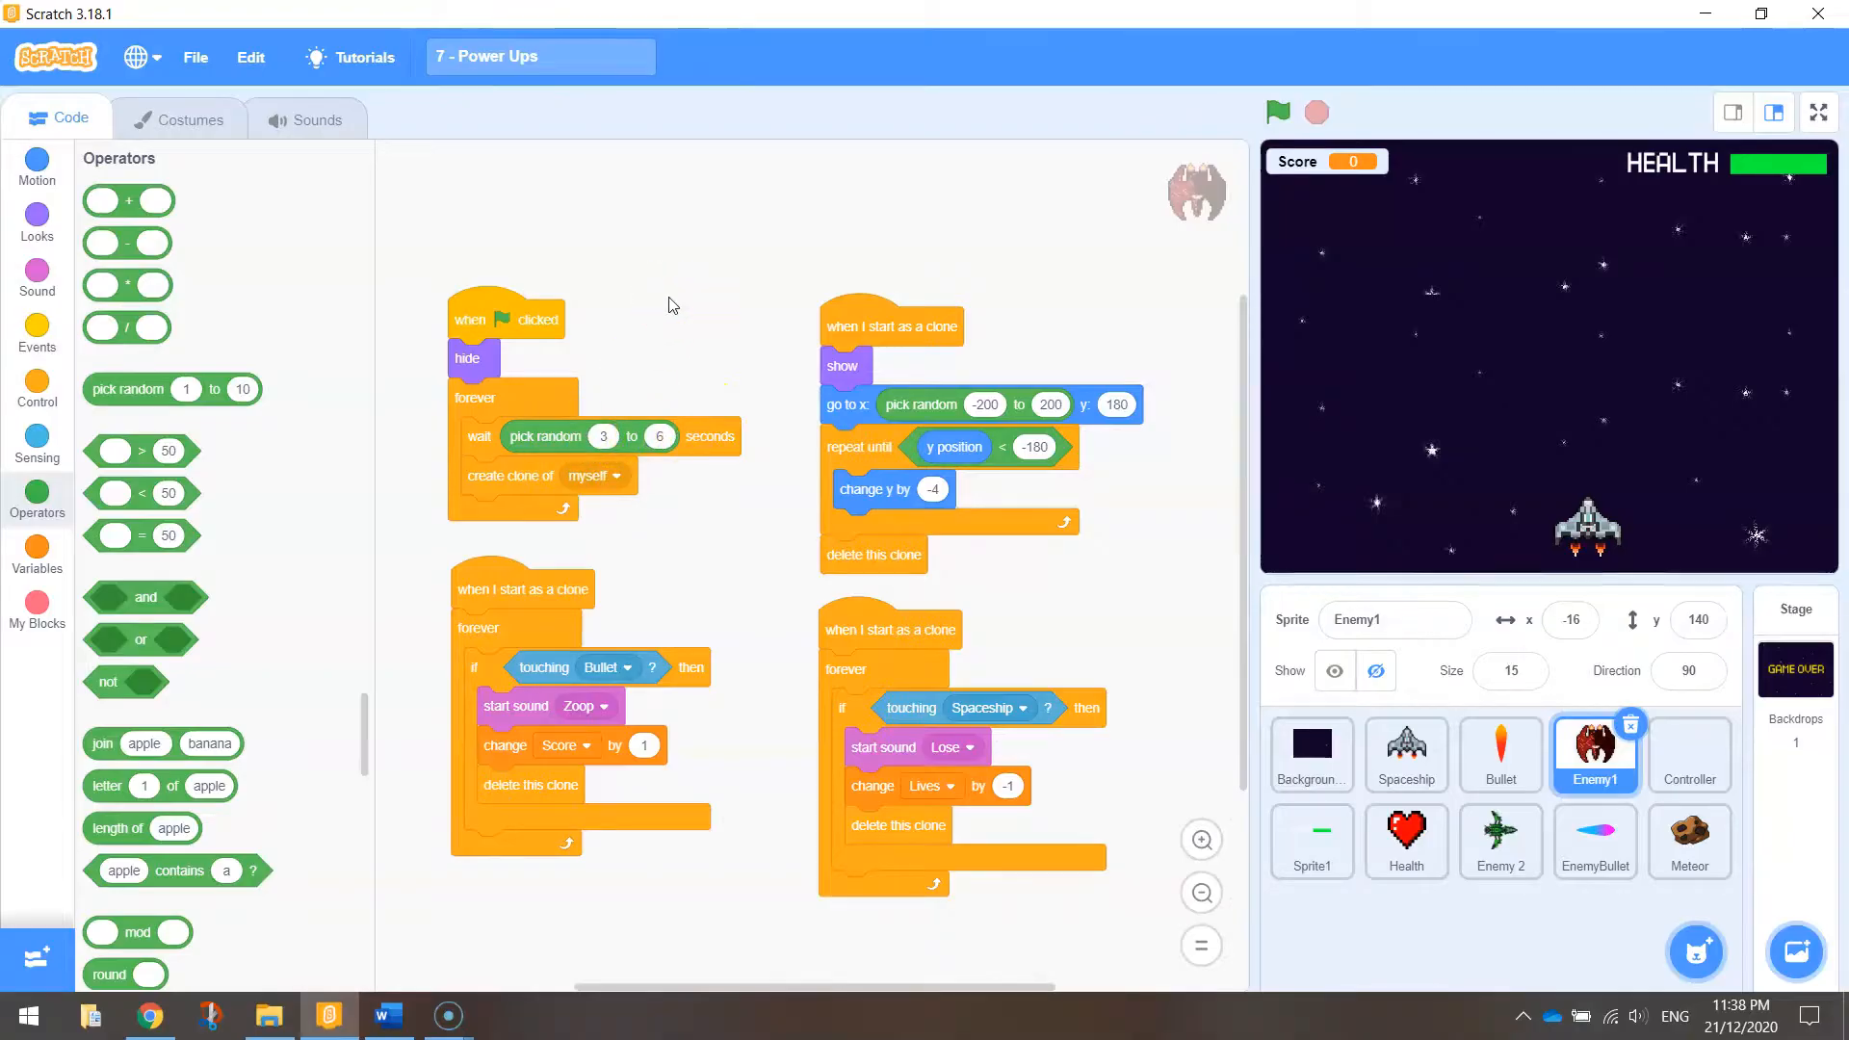
pyautogui.click(1499, 842)
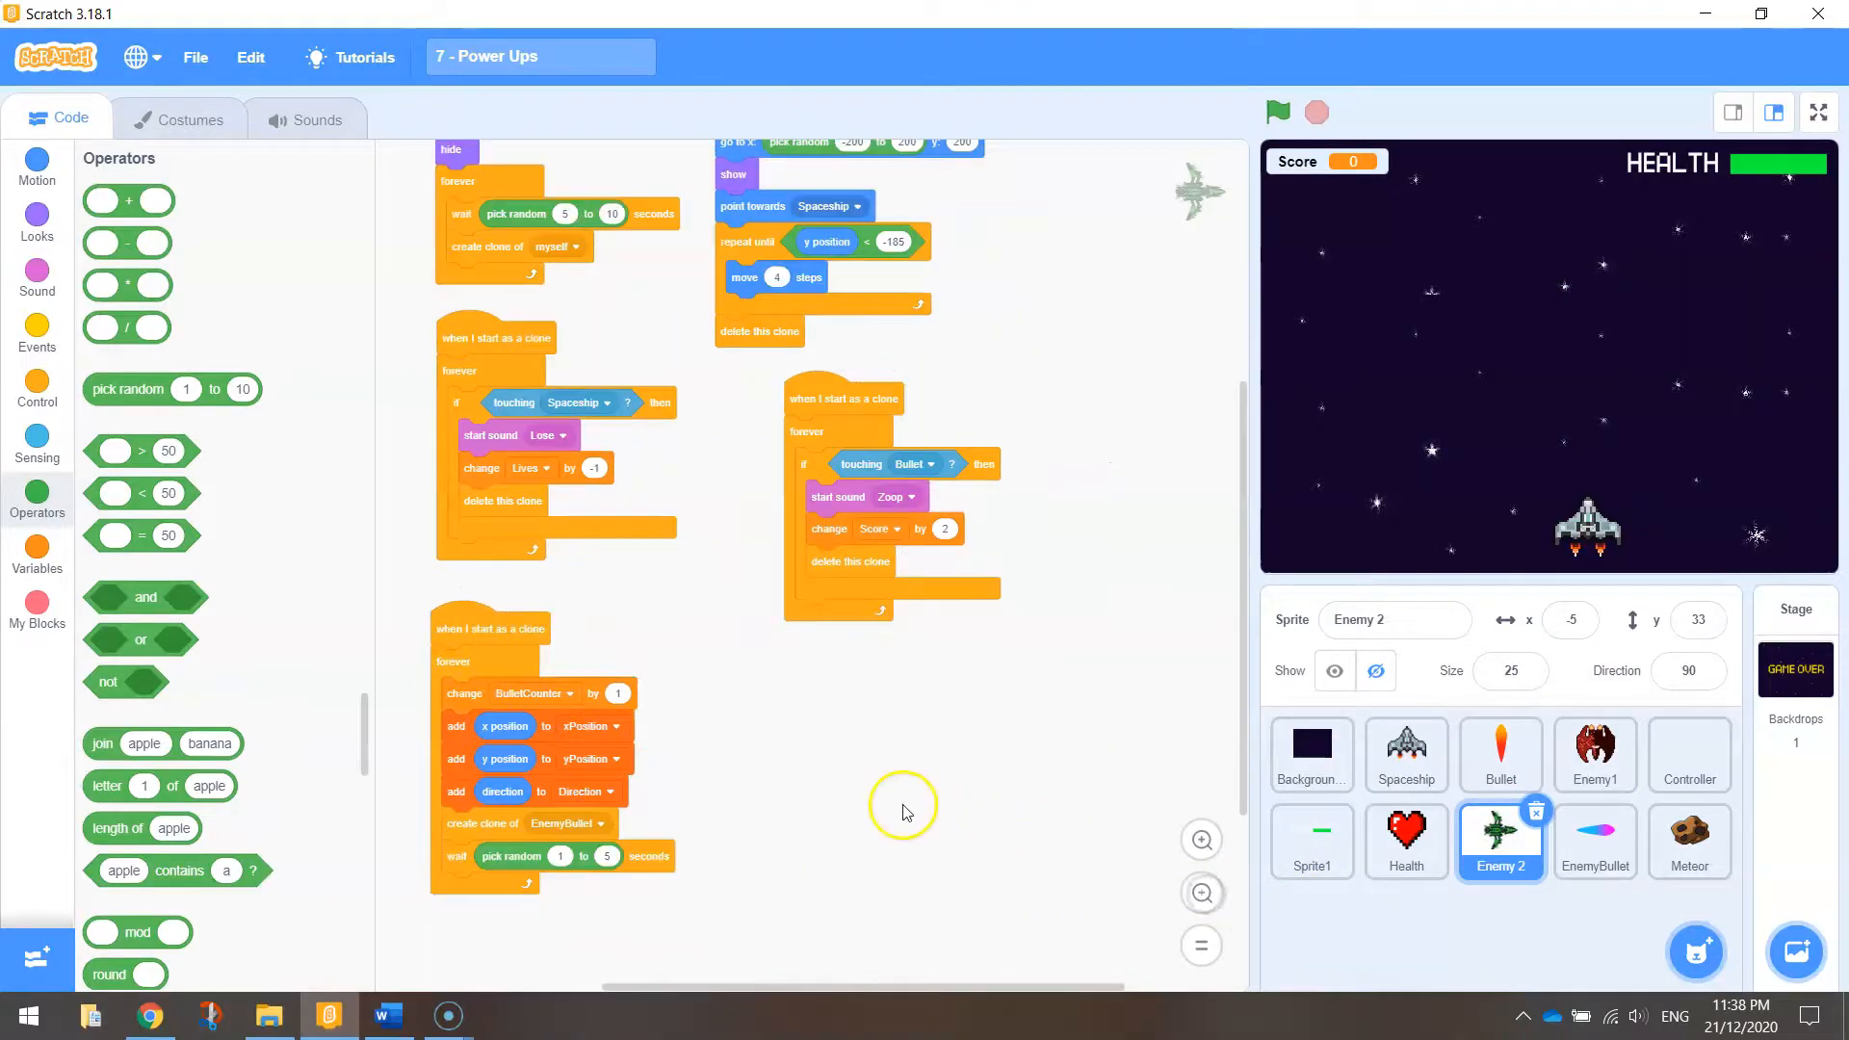
pyautogui.moveTo(1722, 141)
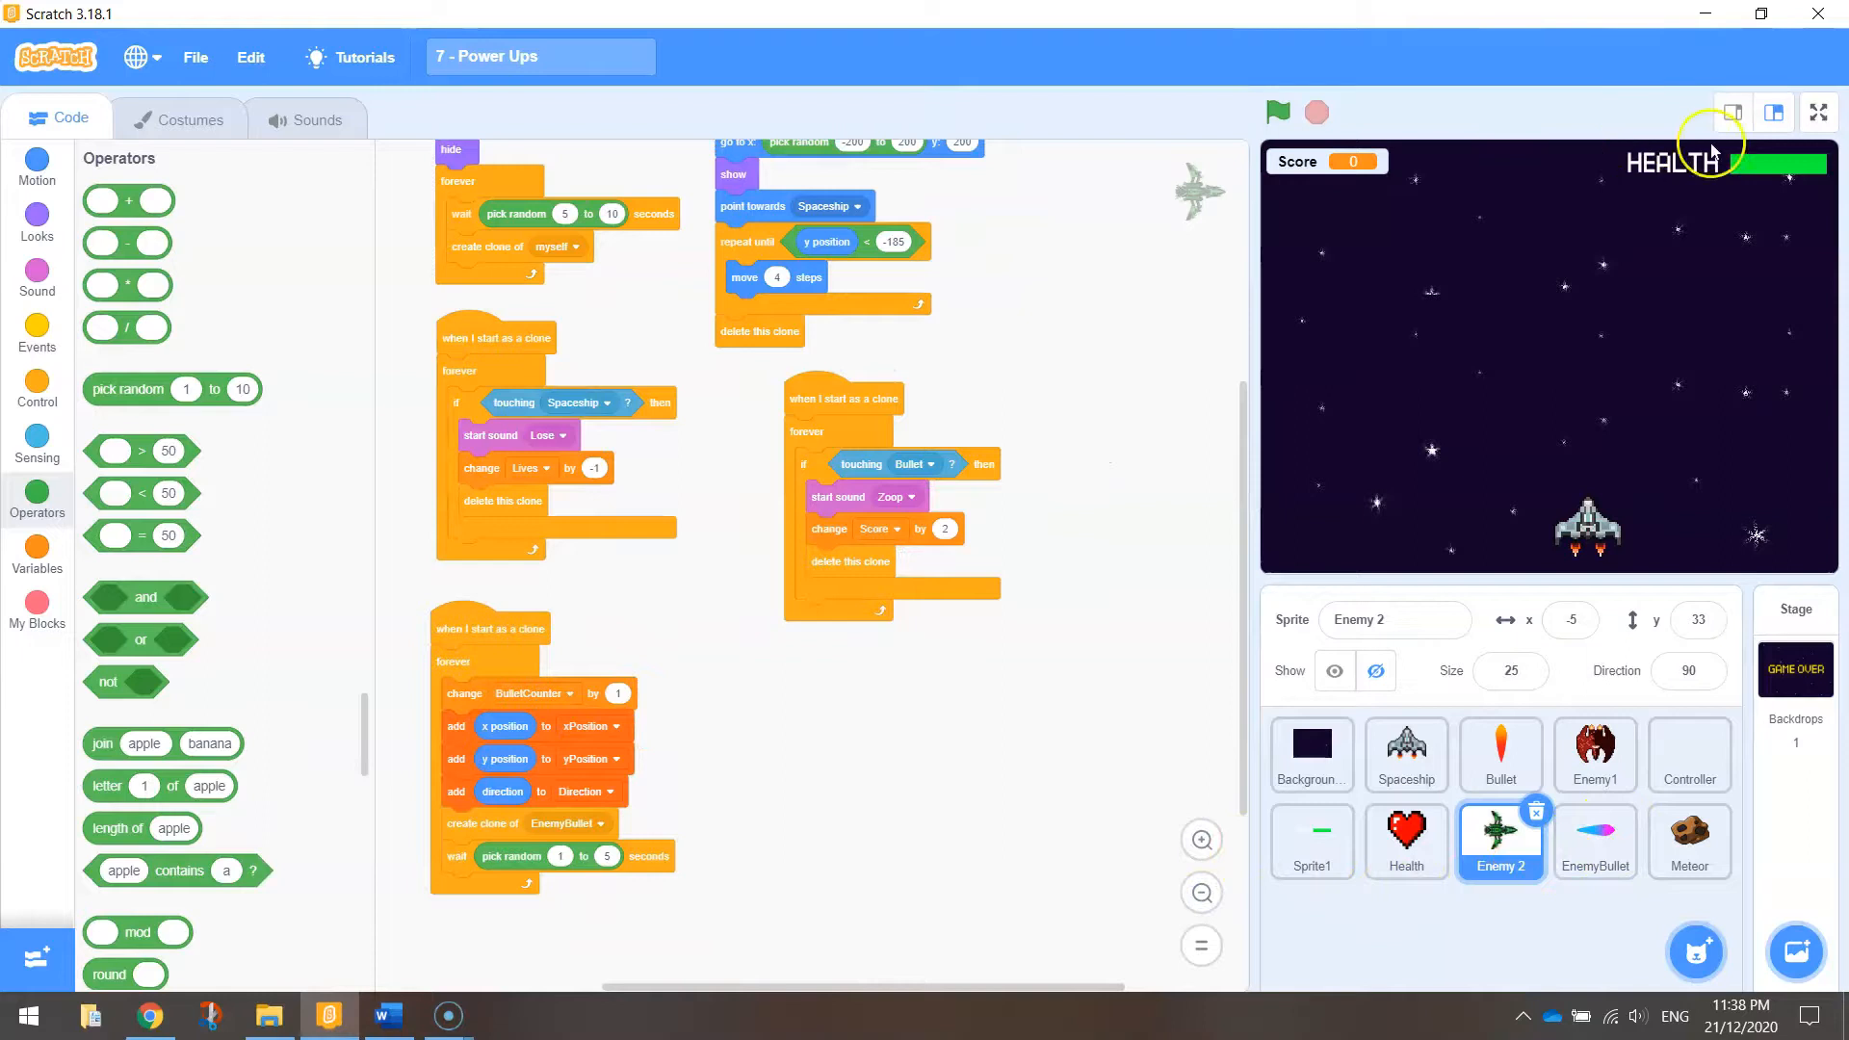
# Step: Play-test the game full screen until GAME OVER with score 3, then leave full screen
pyautogui.click(1818, 112)
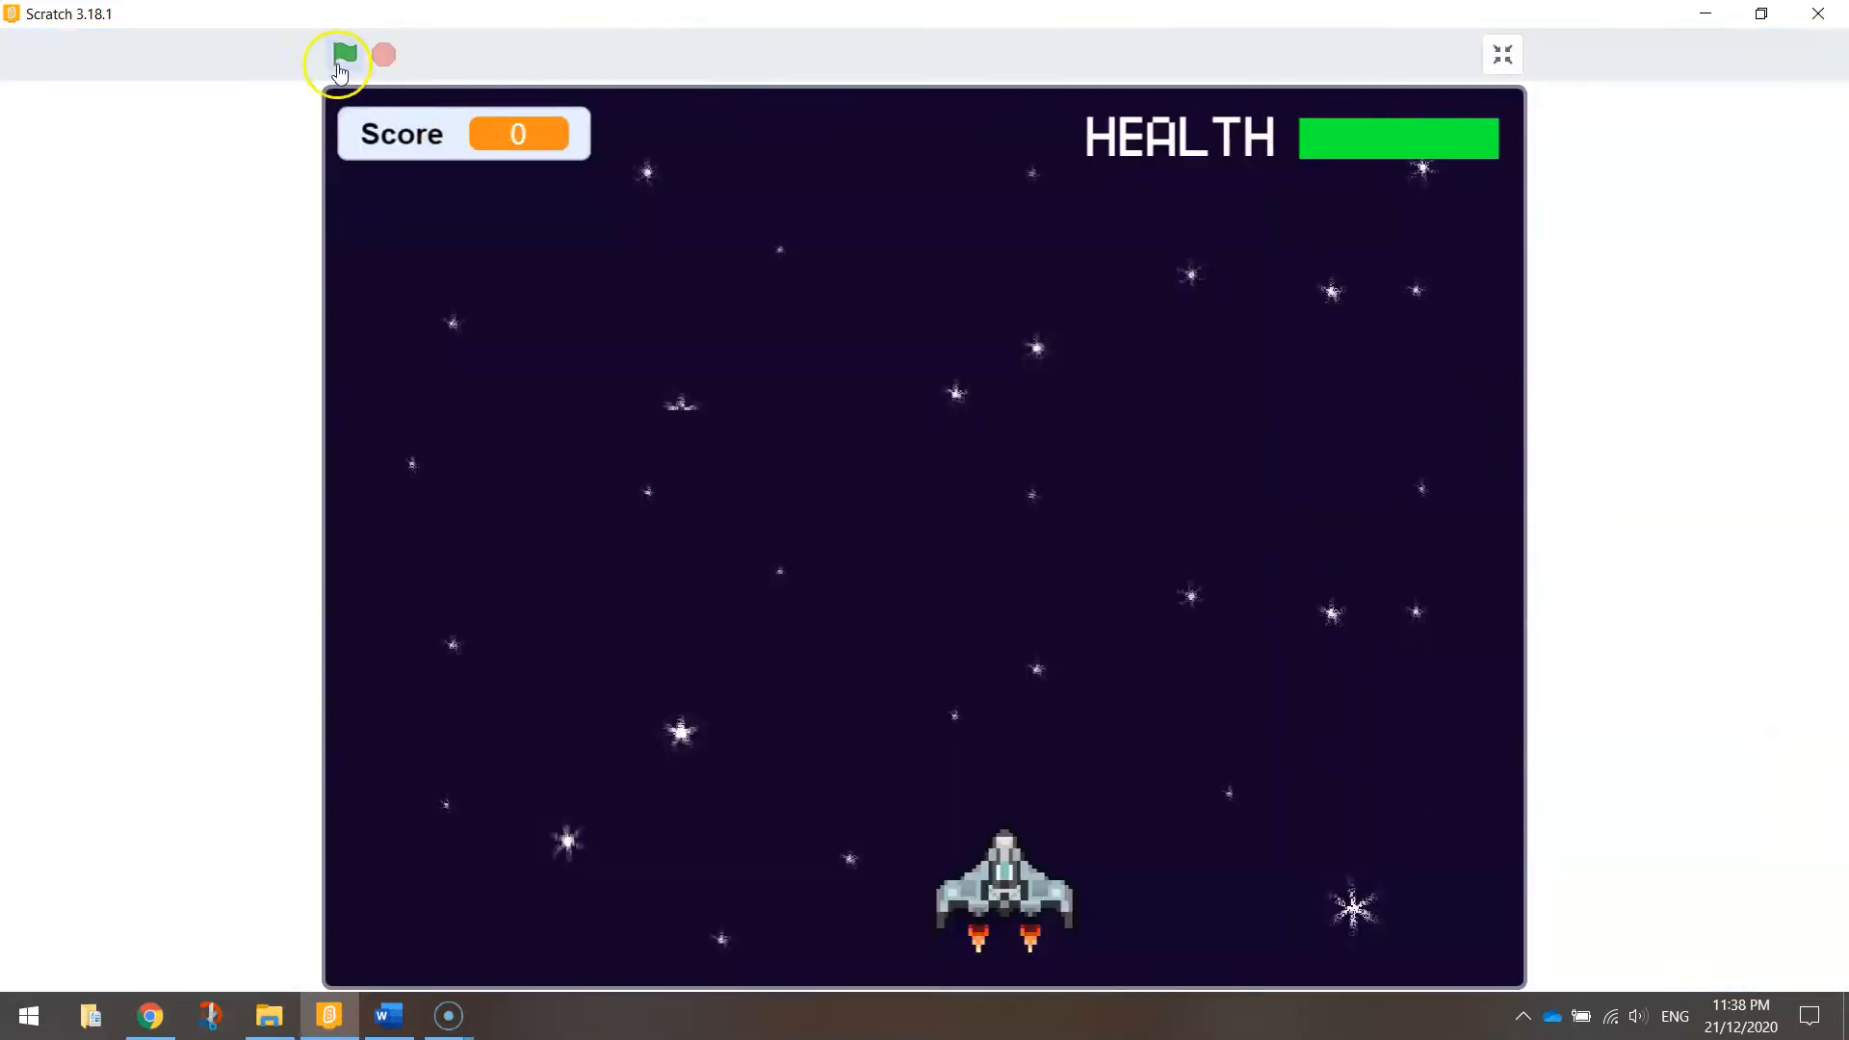
pyautogui.click(343, 54)
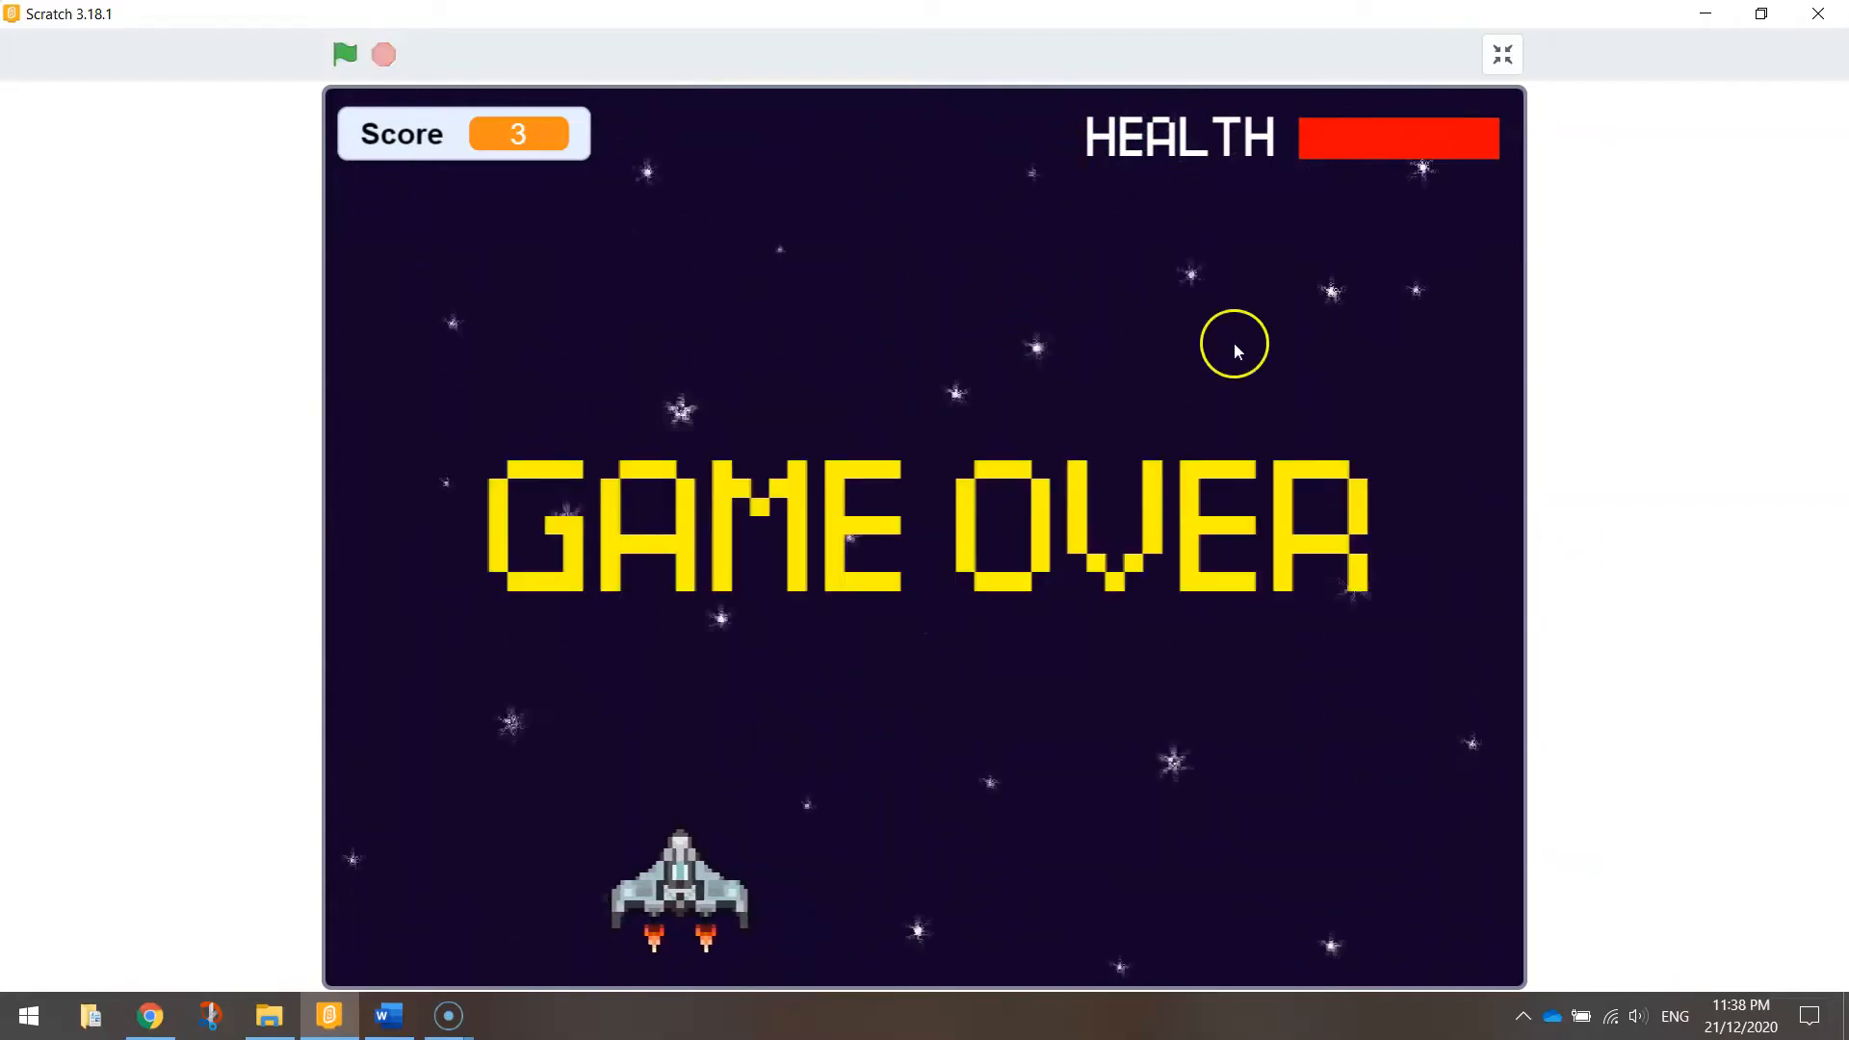
pyautogui.moveTo(1424, 260)
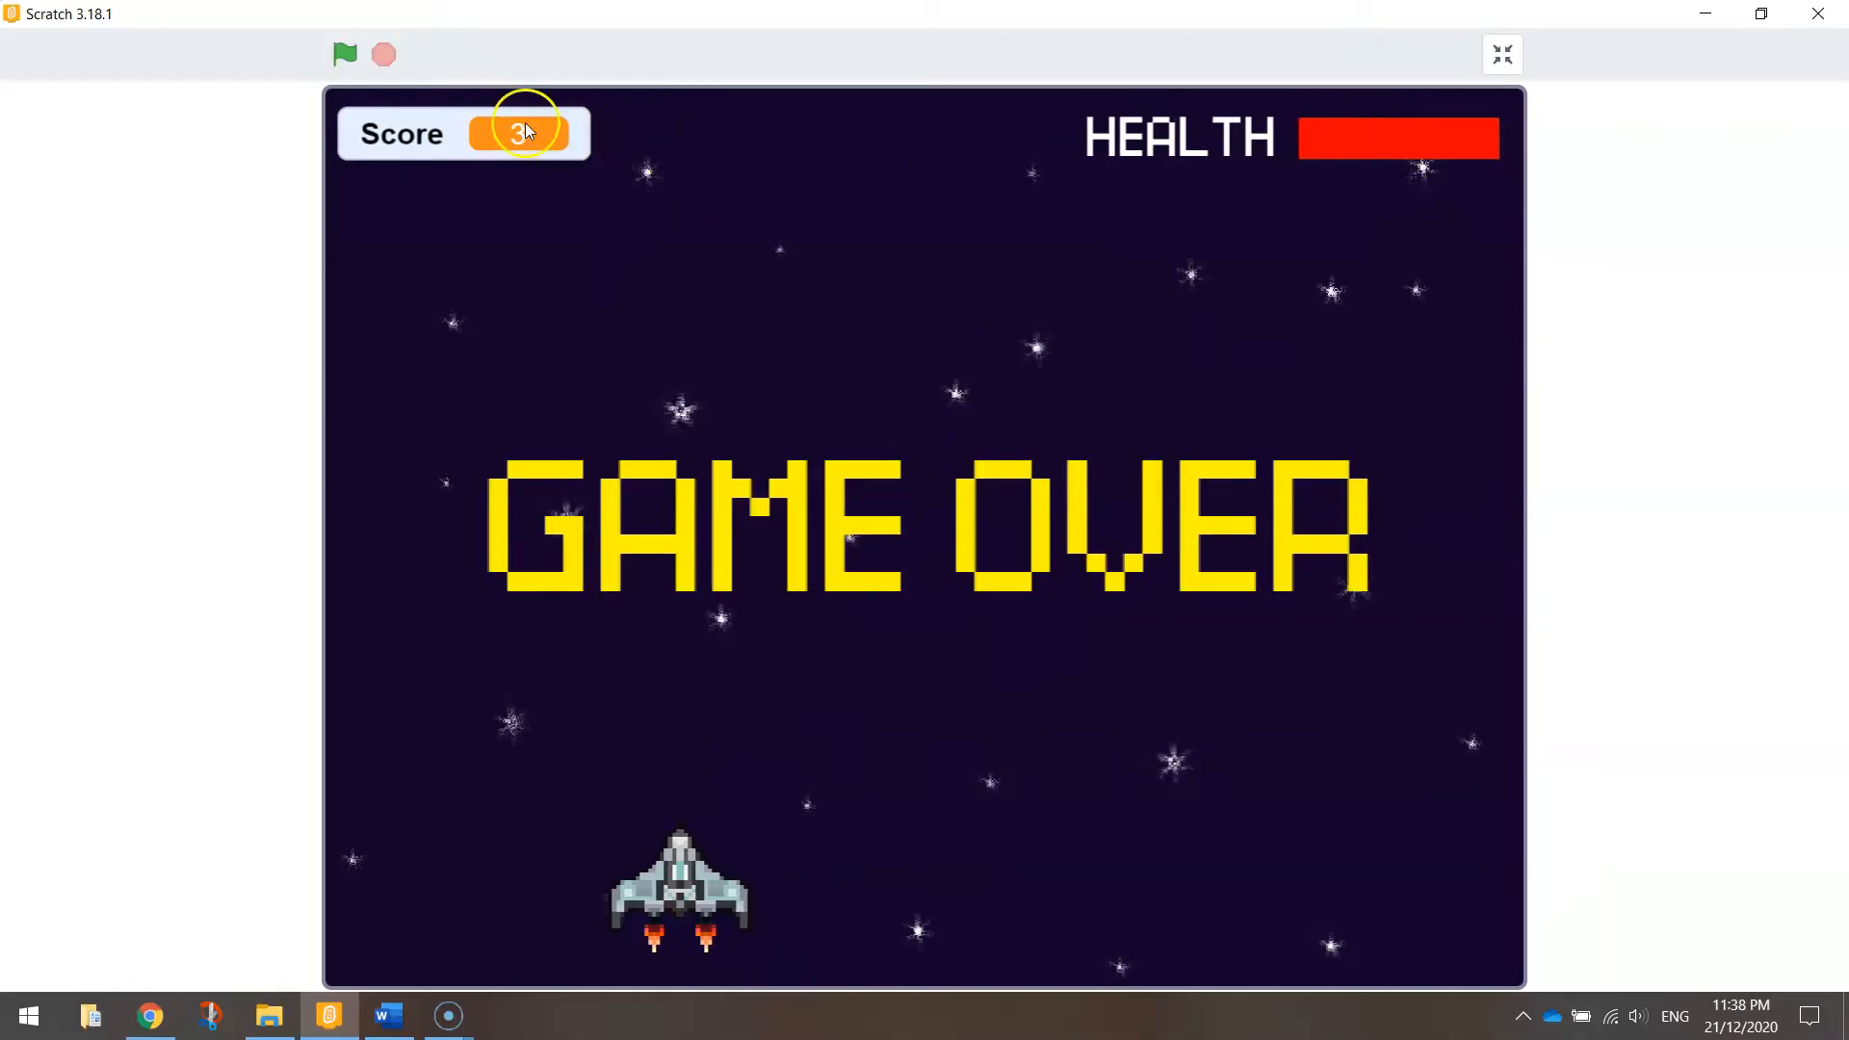
pyautogui.moveTo(1543, 41)
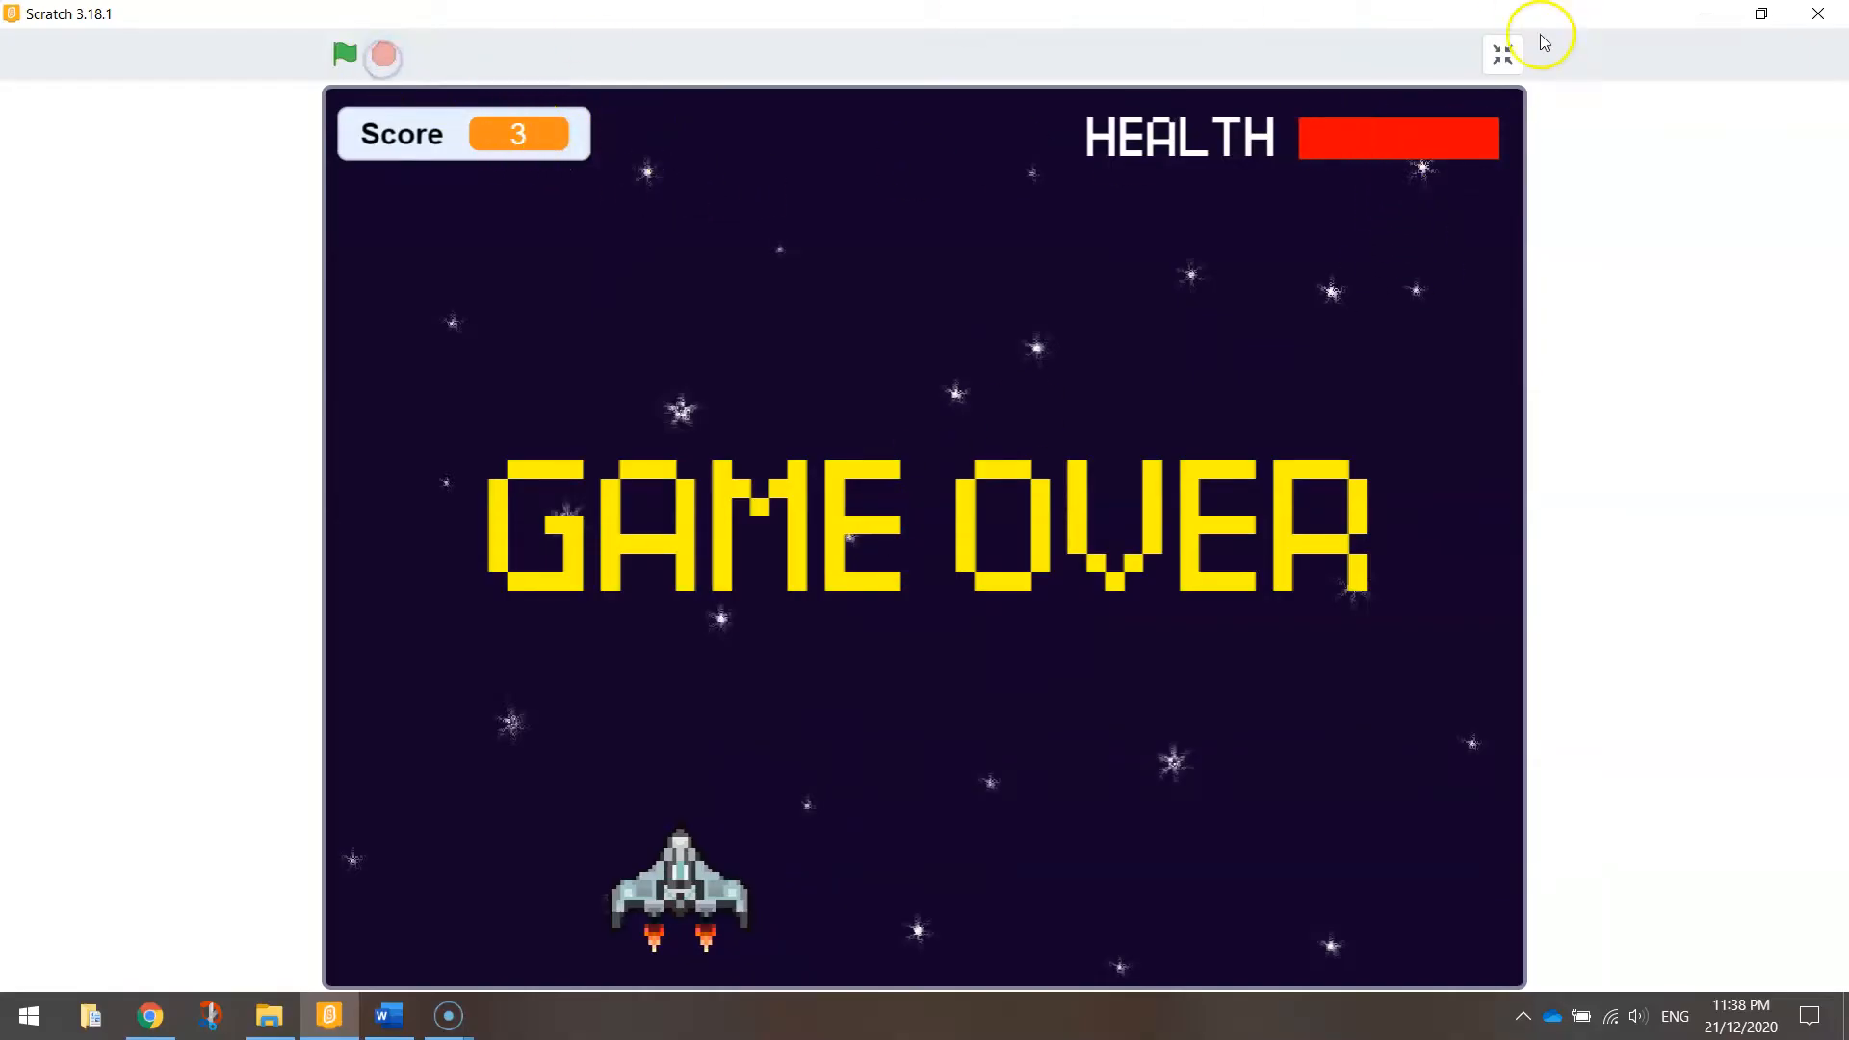
pyautogui.click(1501, 54)
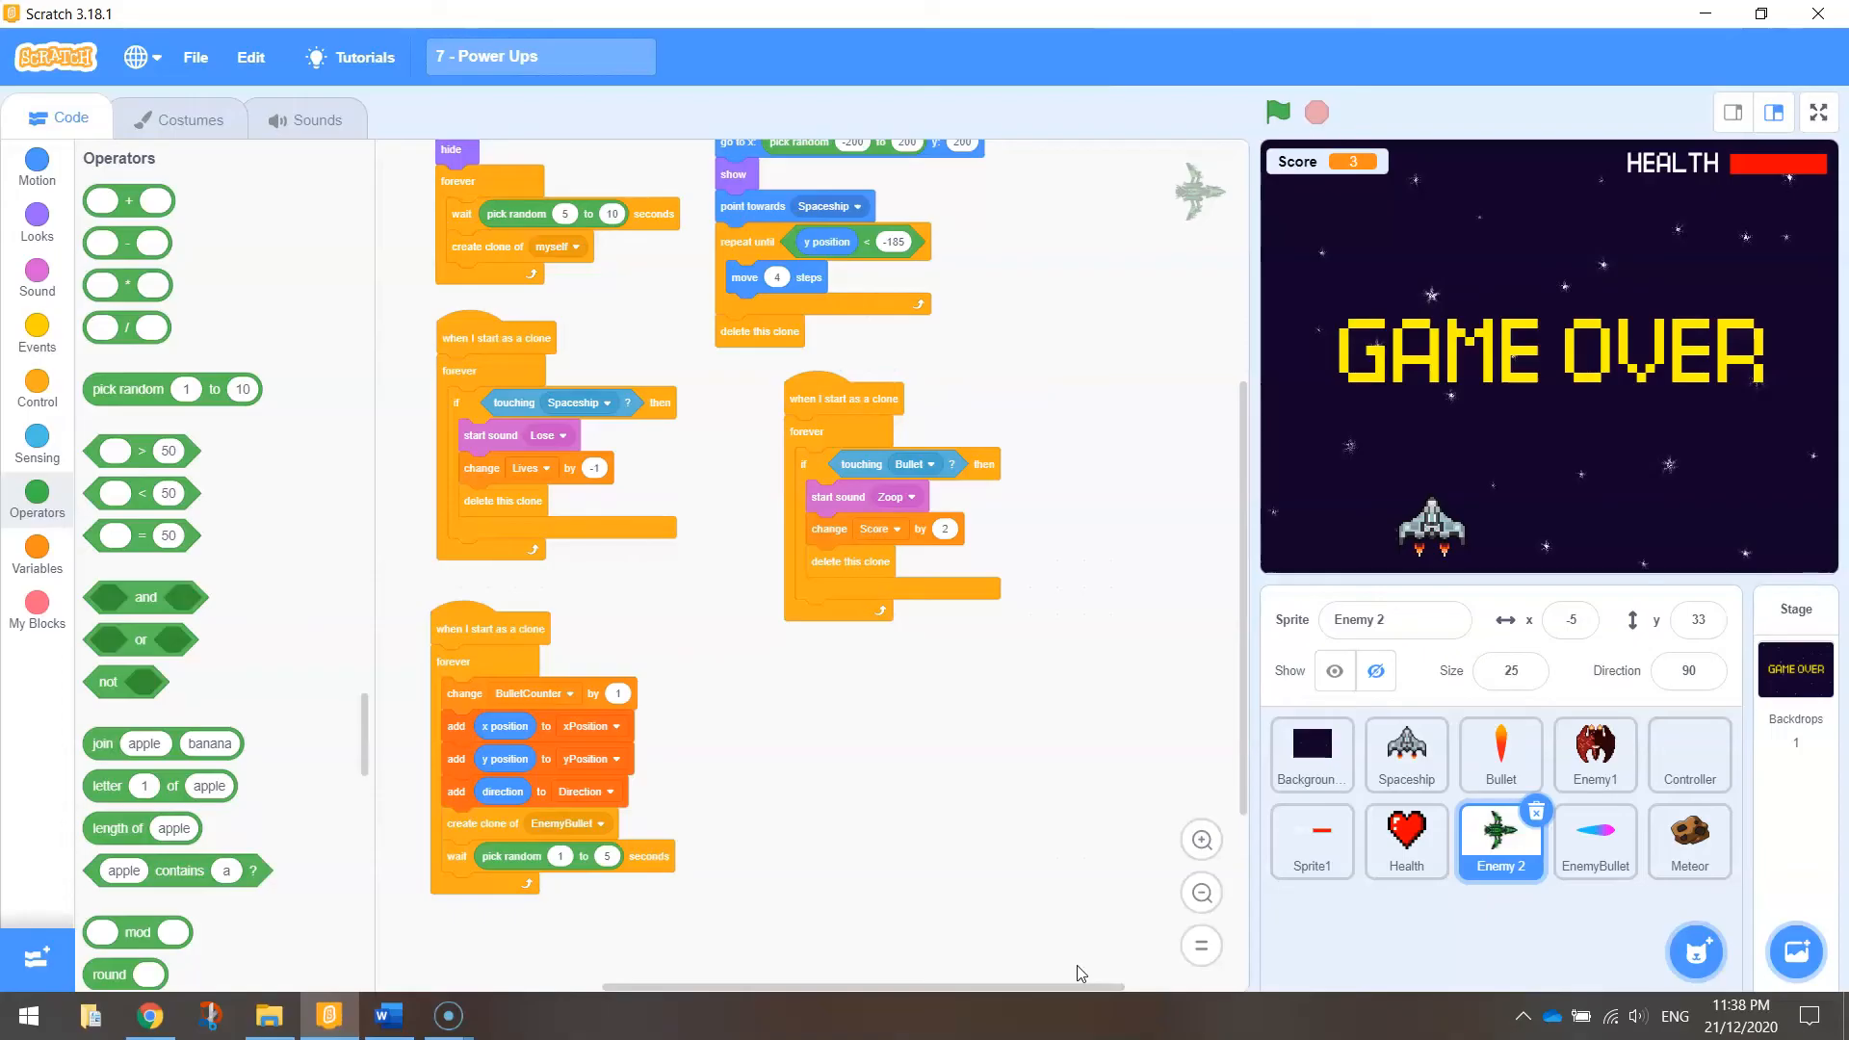
pyautogui.moveTo(1306, 191)
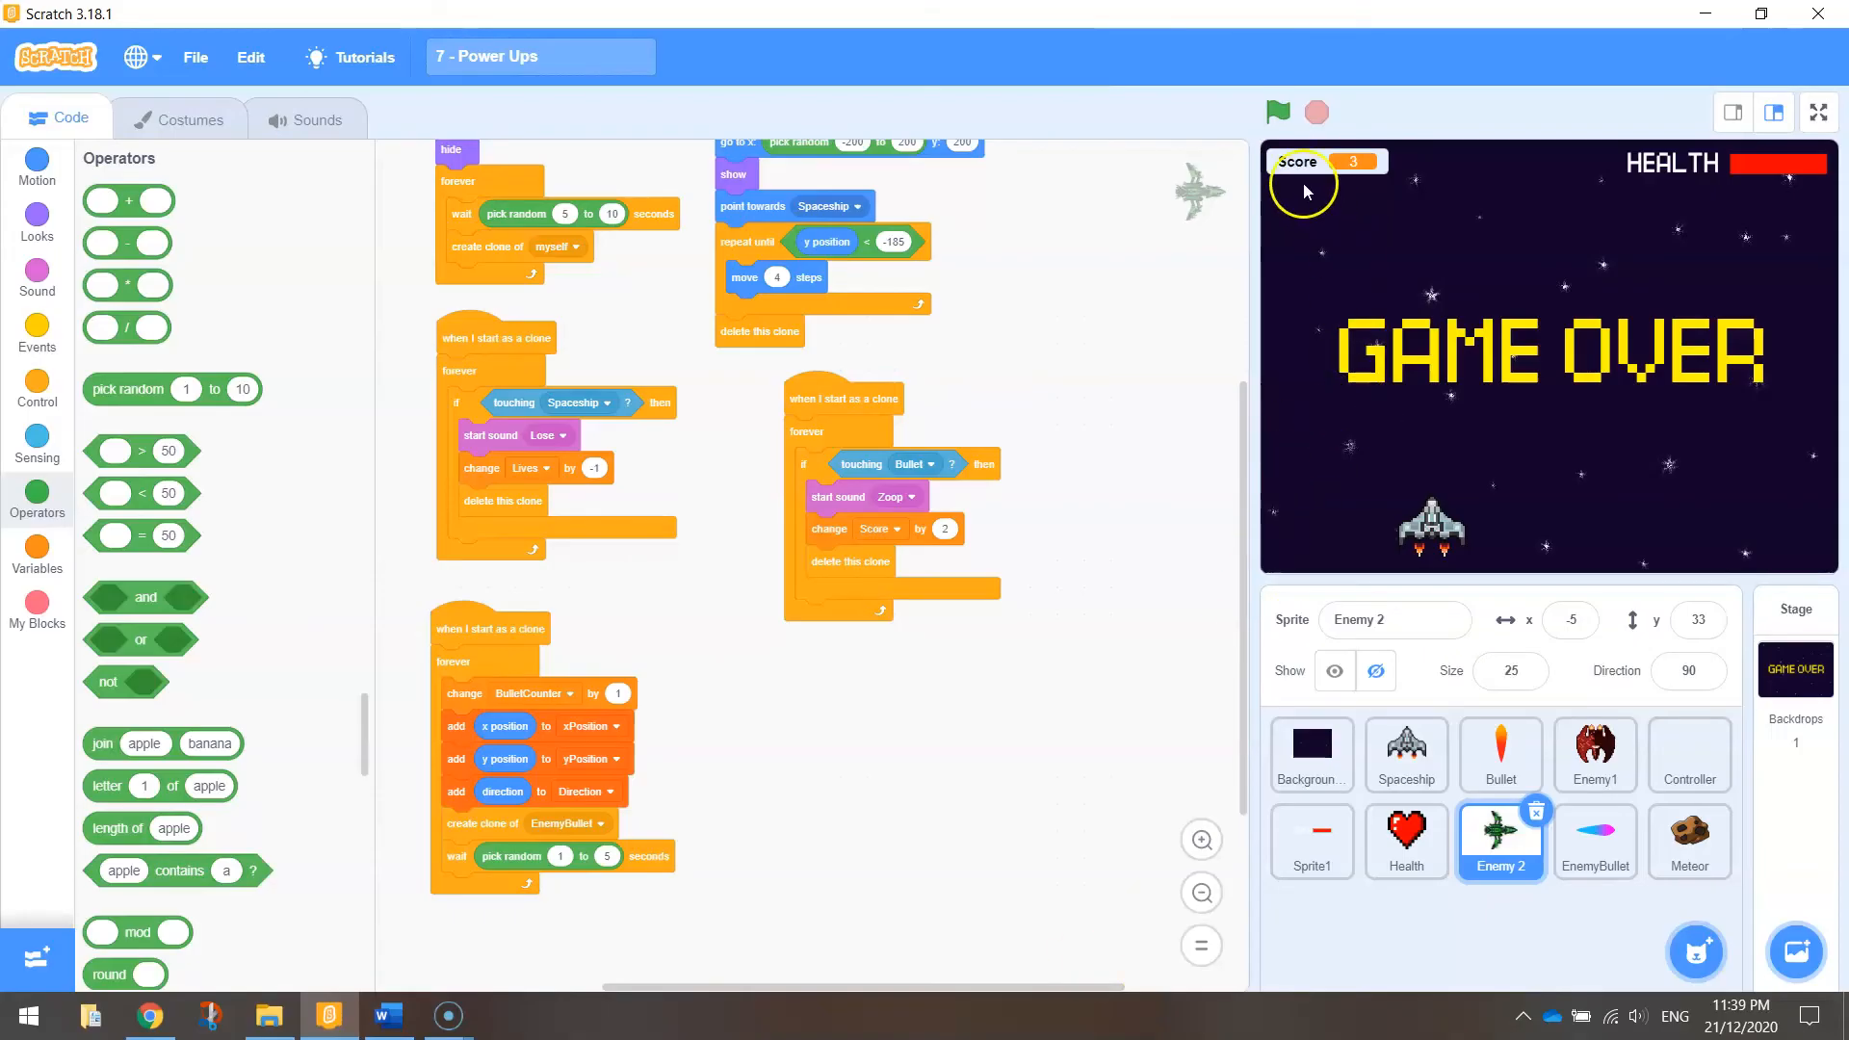